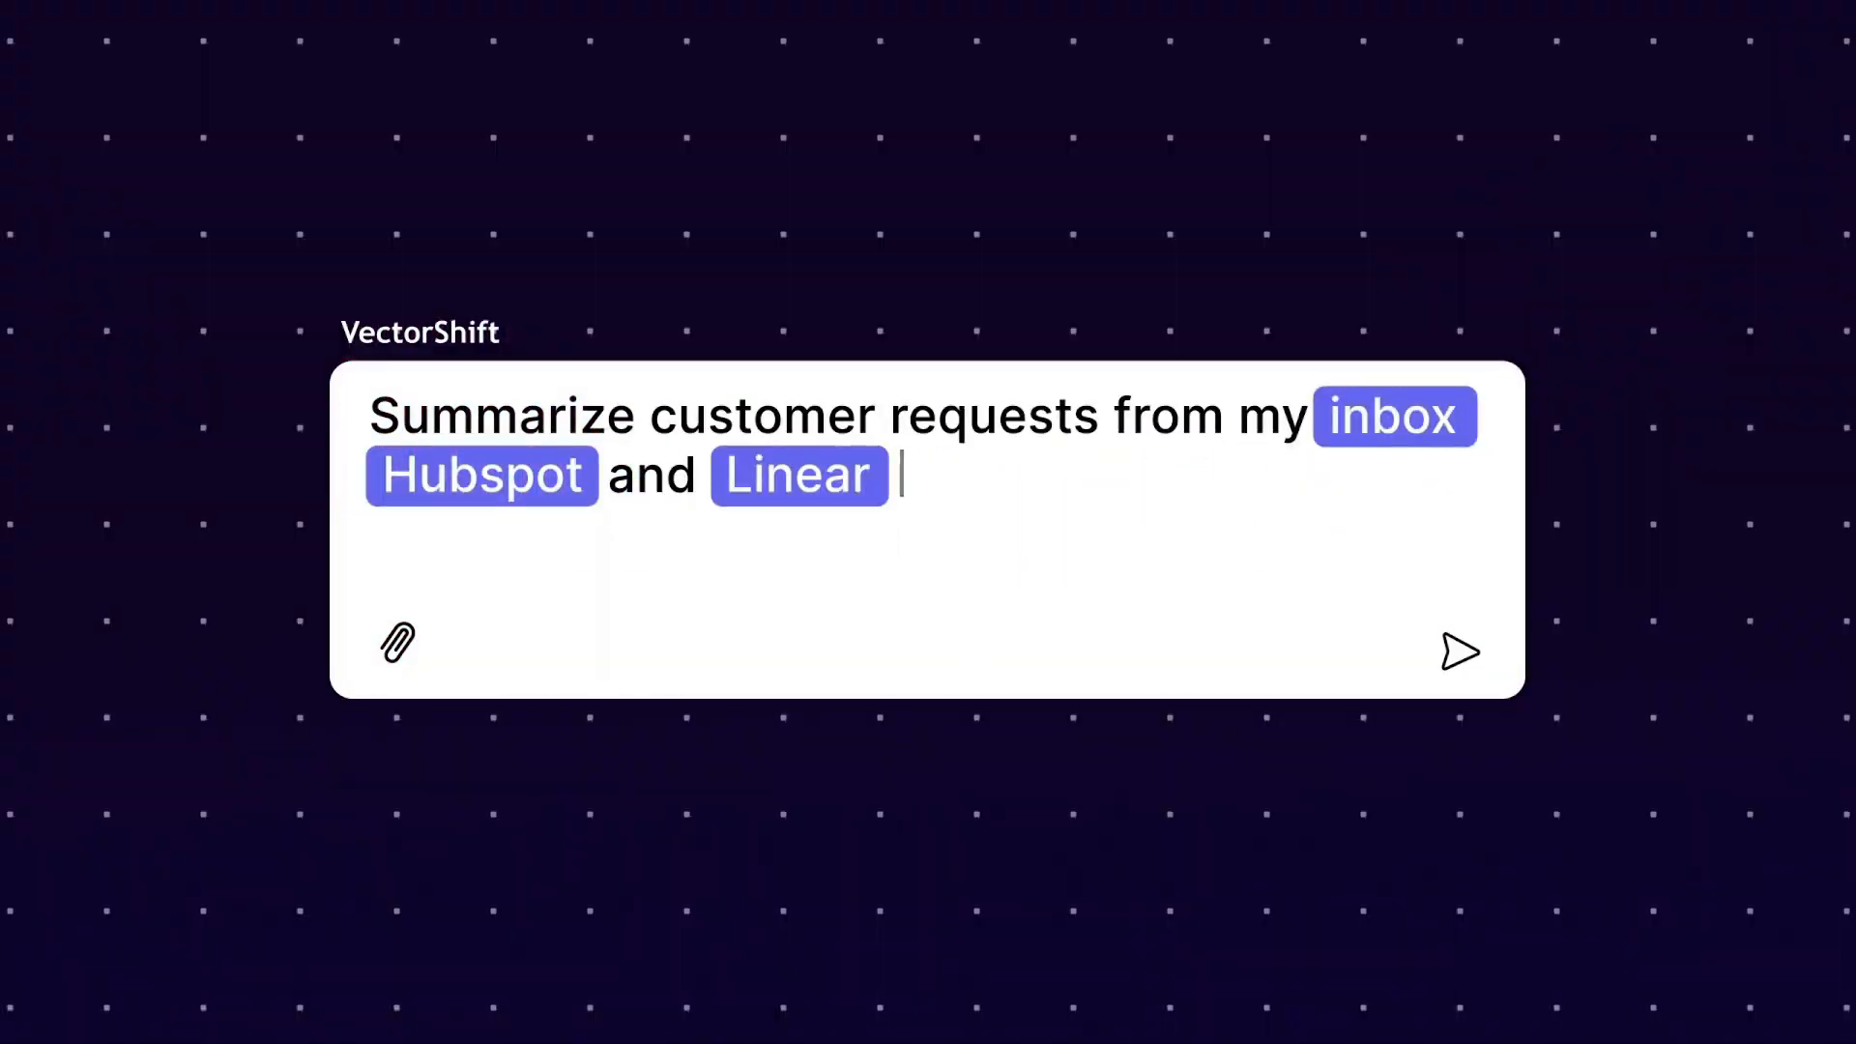
click(1459, 650)
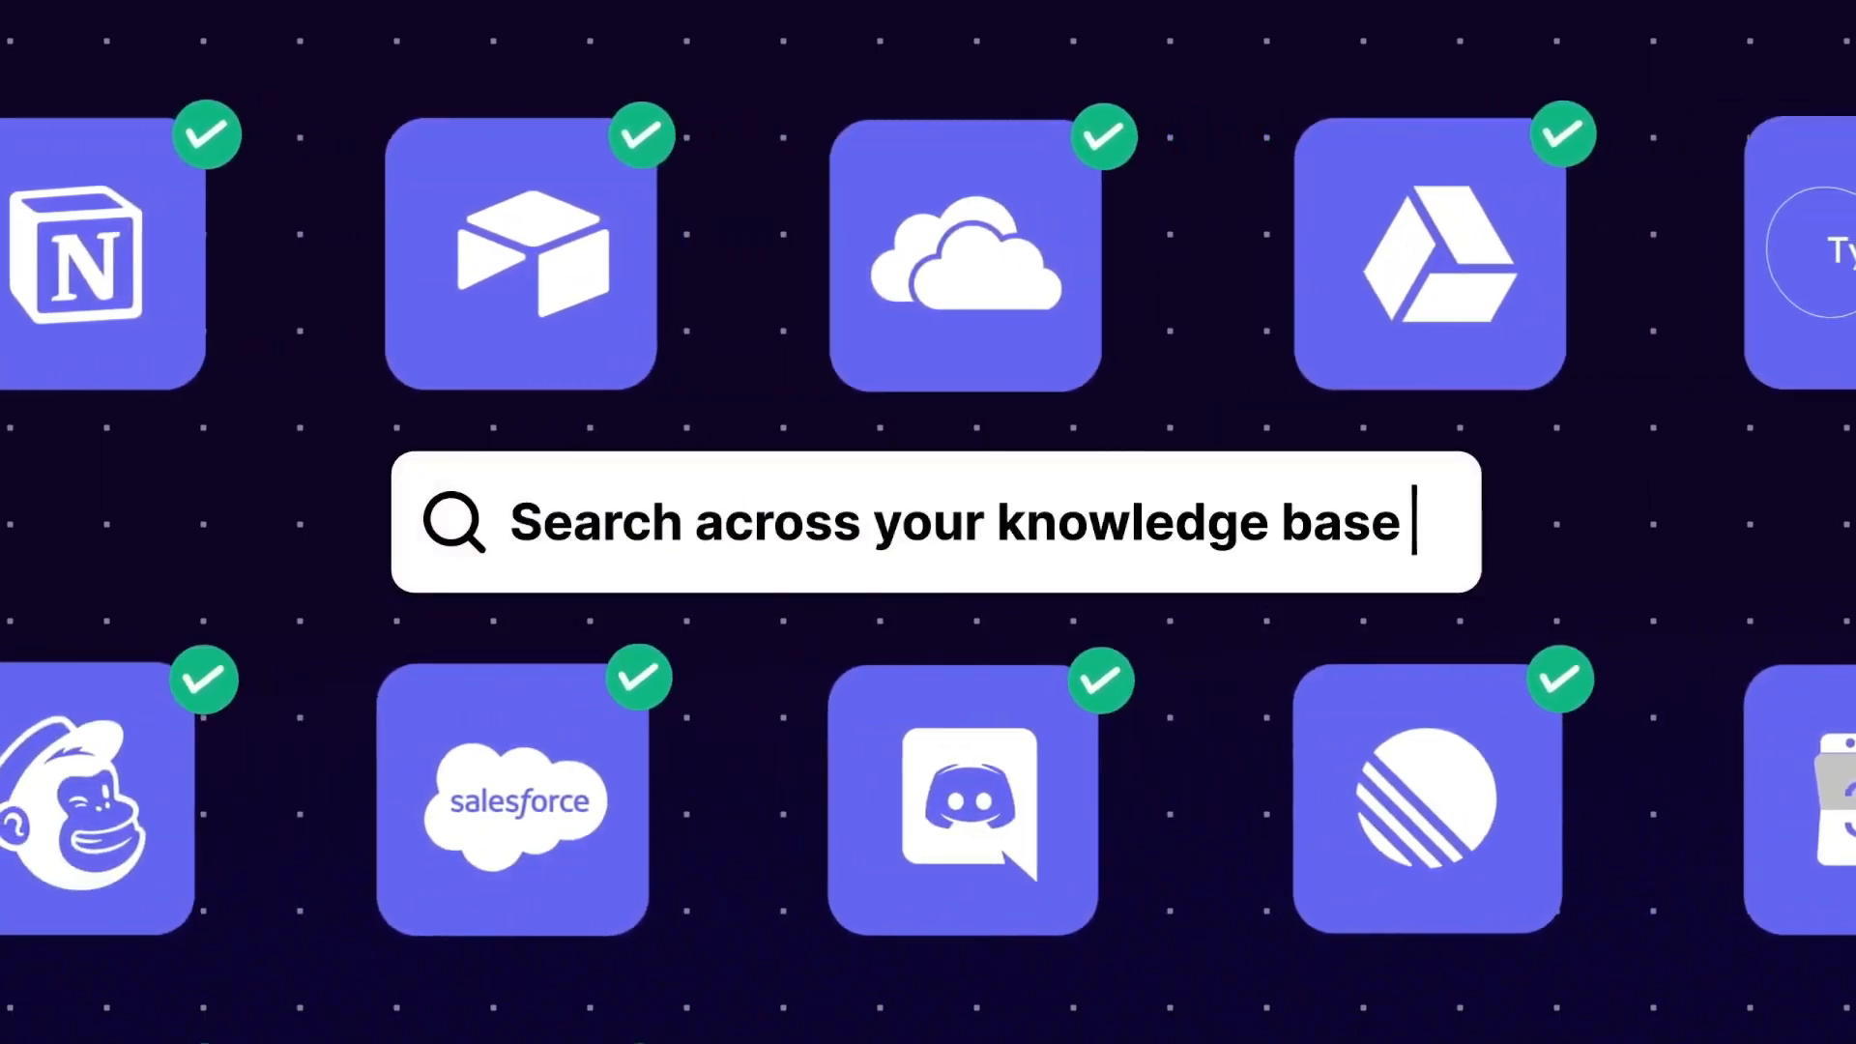
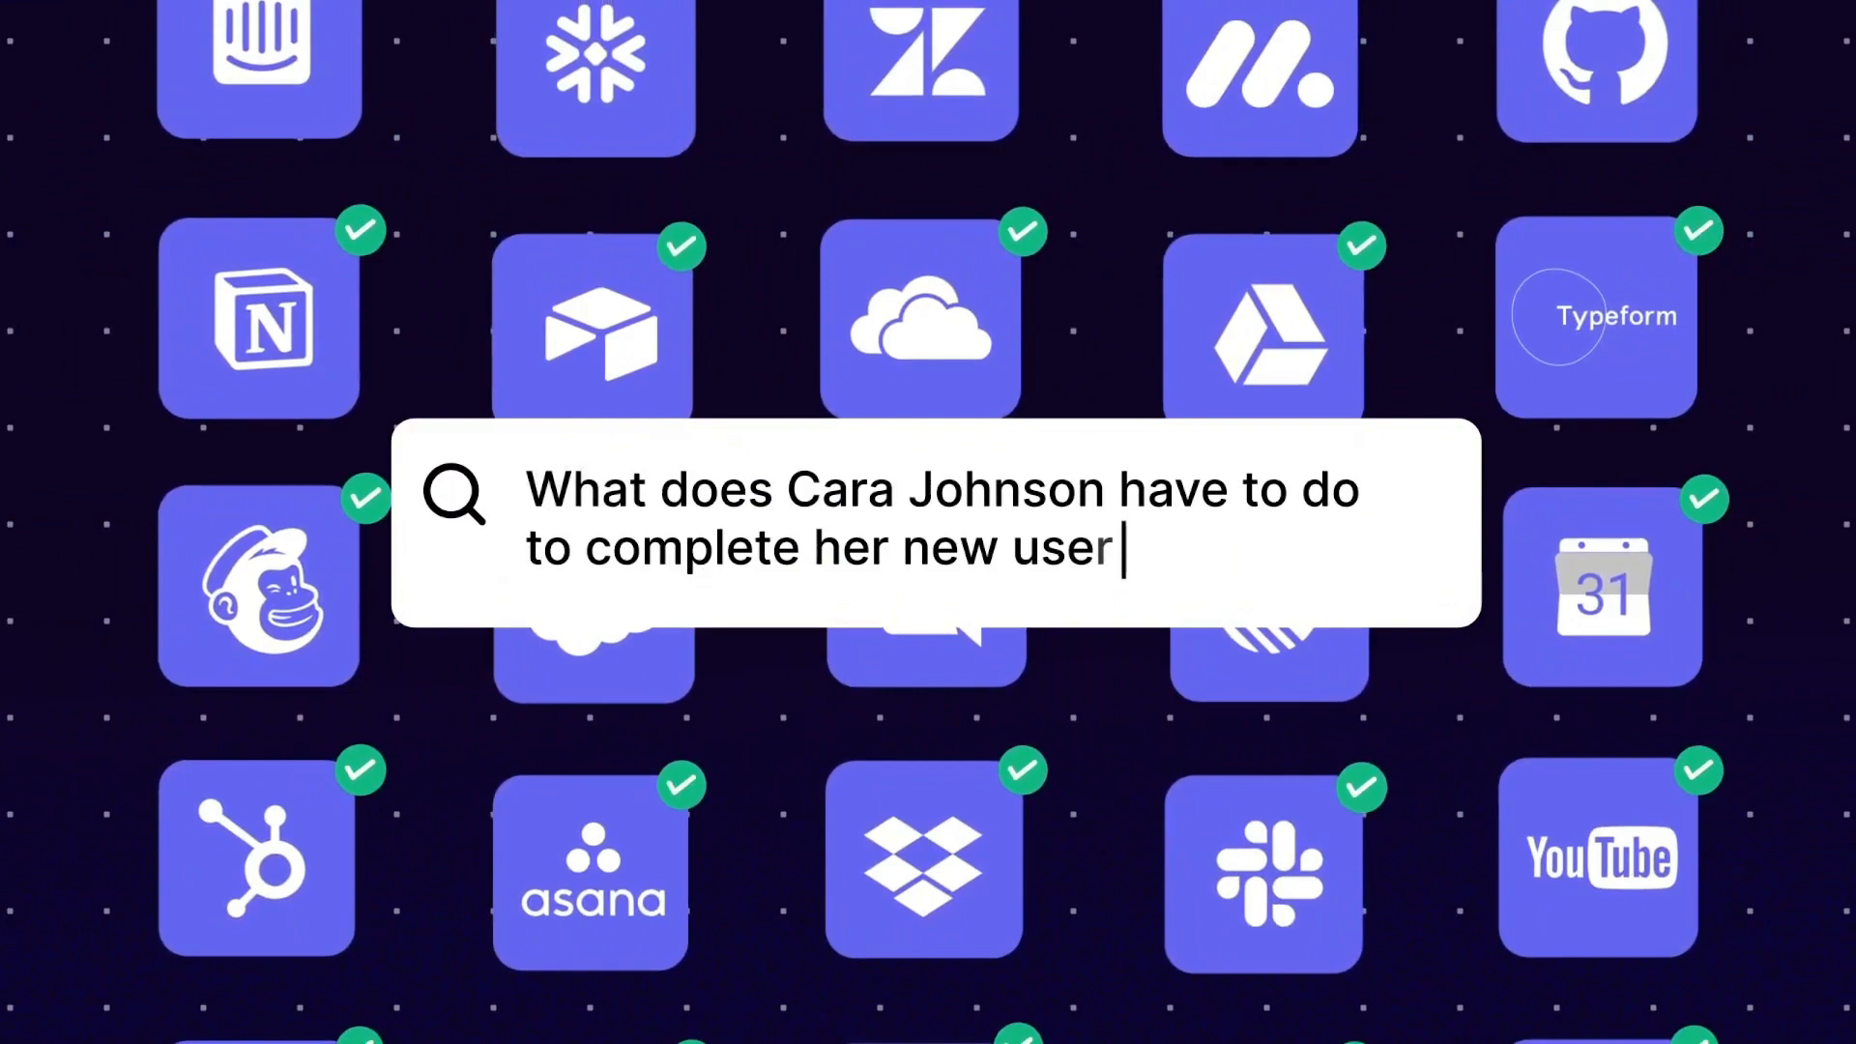
text(onboarding?)
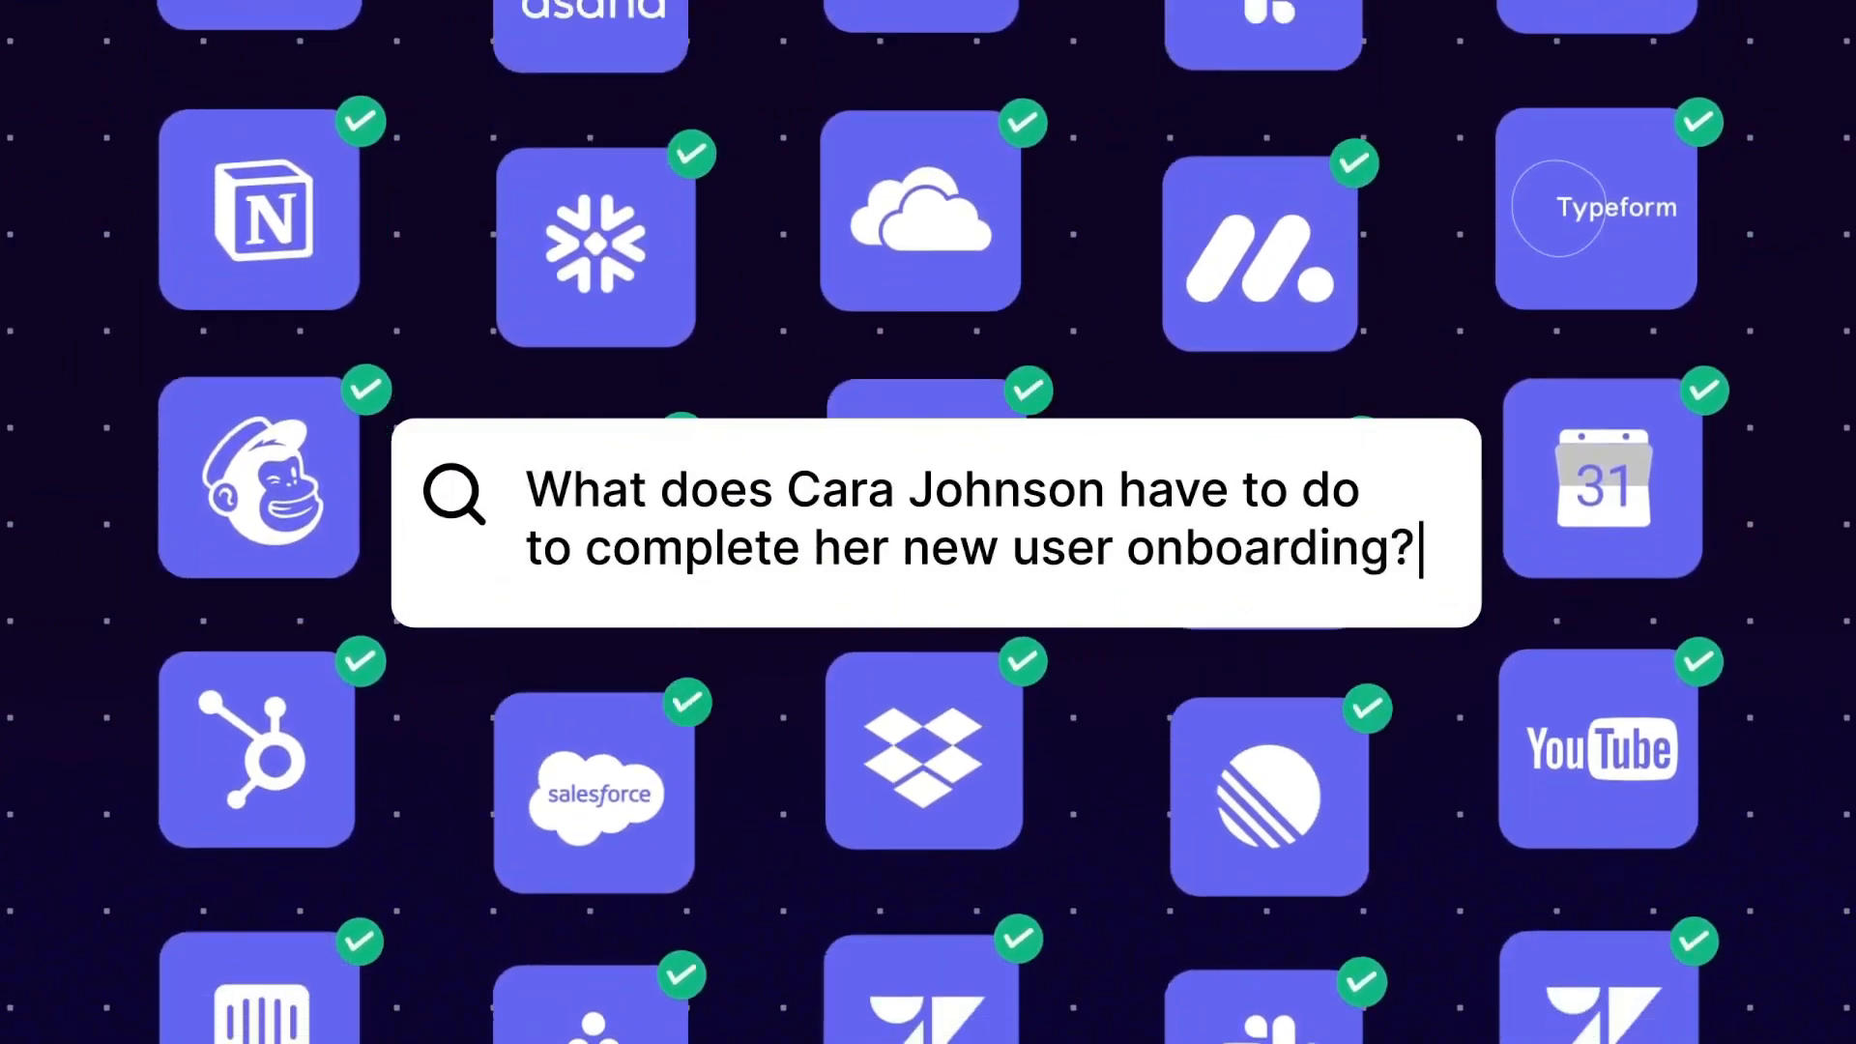
key(Return)
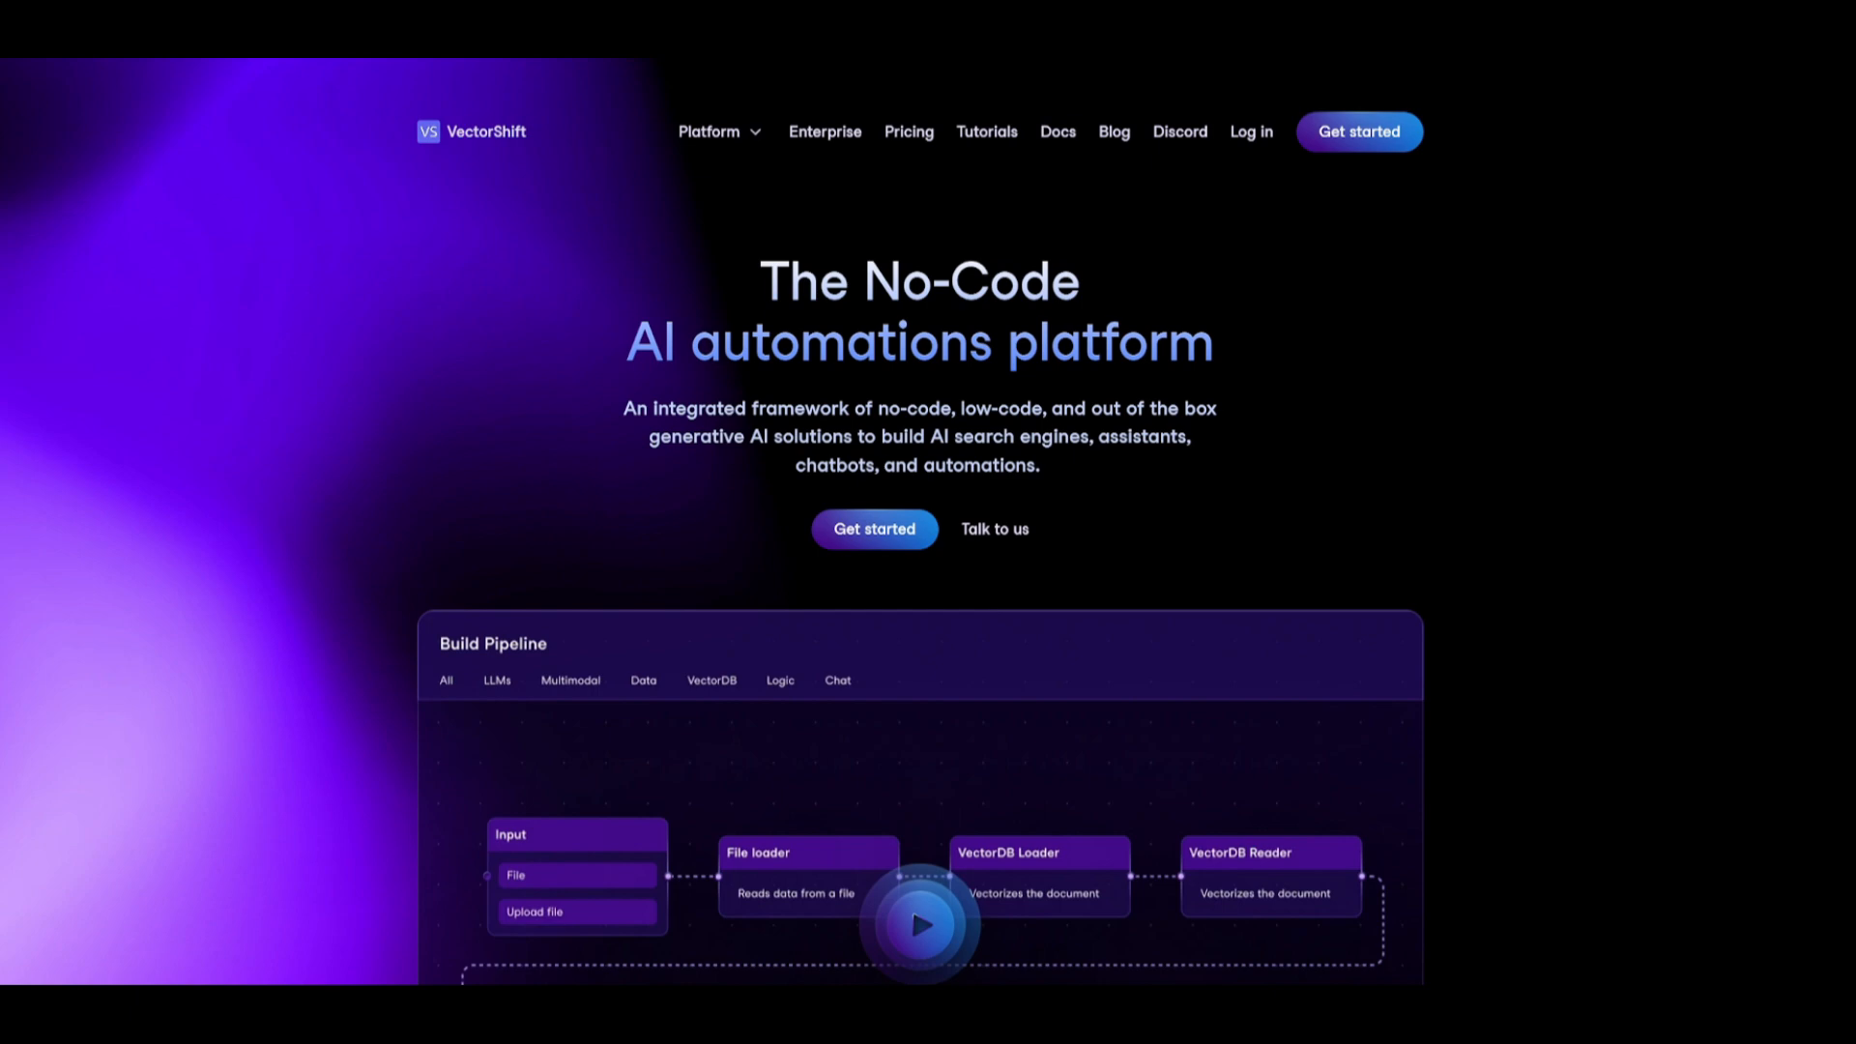
Step: Scroll the homepage, choose Get started, and sign in to the existing account
scroll(down, 3)
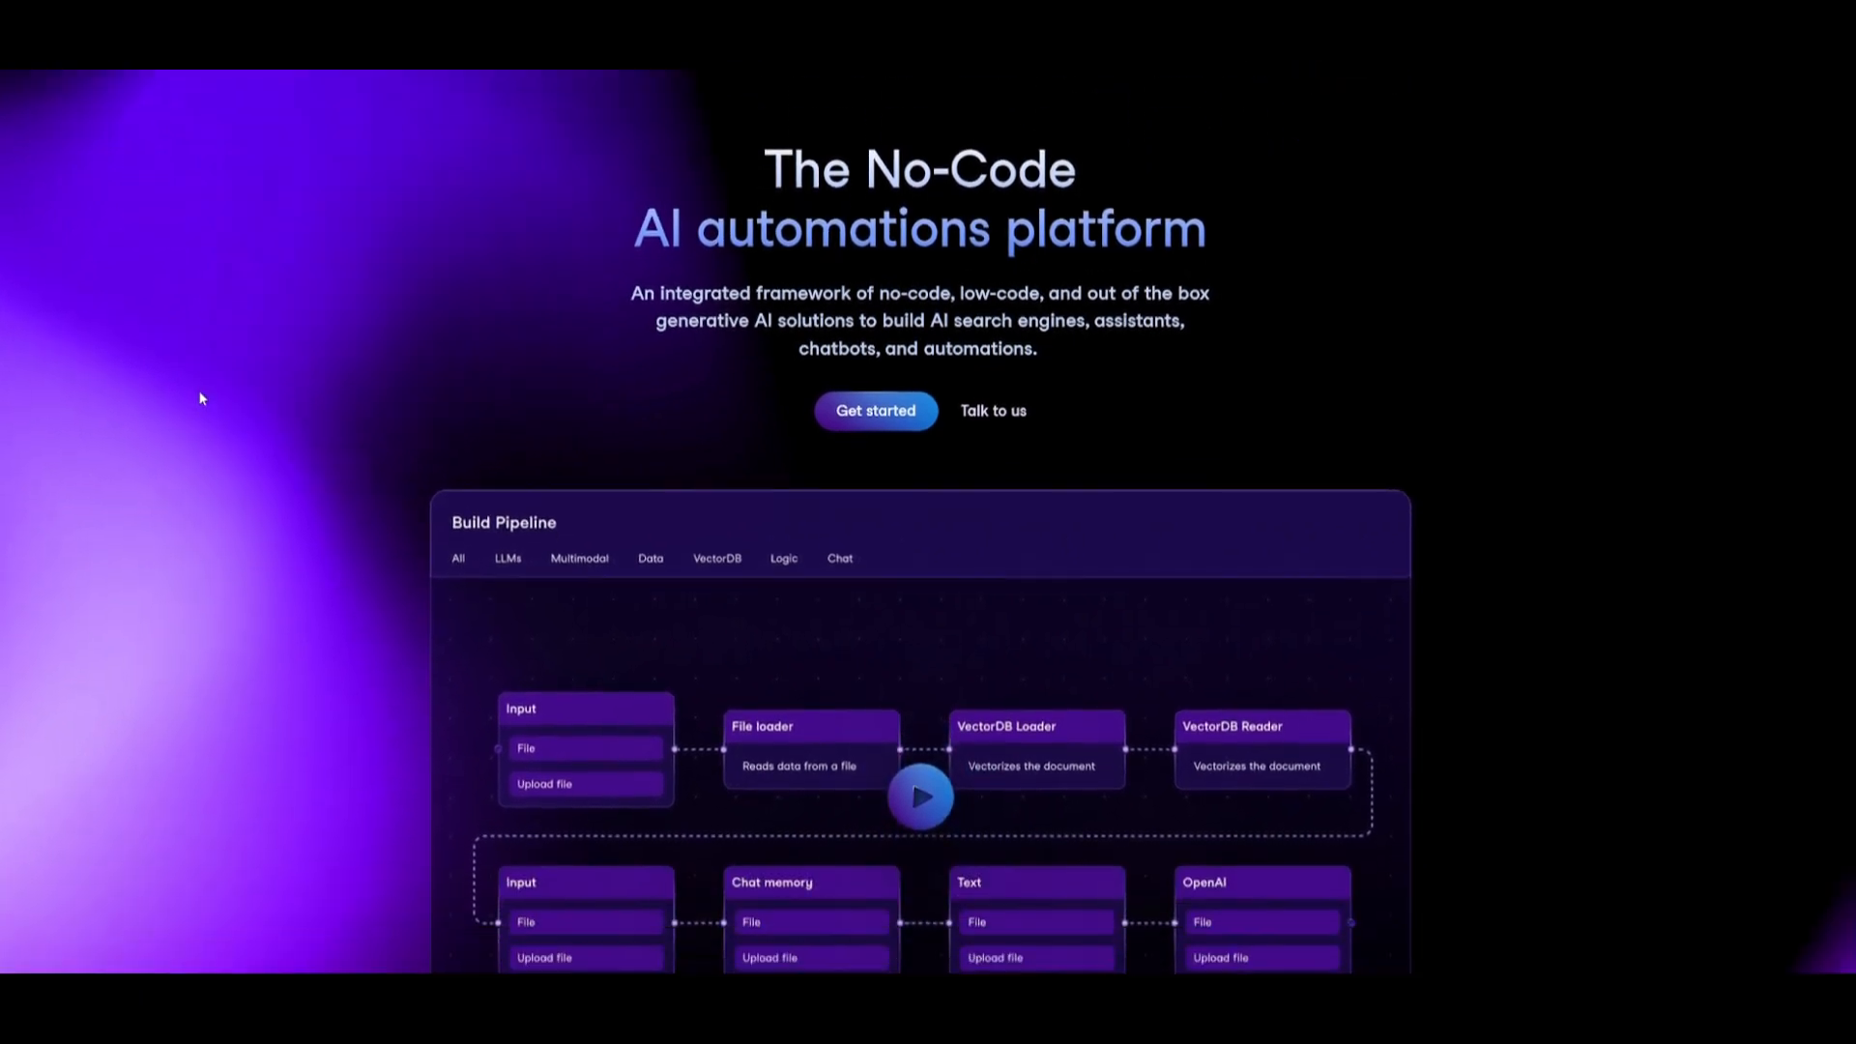
scroll(down, 3)
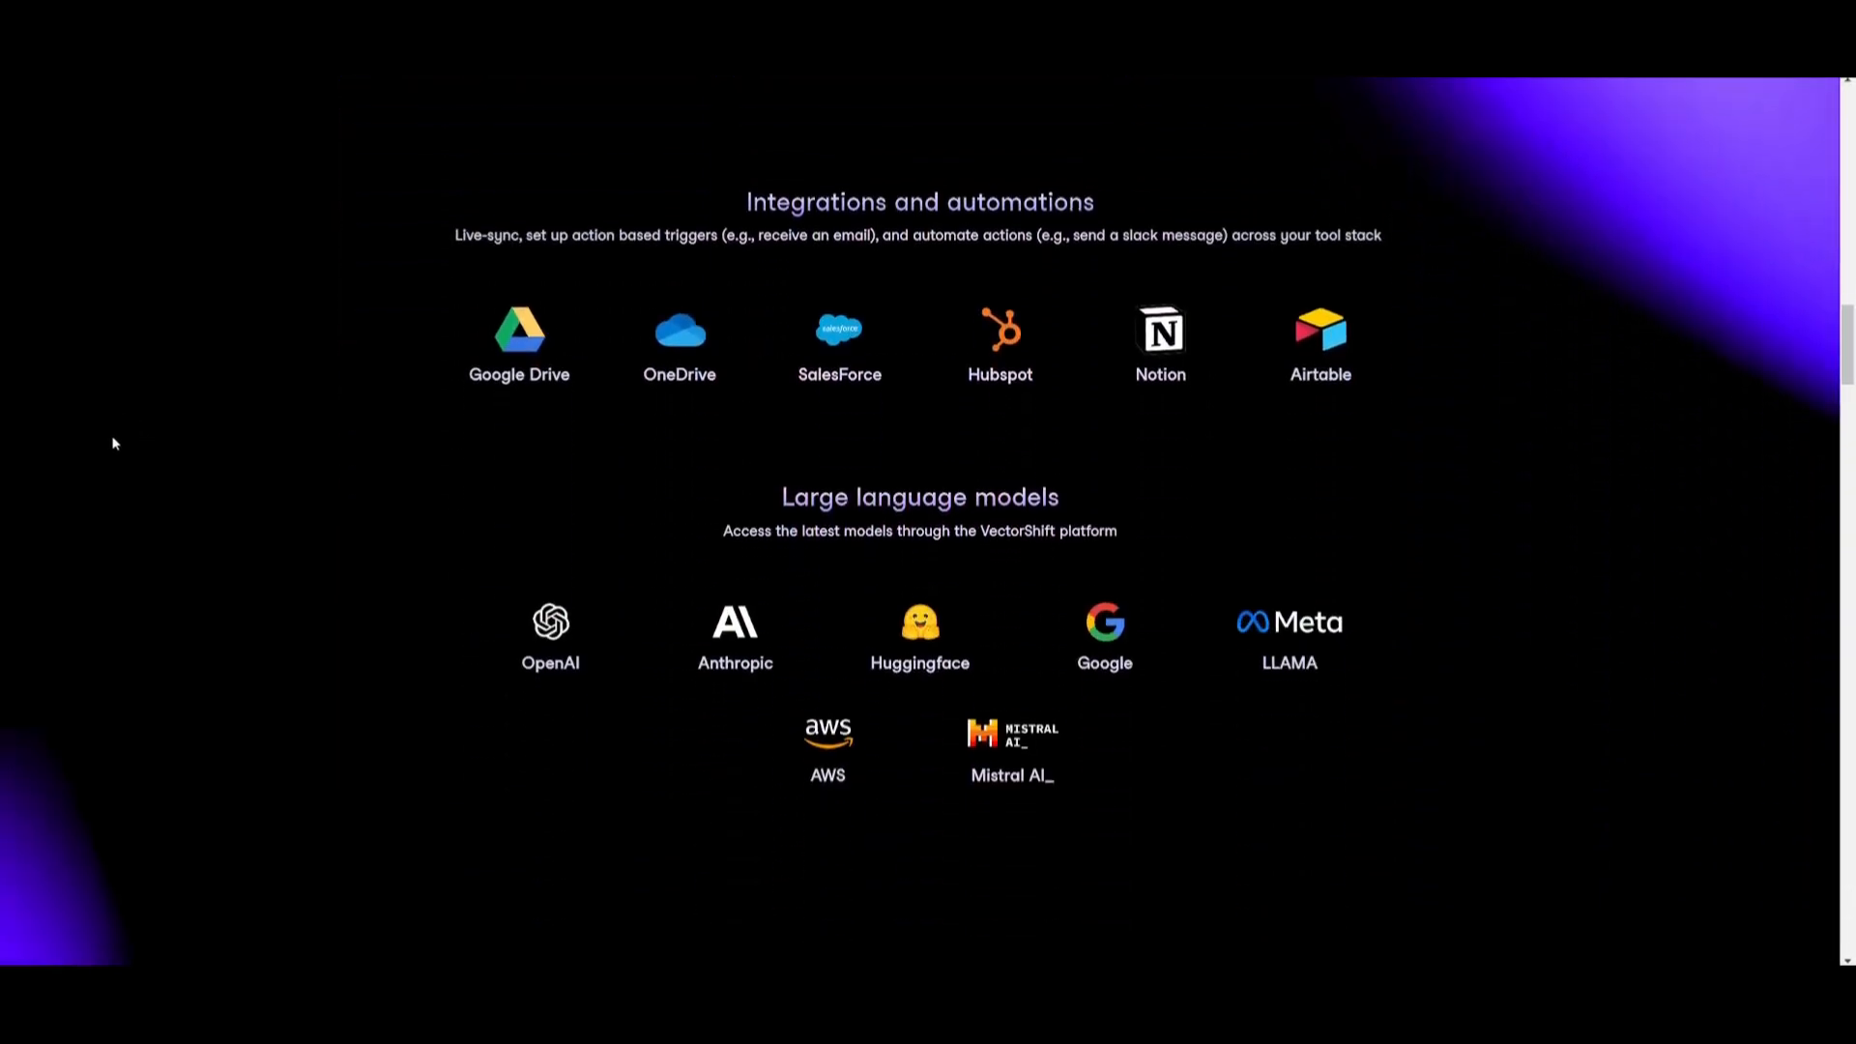
scroll(up, 3)
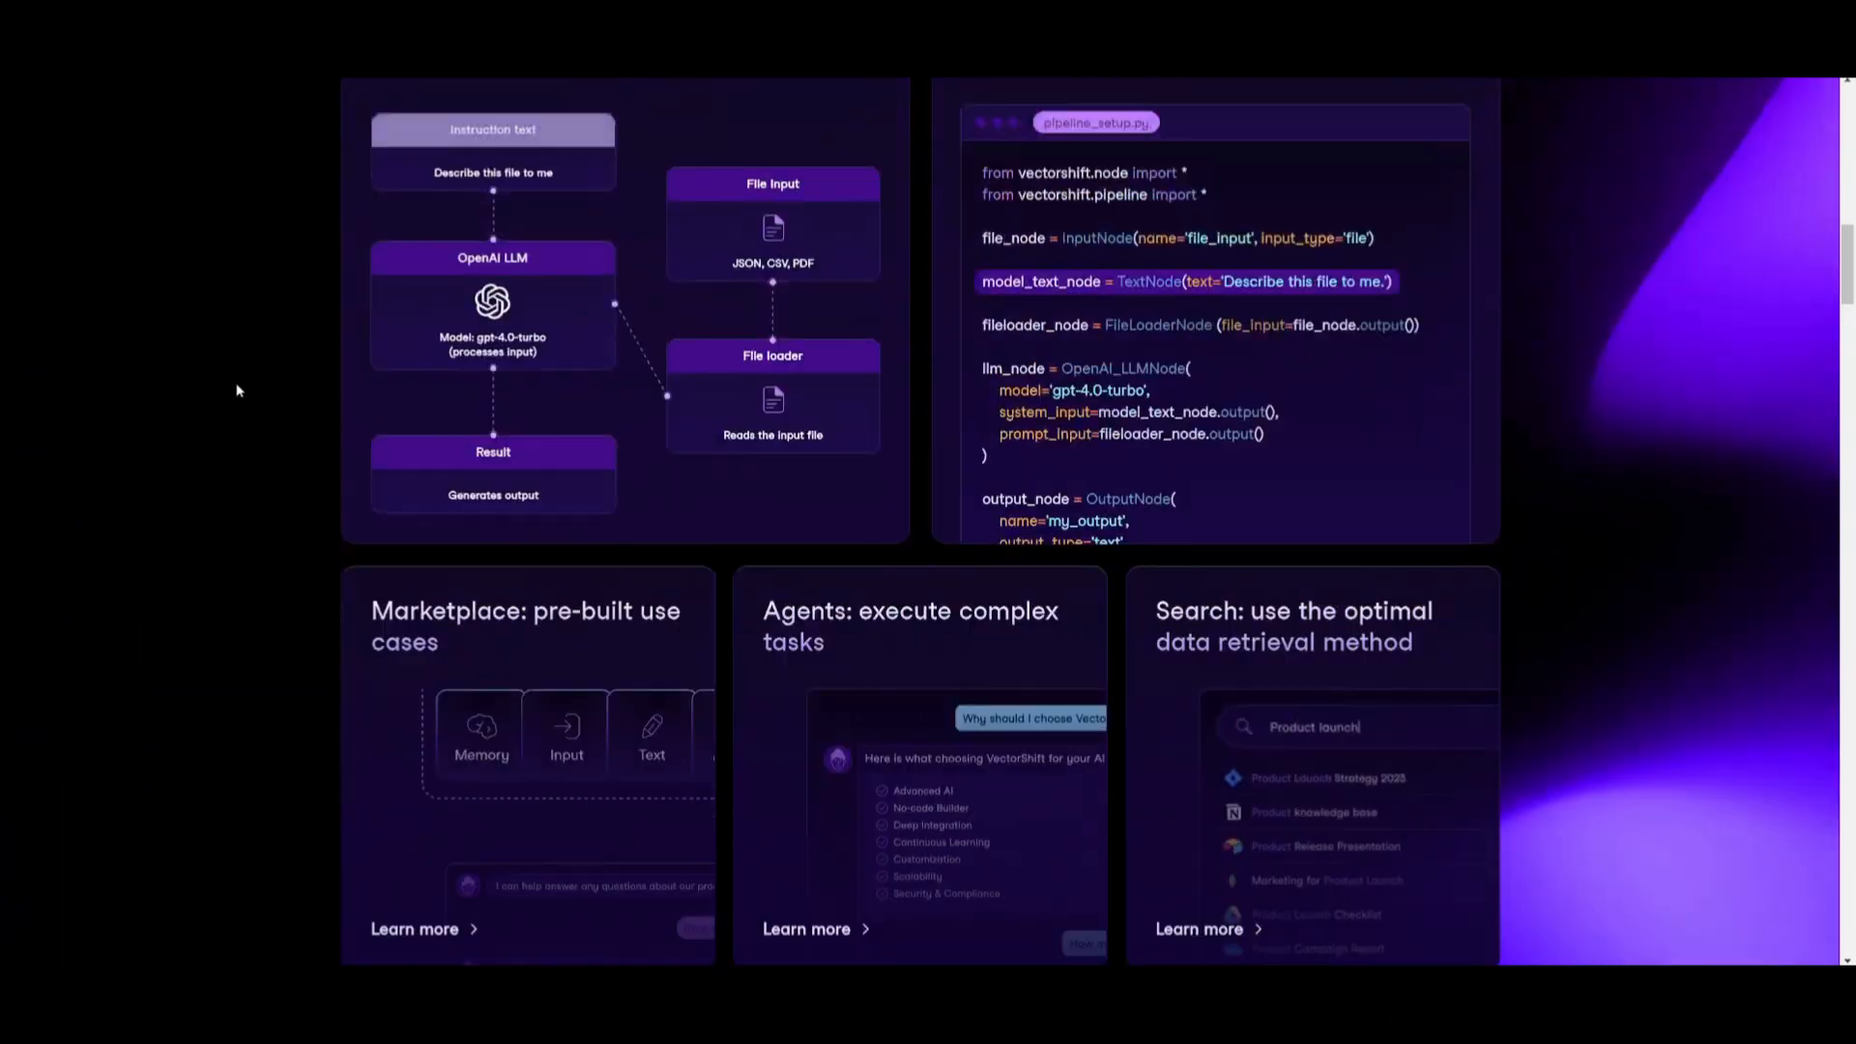
scroll(up, 3)
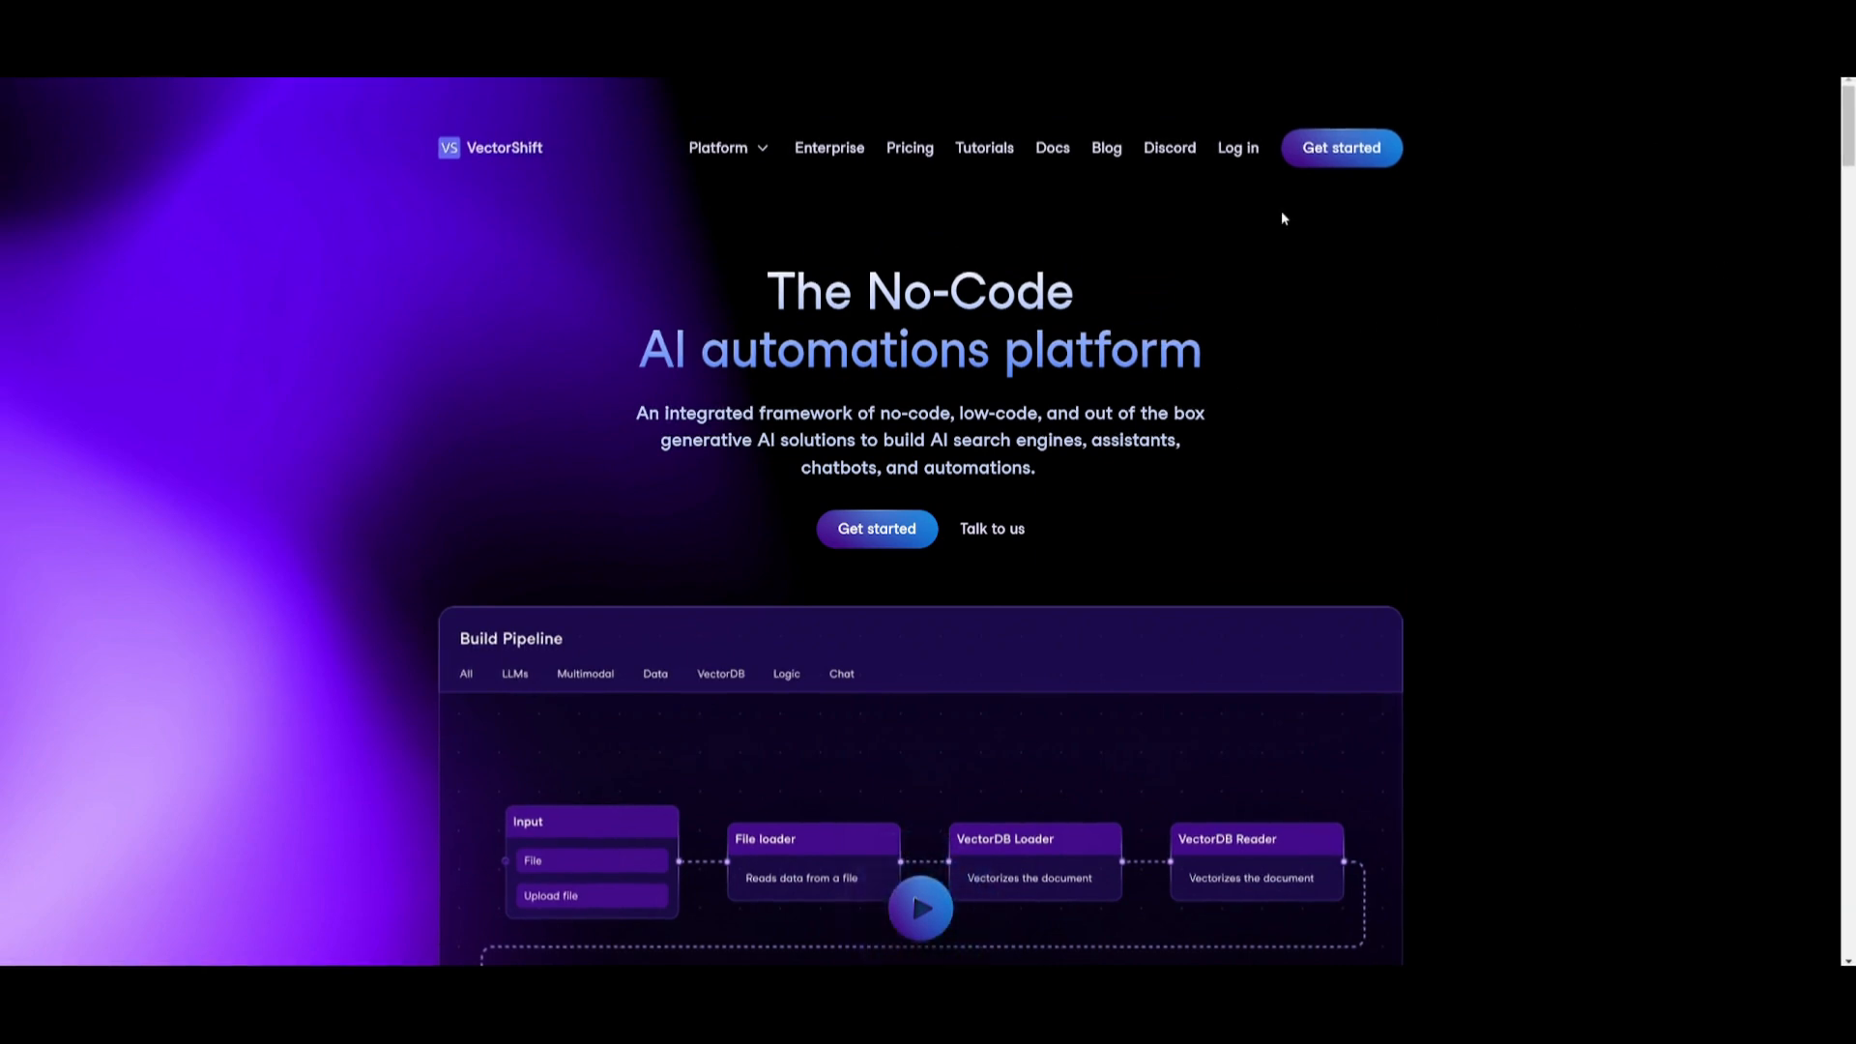
click(1340, 147)
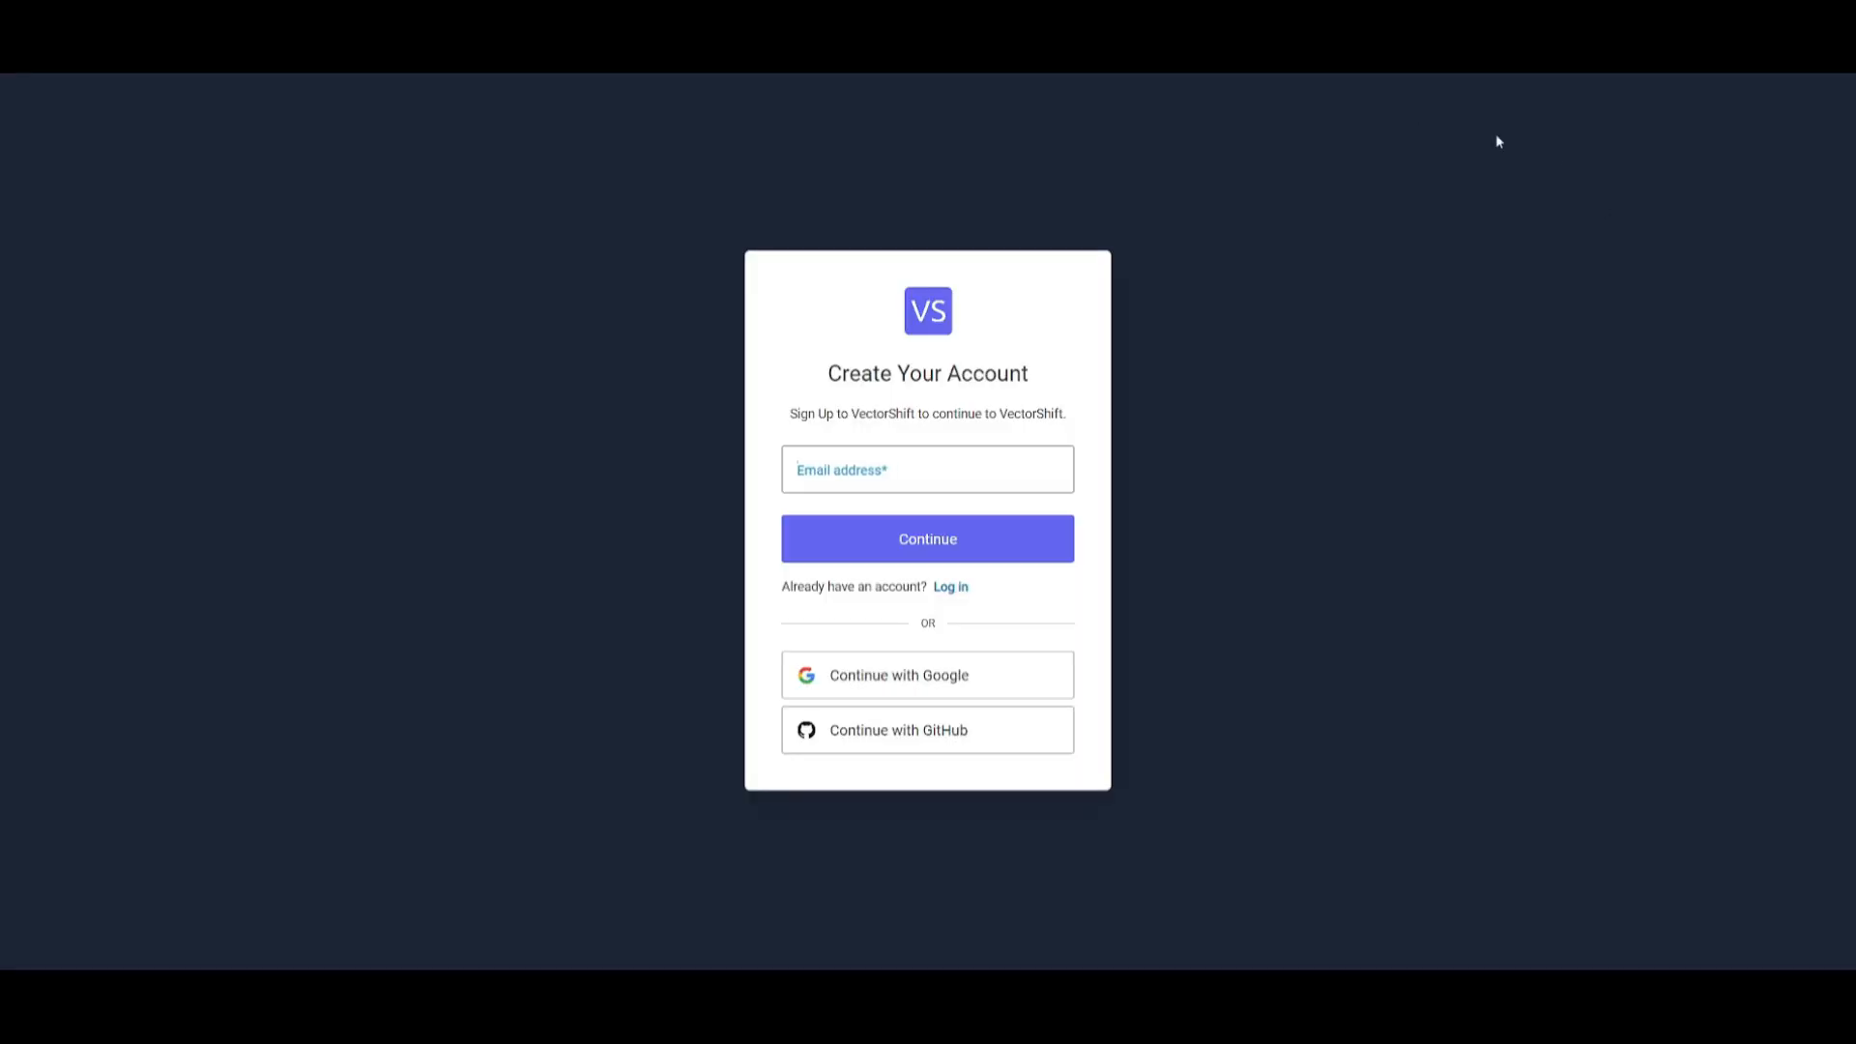
click(927, 467)
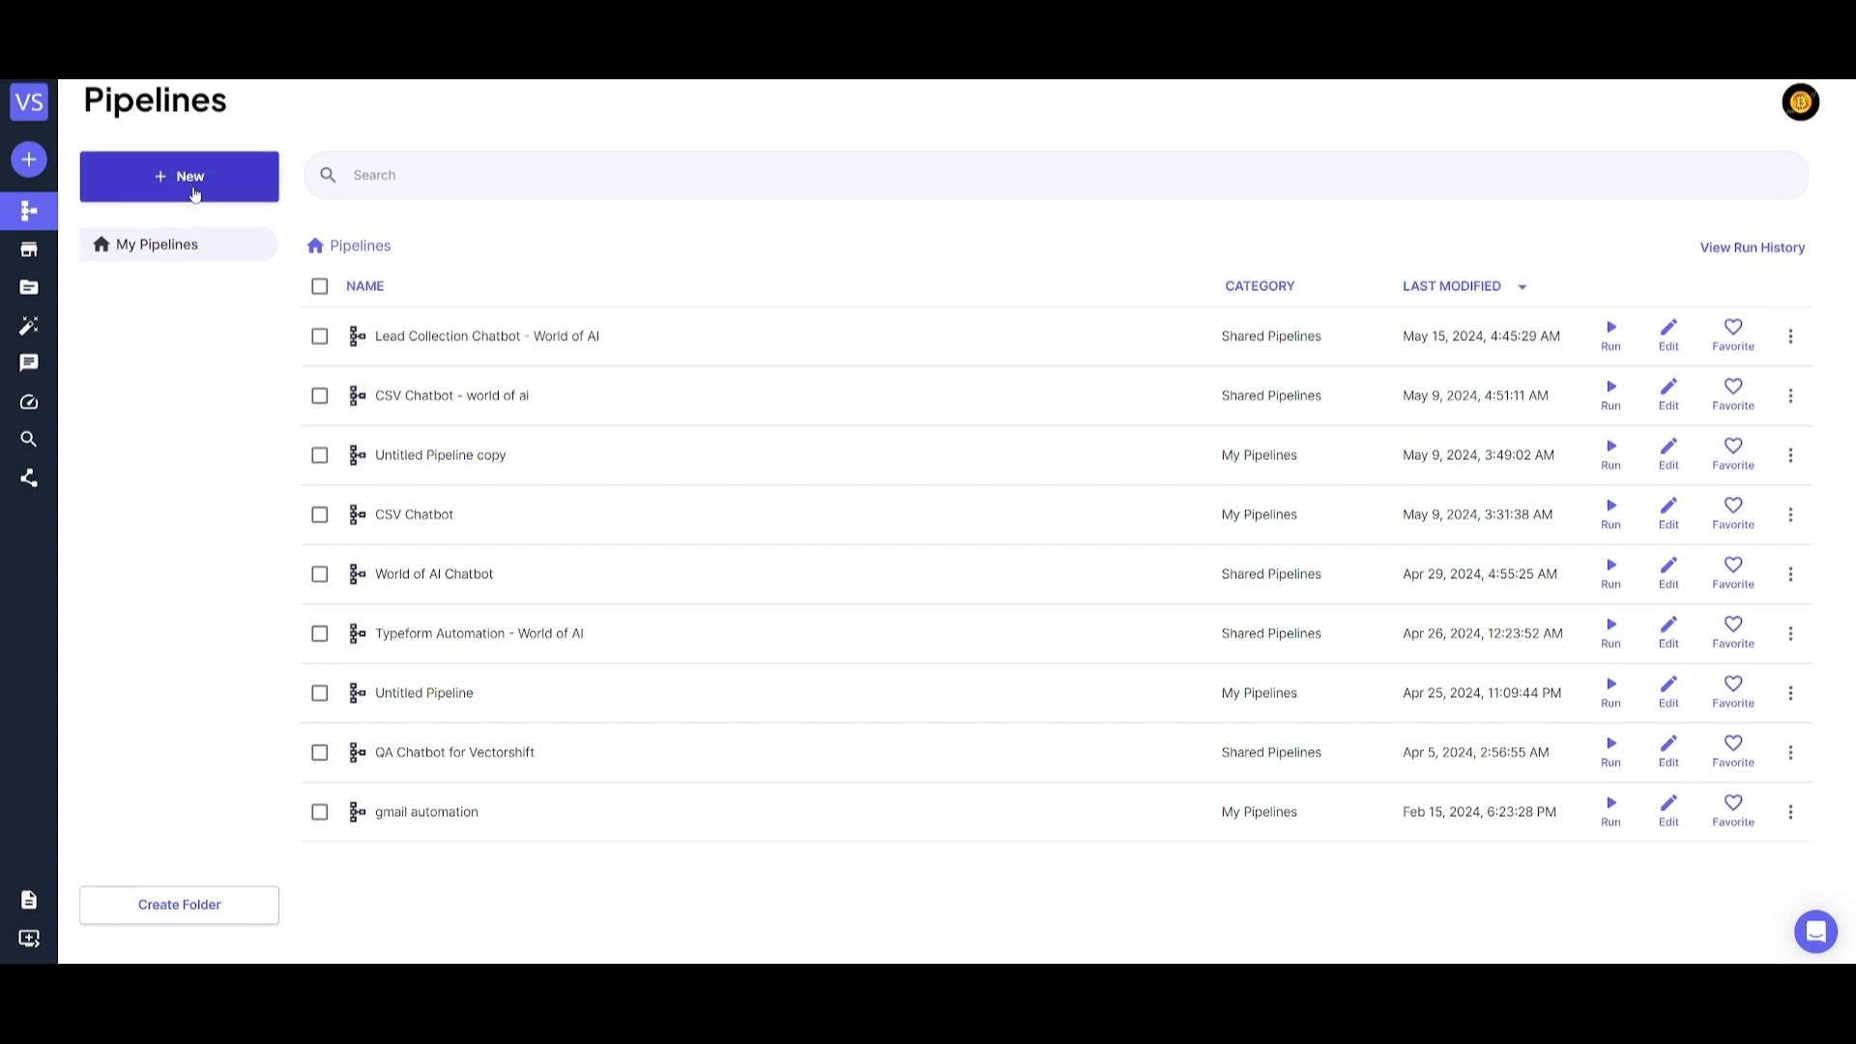
Step: Browse templates under the Finance / Strategy and Basic filters, then create a blank pipeline
click(179, 176)
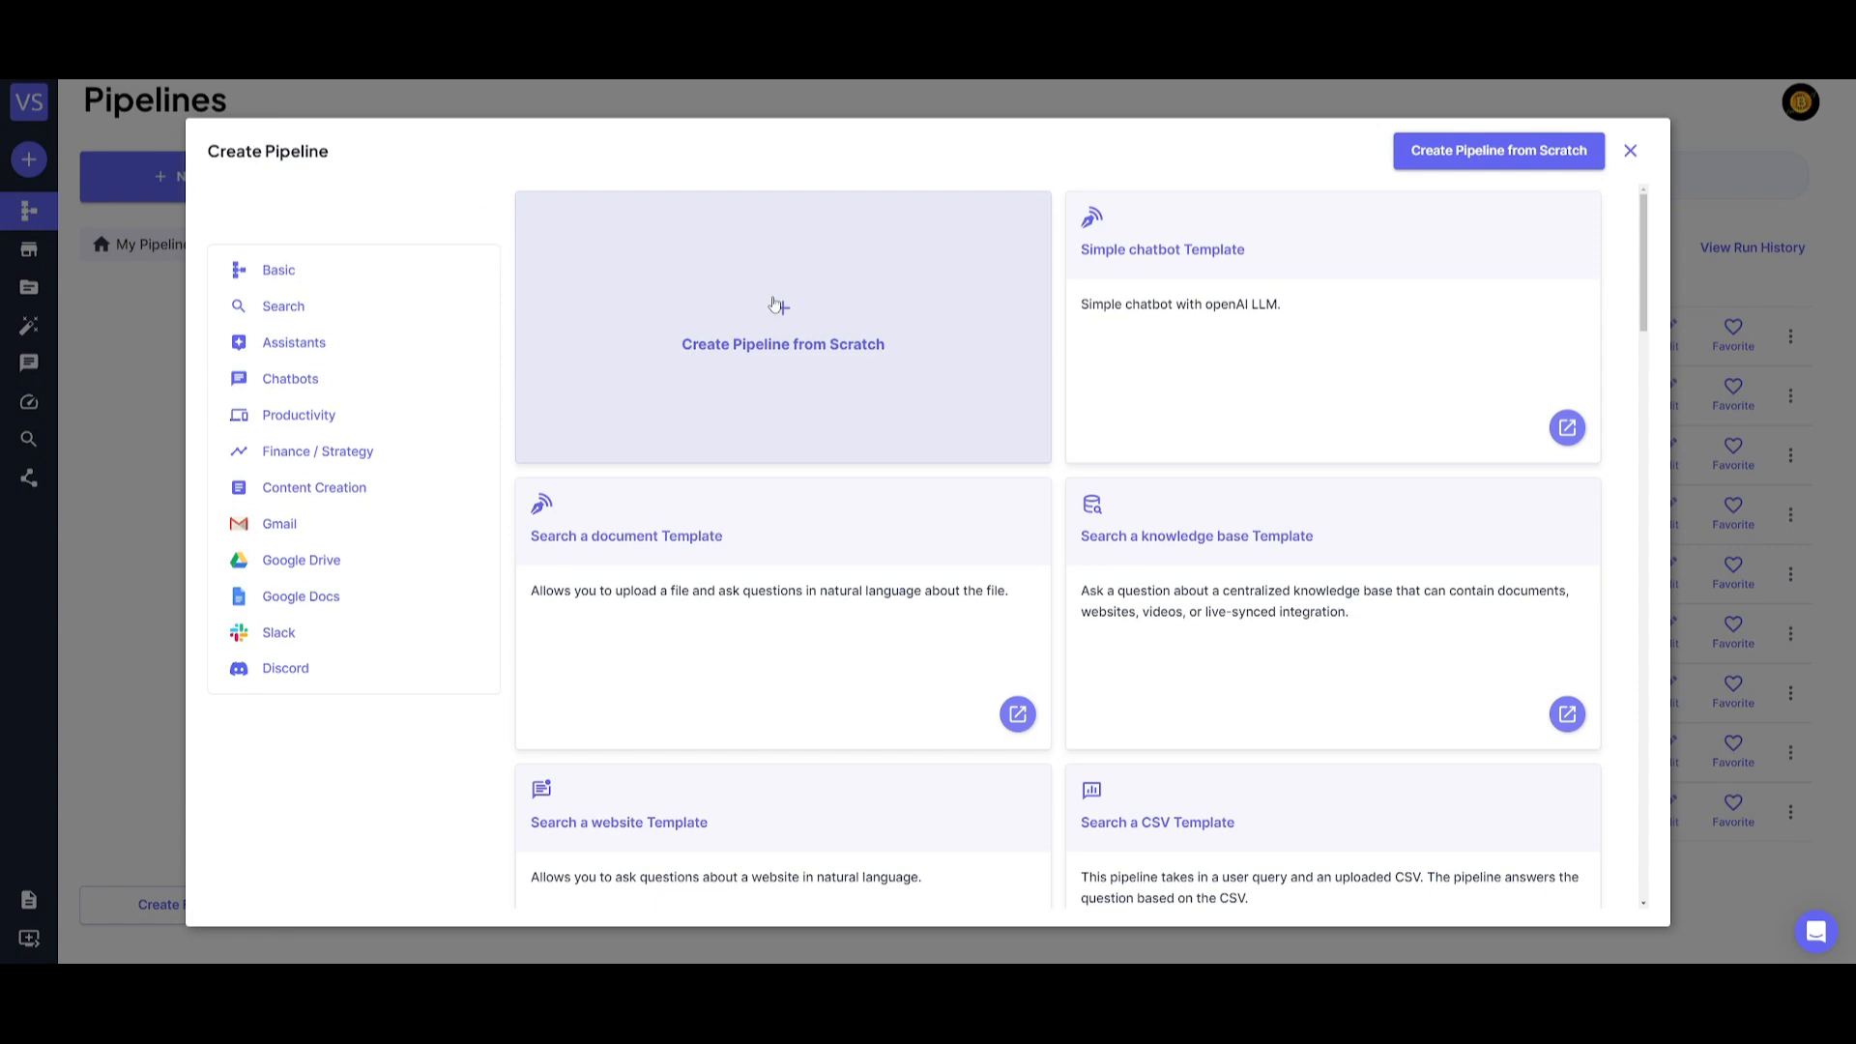
scroll(down, 3)
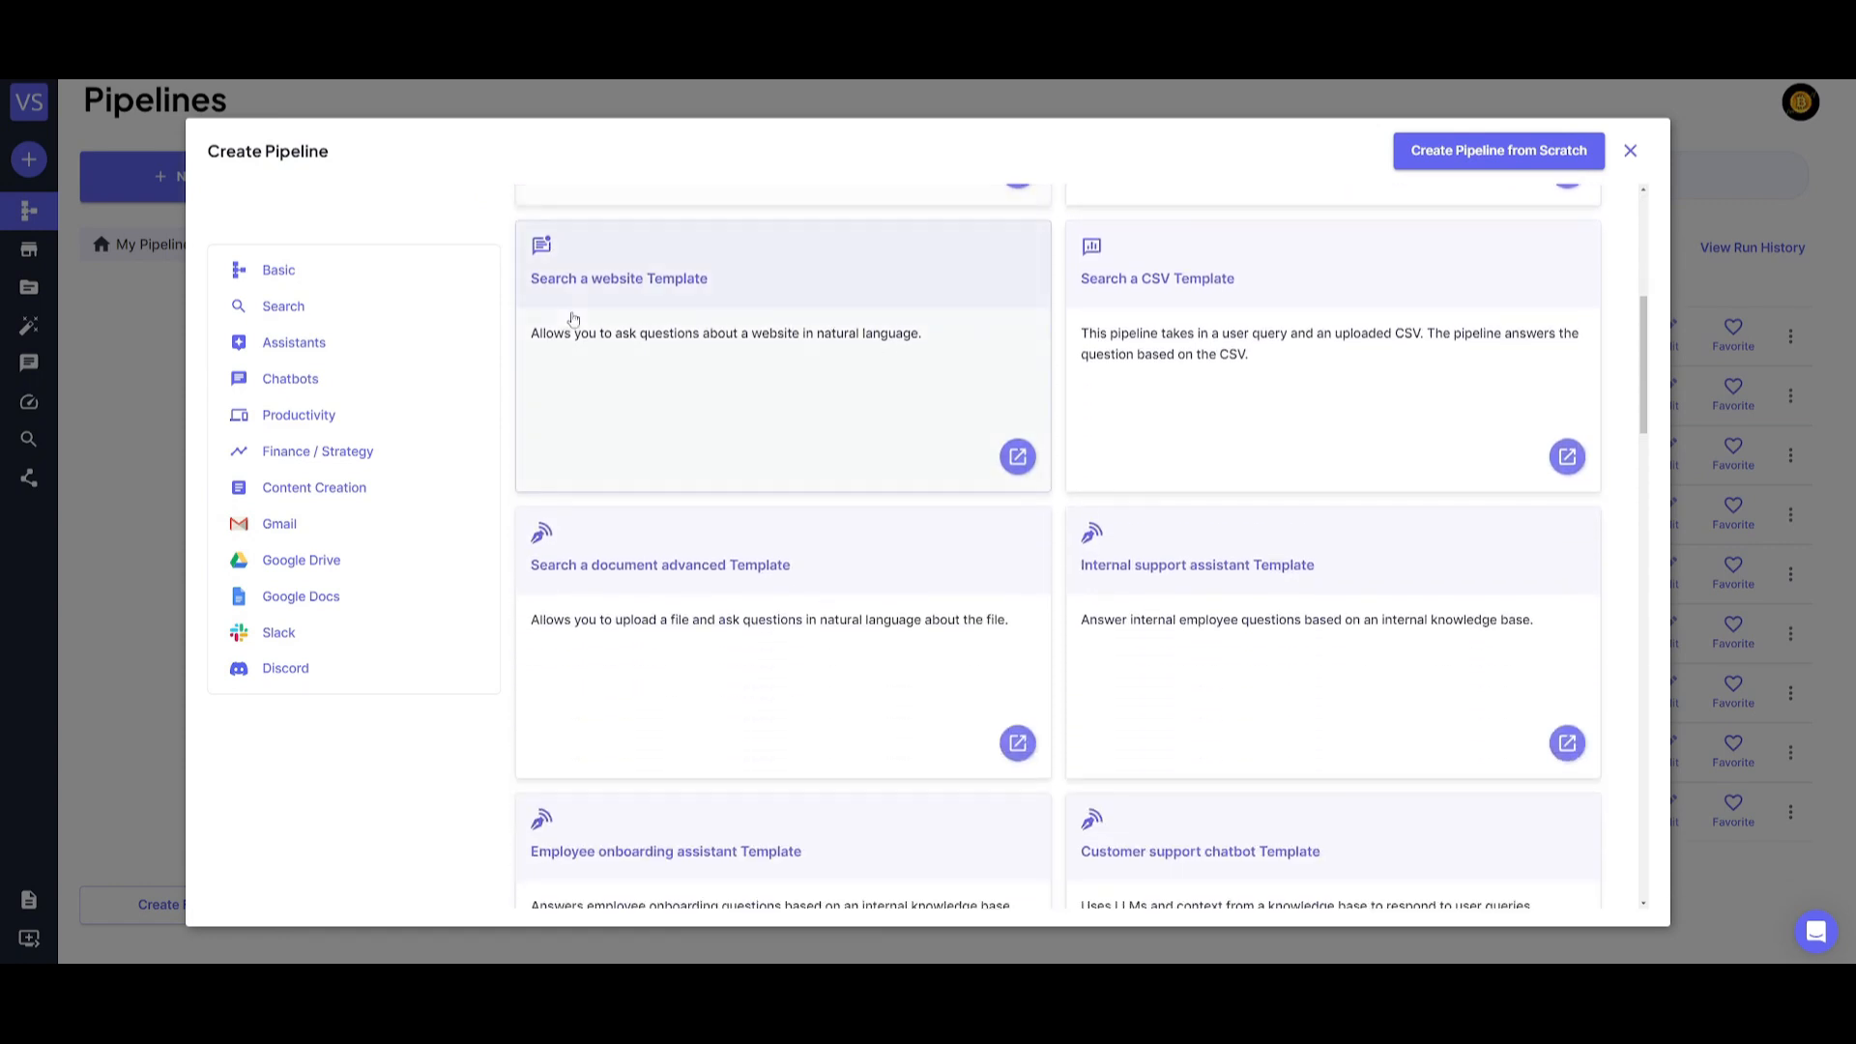
scroll(down, 3)
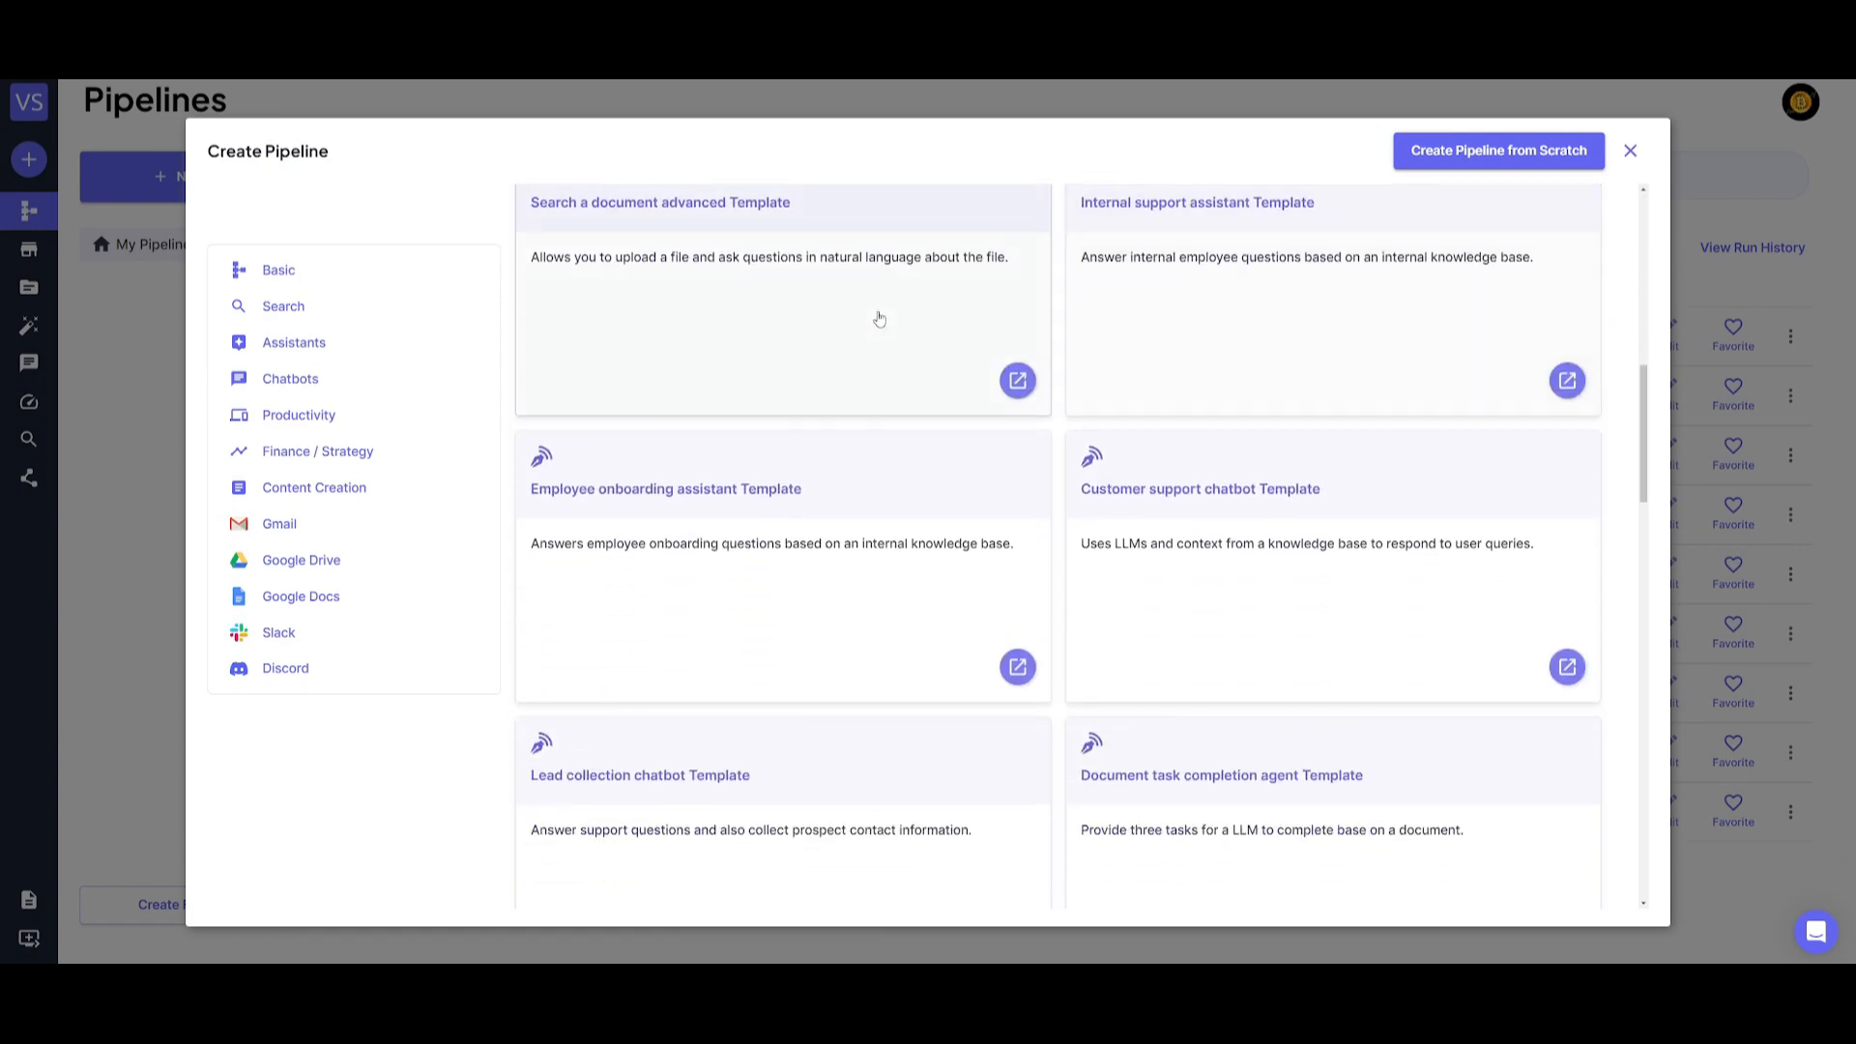
scroll(down, 3)
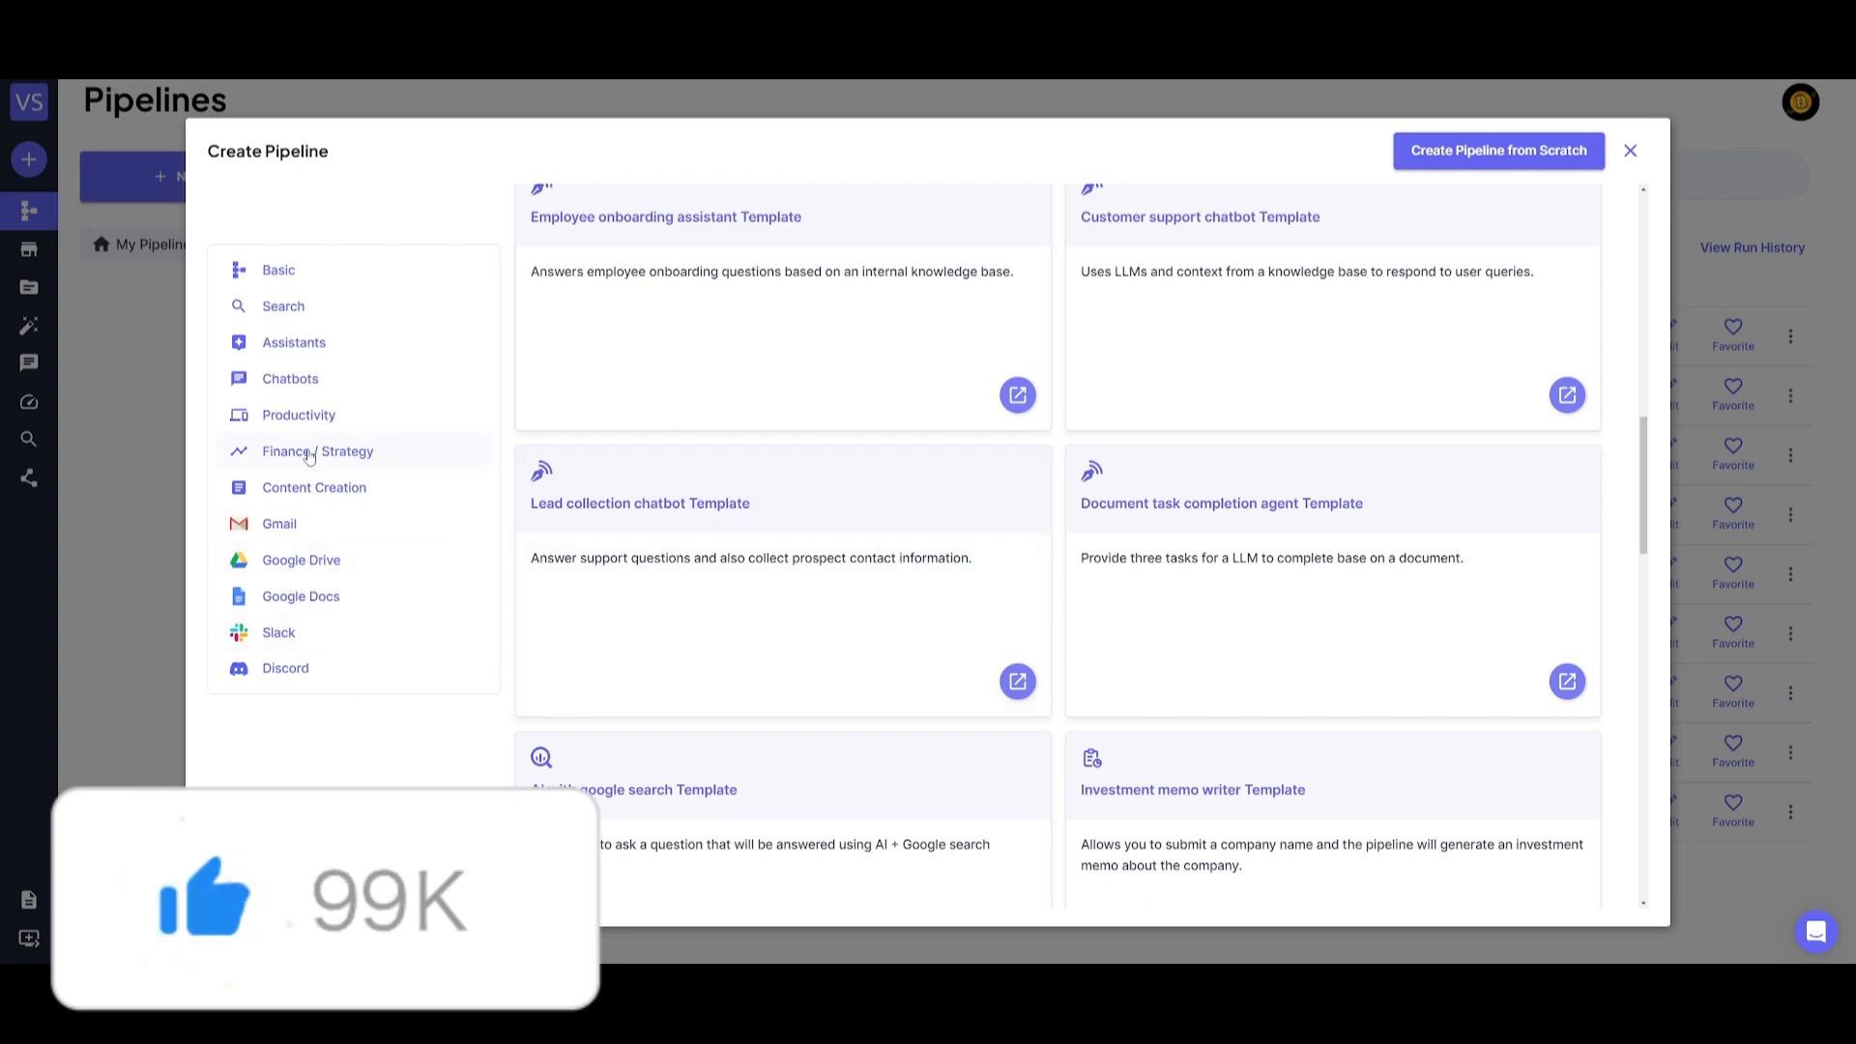
click(317, 451)
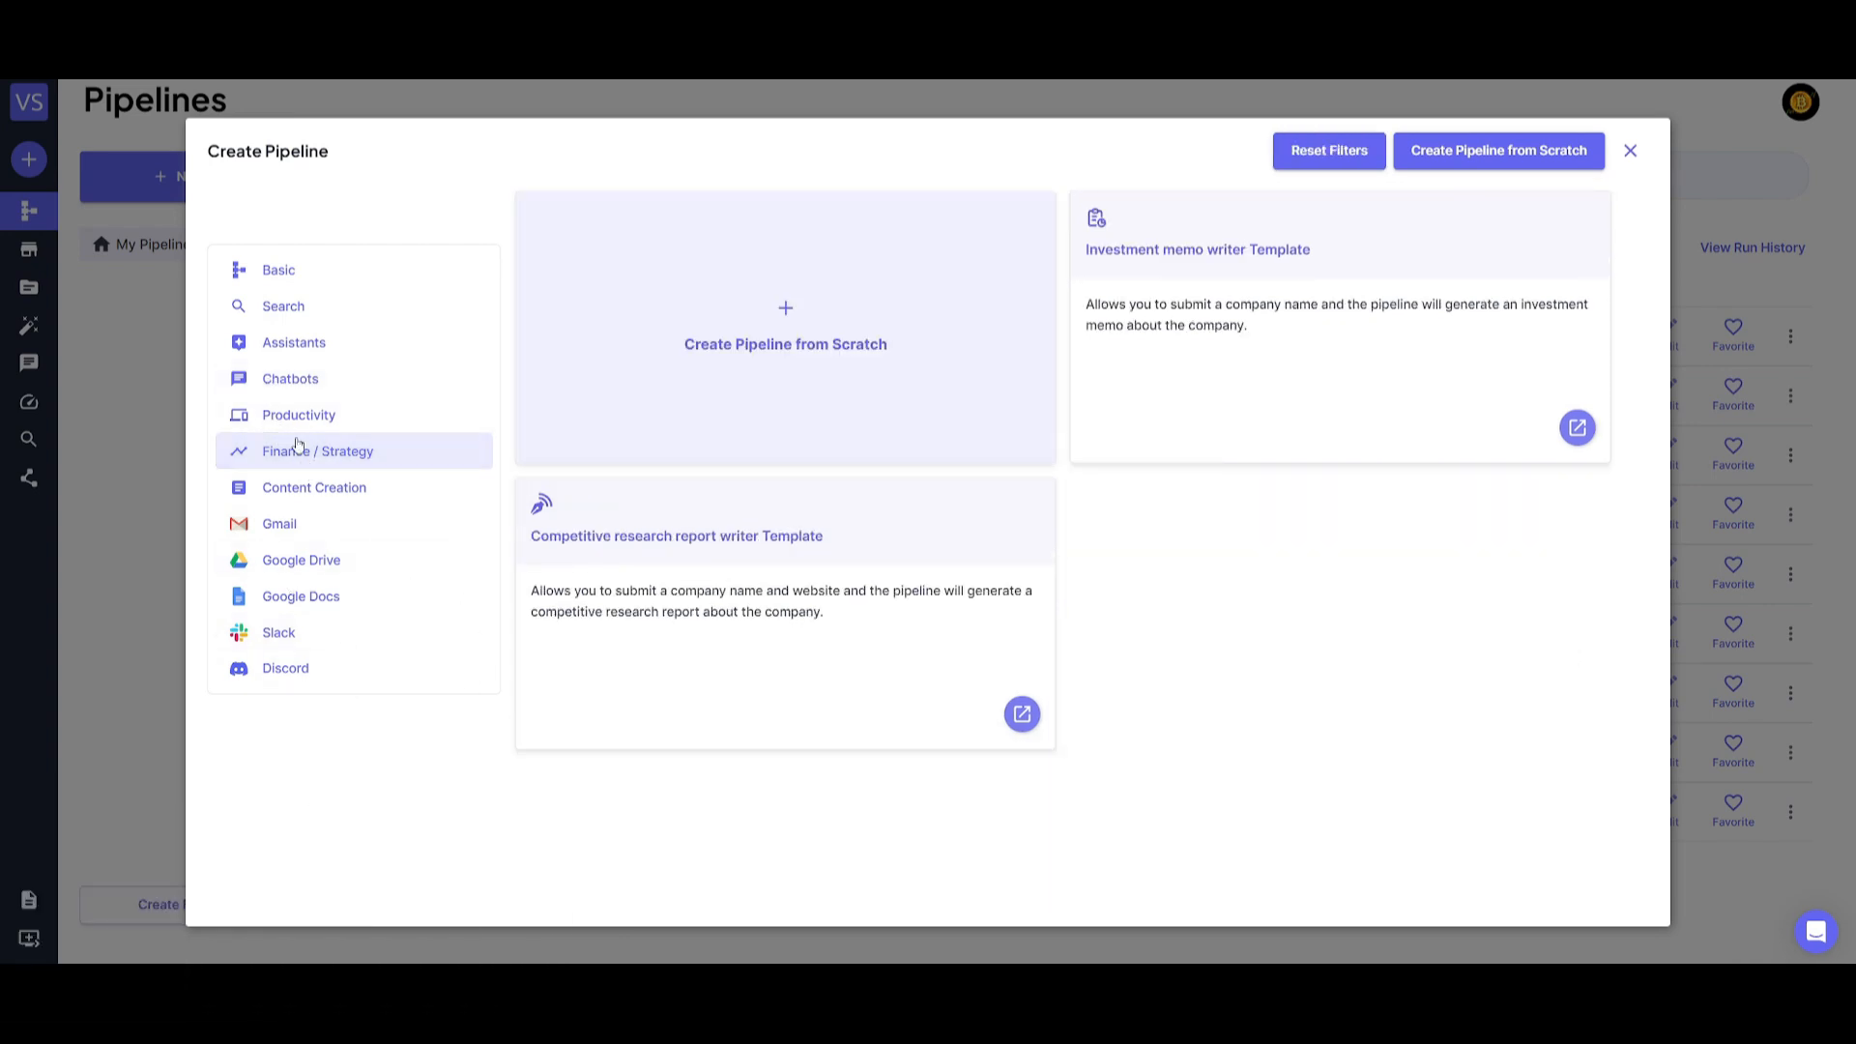
mouse_move(645, 542)
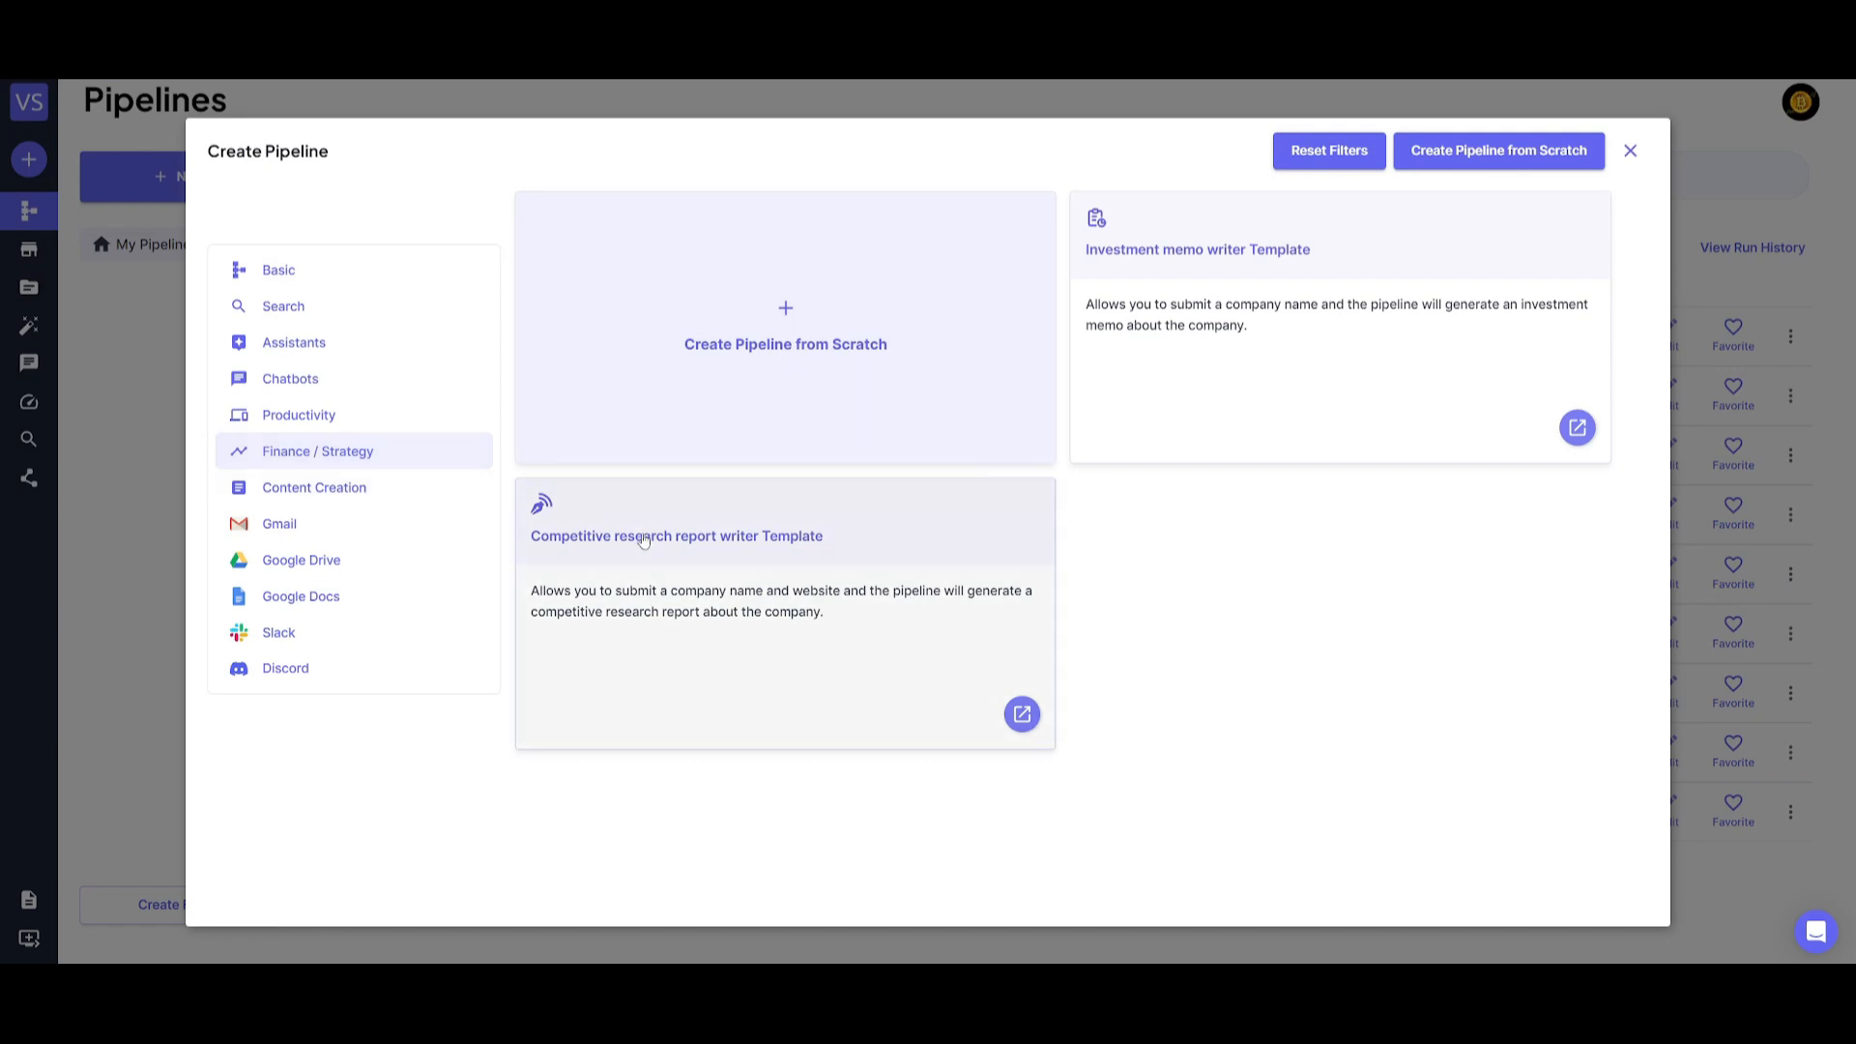
mouse_move(364, 428)
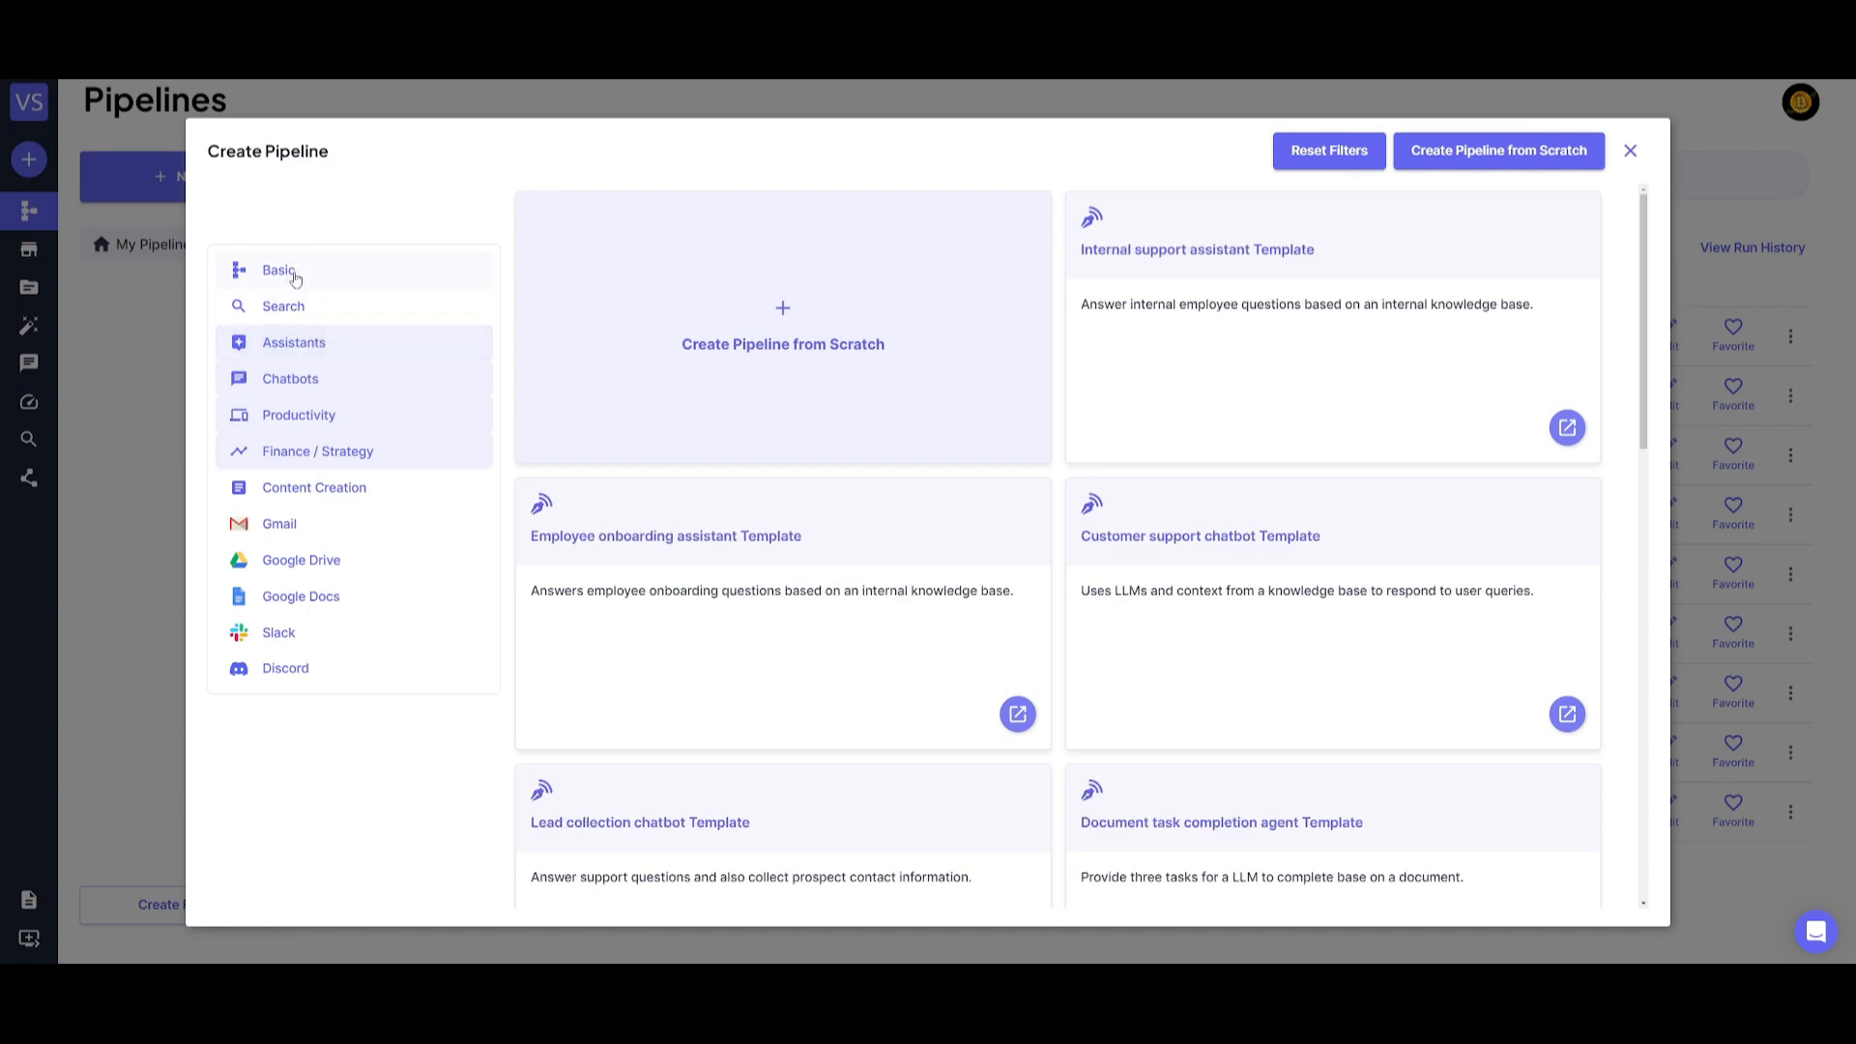
click(280, 269)
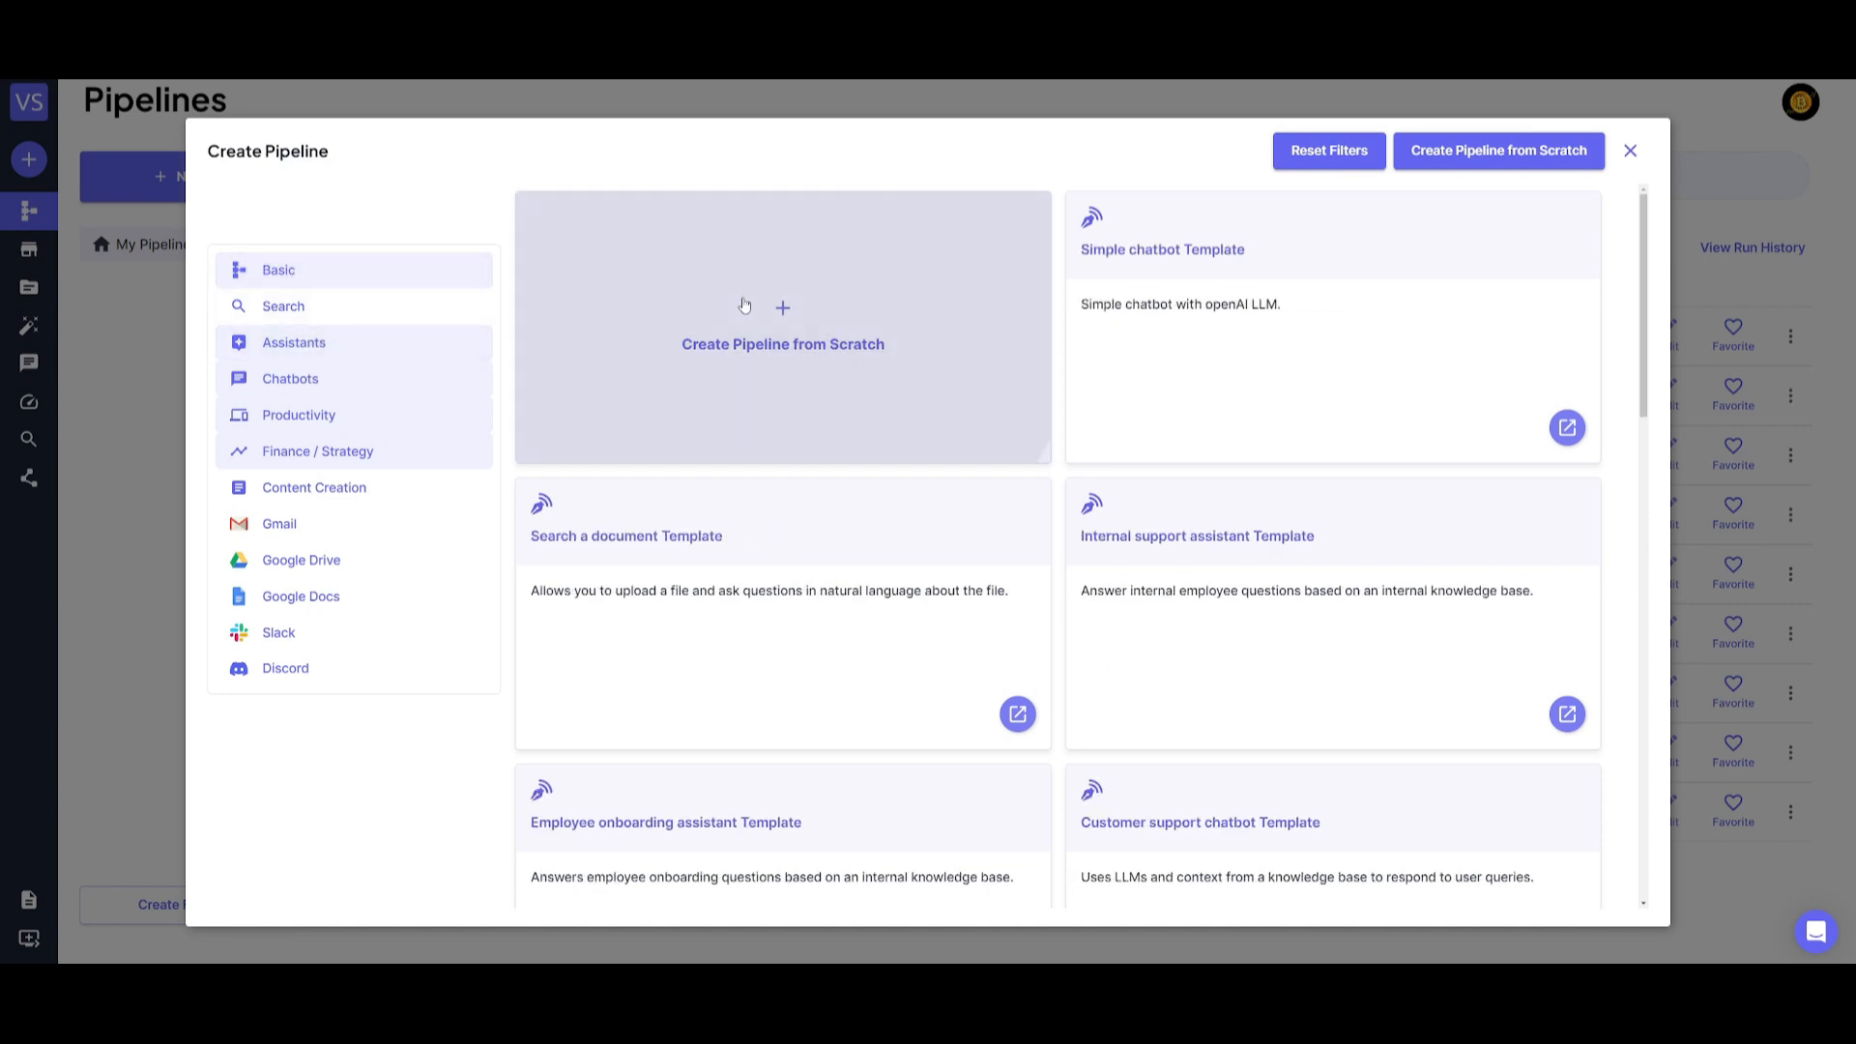
click(782, 328)
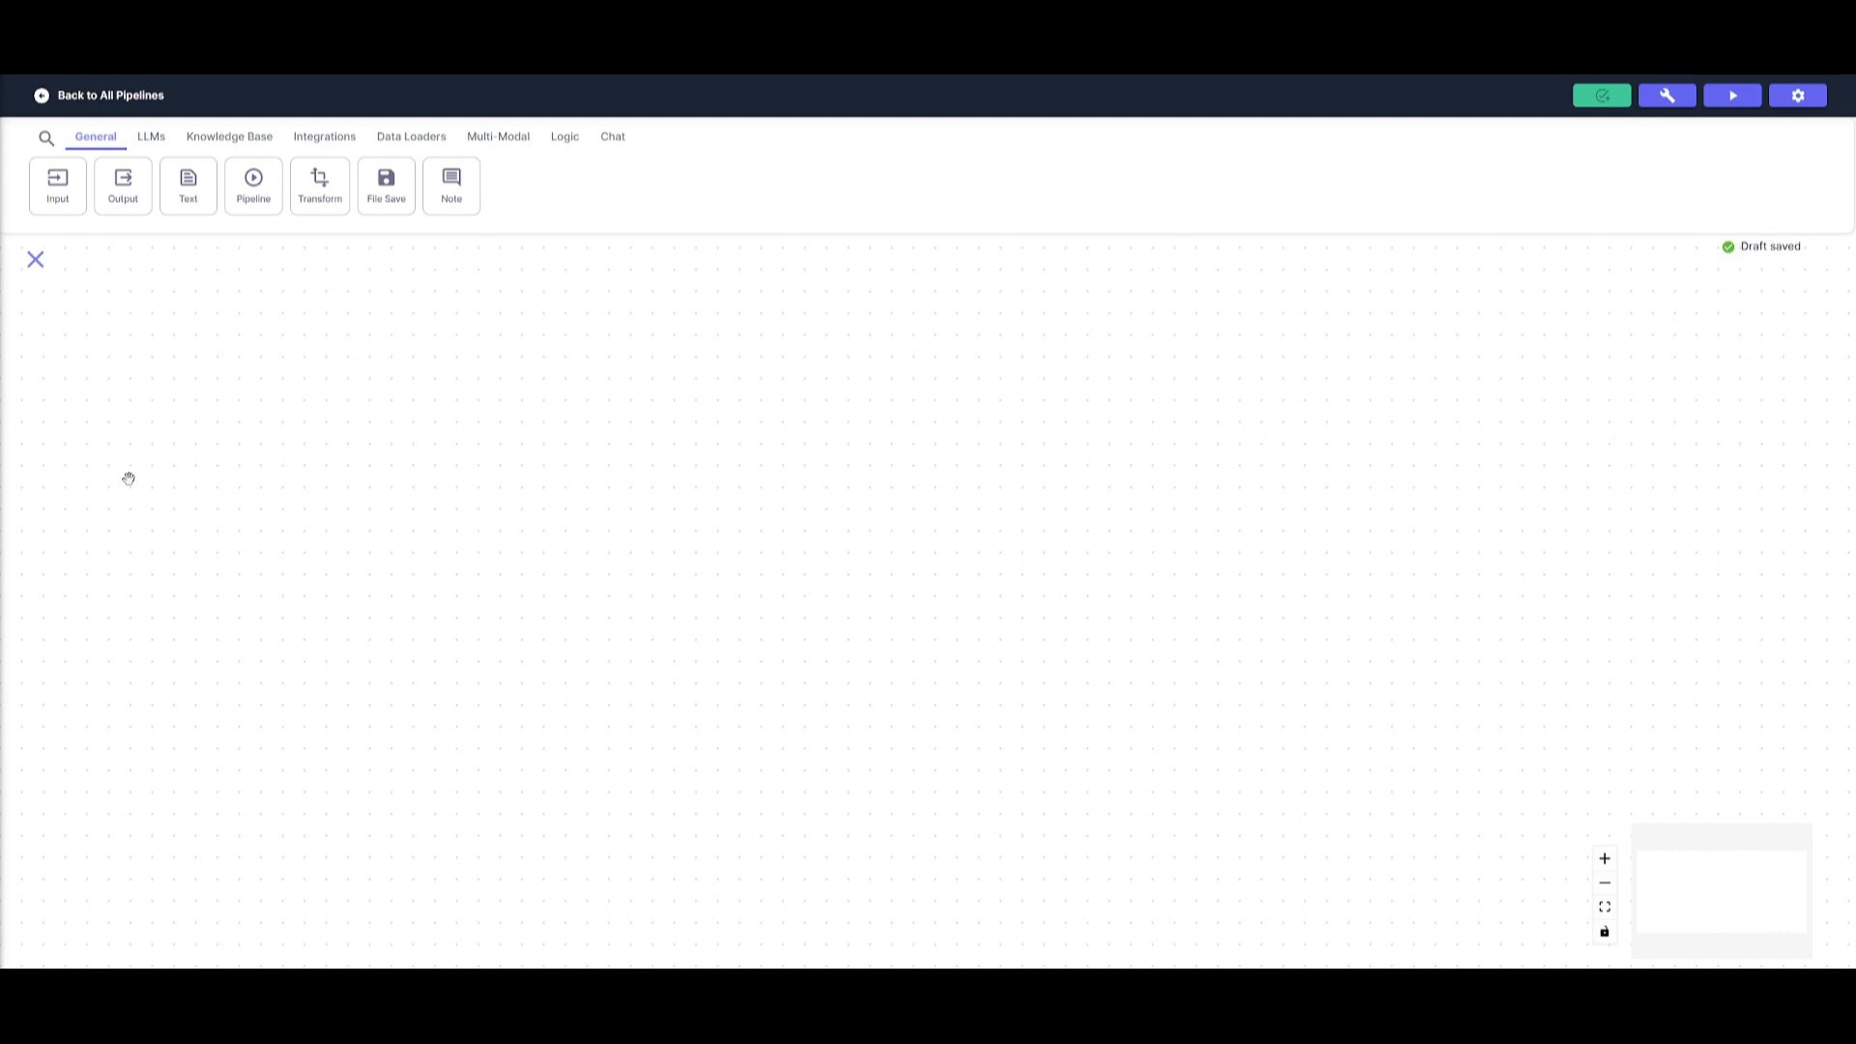
Step: Add text Input and Output nodes to the canvas from the General tab
click(57, 186)
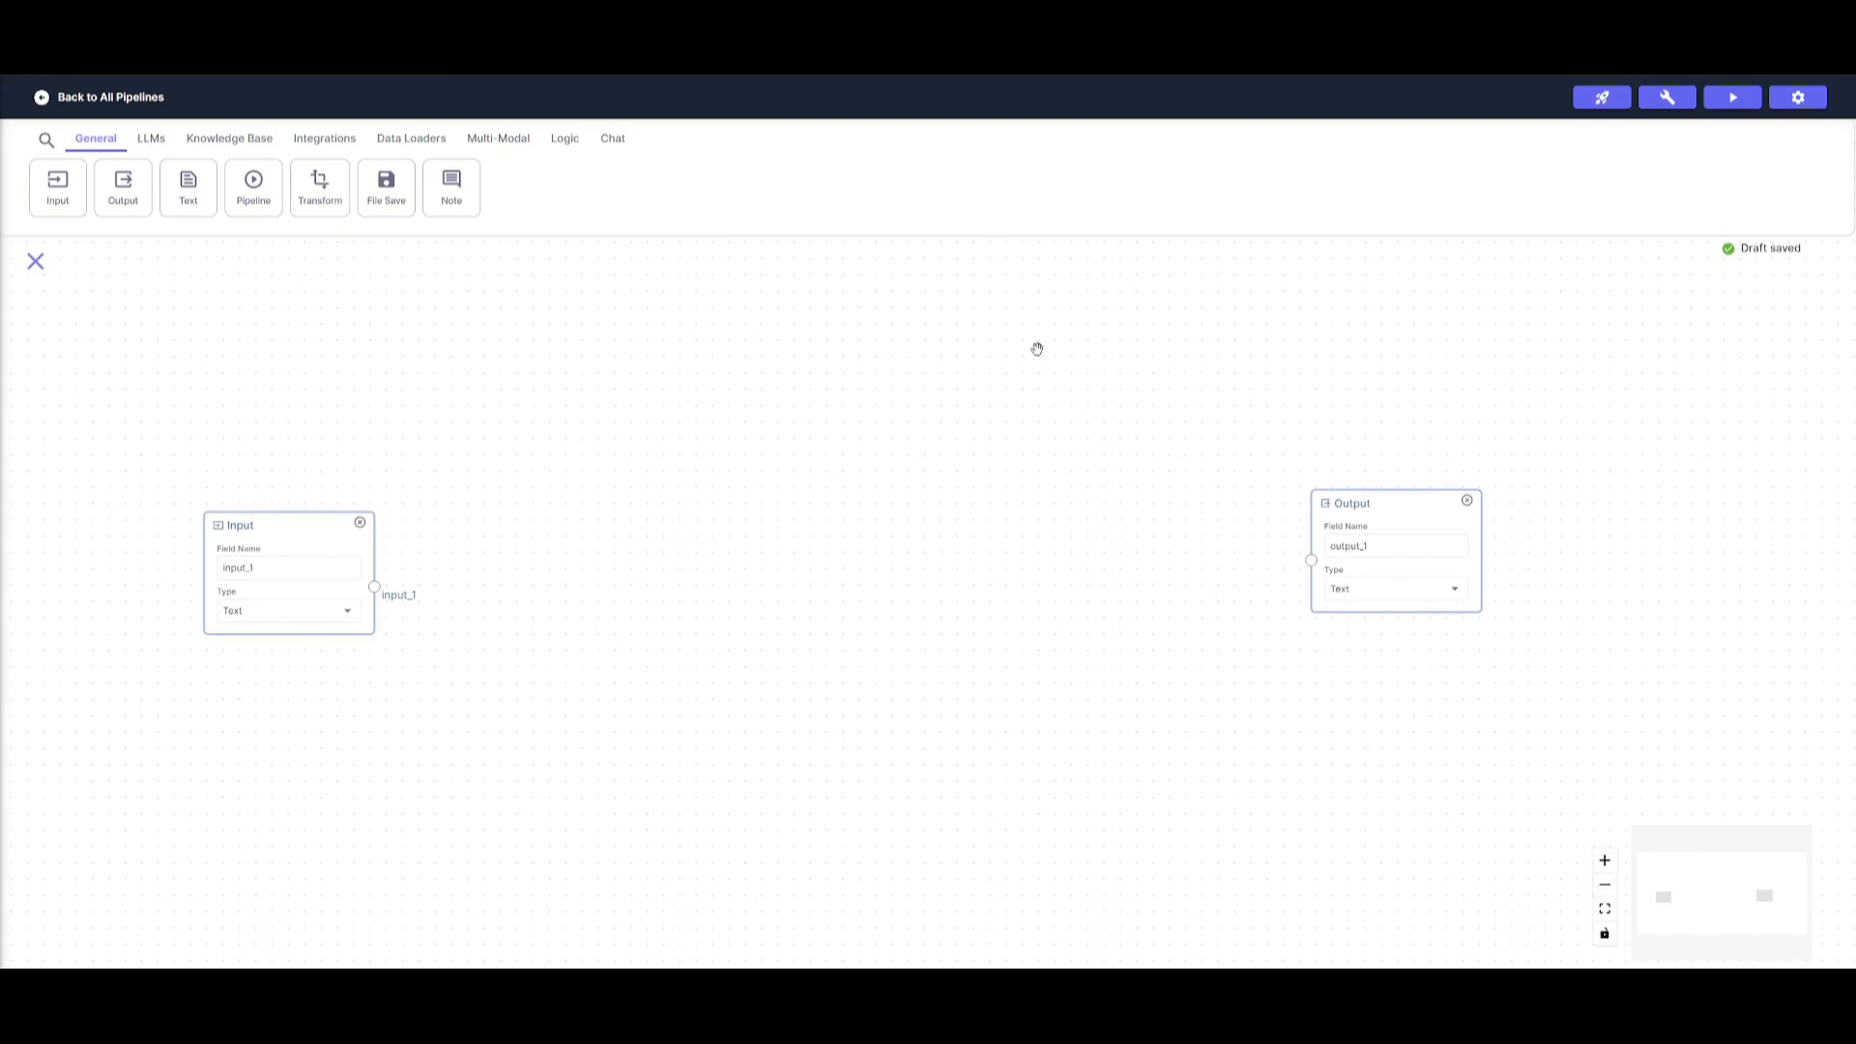
mouse_move(1027, 347)
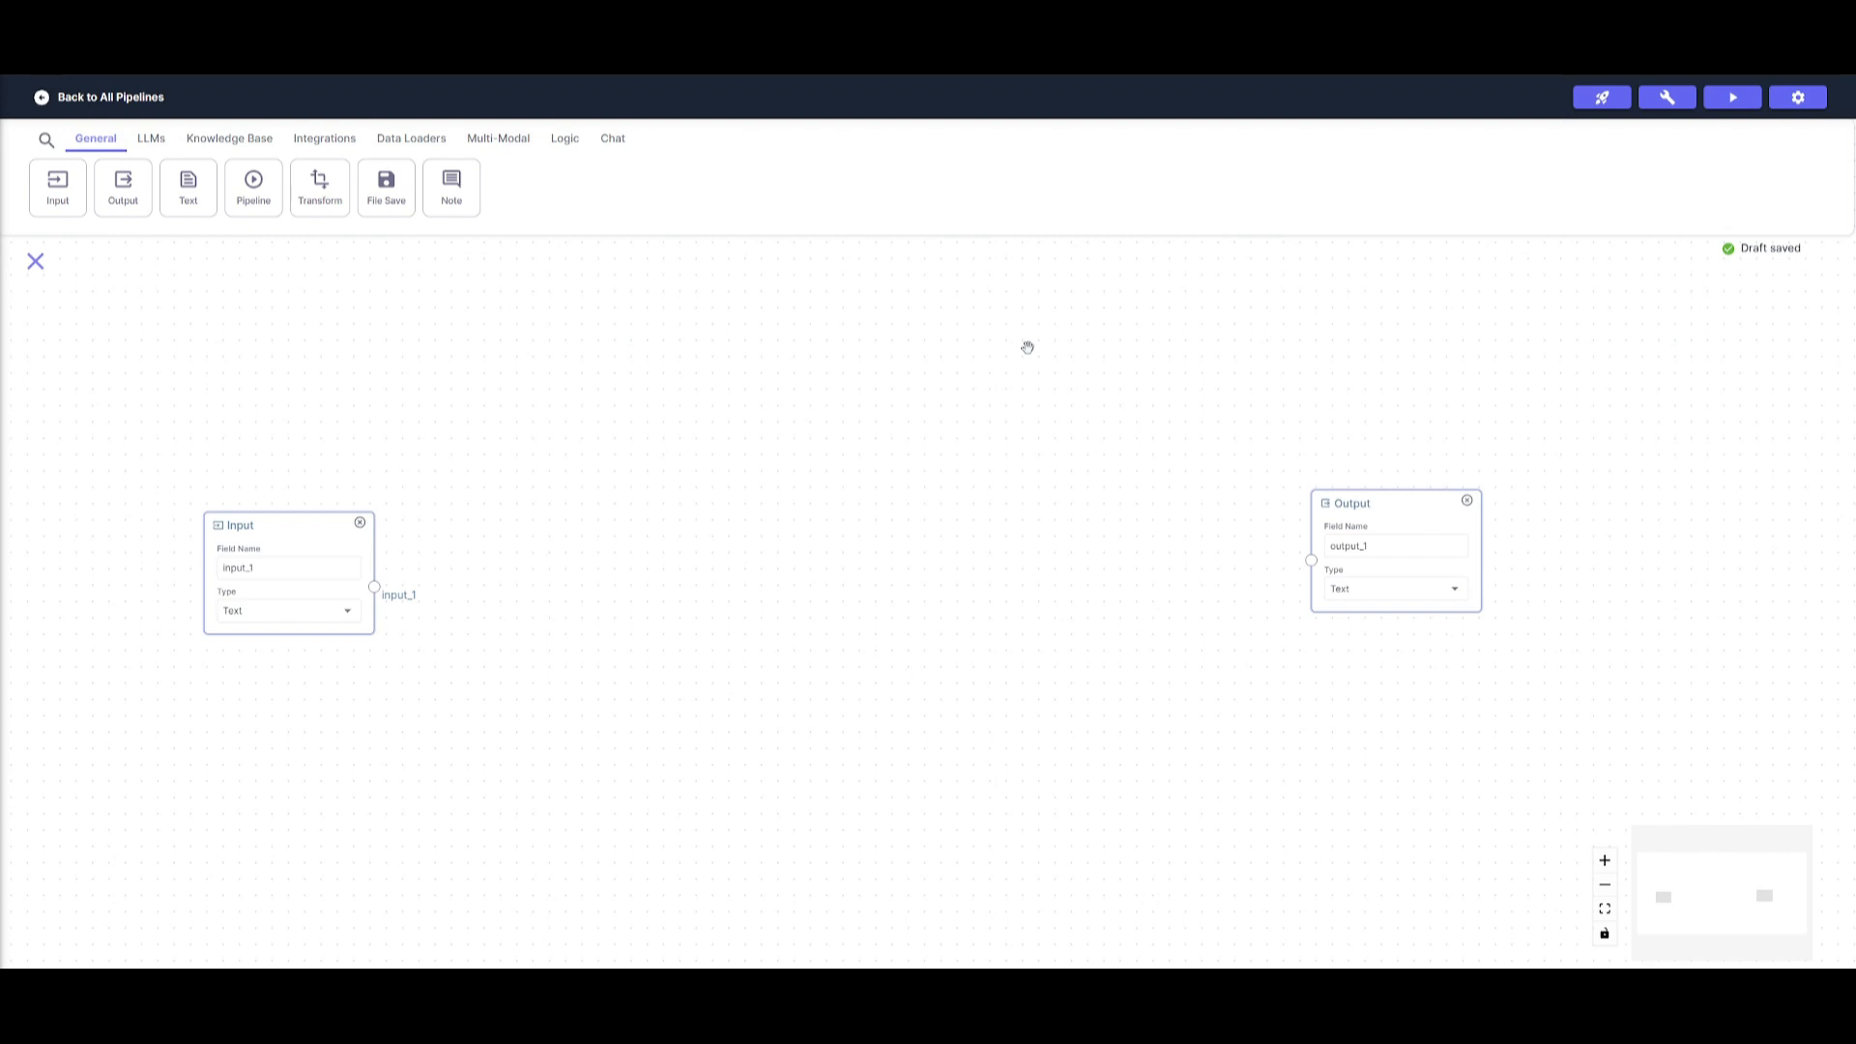
mouse_move(994, 353)
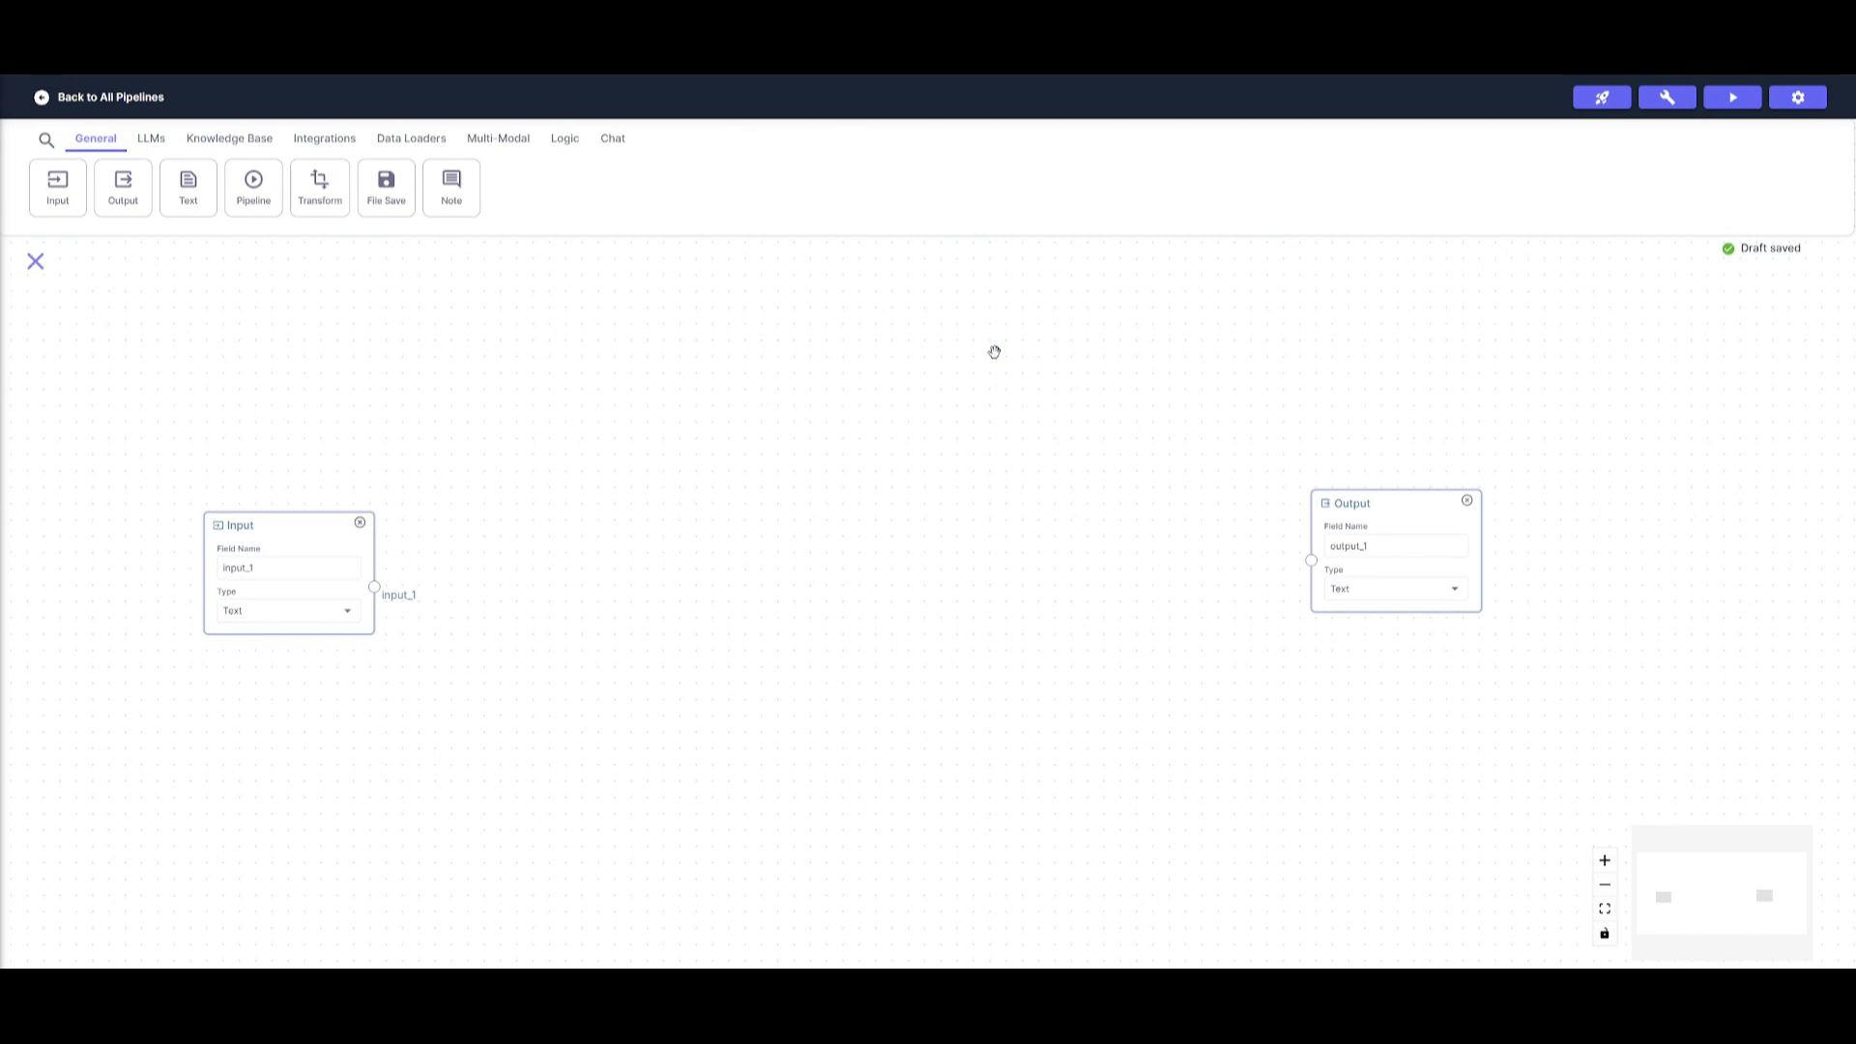
mouse_move(883, 344)
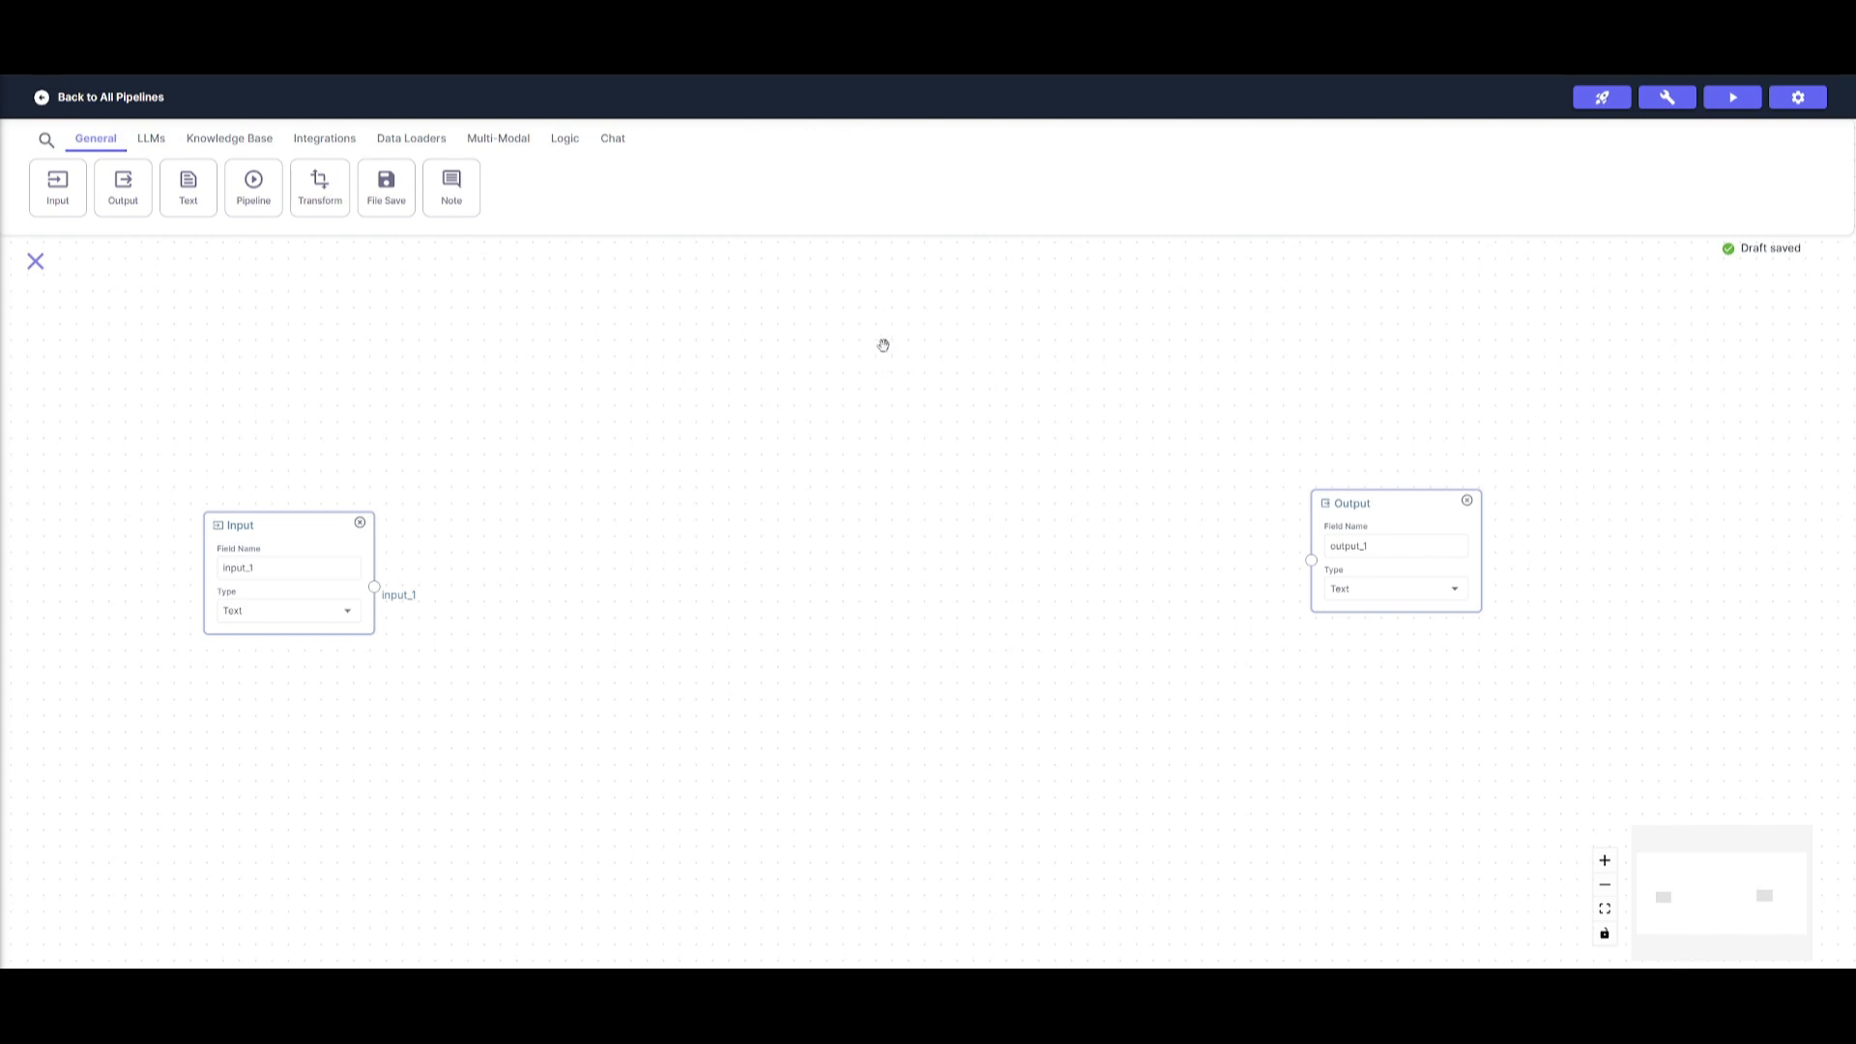
mouse_move(886, 342)
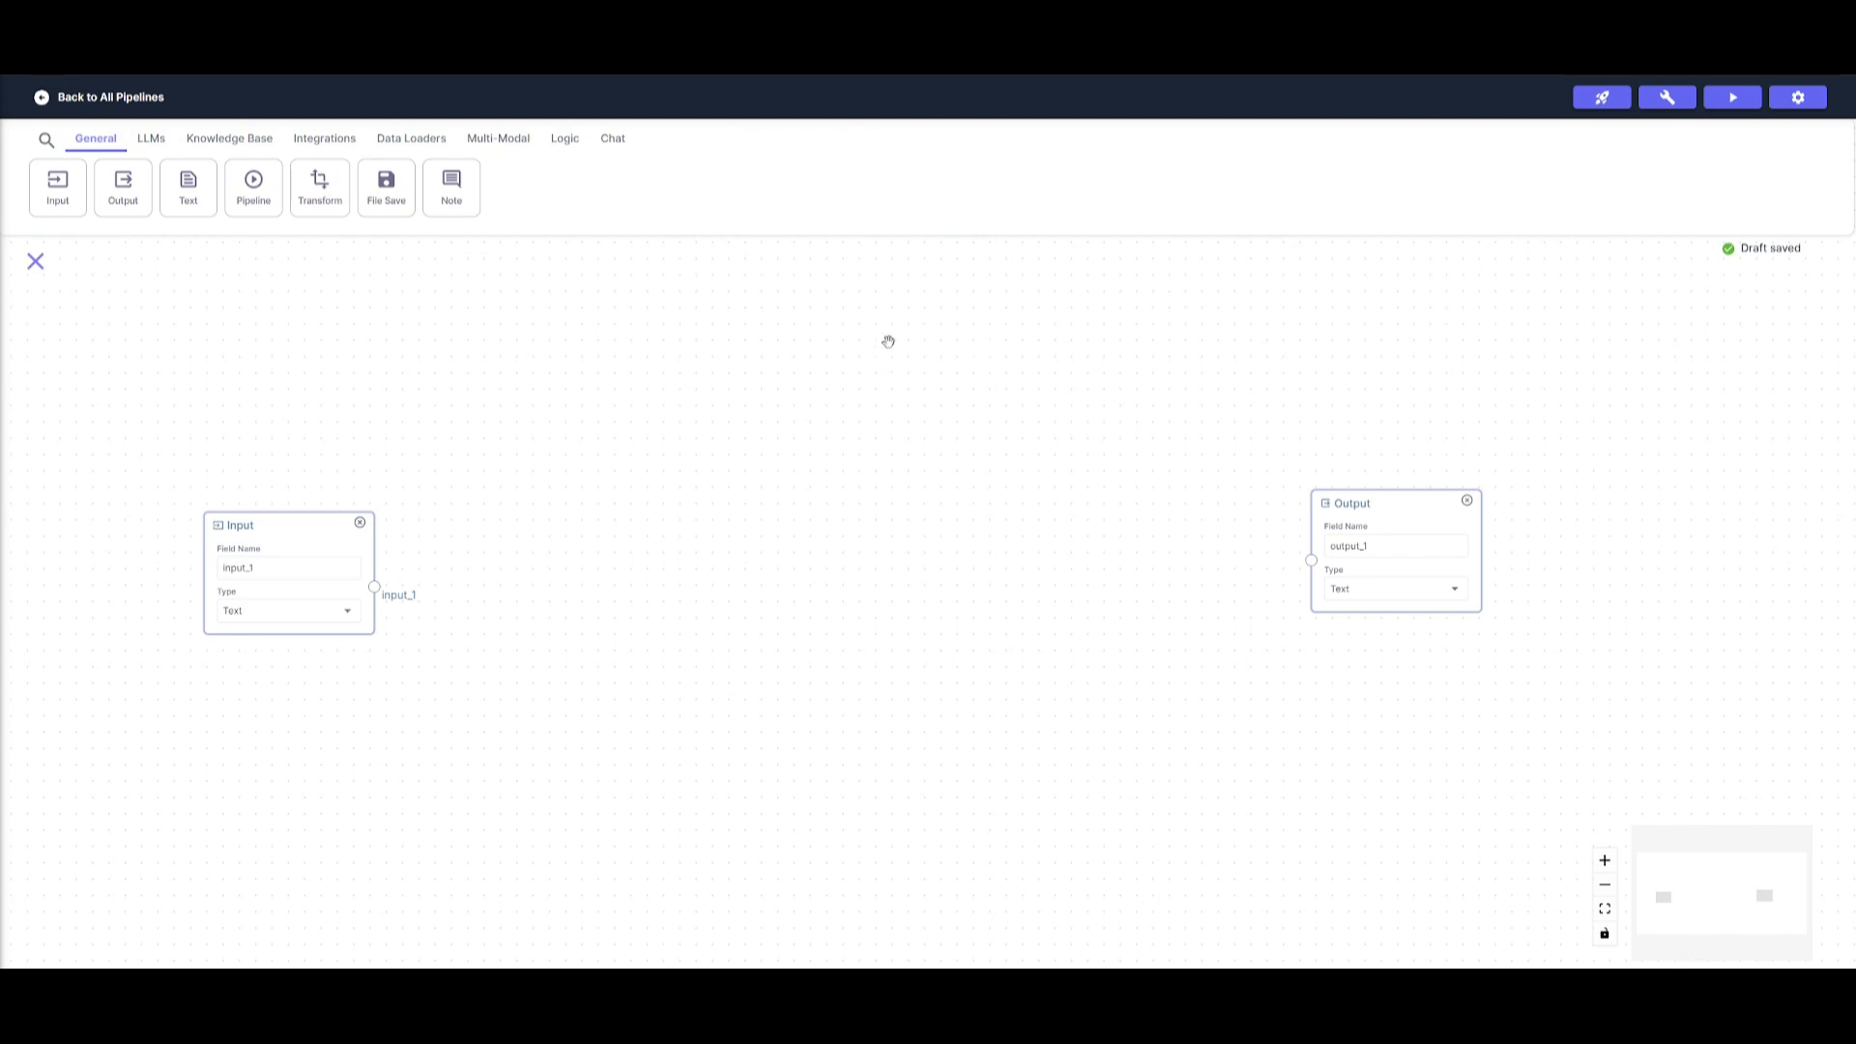
Step: Select World of ai on the reader node, preview then cancel a new knowledge base, and edit World of ai
click(228, 138)
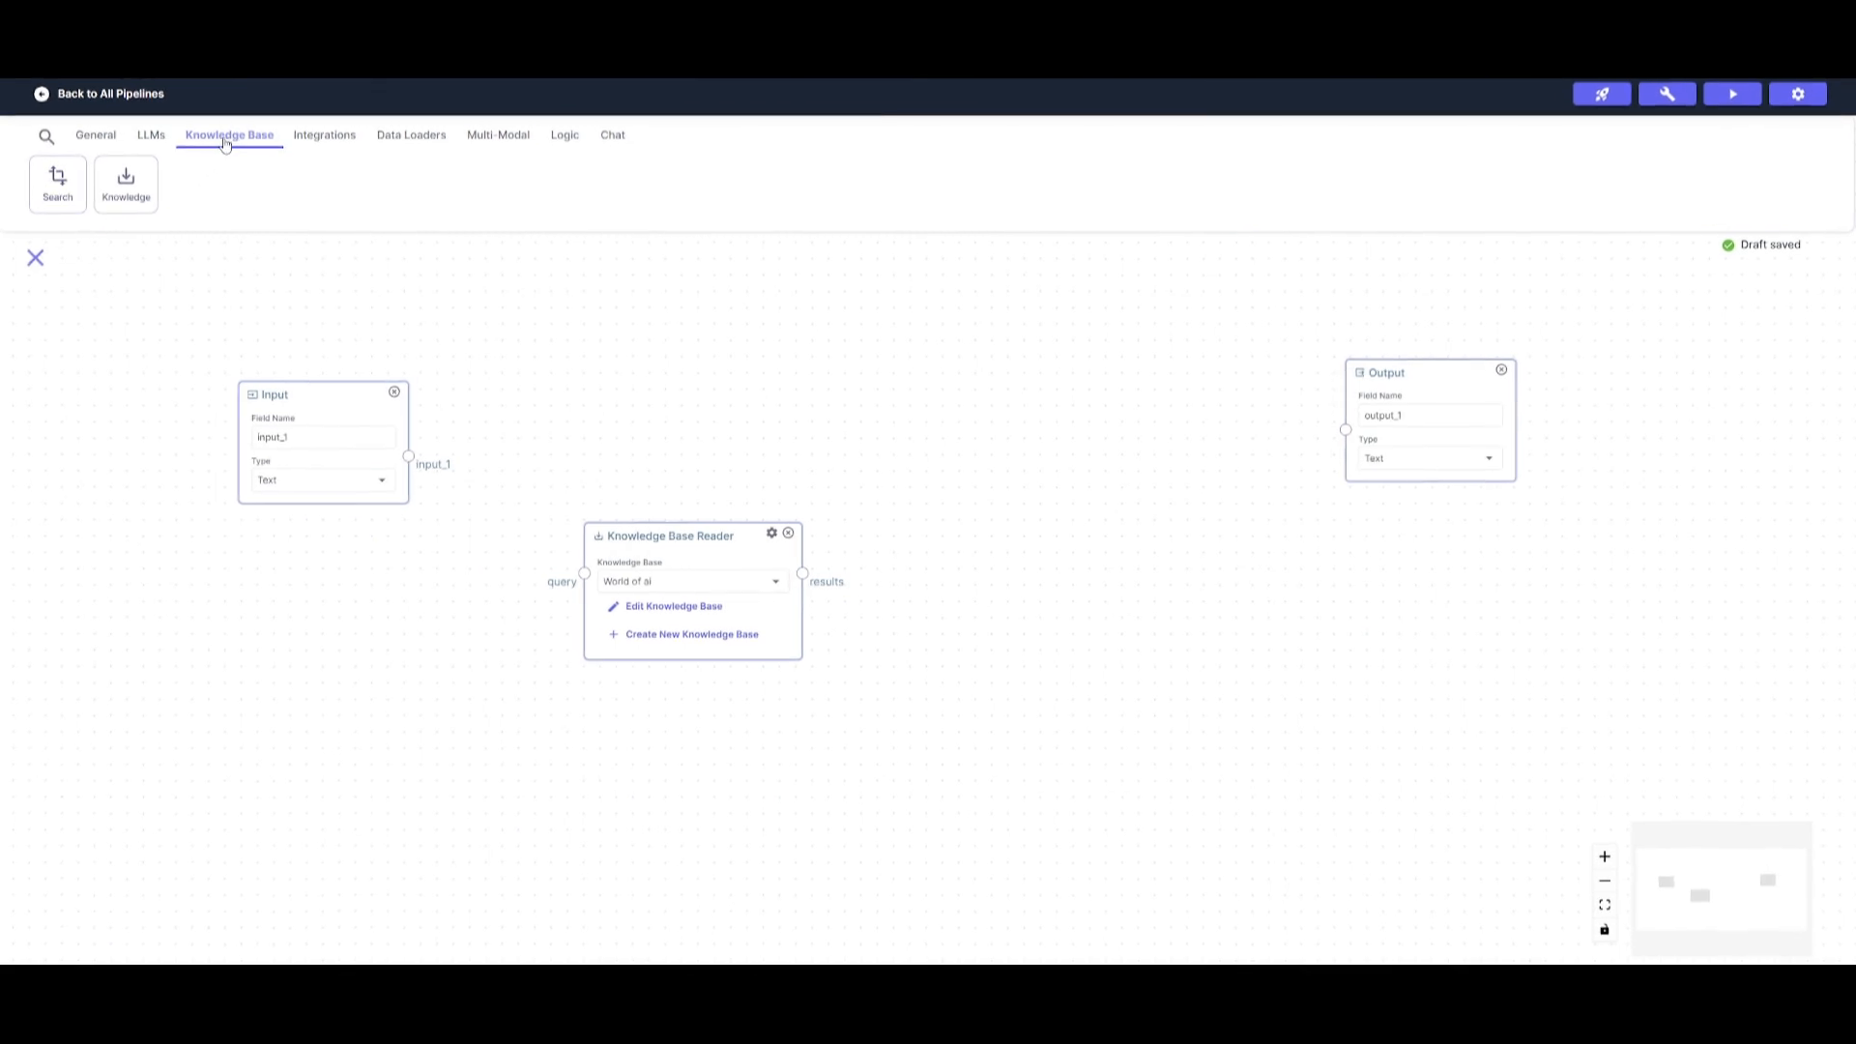
mouse_move(125, 183)
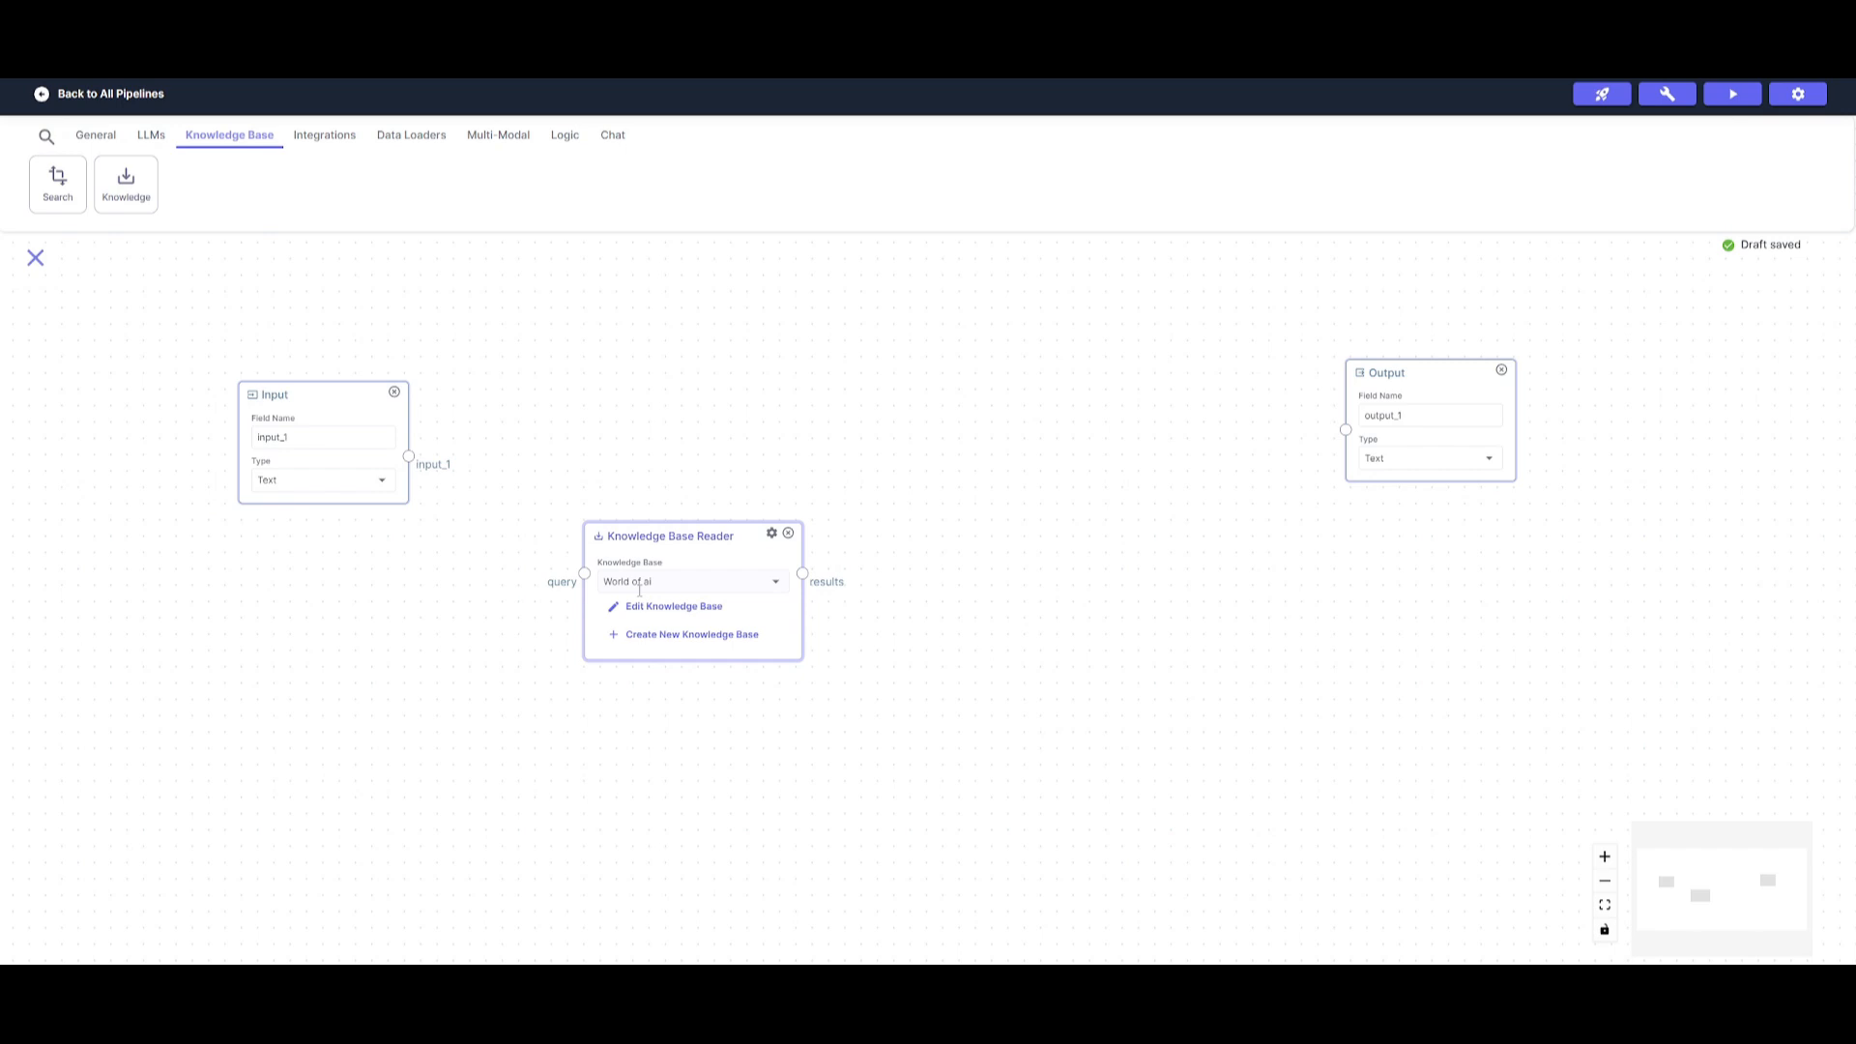
click(675, 606)
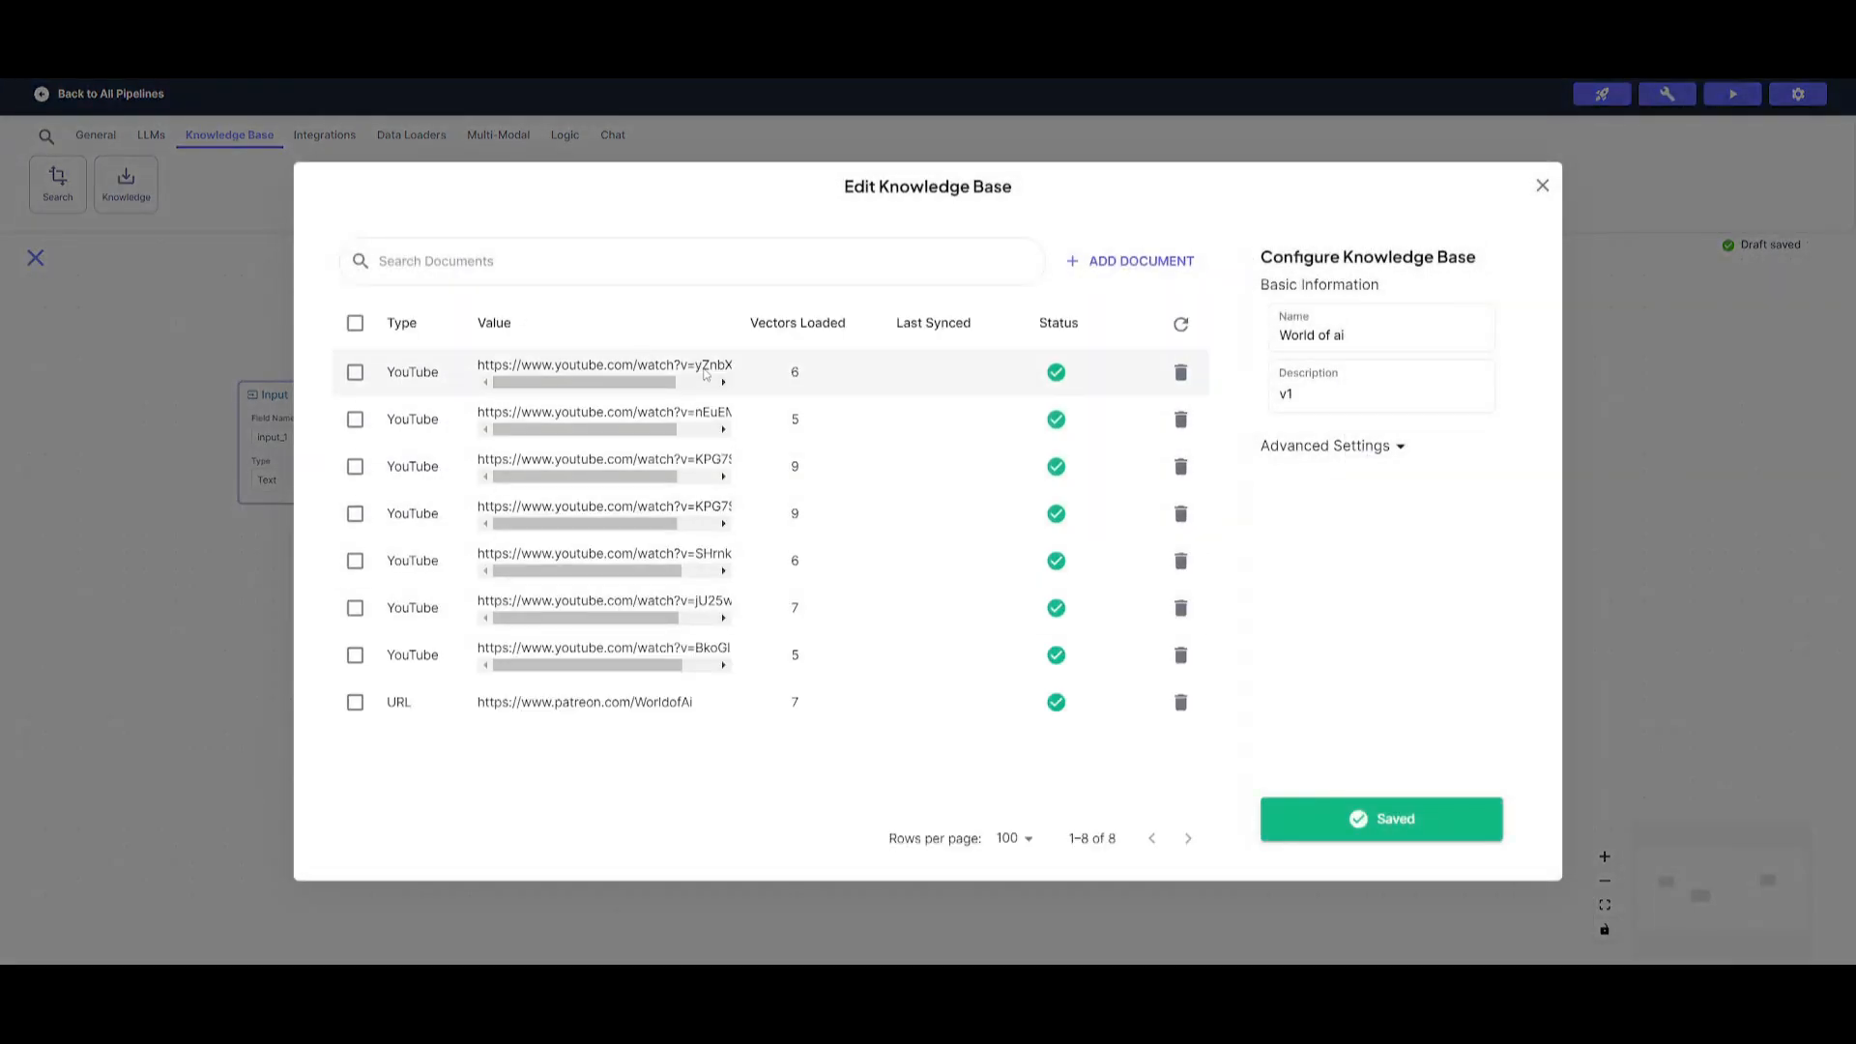
mouse_move(1319, 234)
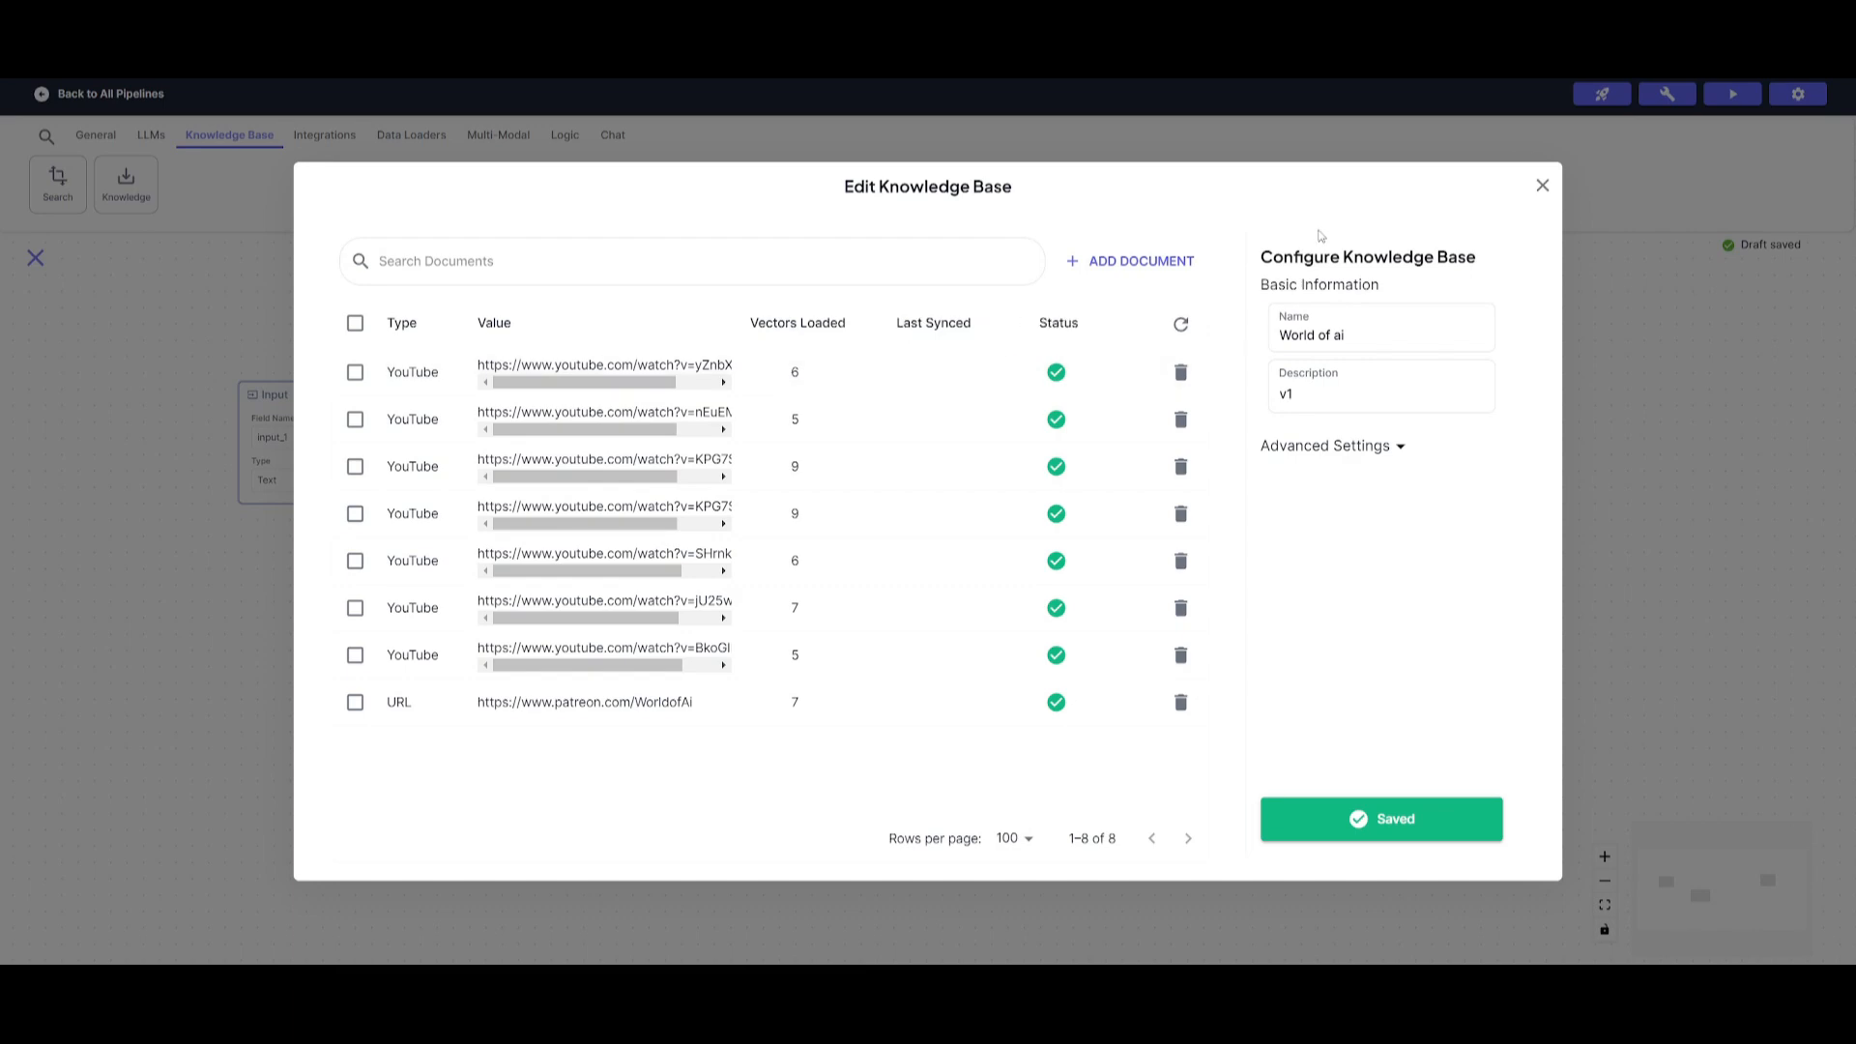
click(1543, 185)
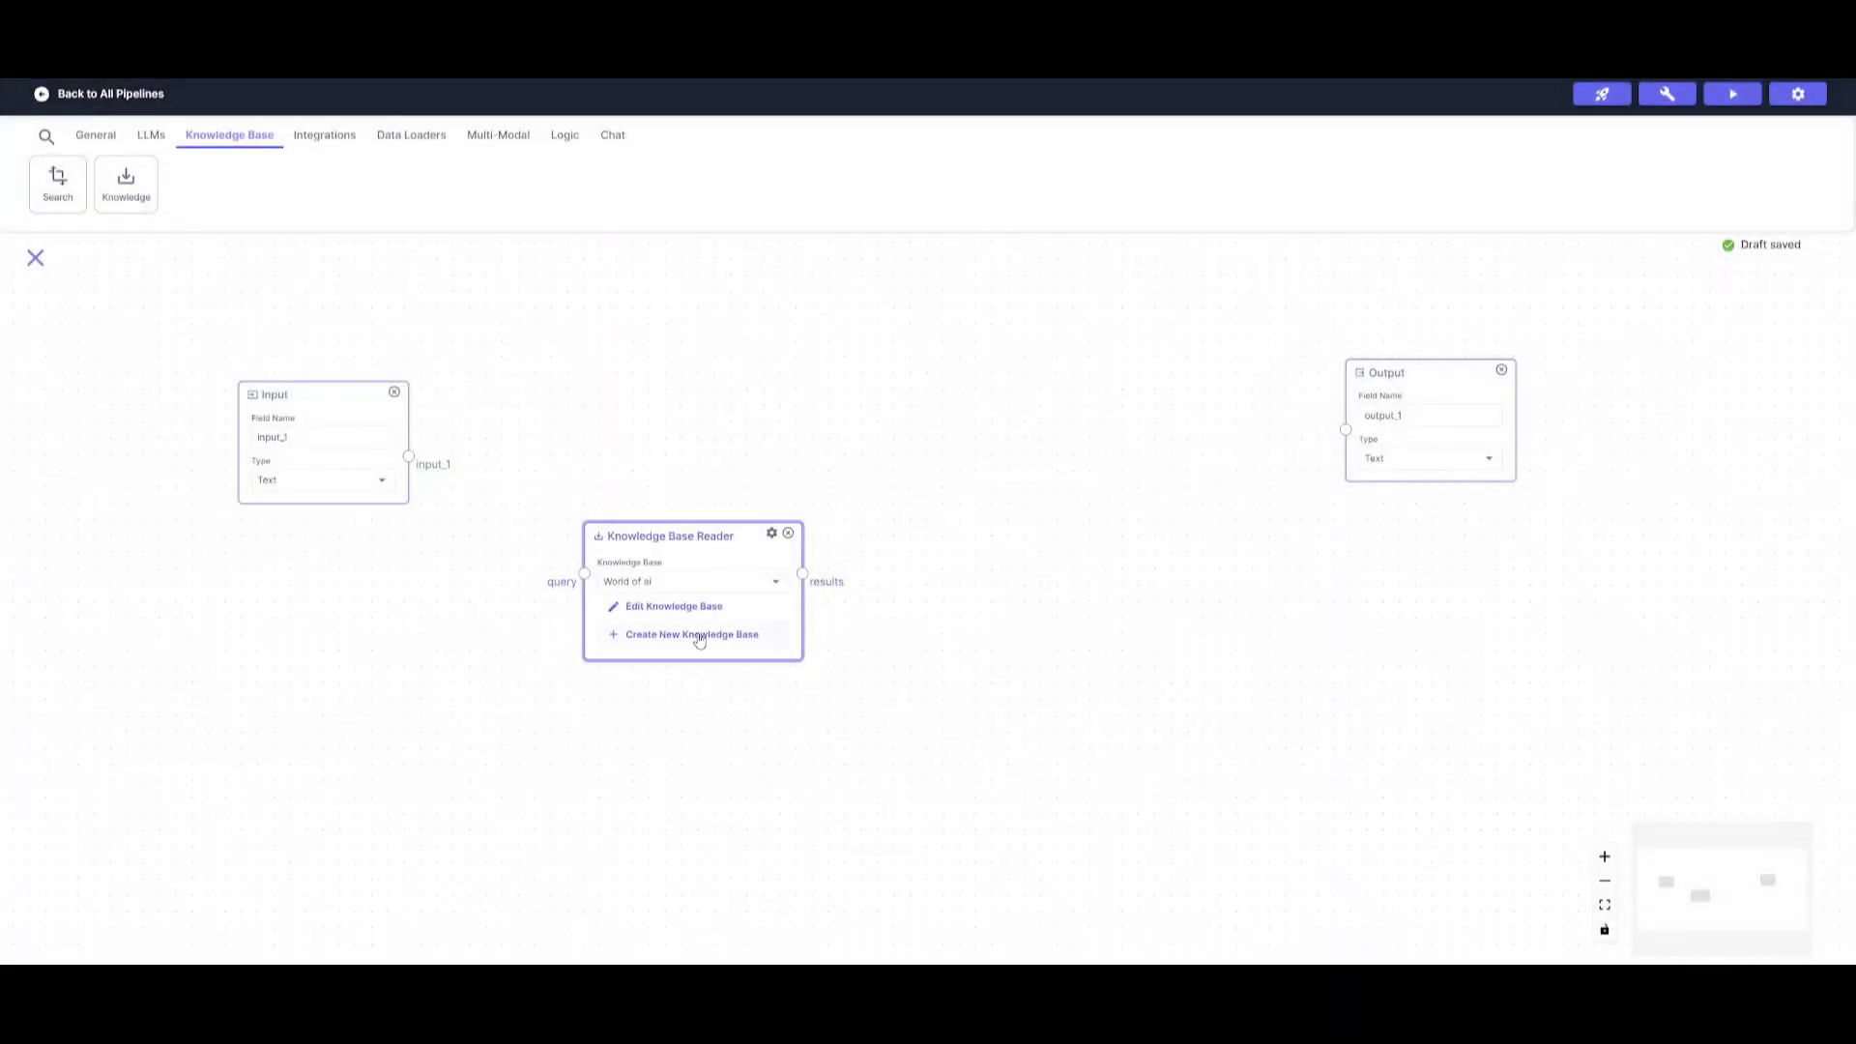
click(691, 633)
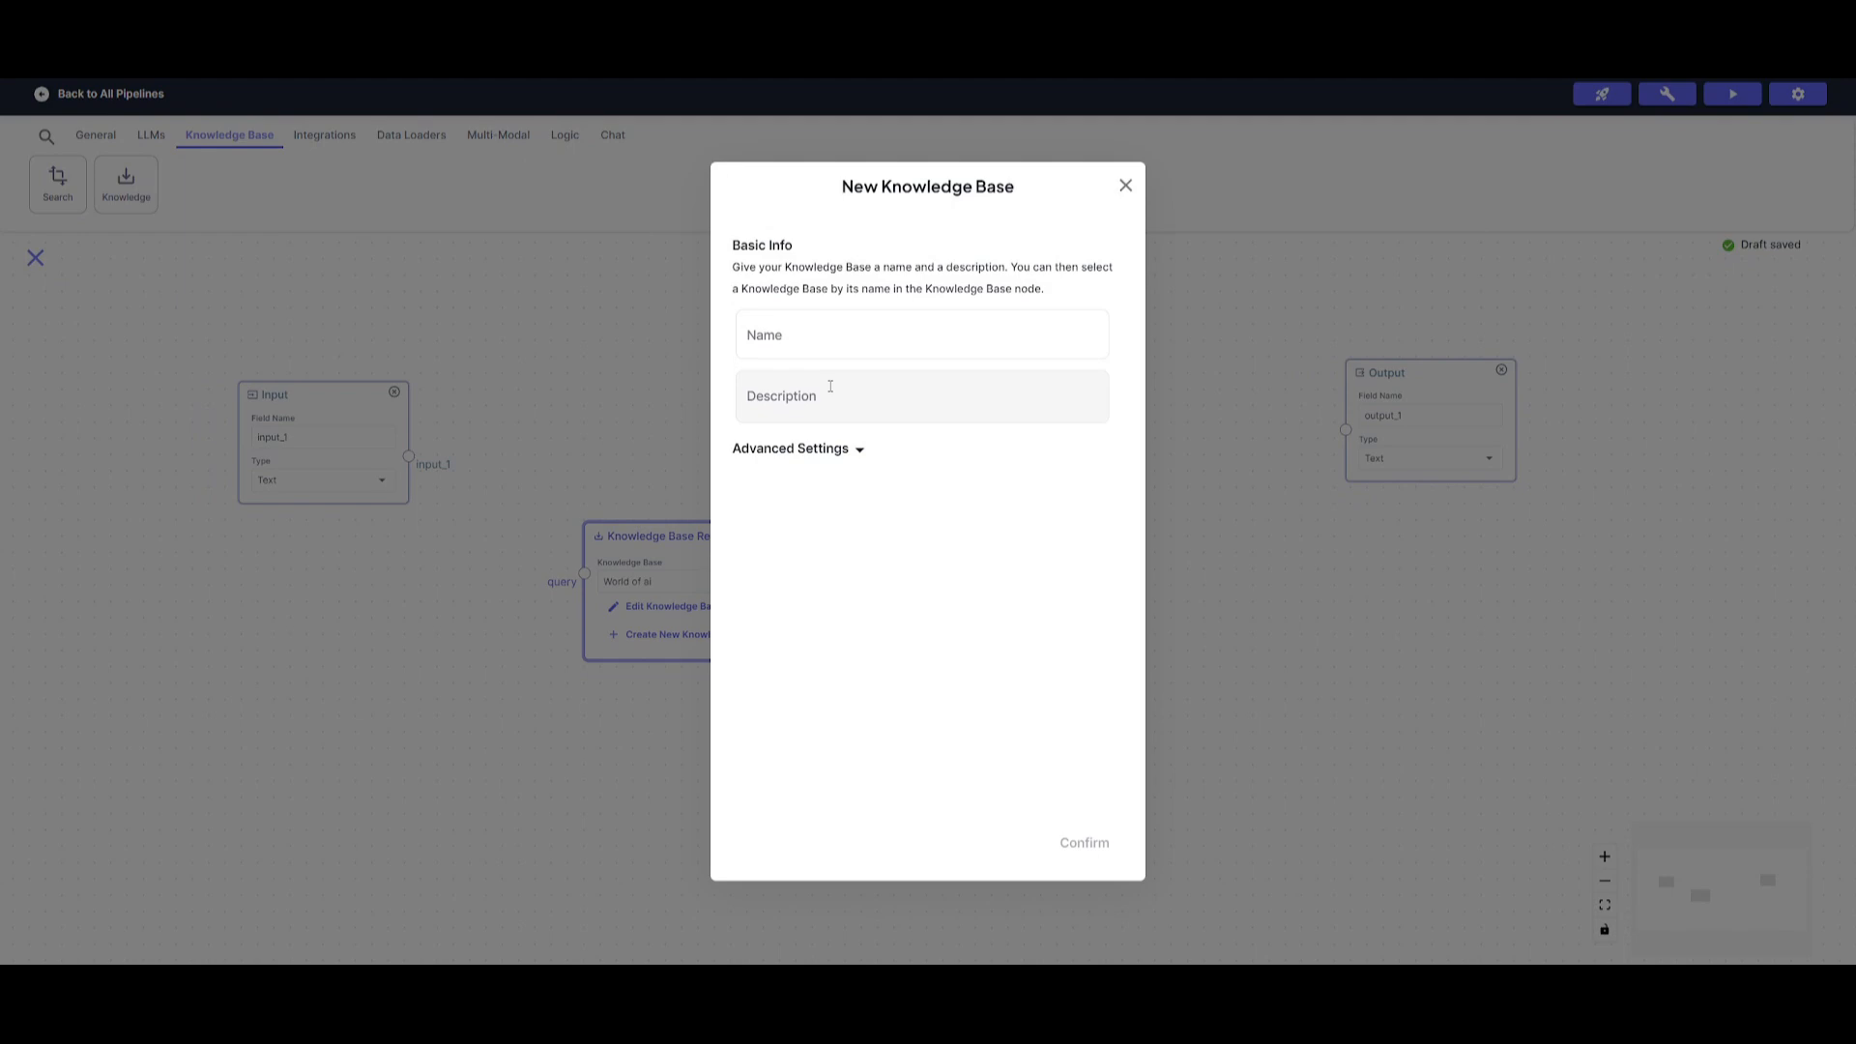
click(797, 448)
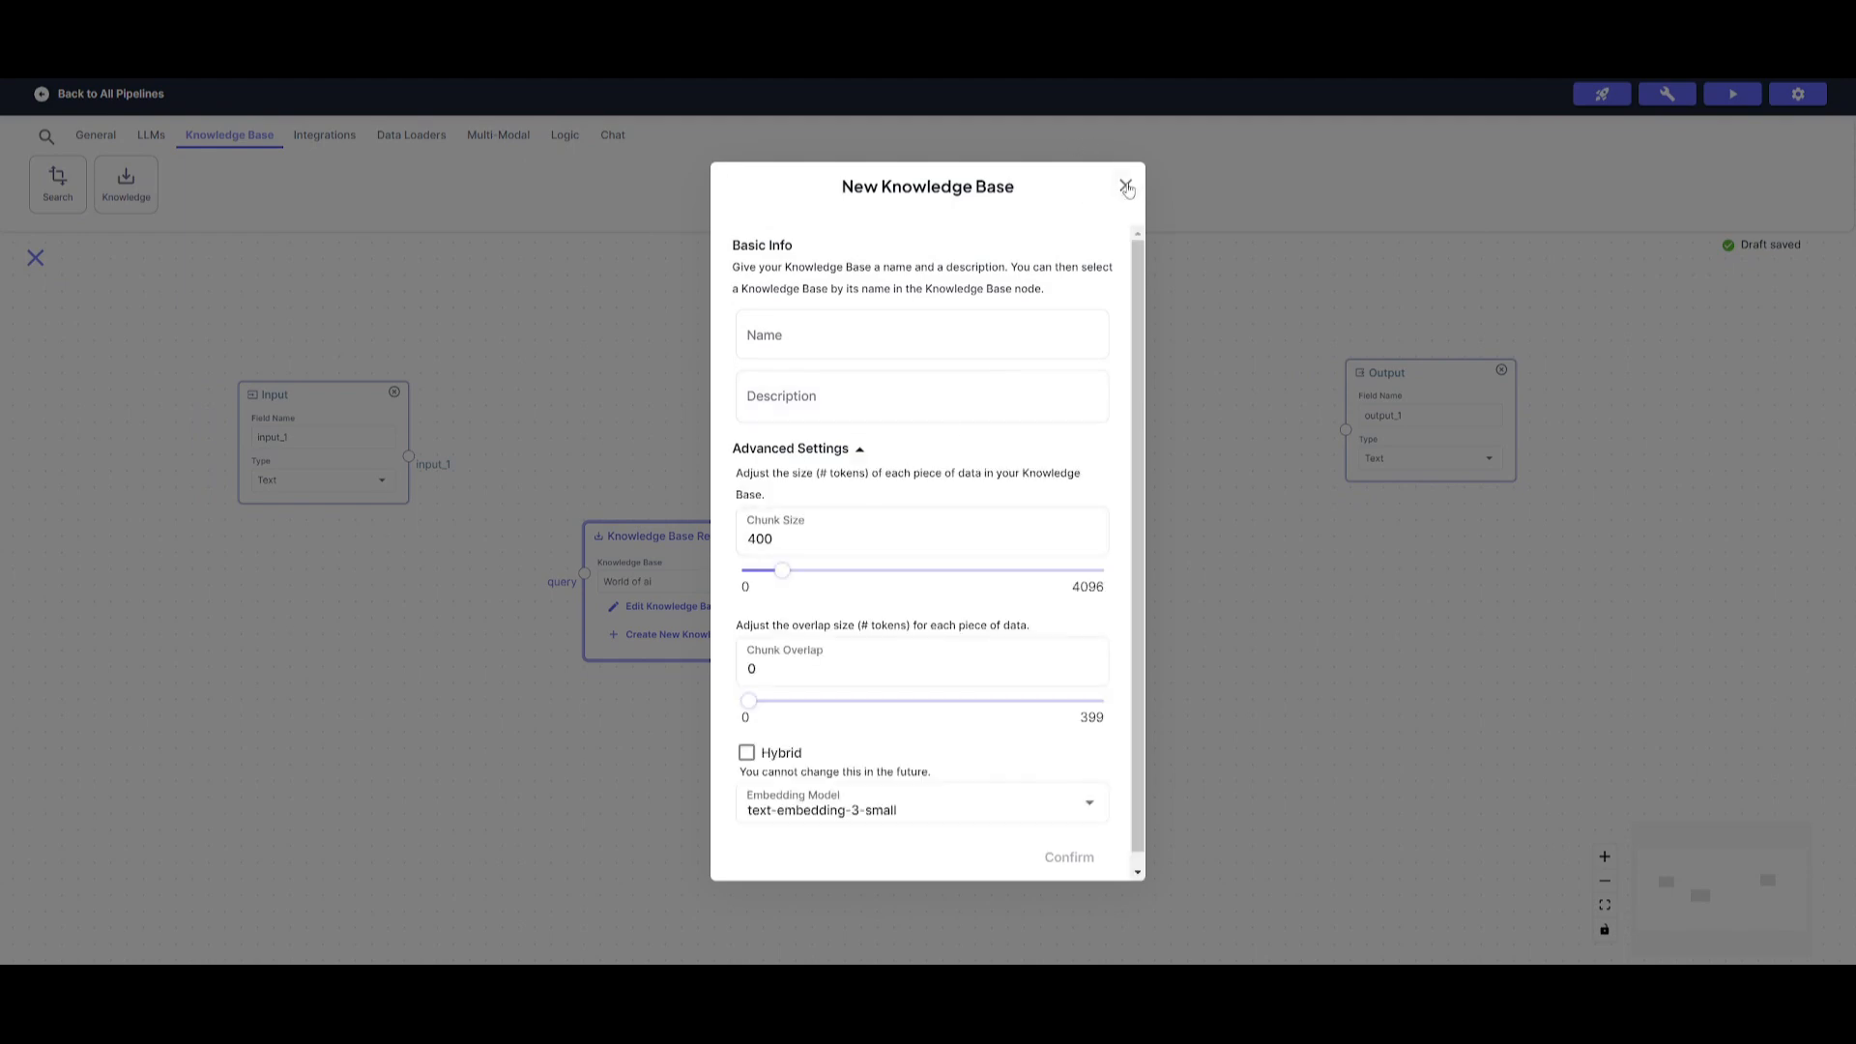
click(1125, 187)
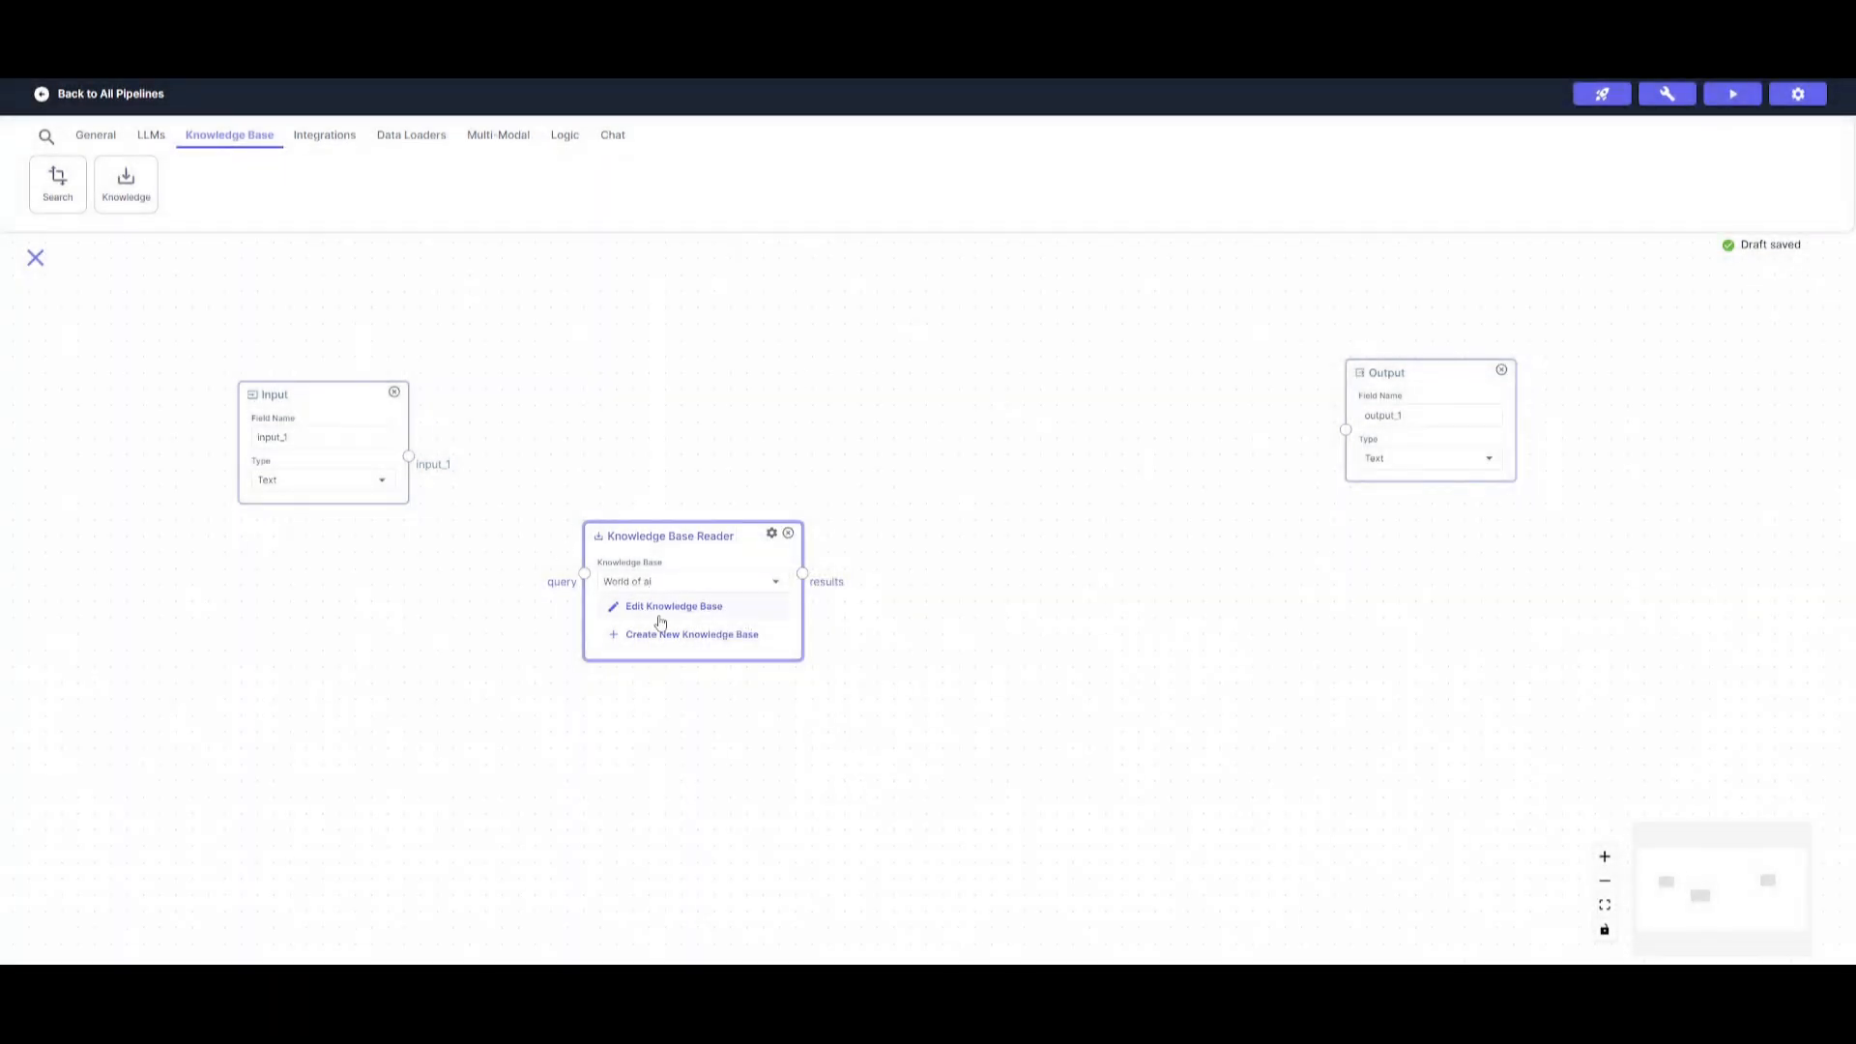
click(674, 606)
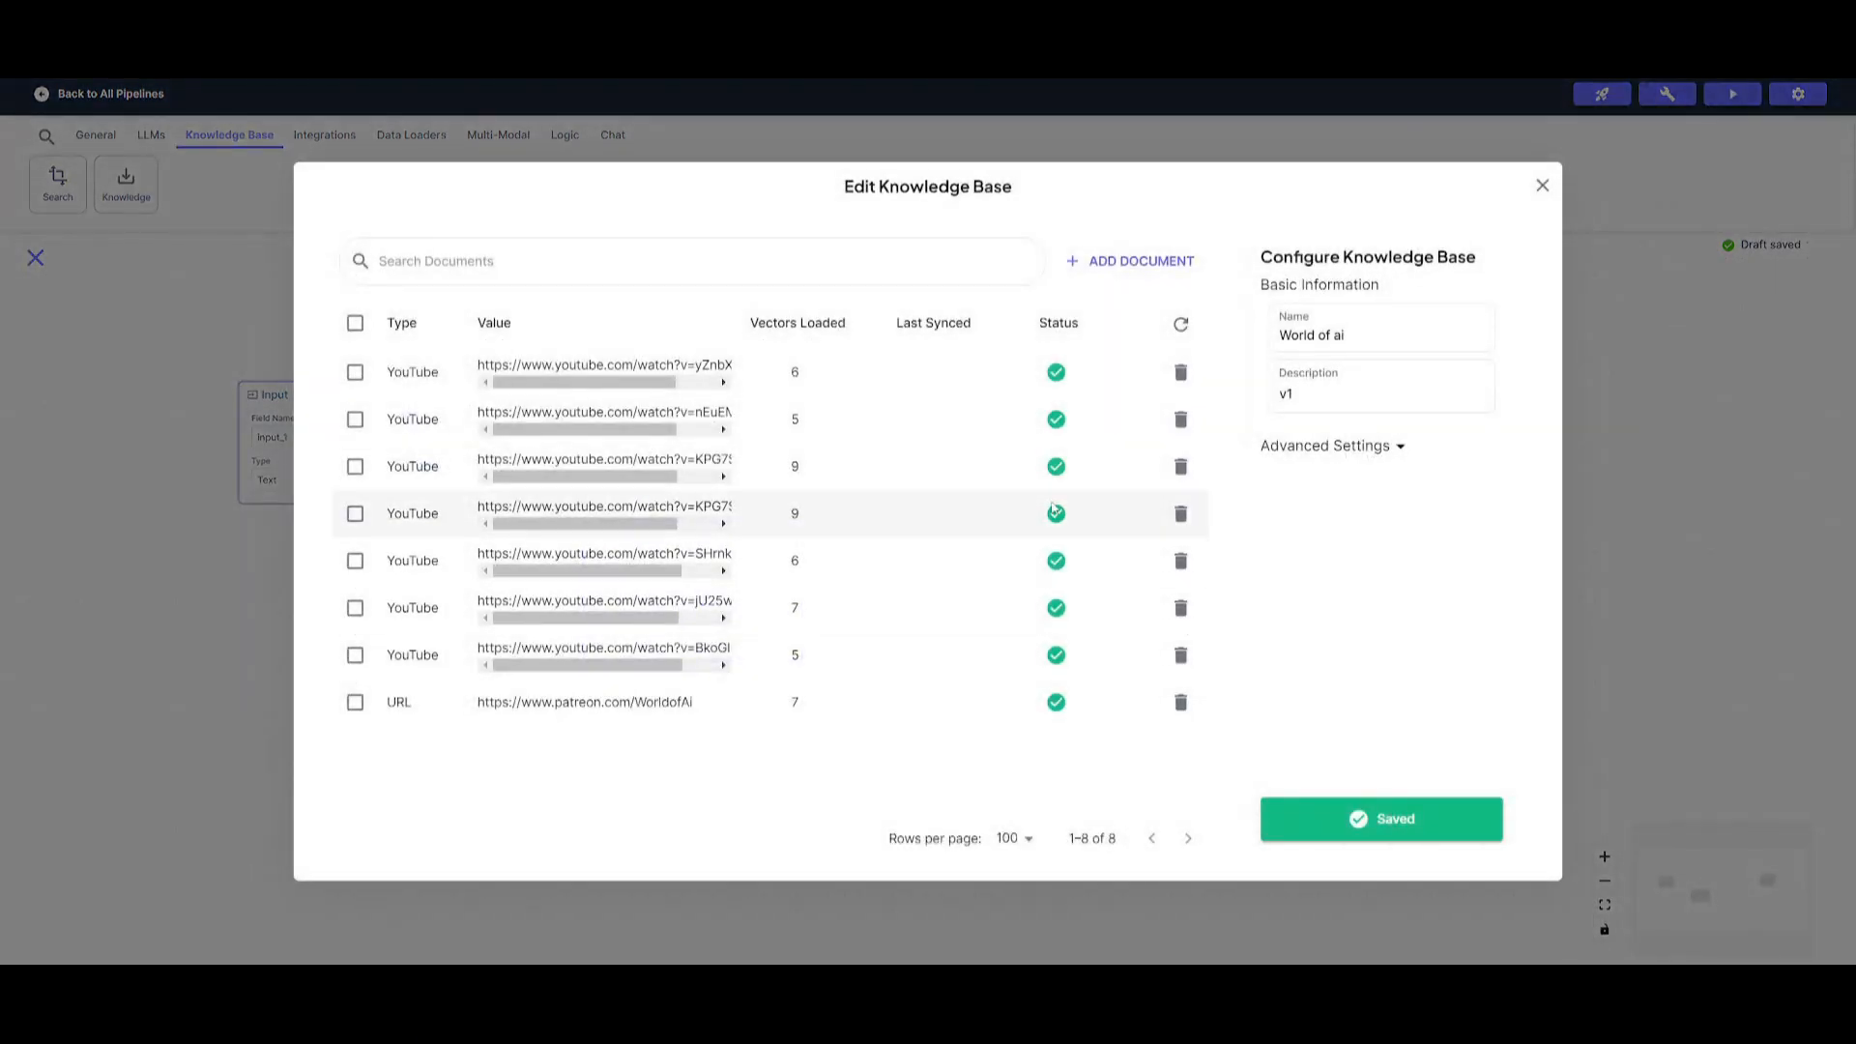
mouse_move(1132, 269)
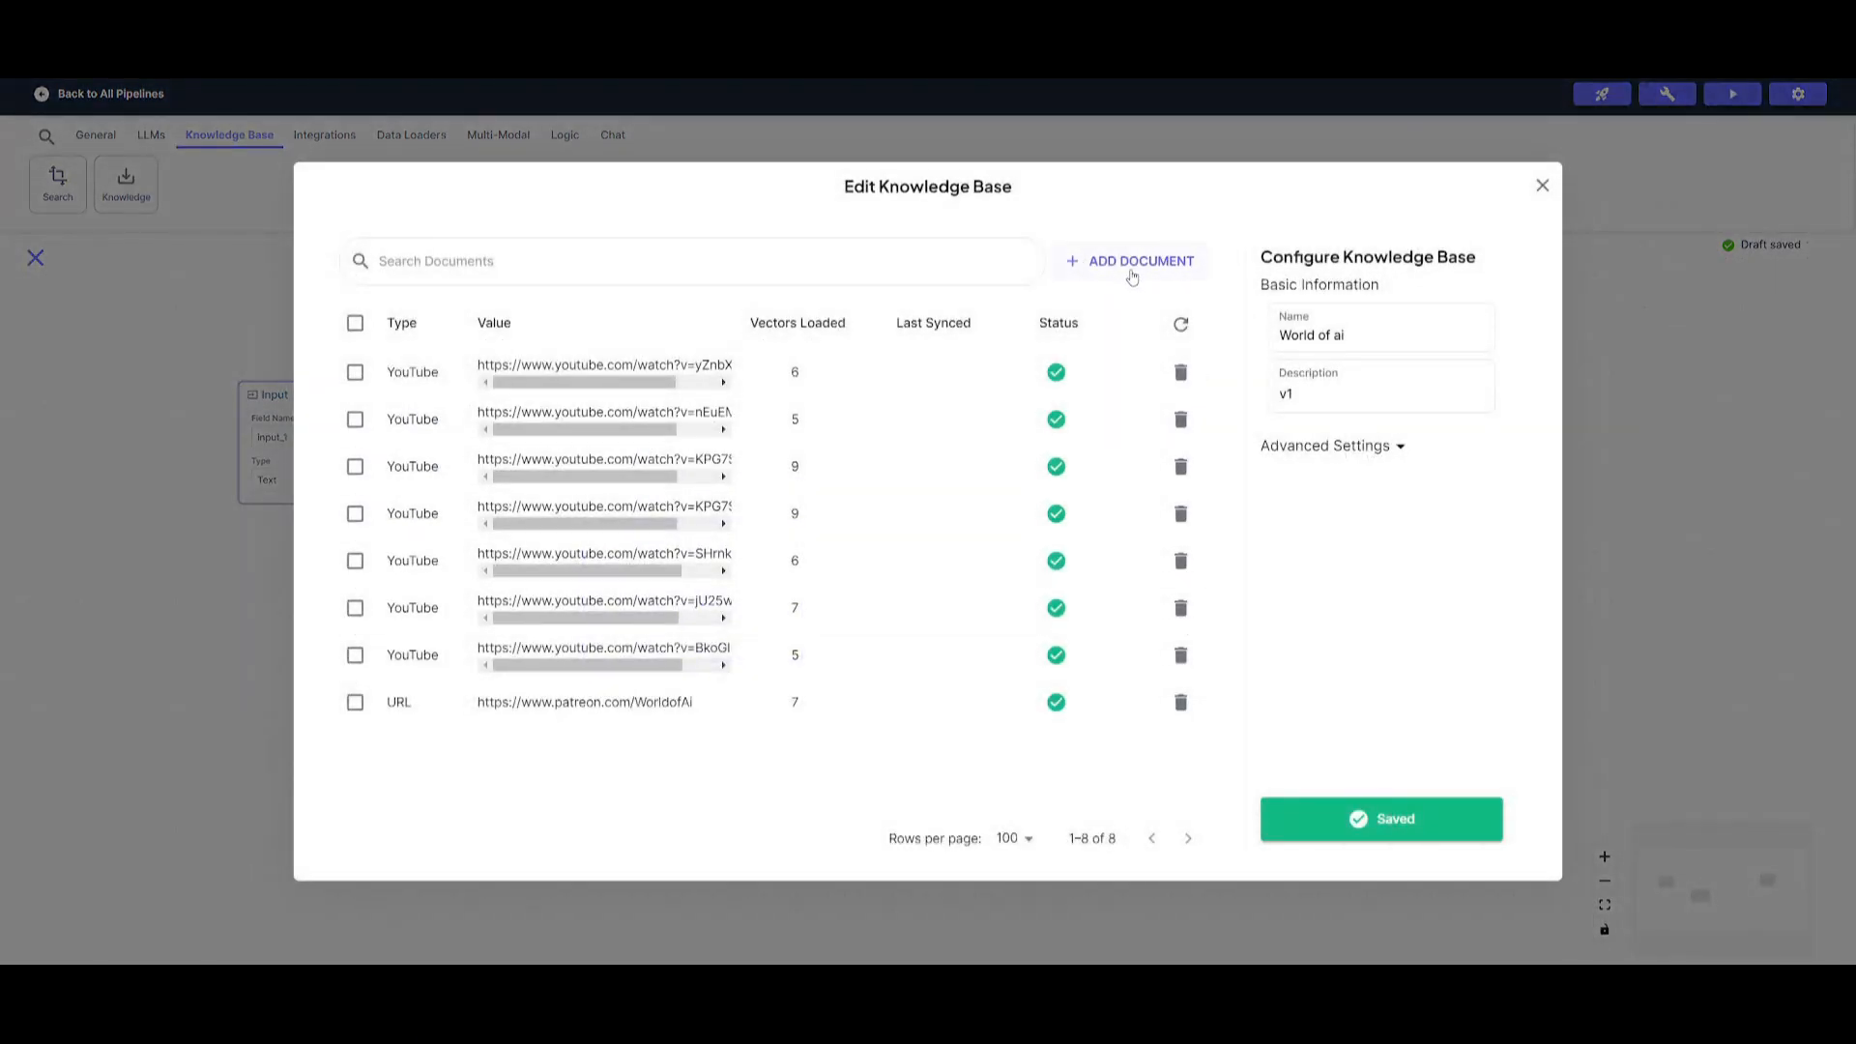
click(1137, 260)
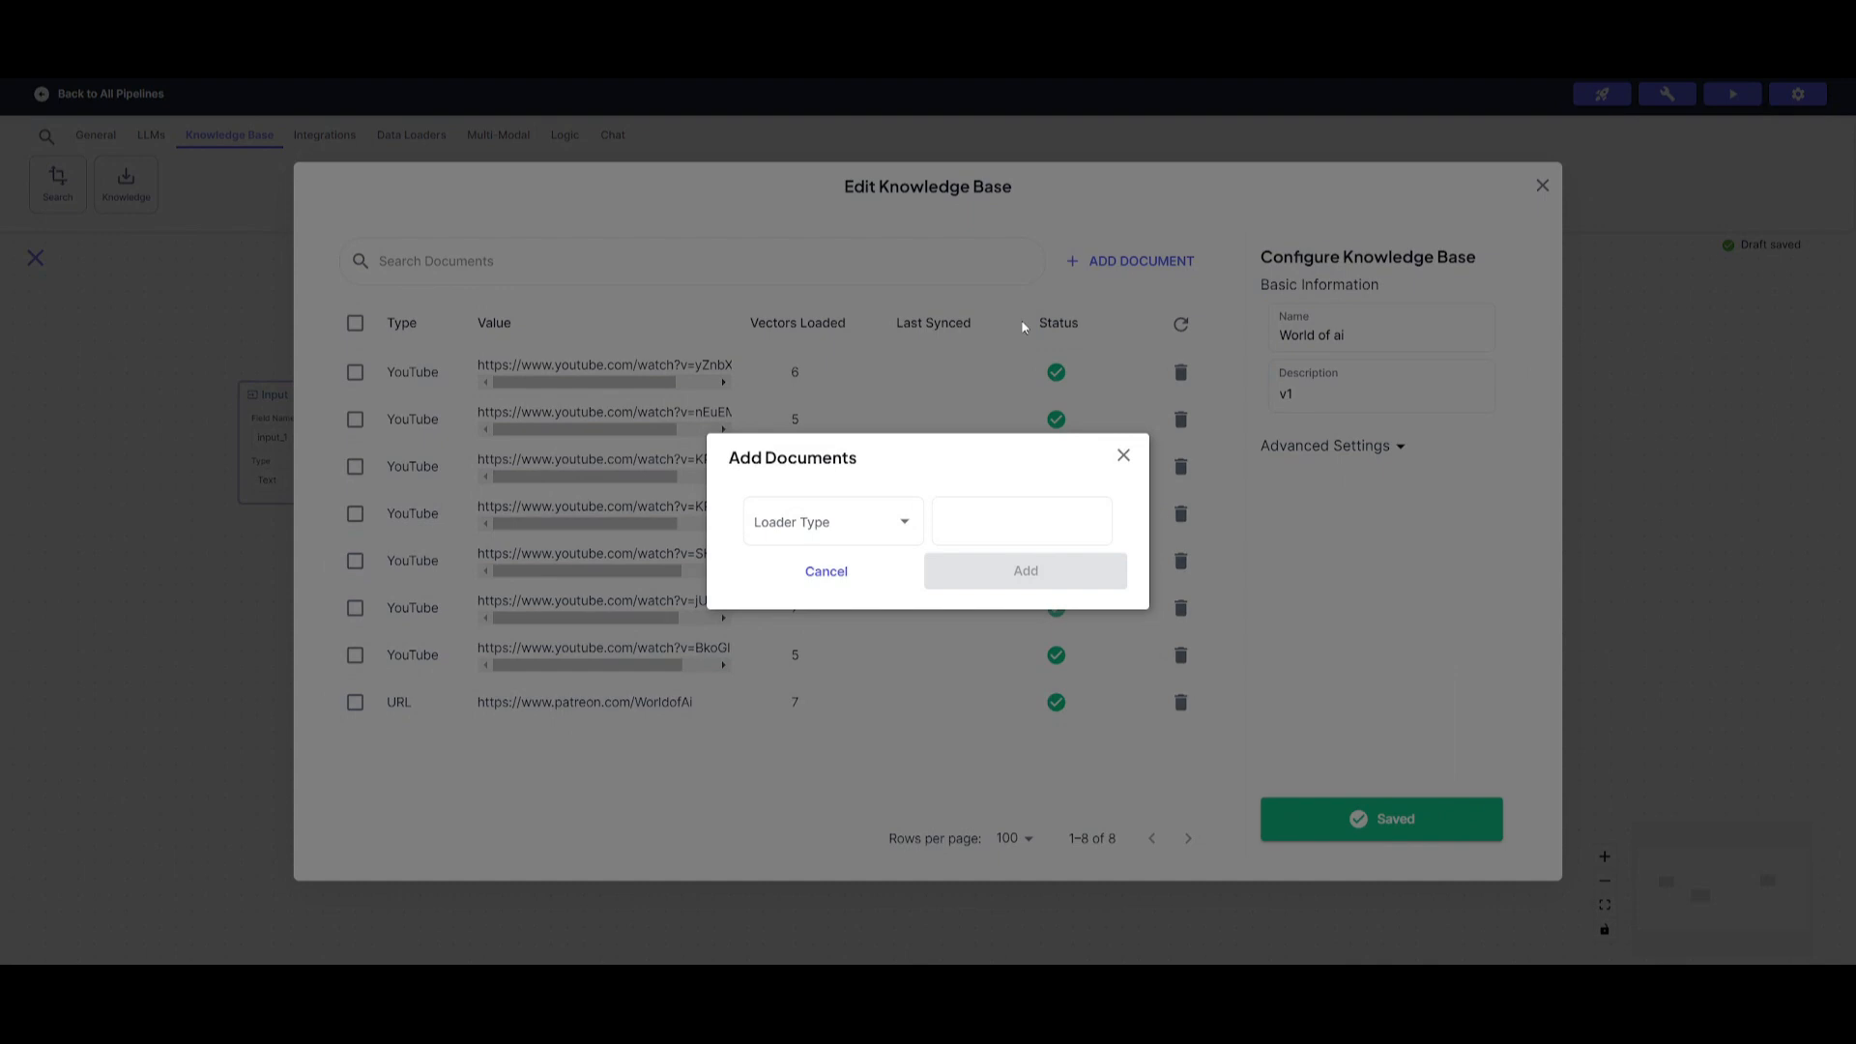
click(829, 521)
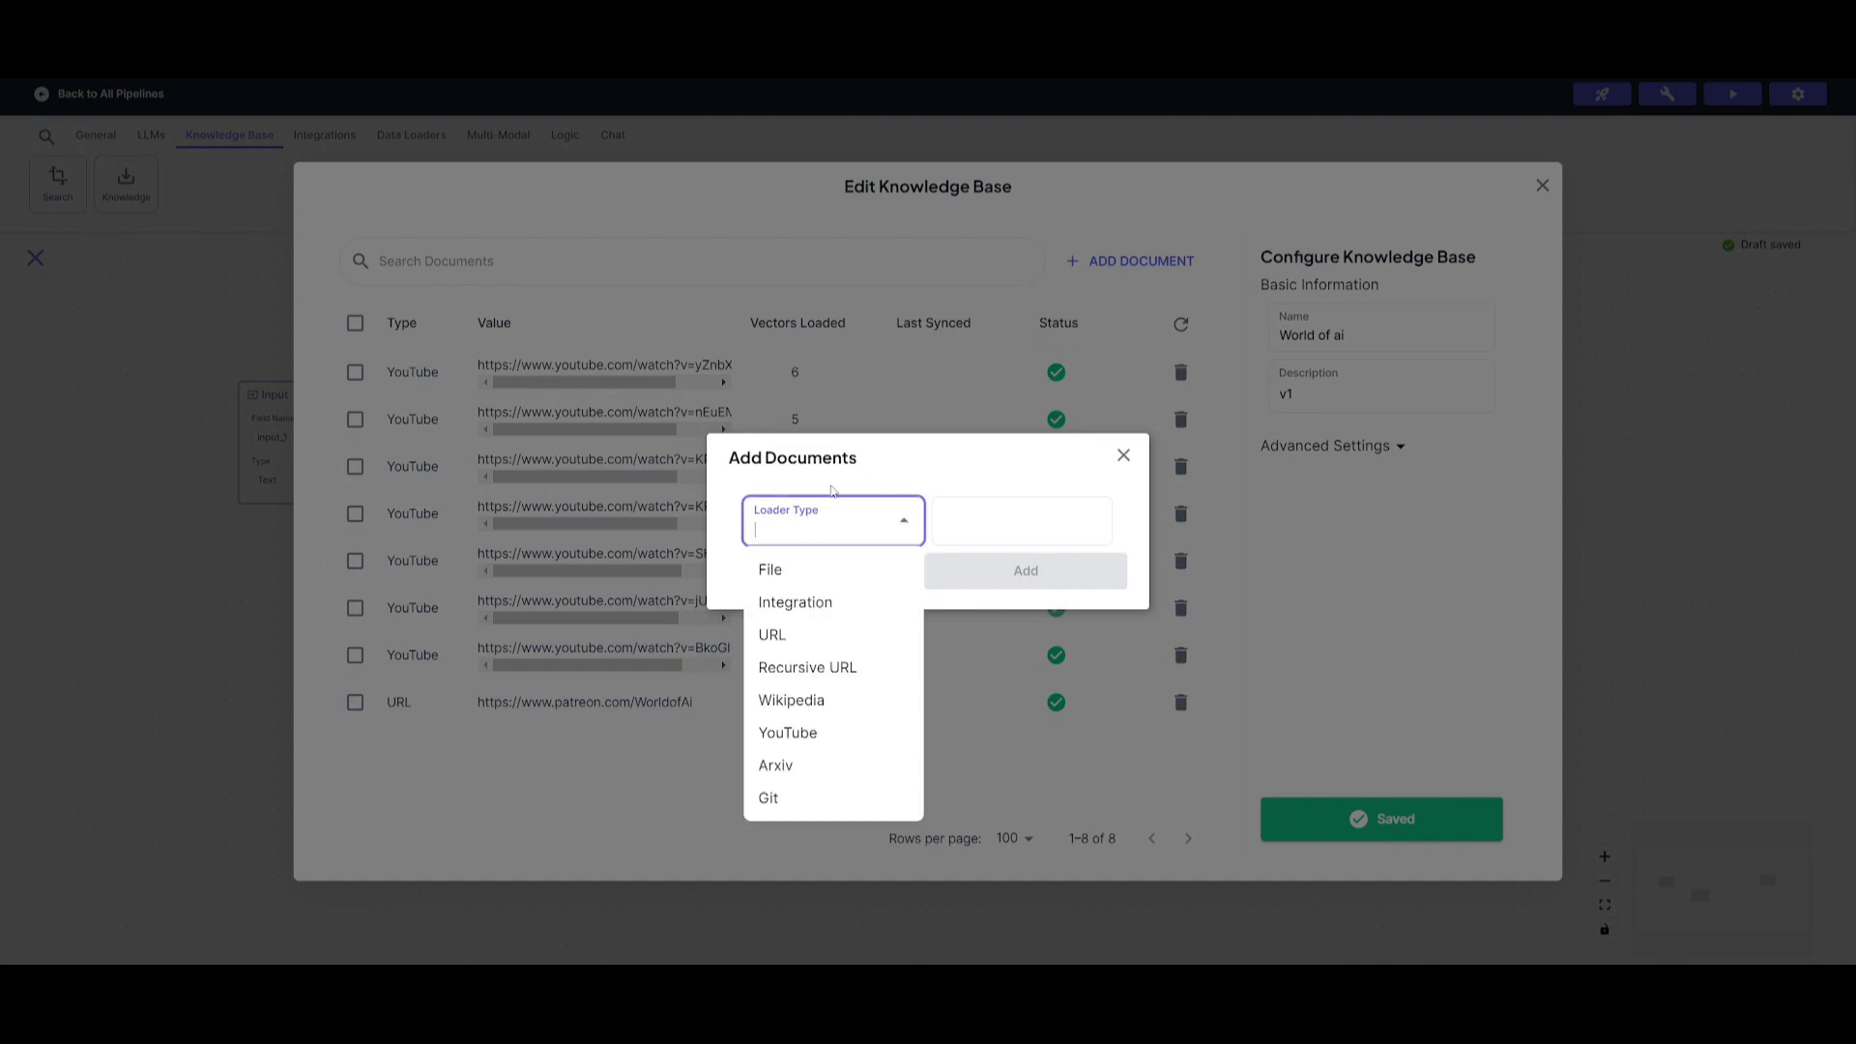
mouse_move(813, 603)
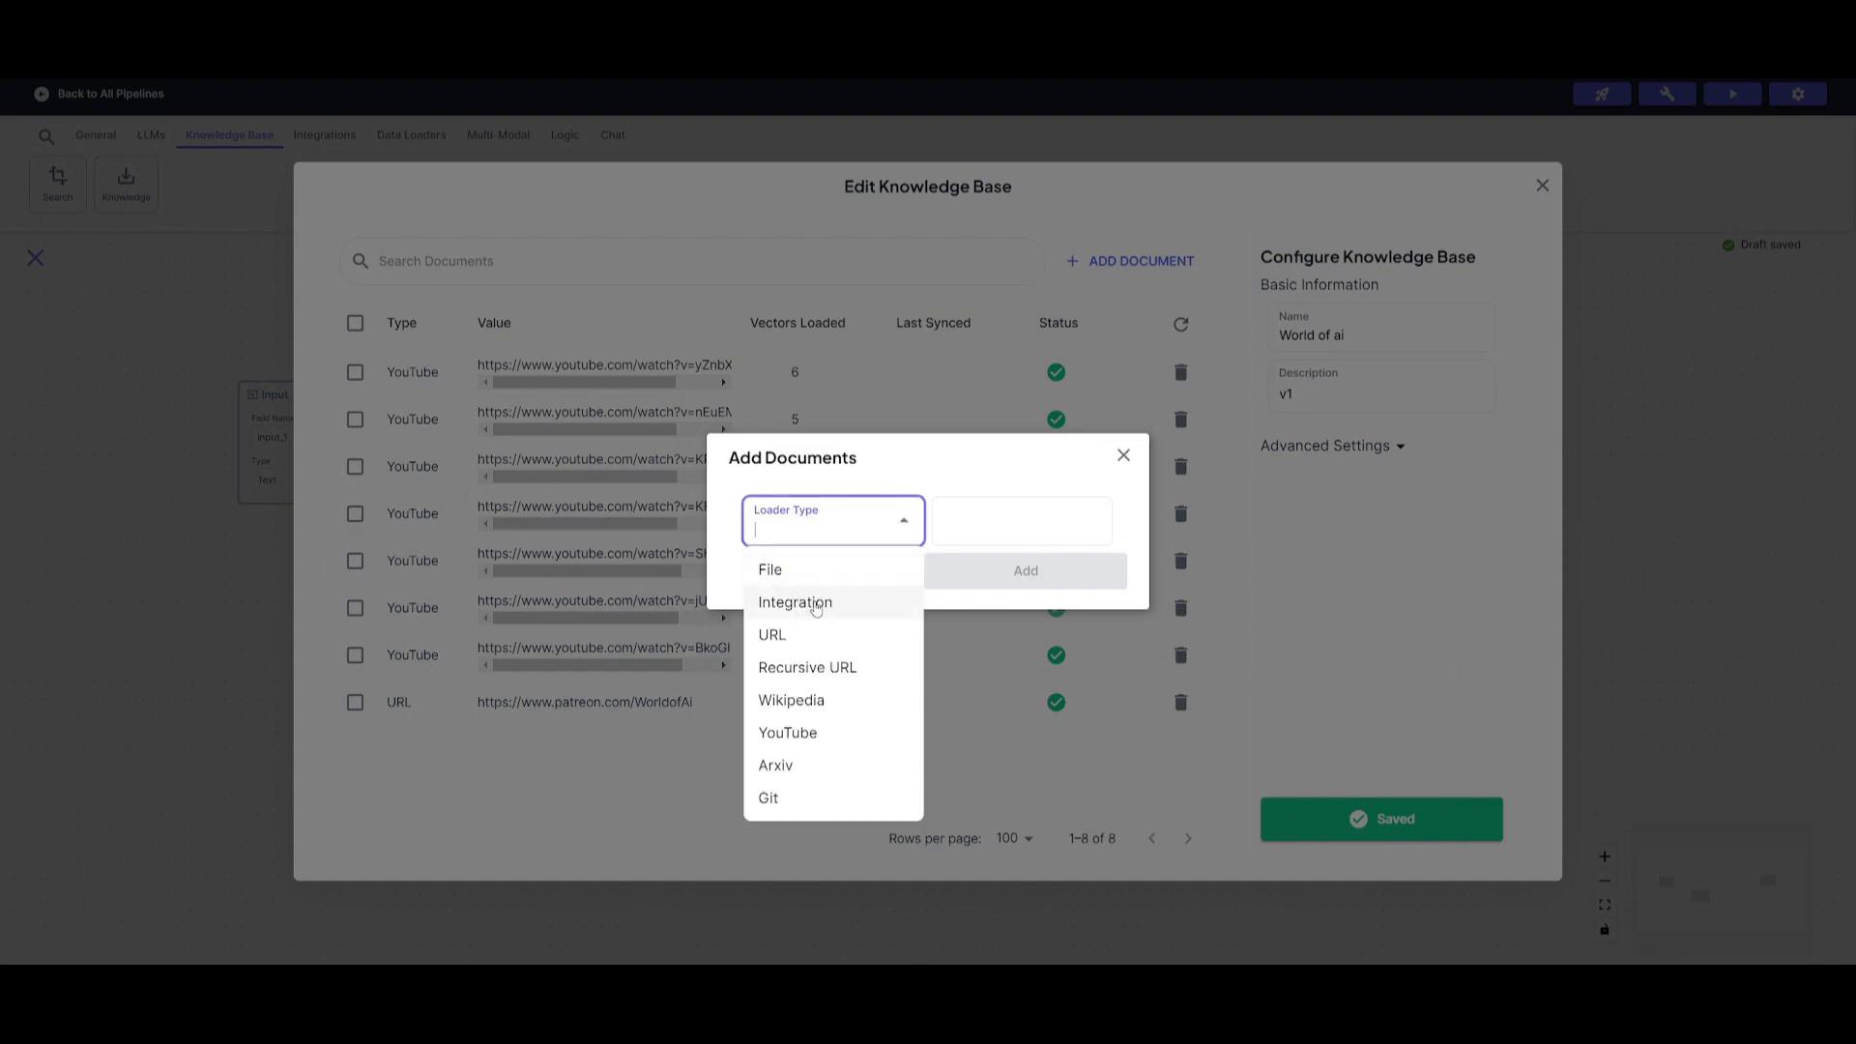
click(795, 602)
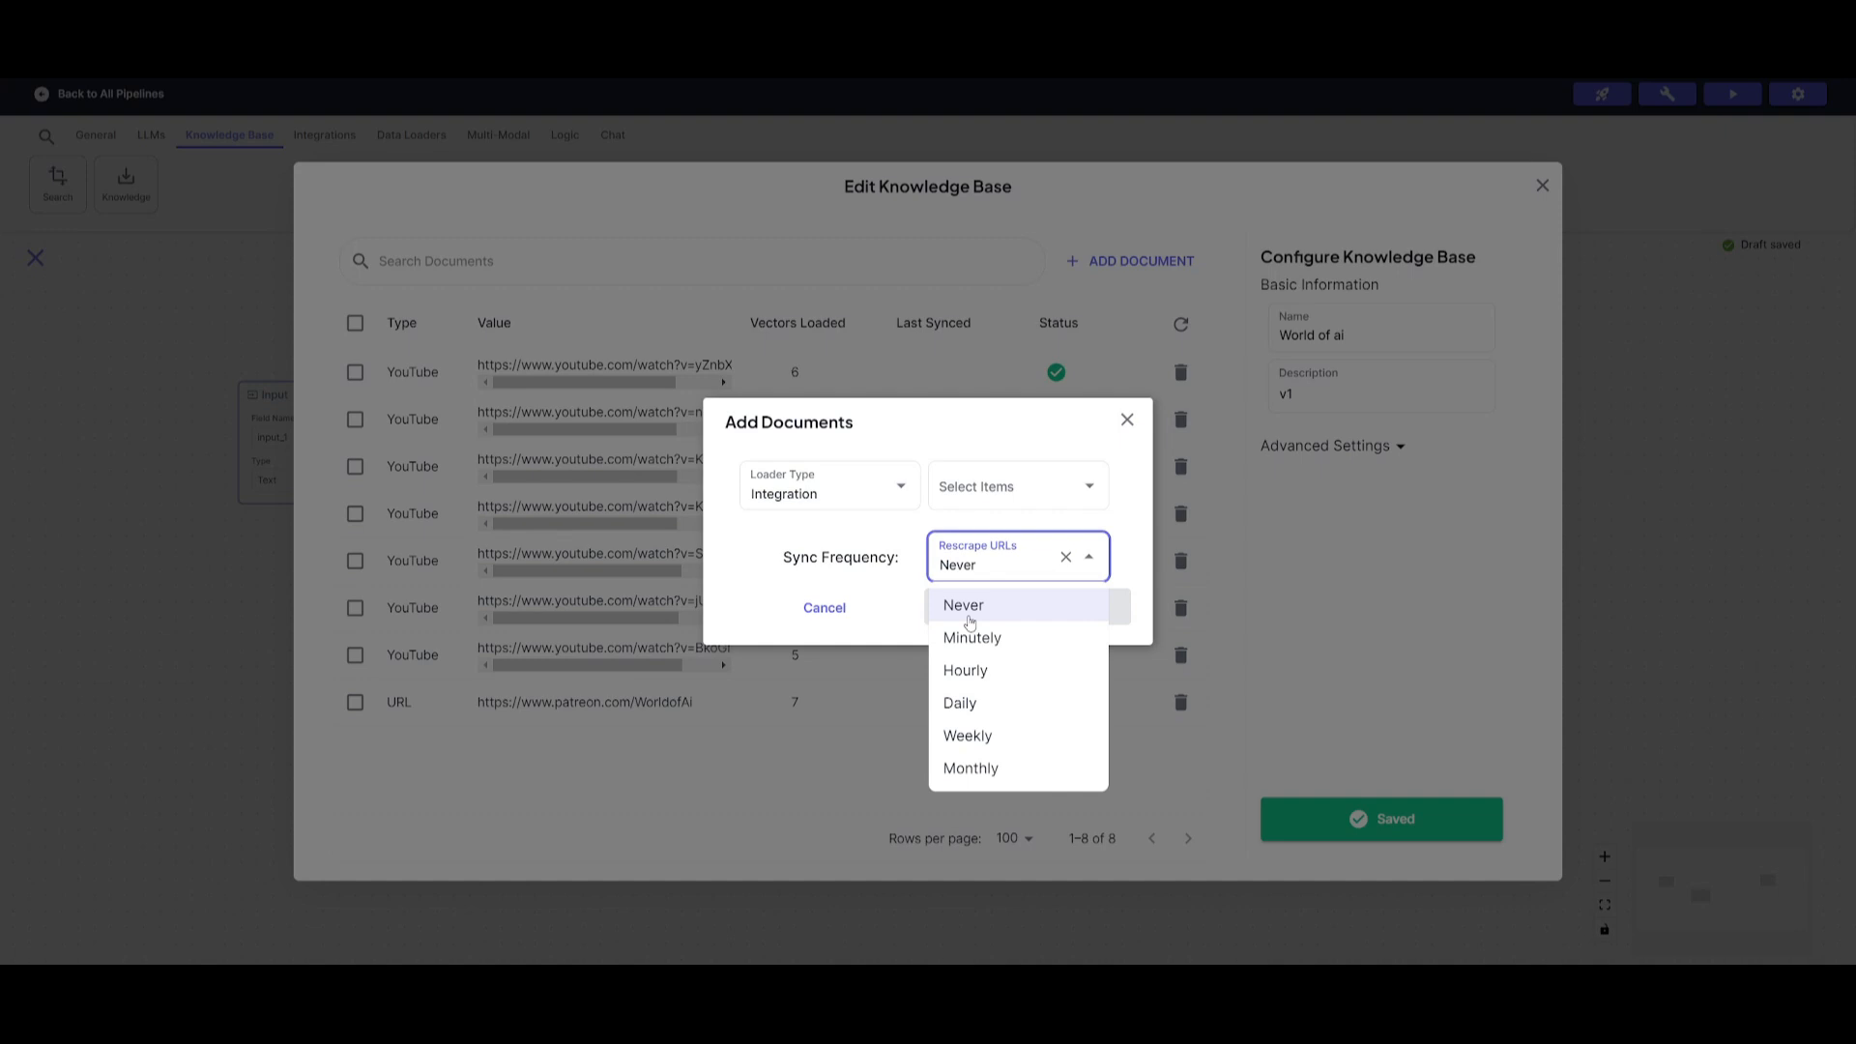
mouse_move(997, 670)
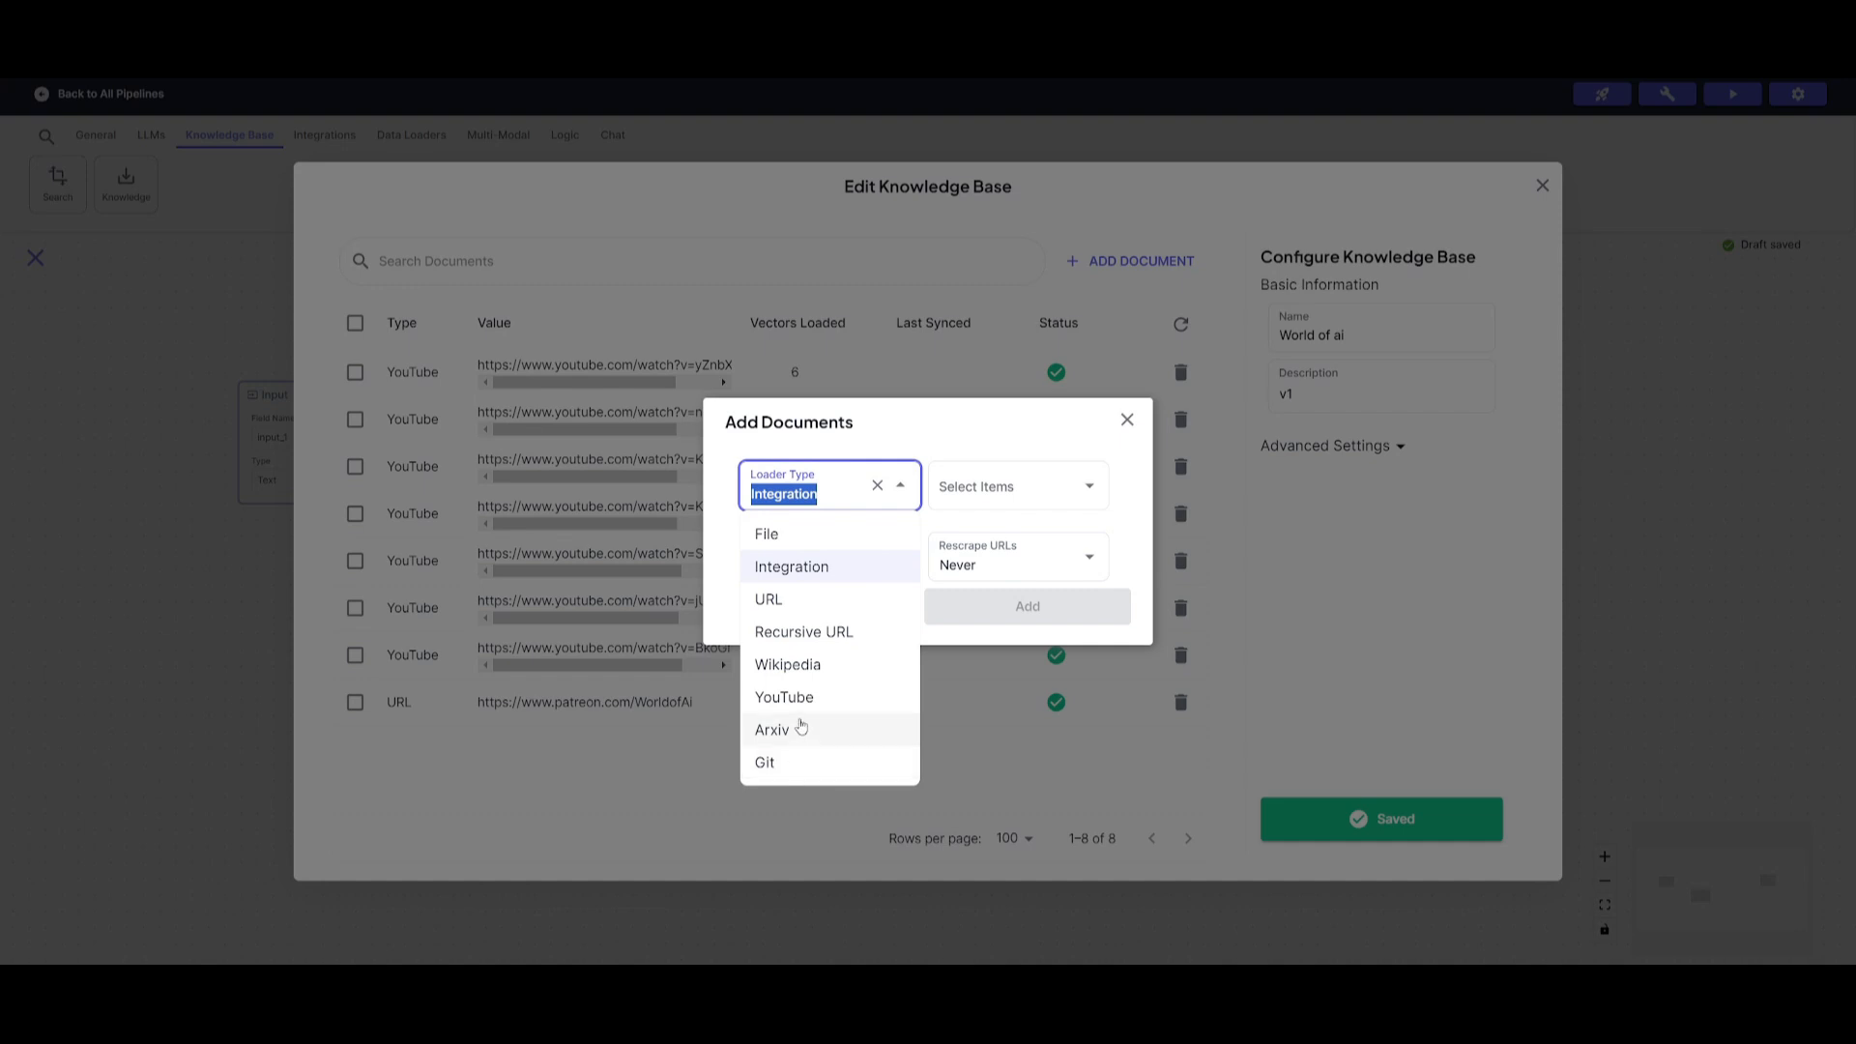
mouse_move(803, 631)
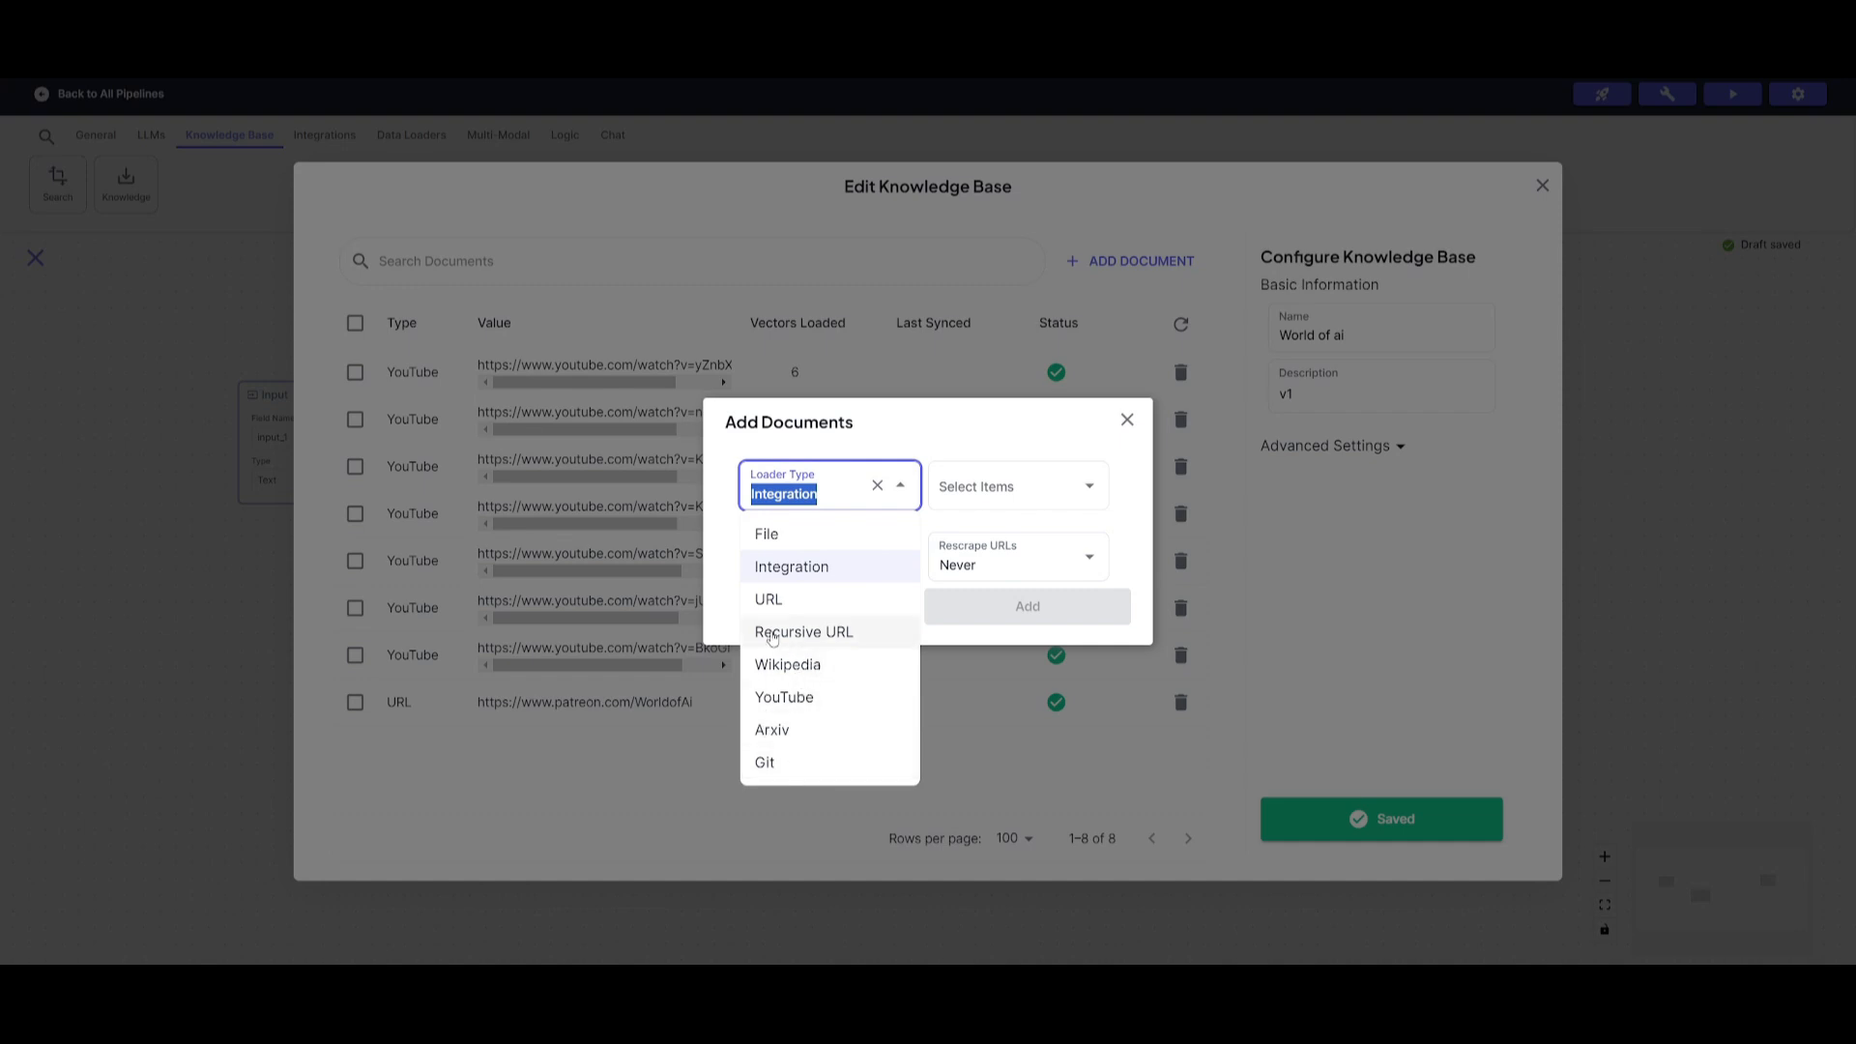
mouse_move(826, 647)
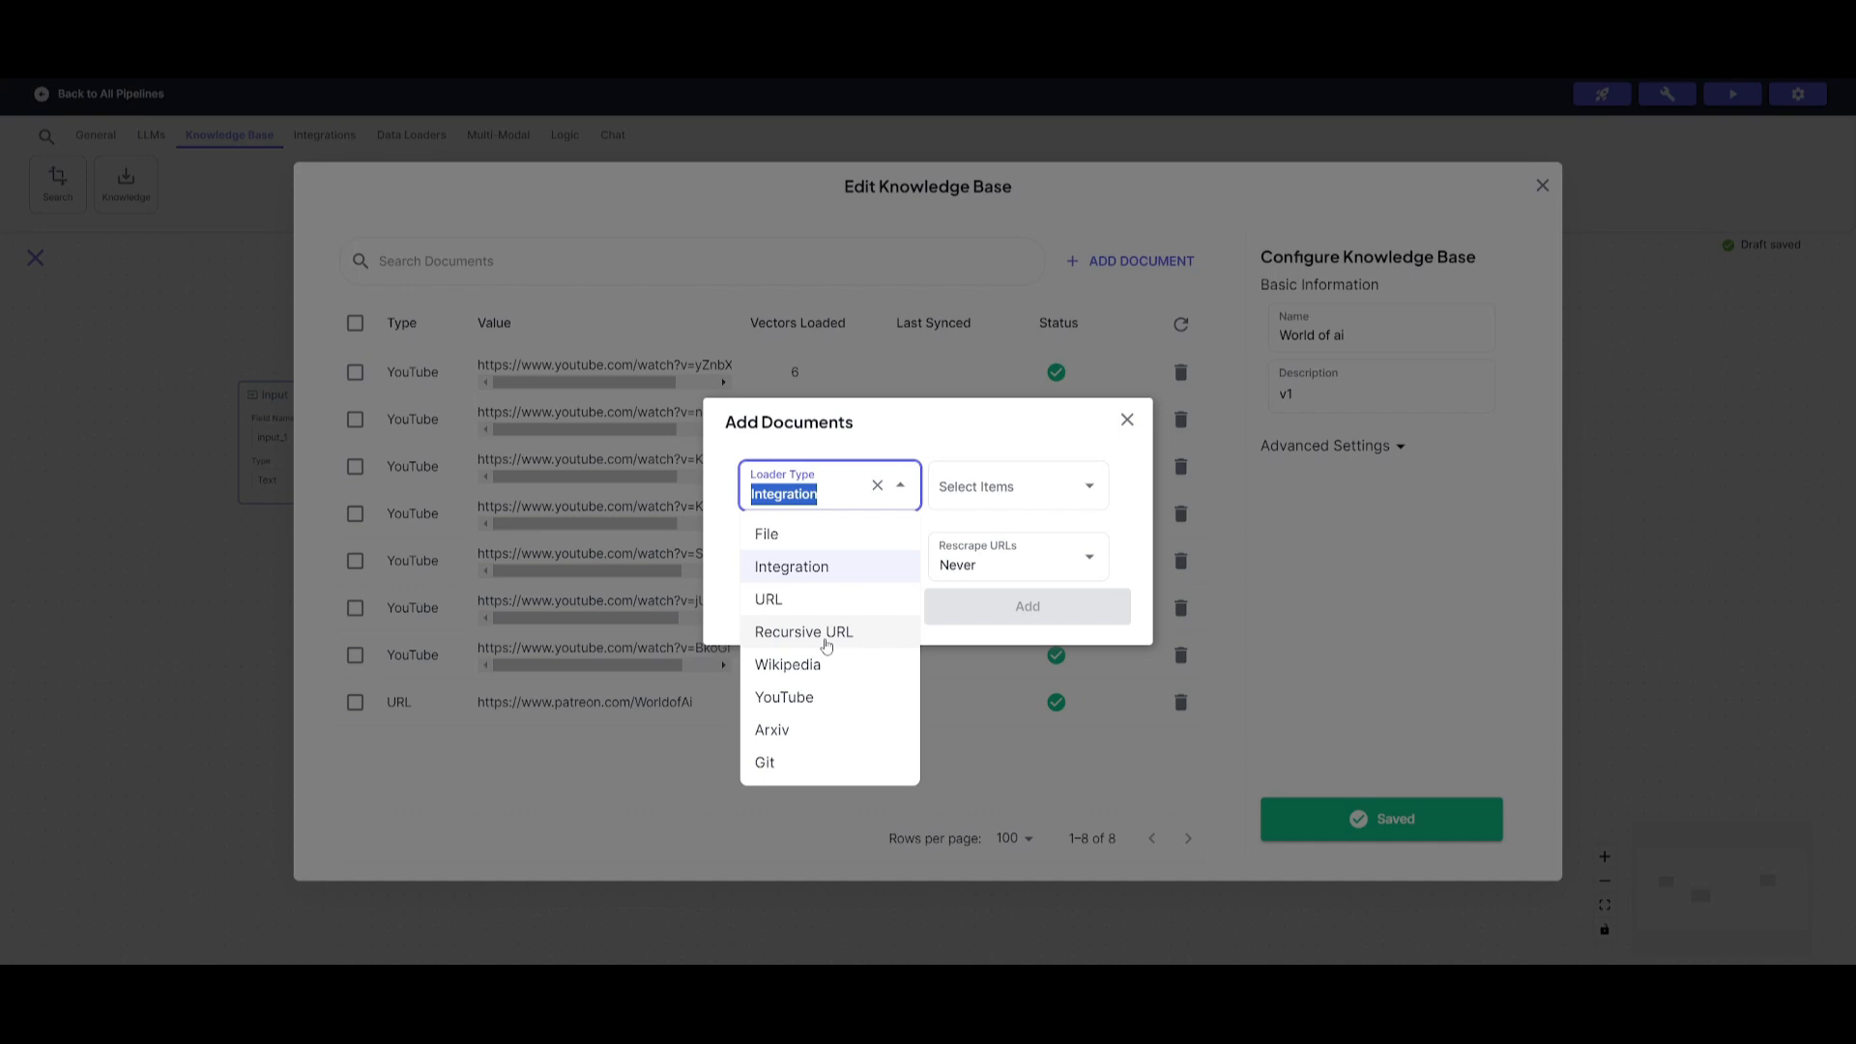
mouse_move(840, 627)
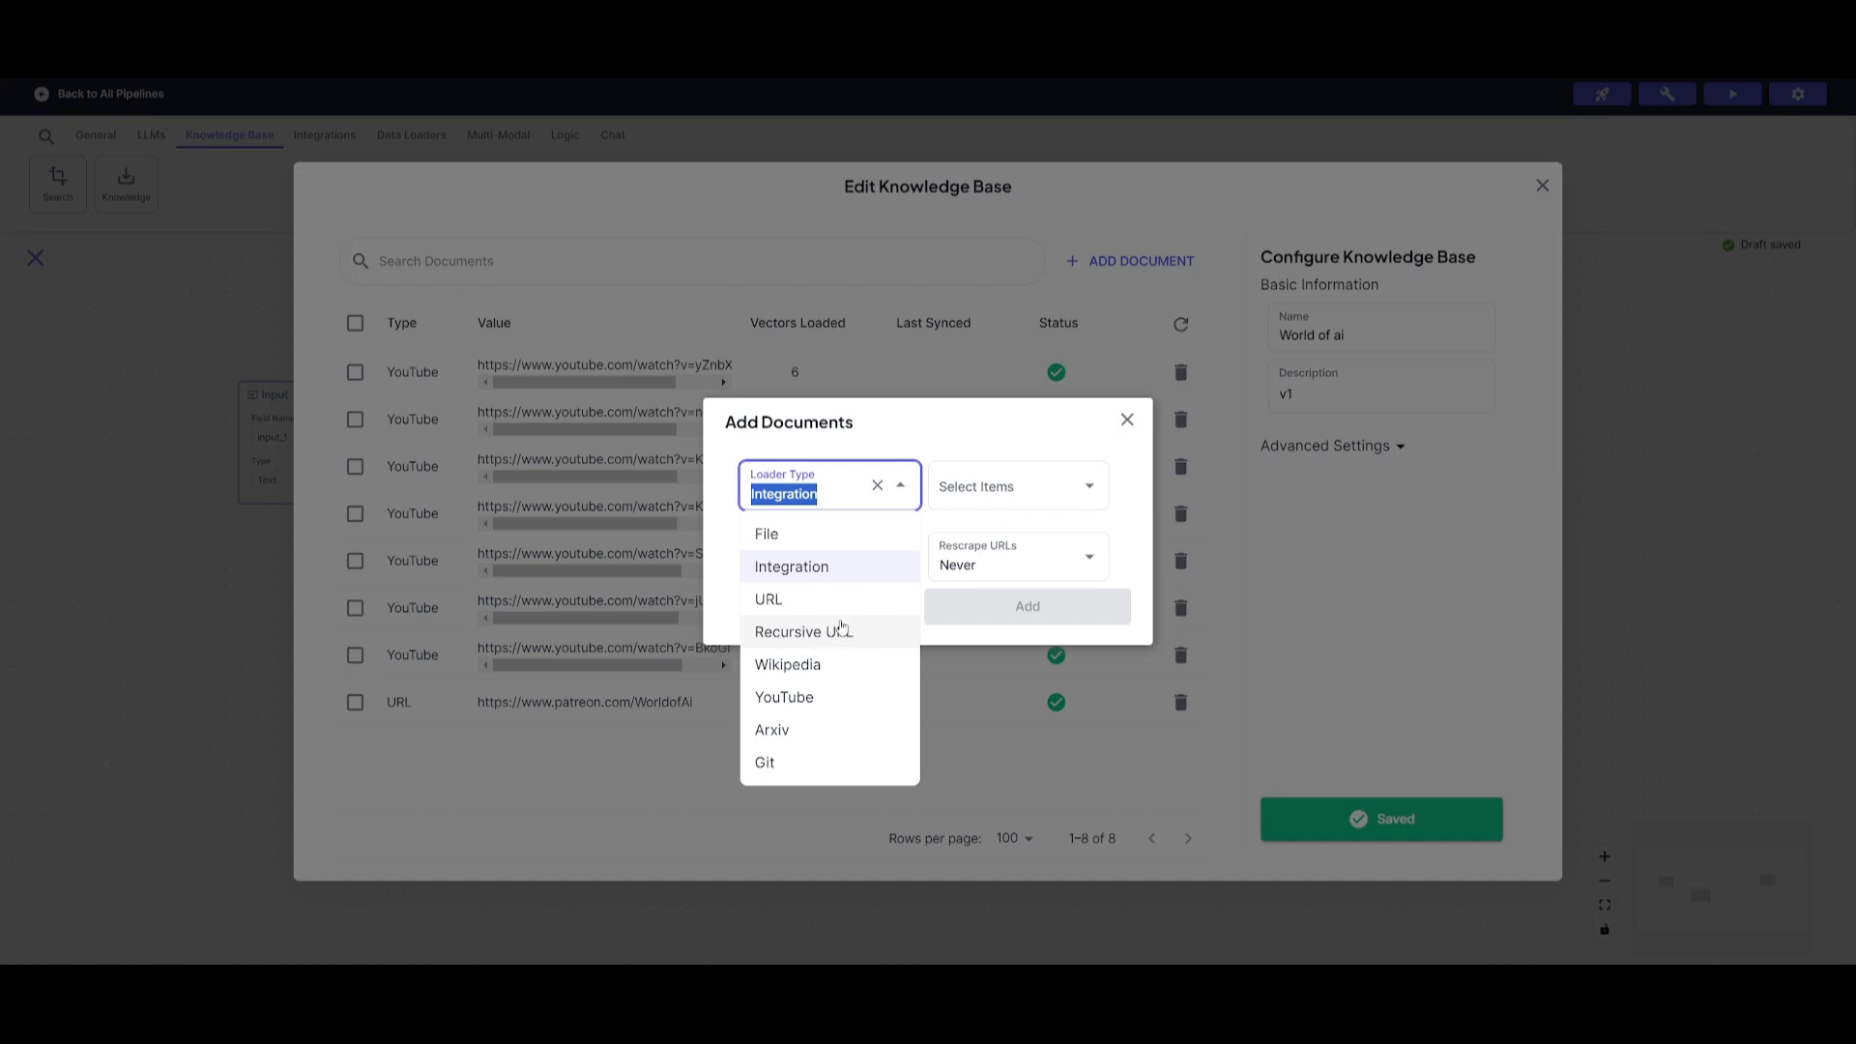
mouse_move(822, 542)
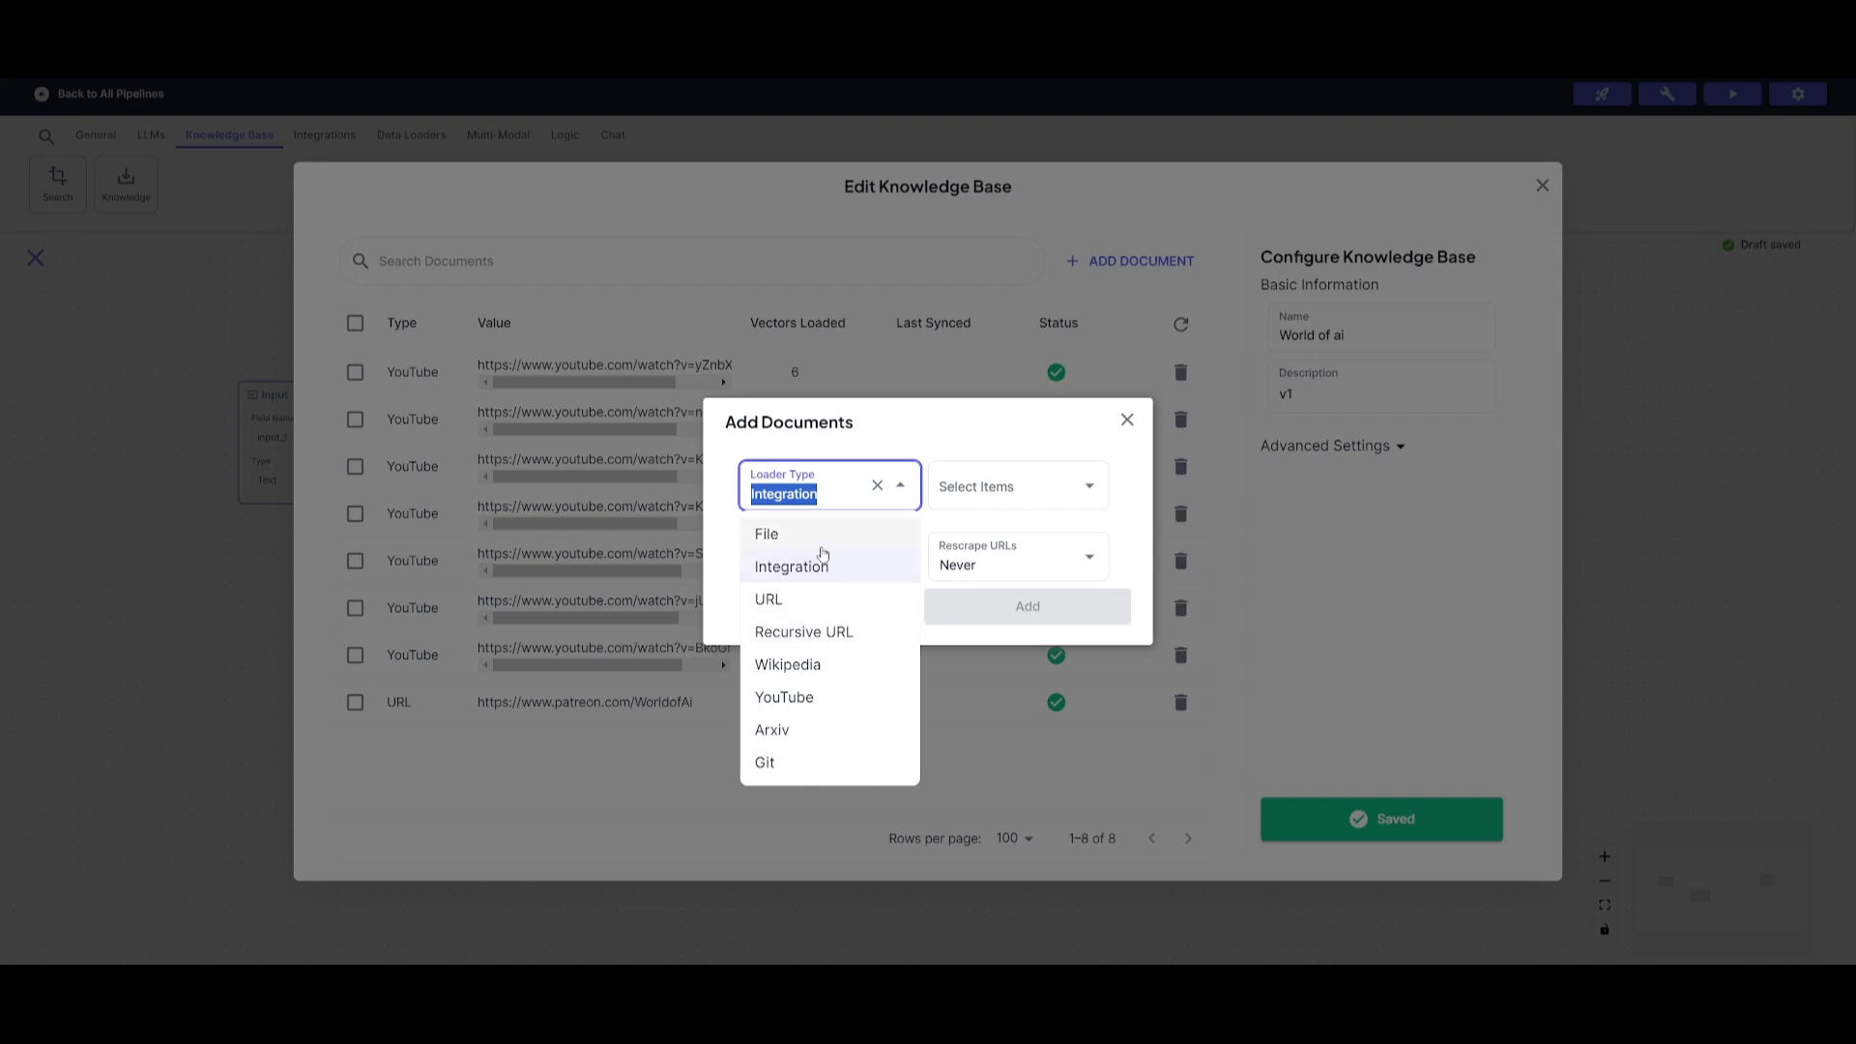
click(790, 565)
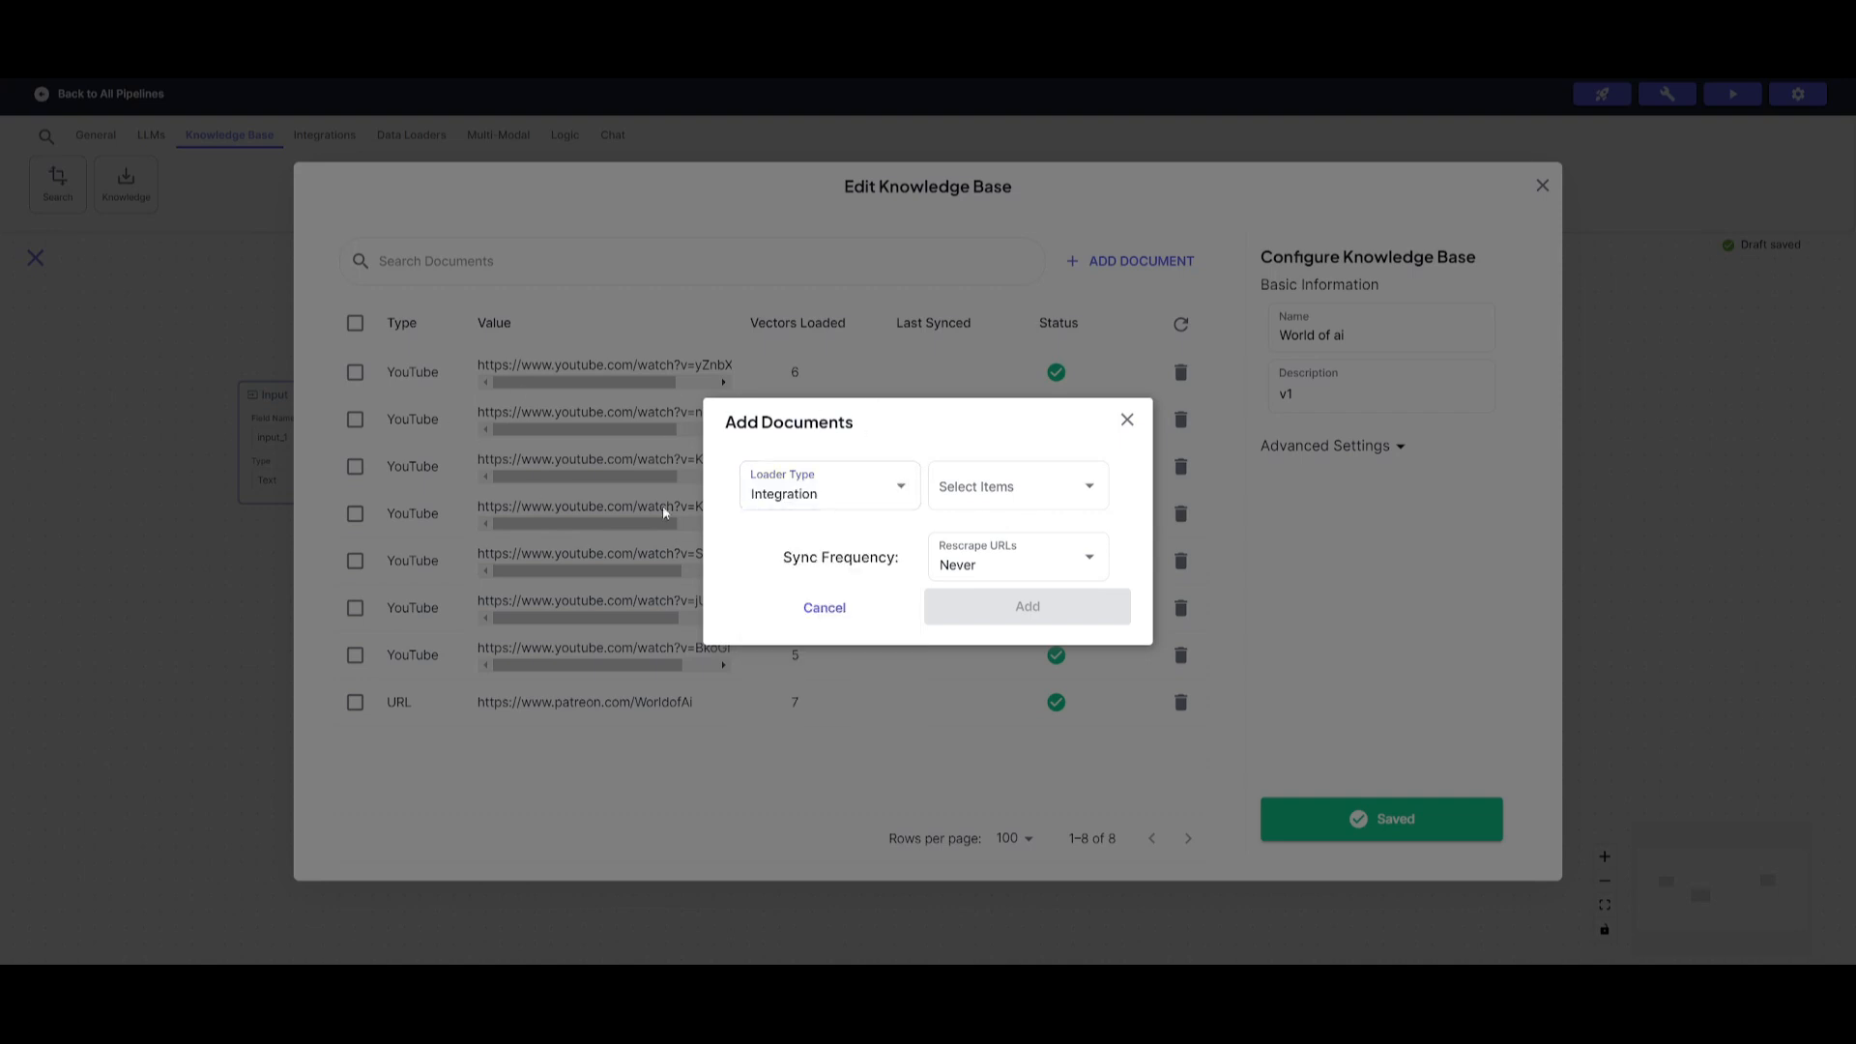
click(825, 607)
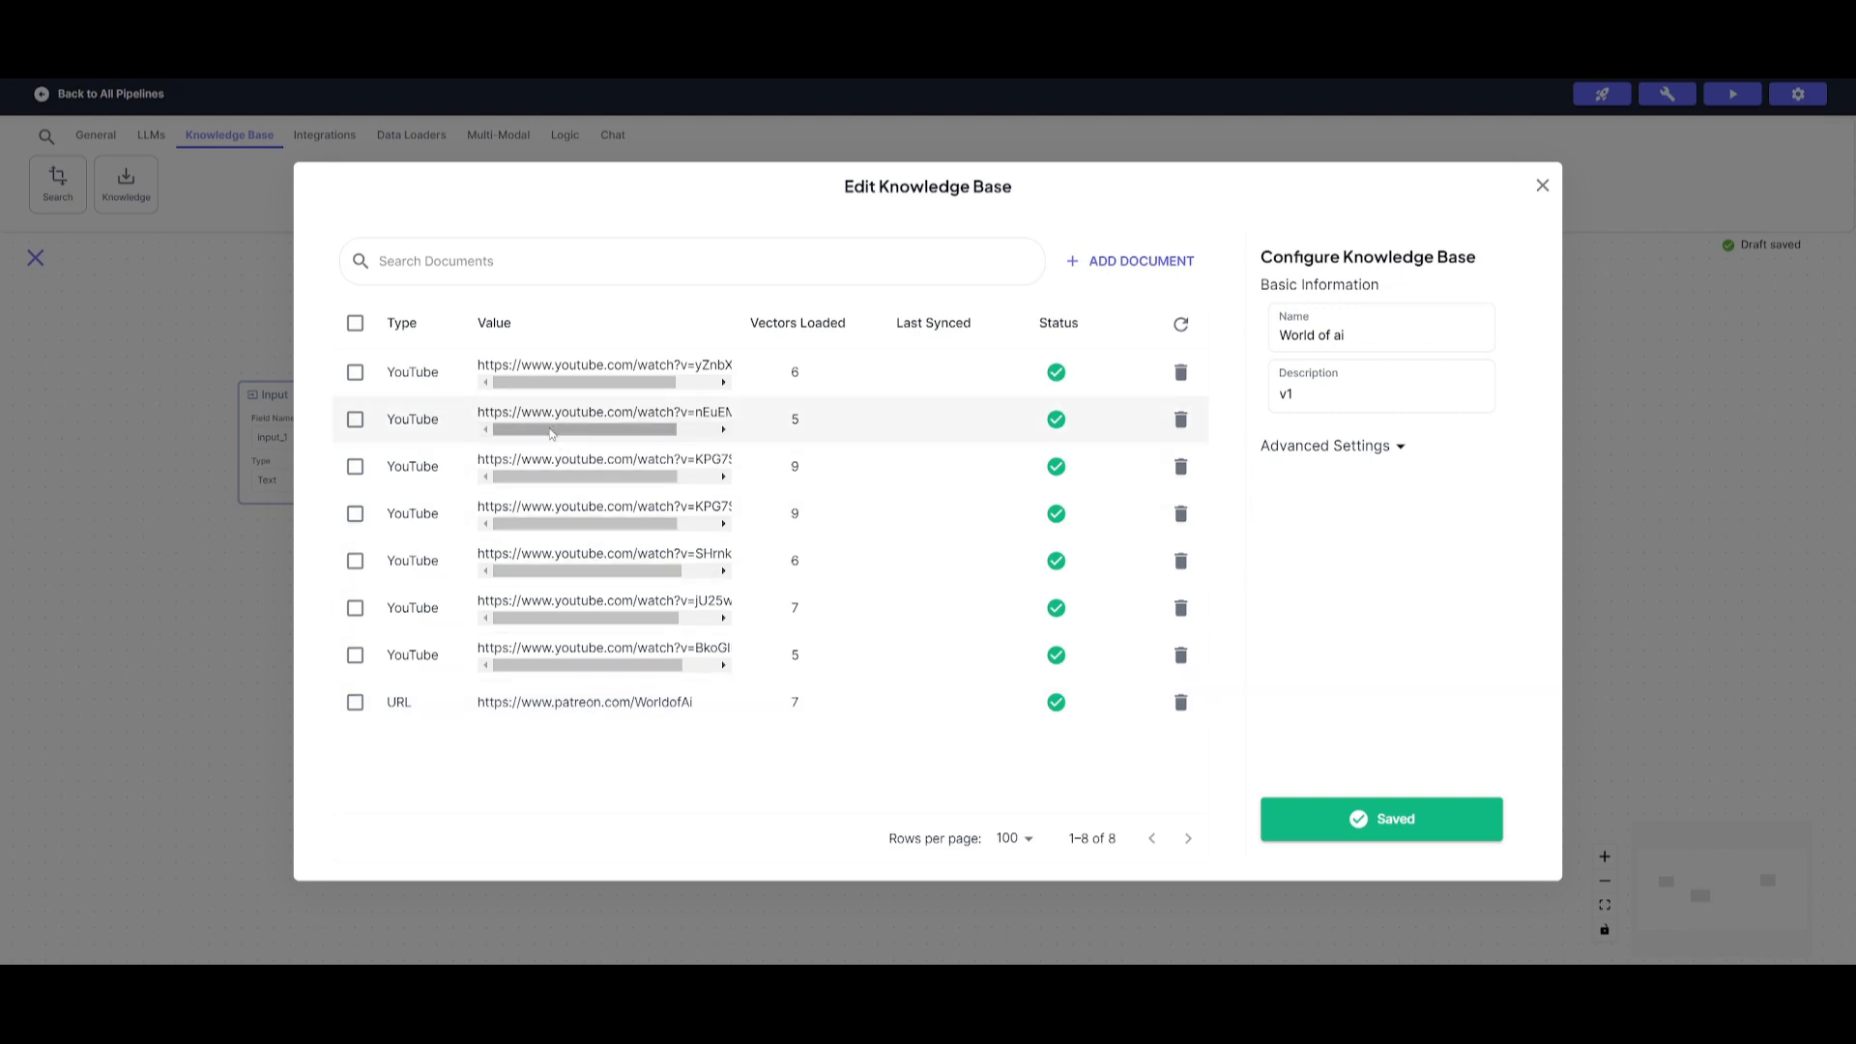
mouse_move(928, 474)
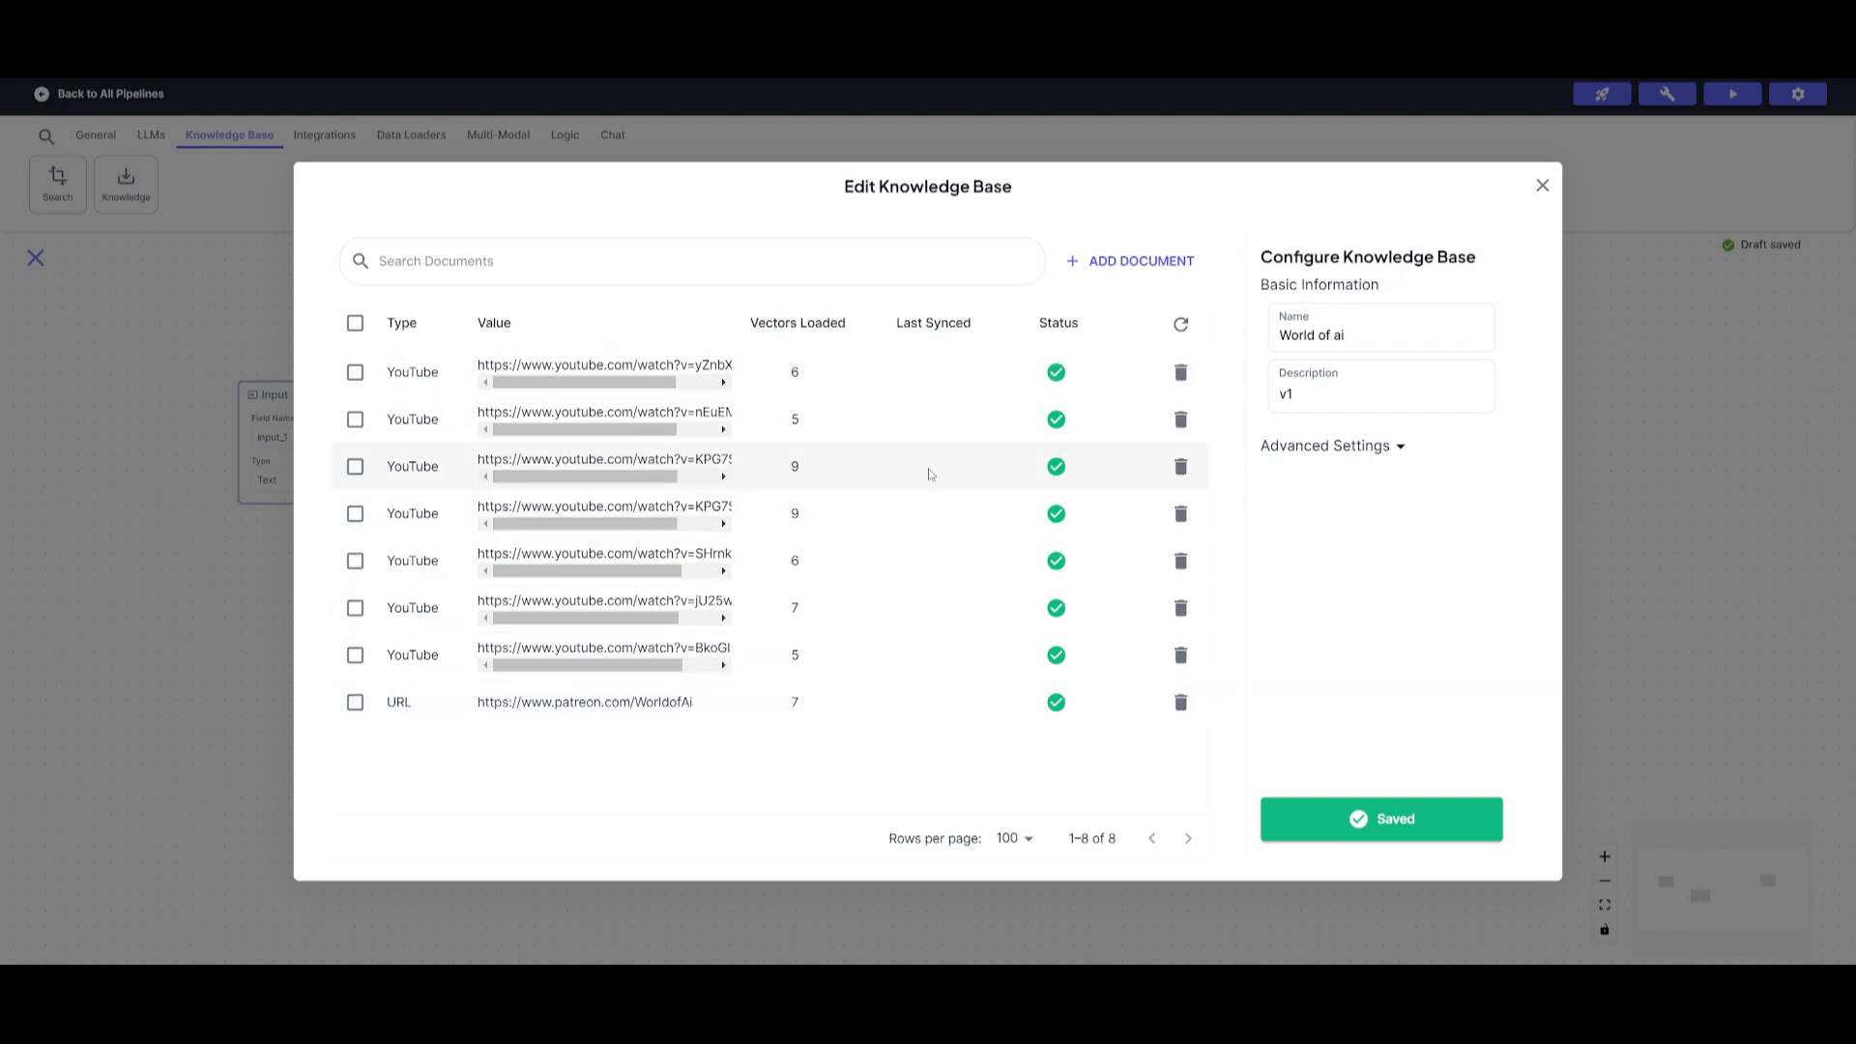
Step: Show World of ai's chunking settings and add a document with Integration as loader type
click(1325, 446)
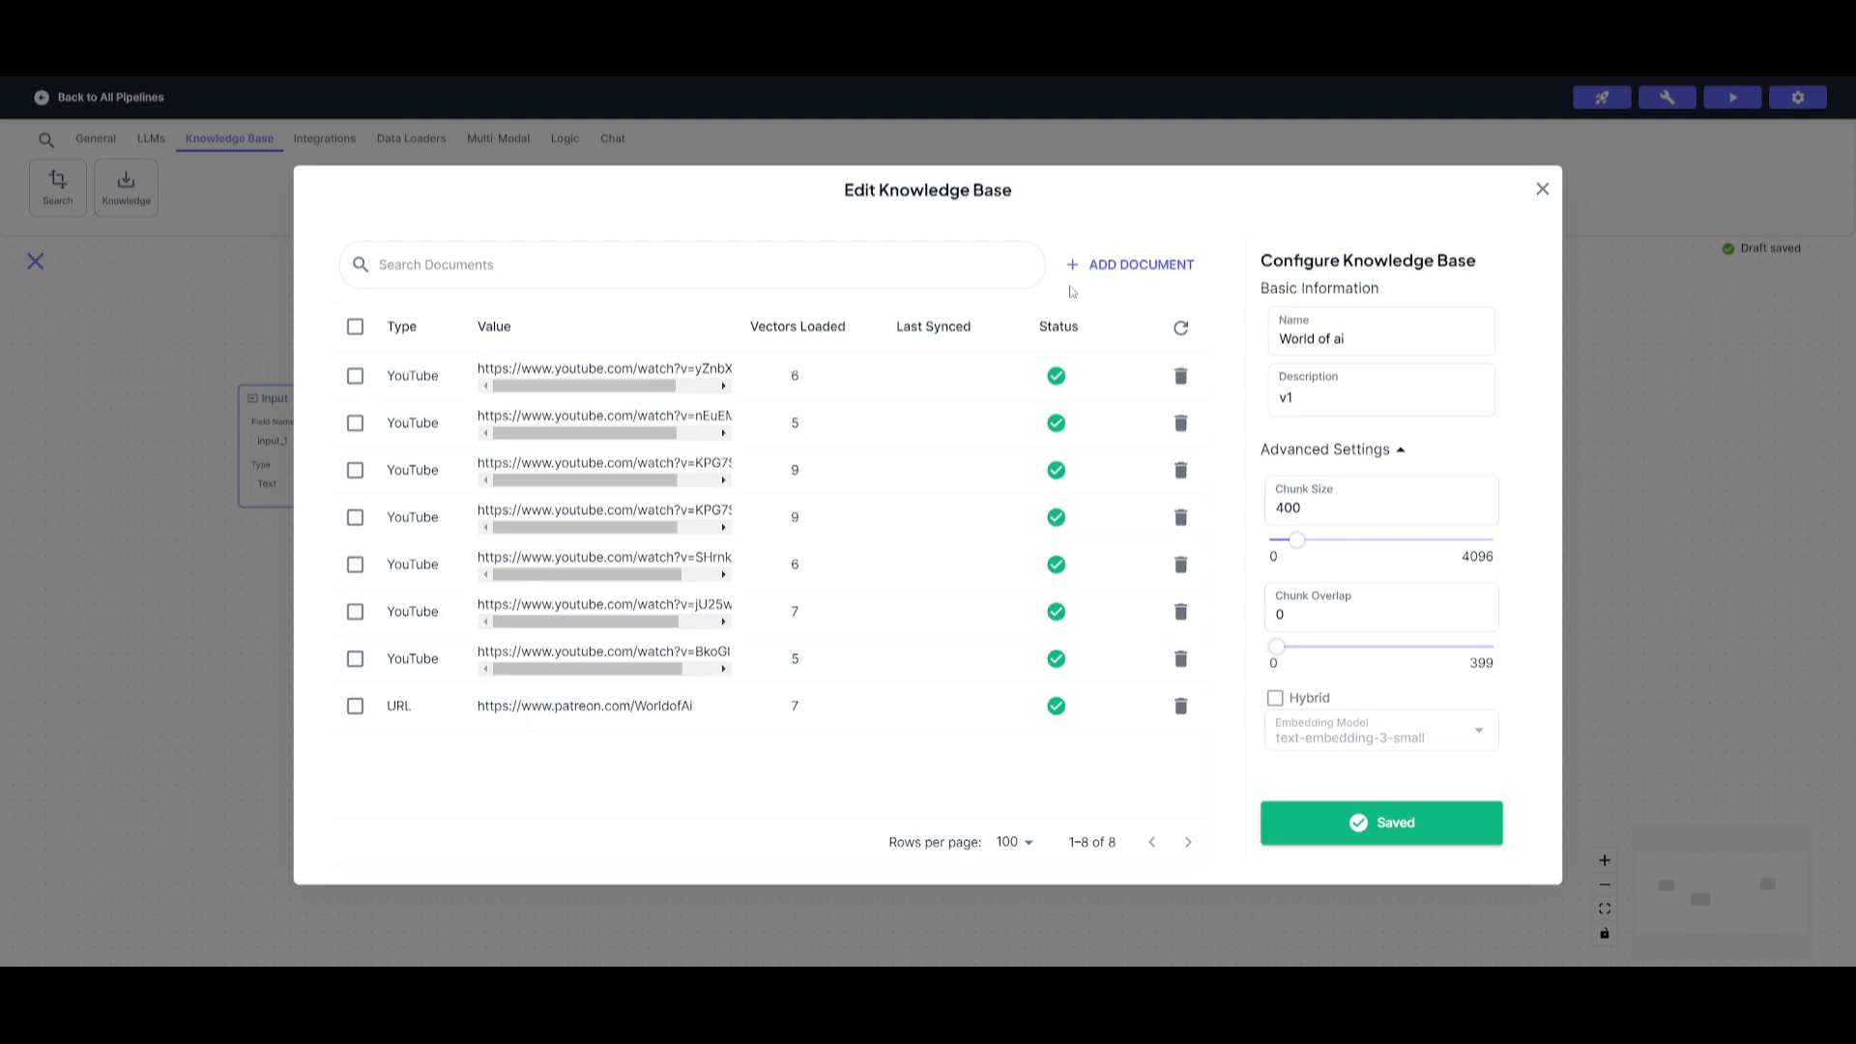
click(1139, 264)
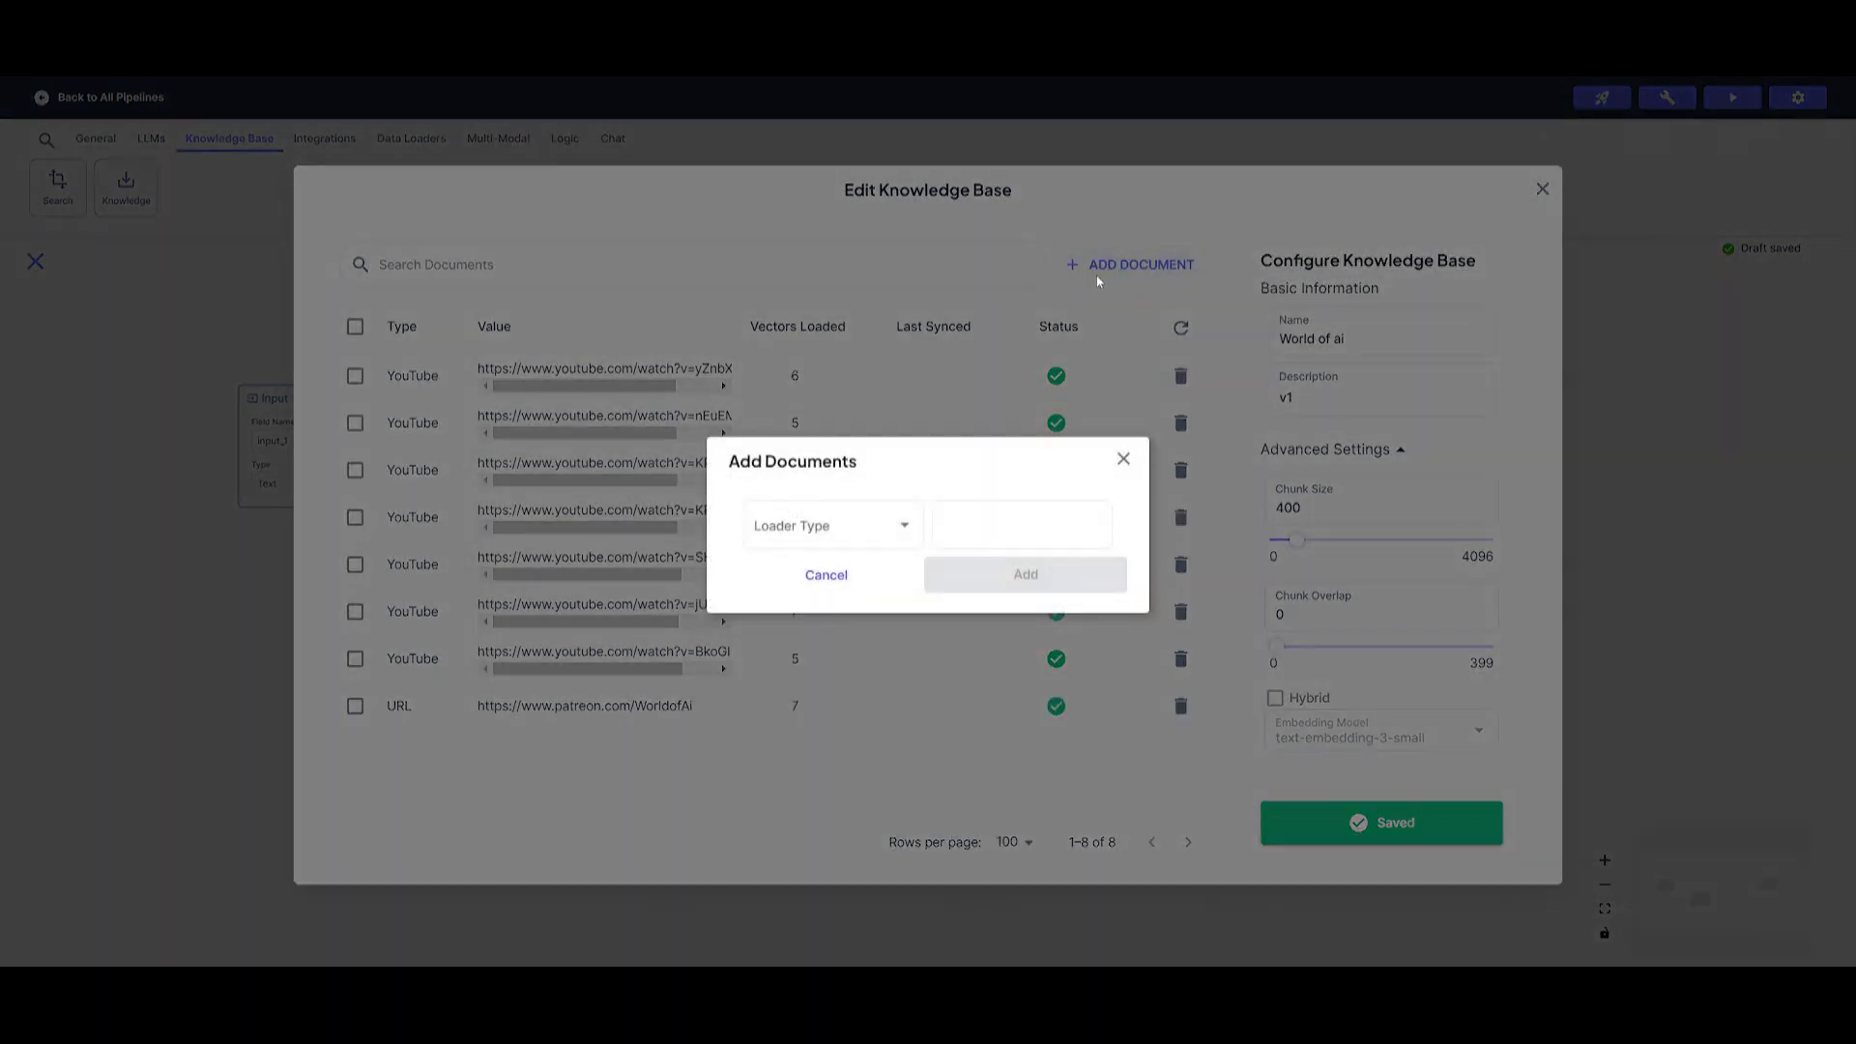
click(829, 524)
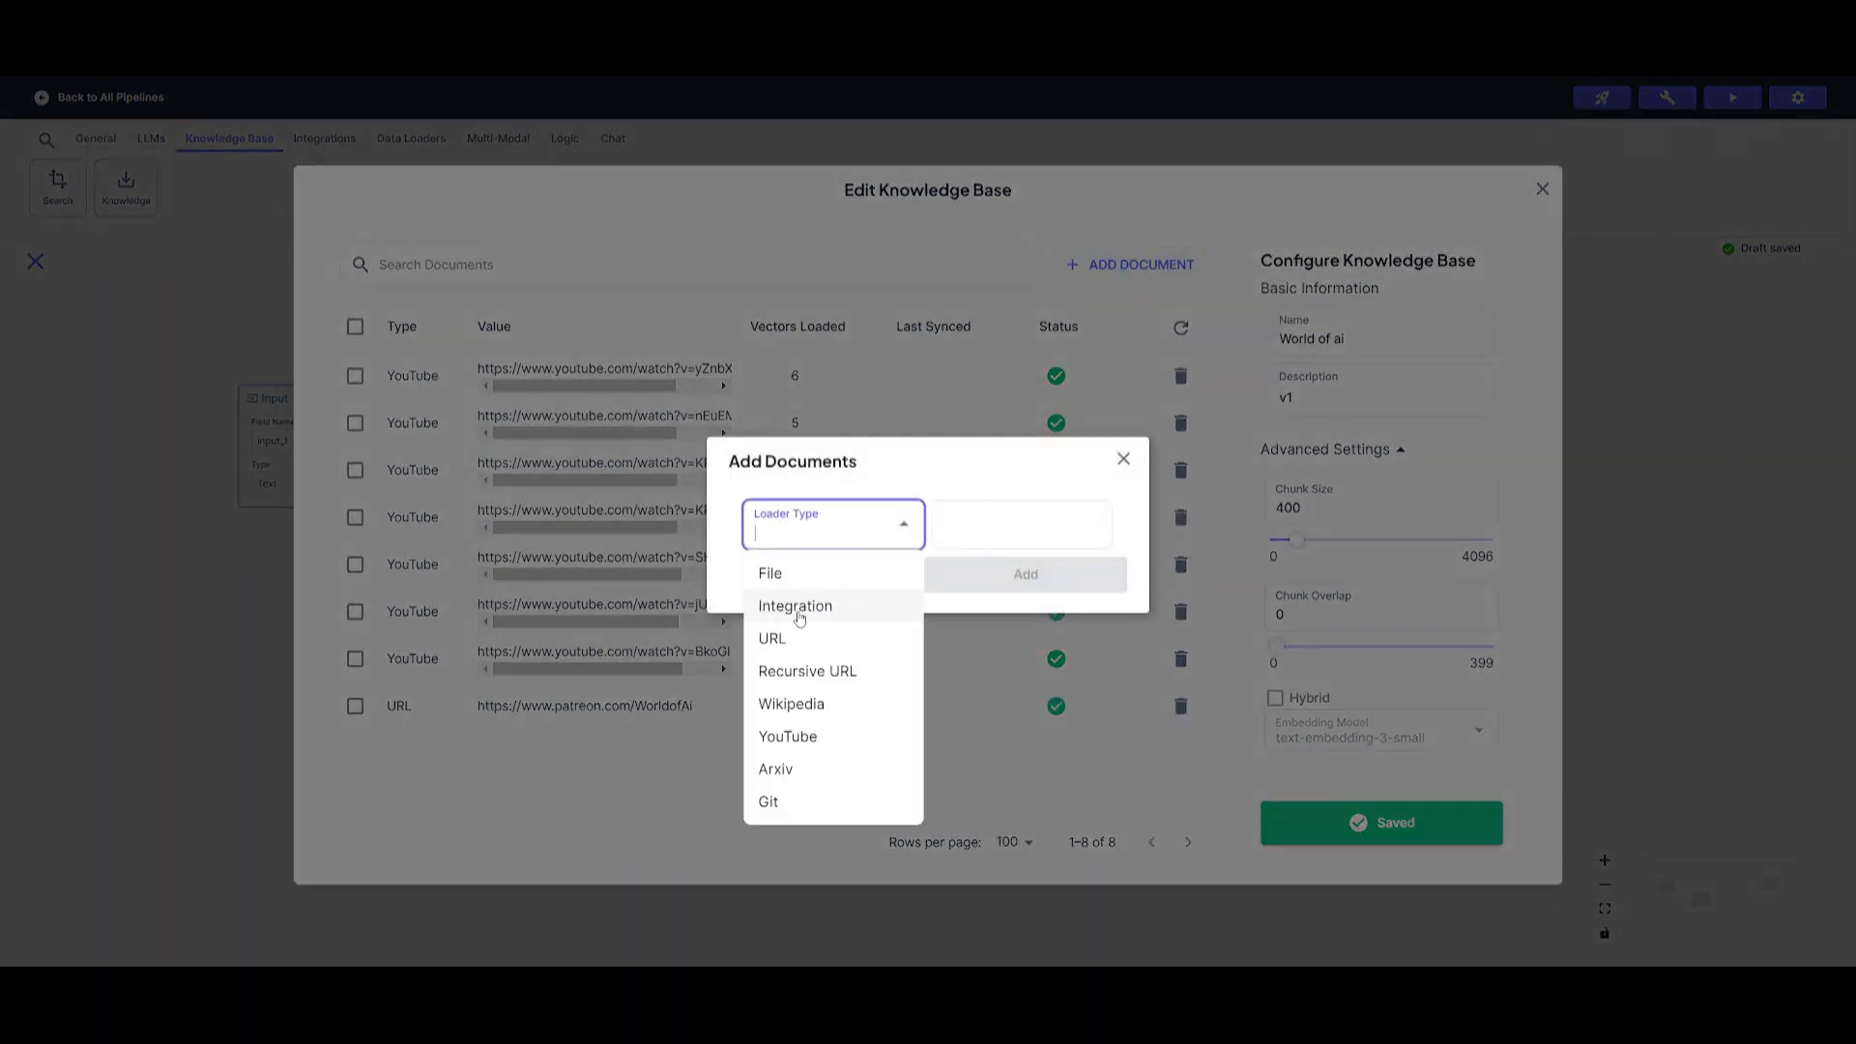
click(794, 606)
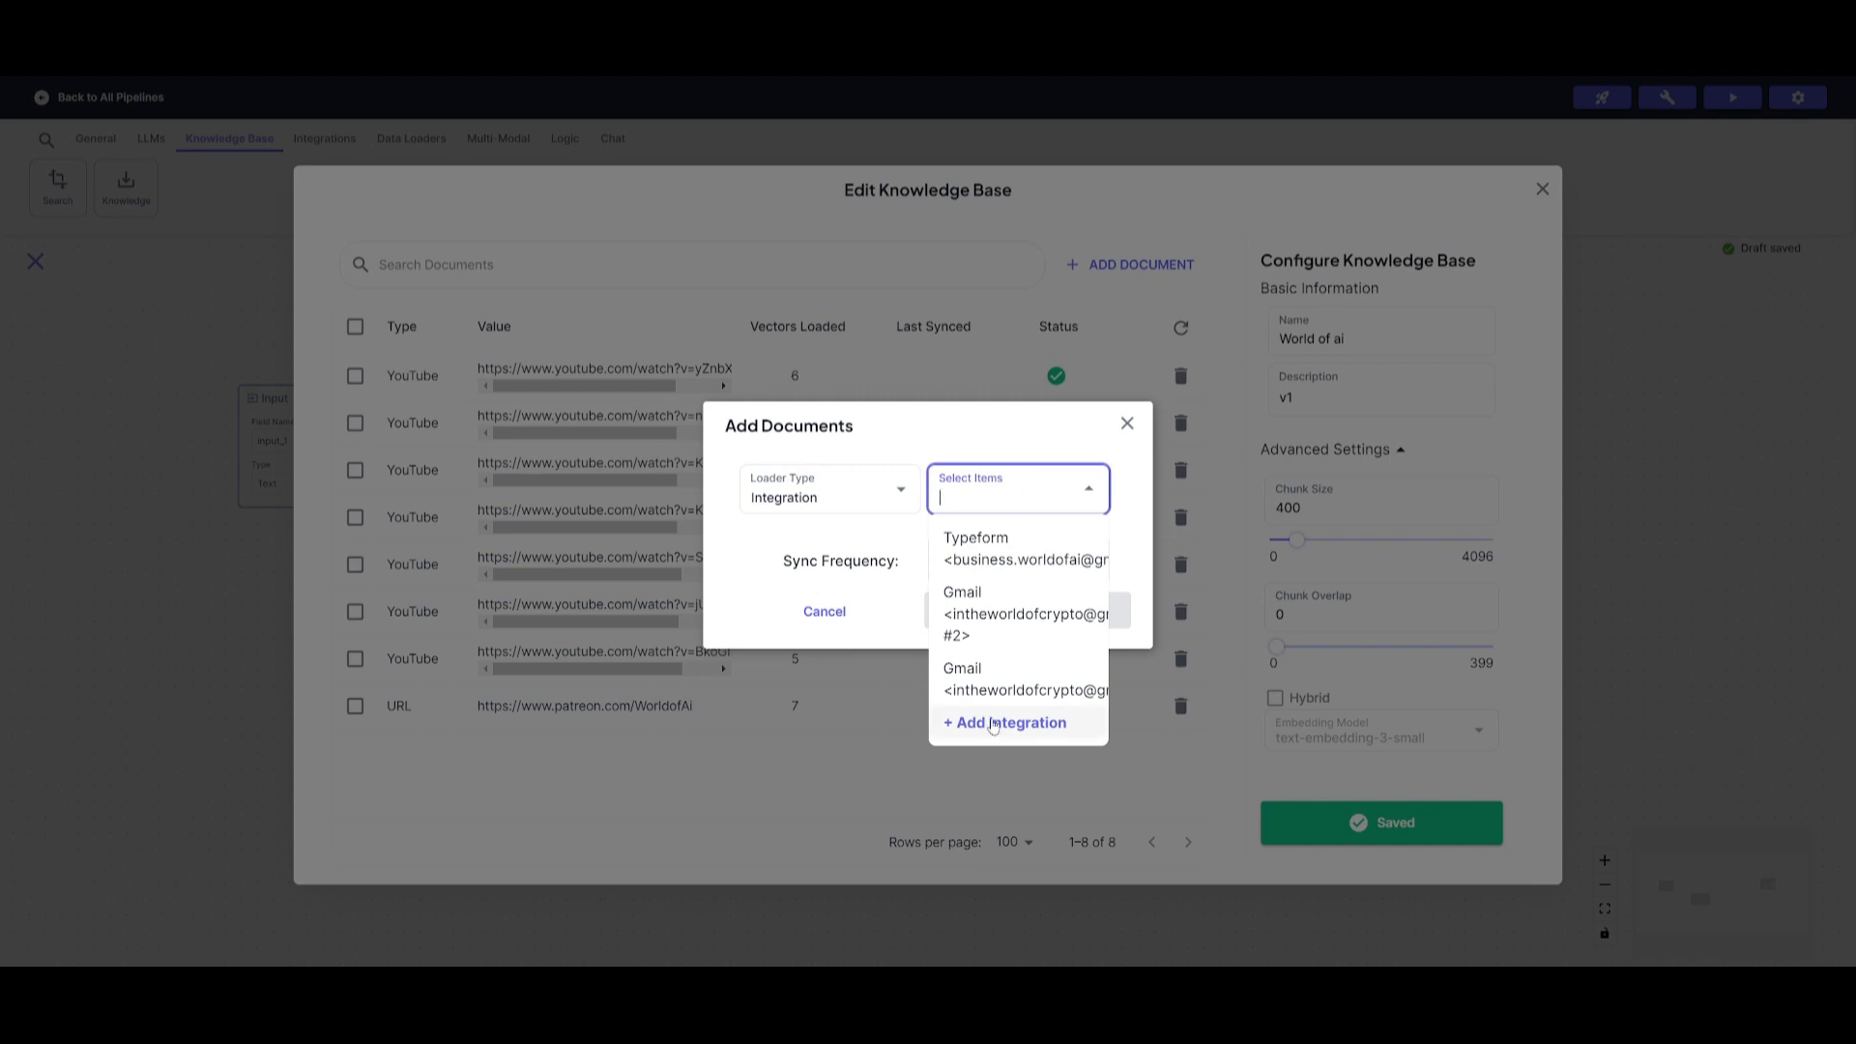
Step: Choose + Add Integration and scroll the gallery of apps like Airtable, Notion and Slack
click(1005, 722)
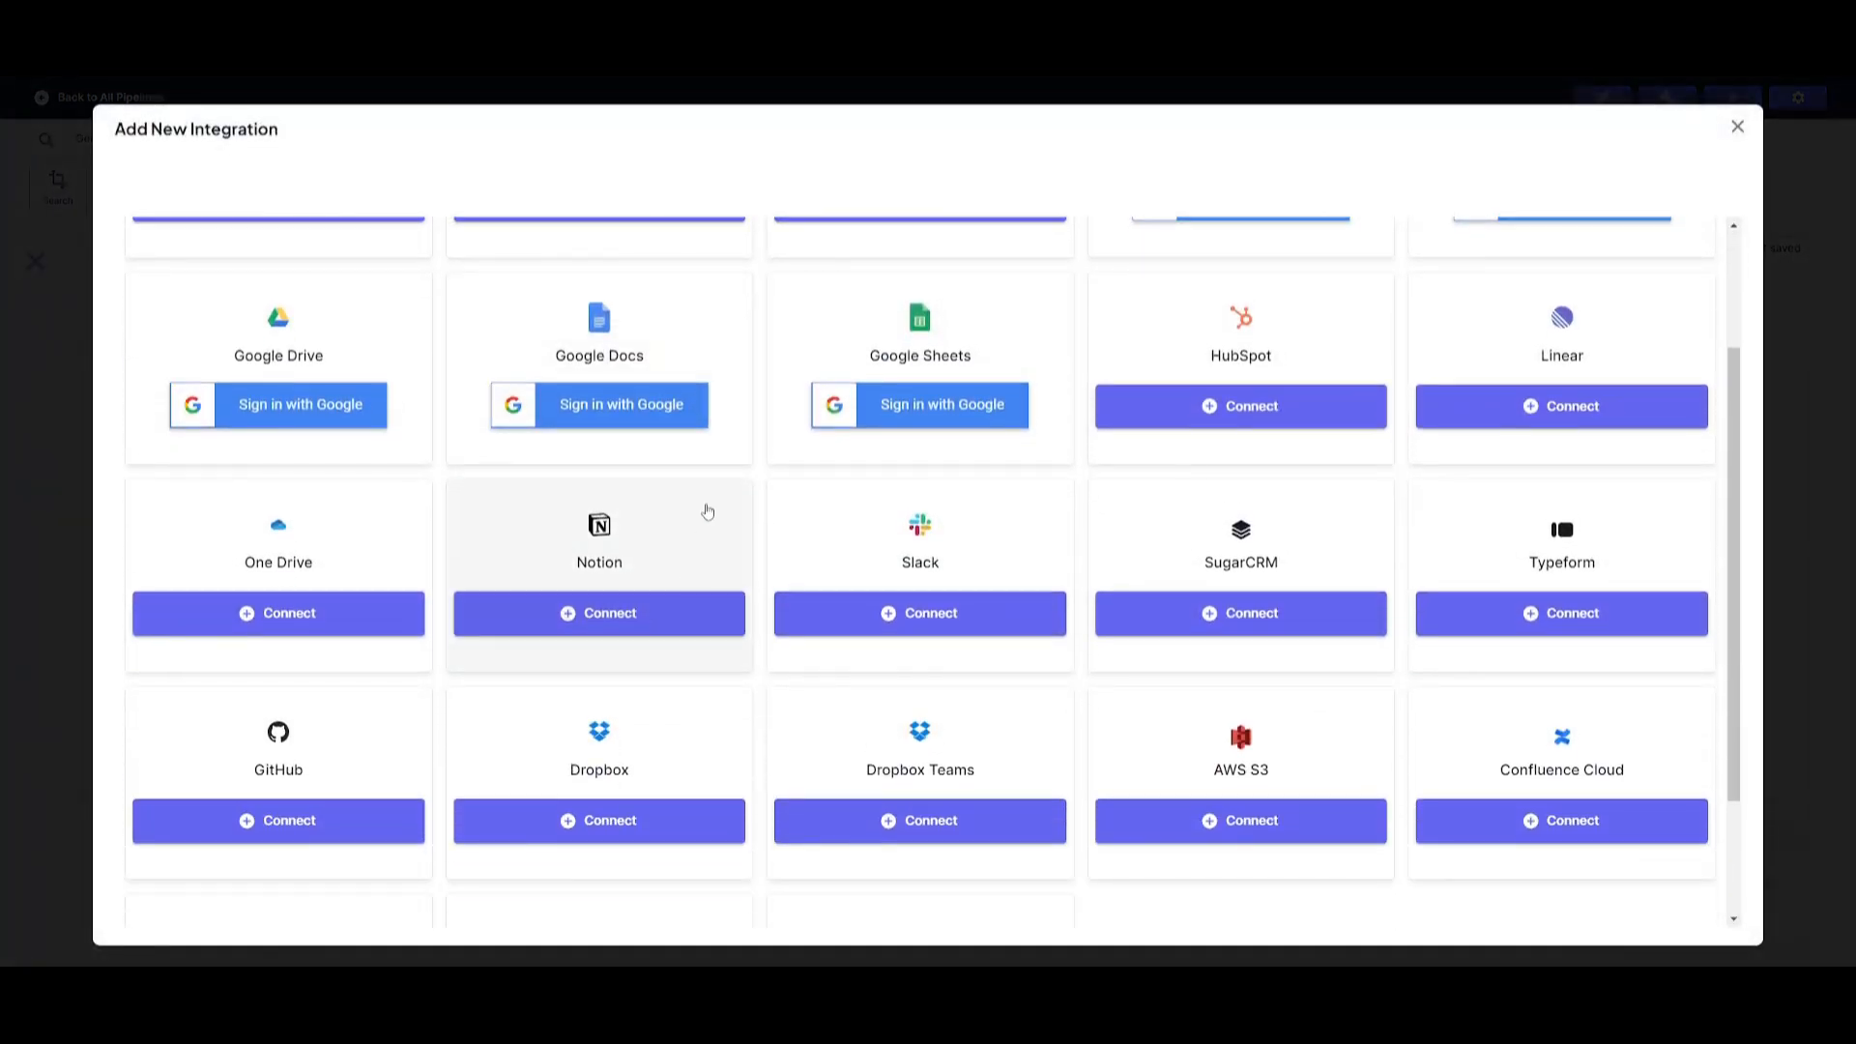
mouse_move(675, 539)
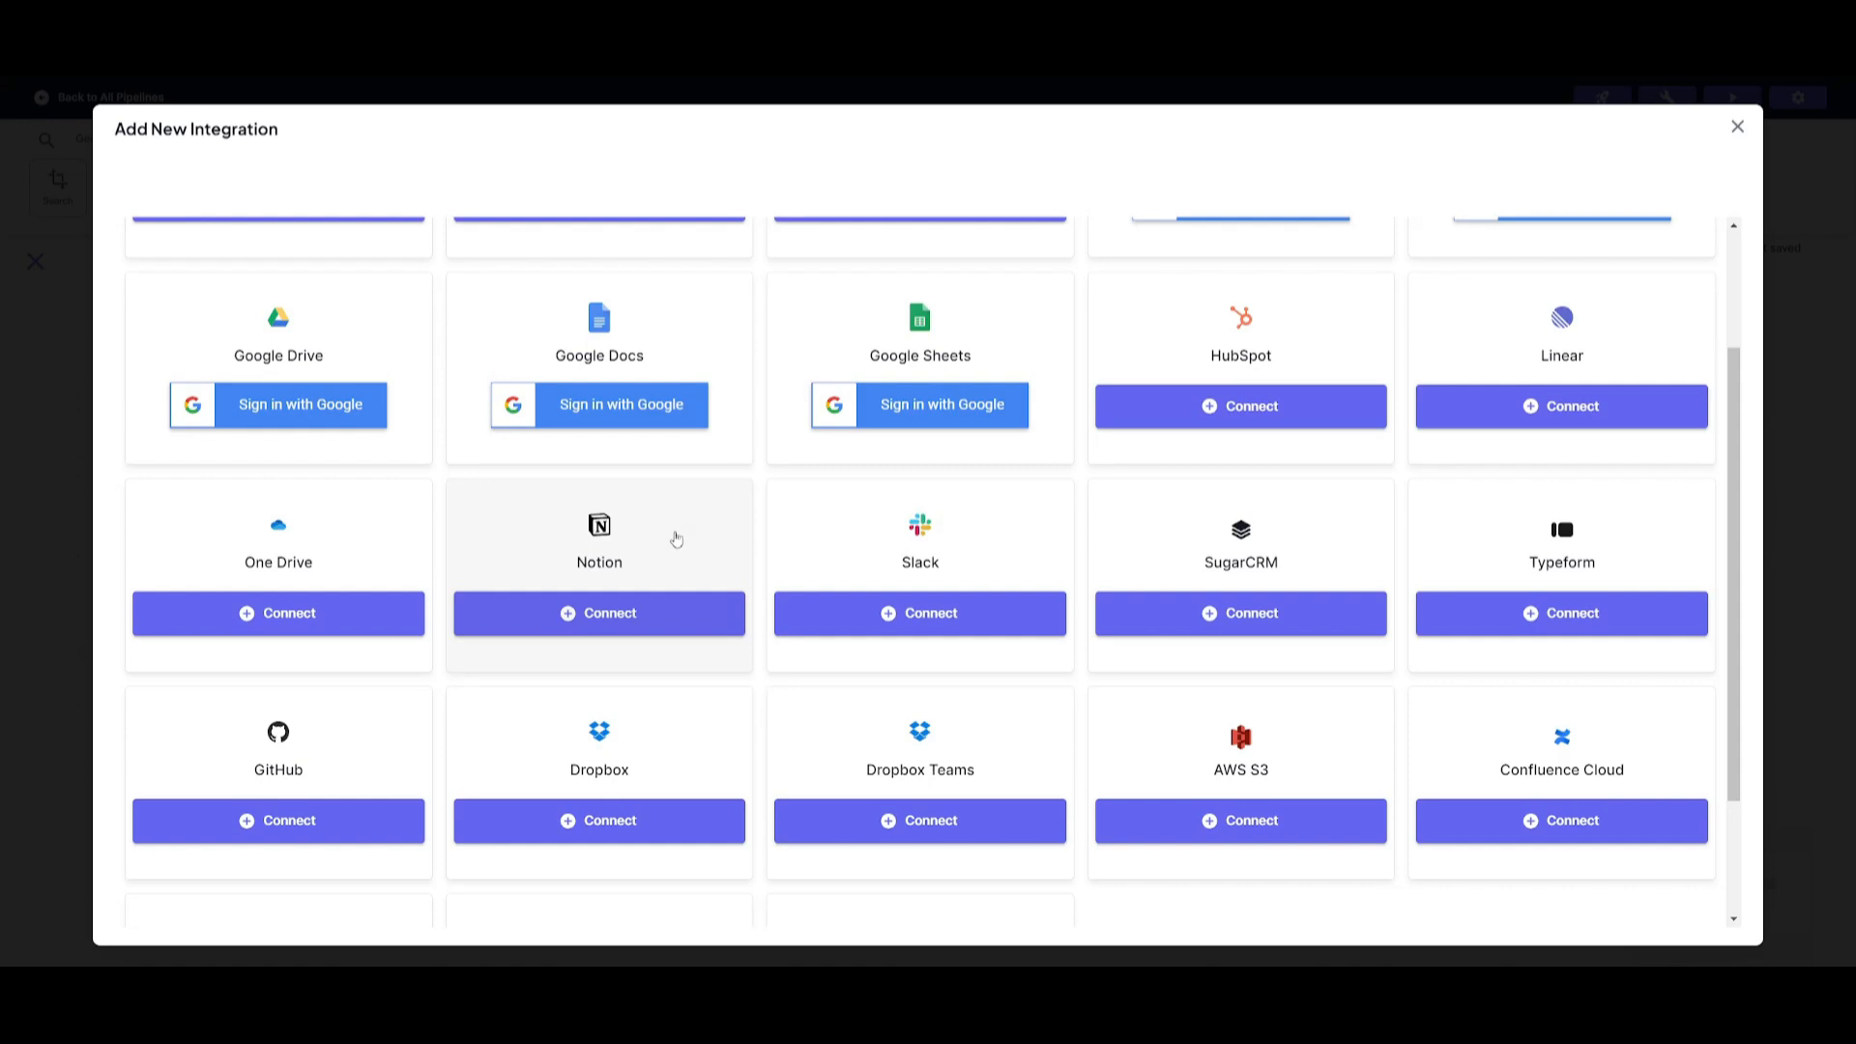
scroll(down, 3)
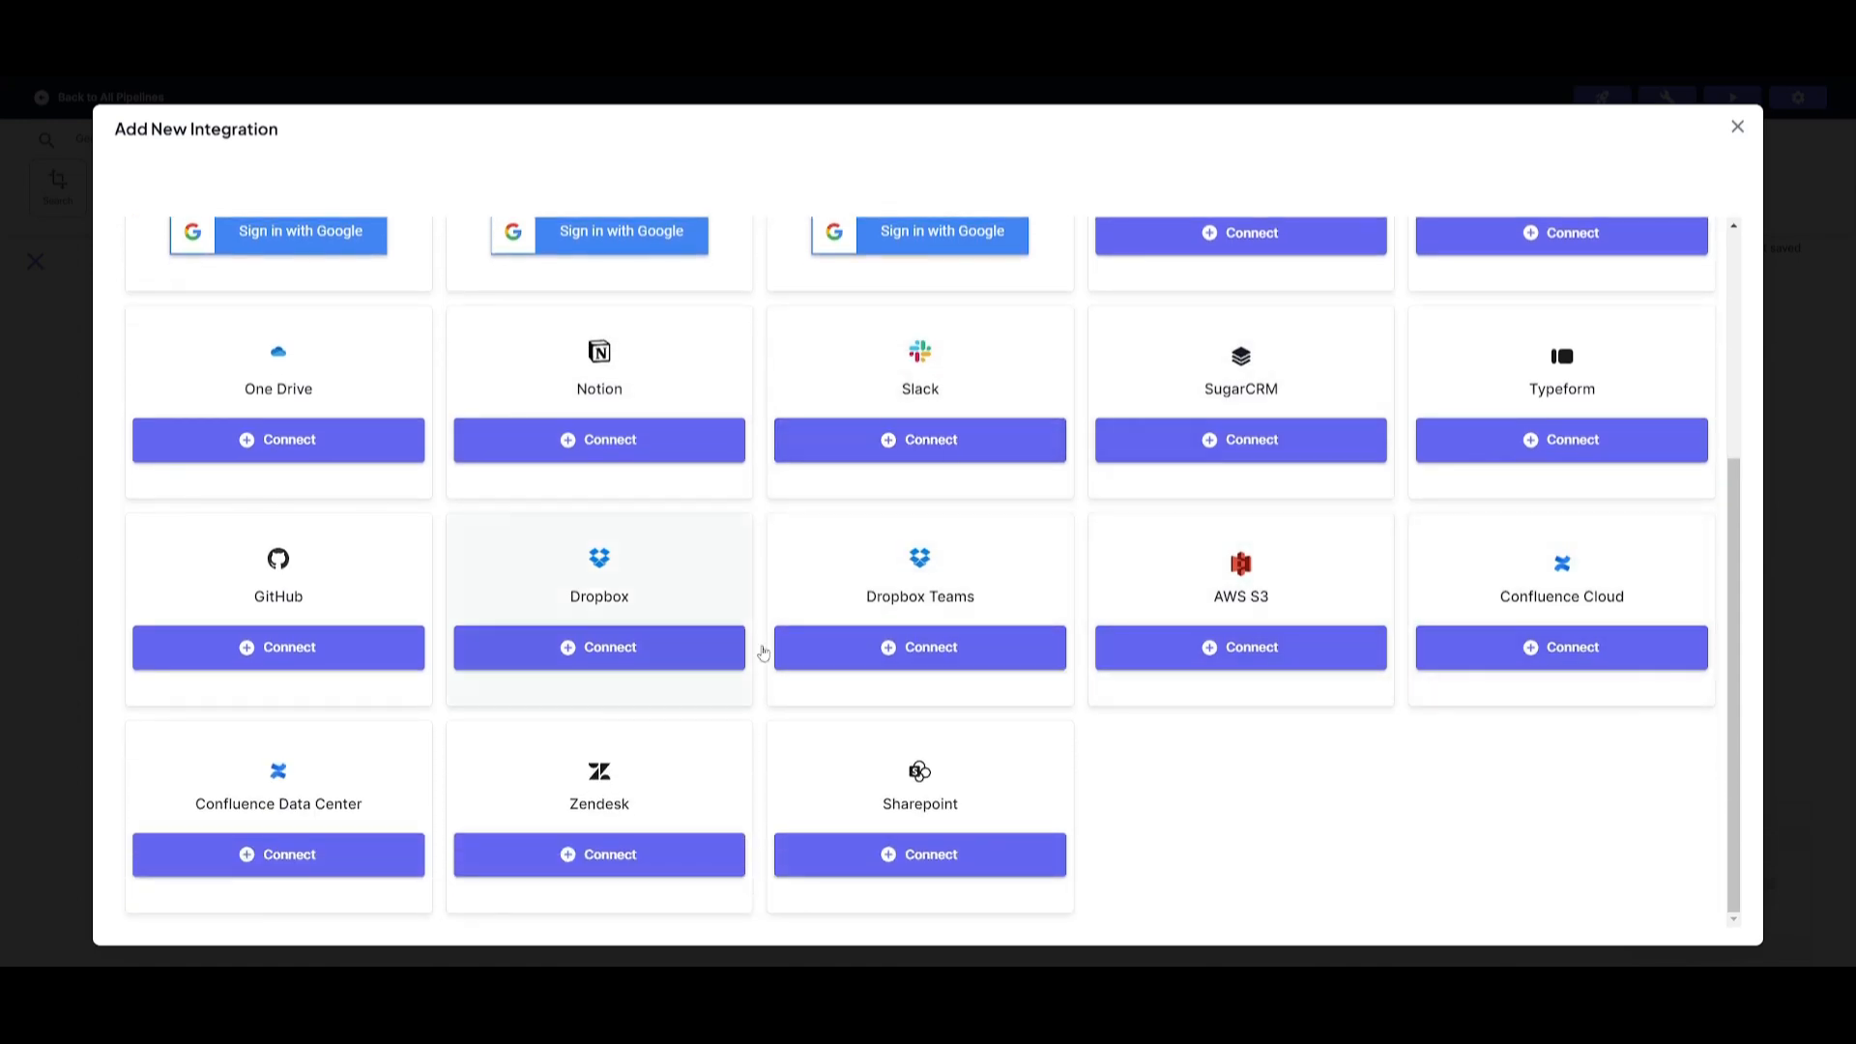
scroll(up, 3)
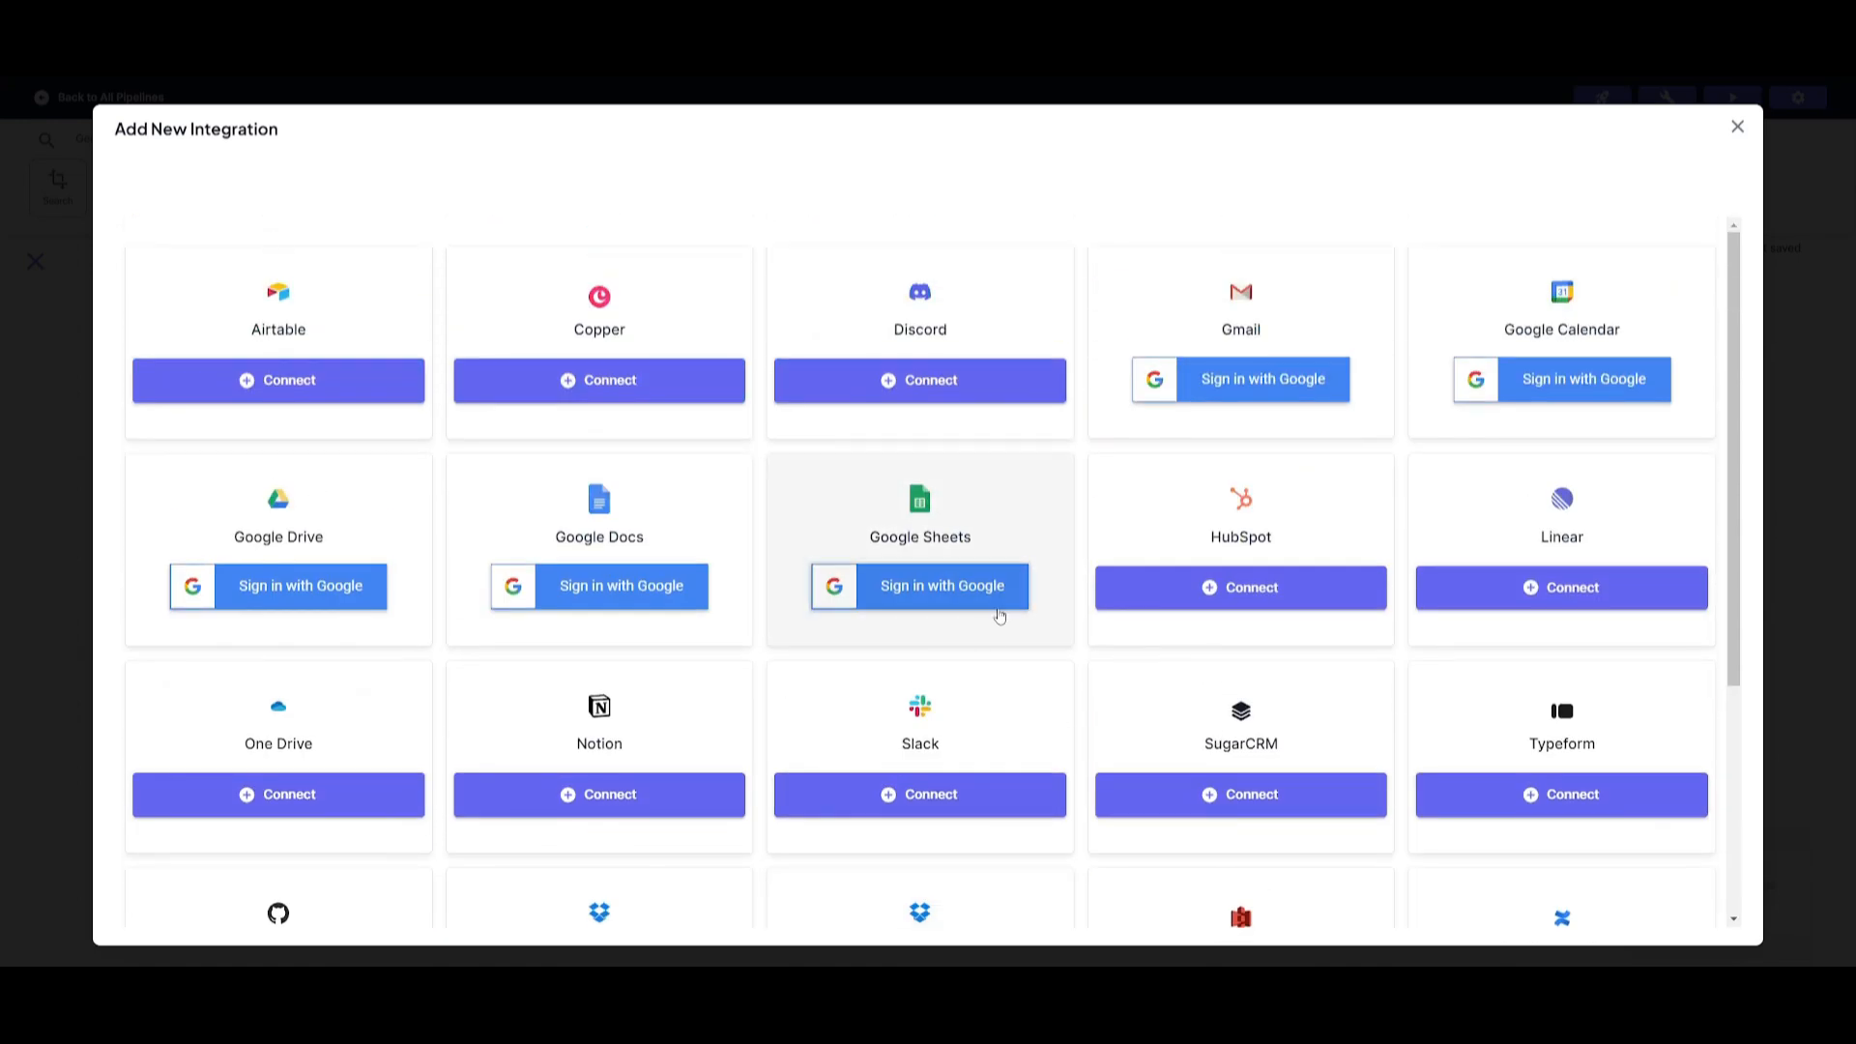
mouse_move(983, 634)
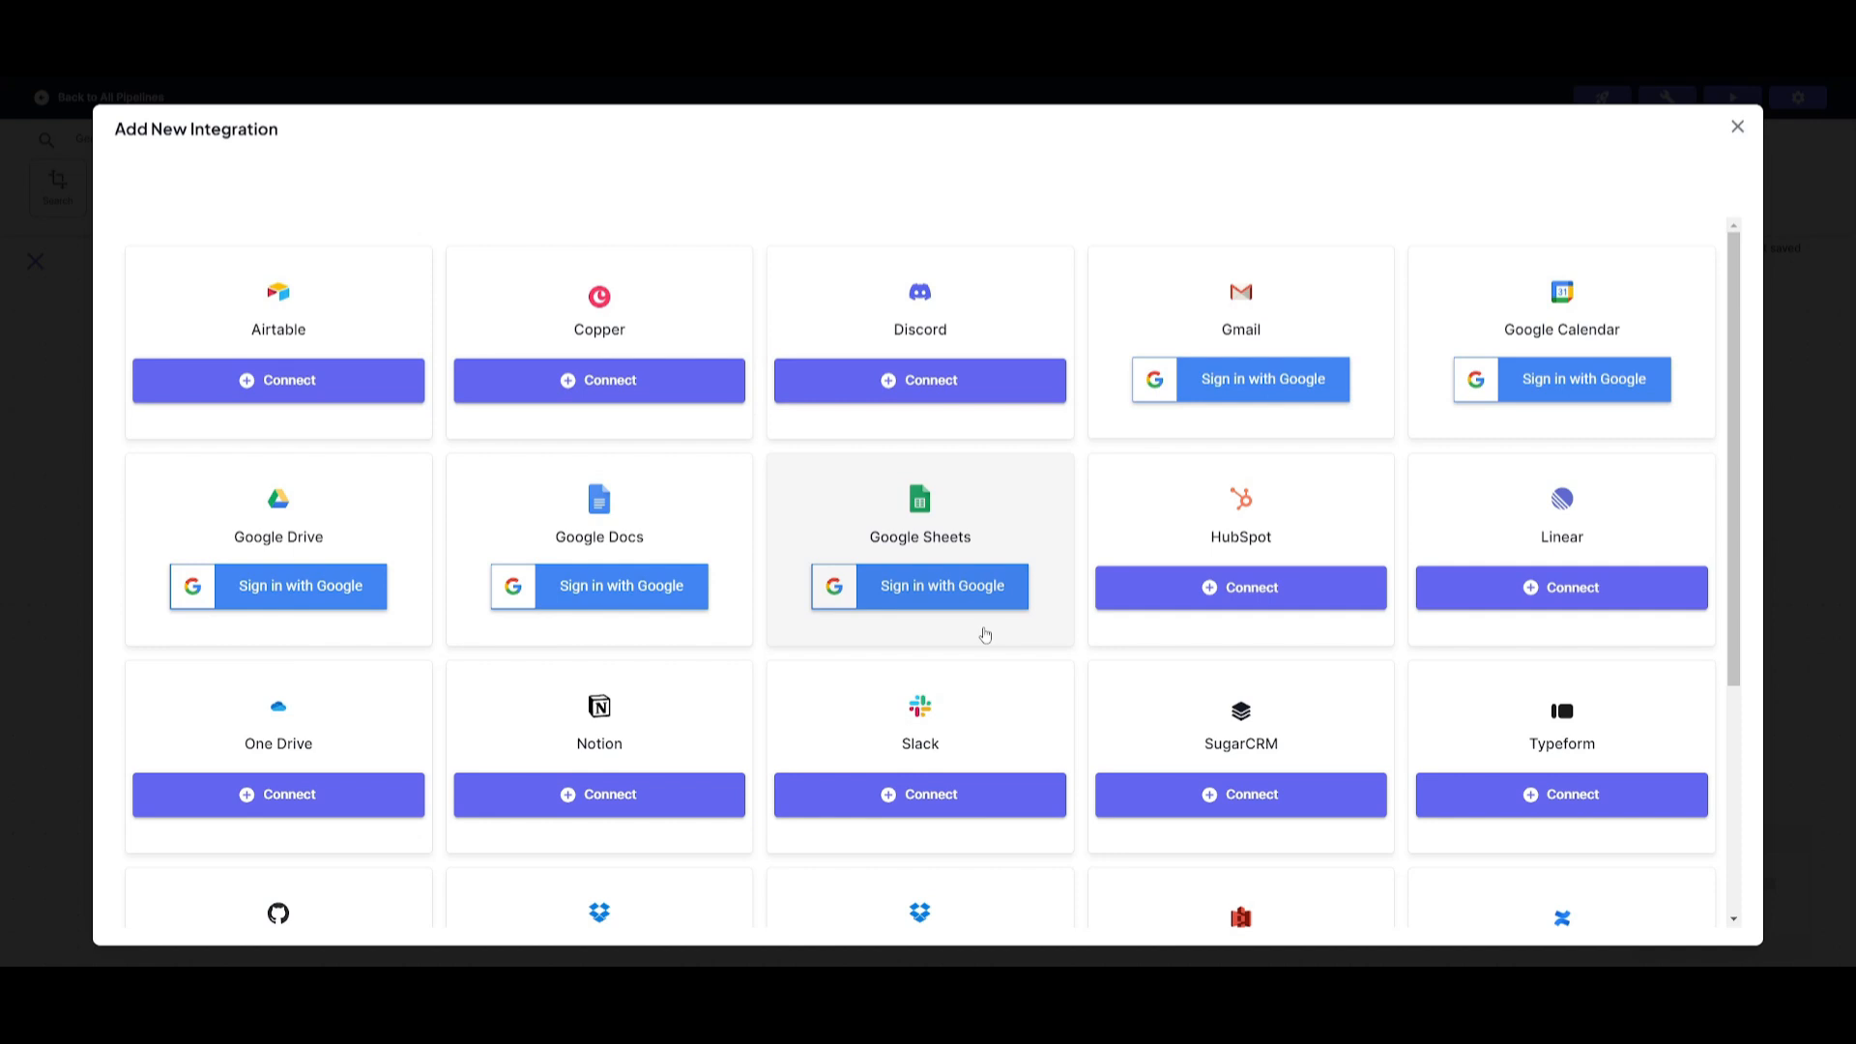
mouse_move(460, 628)
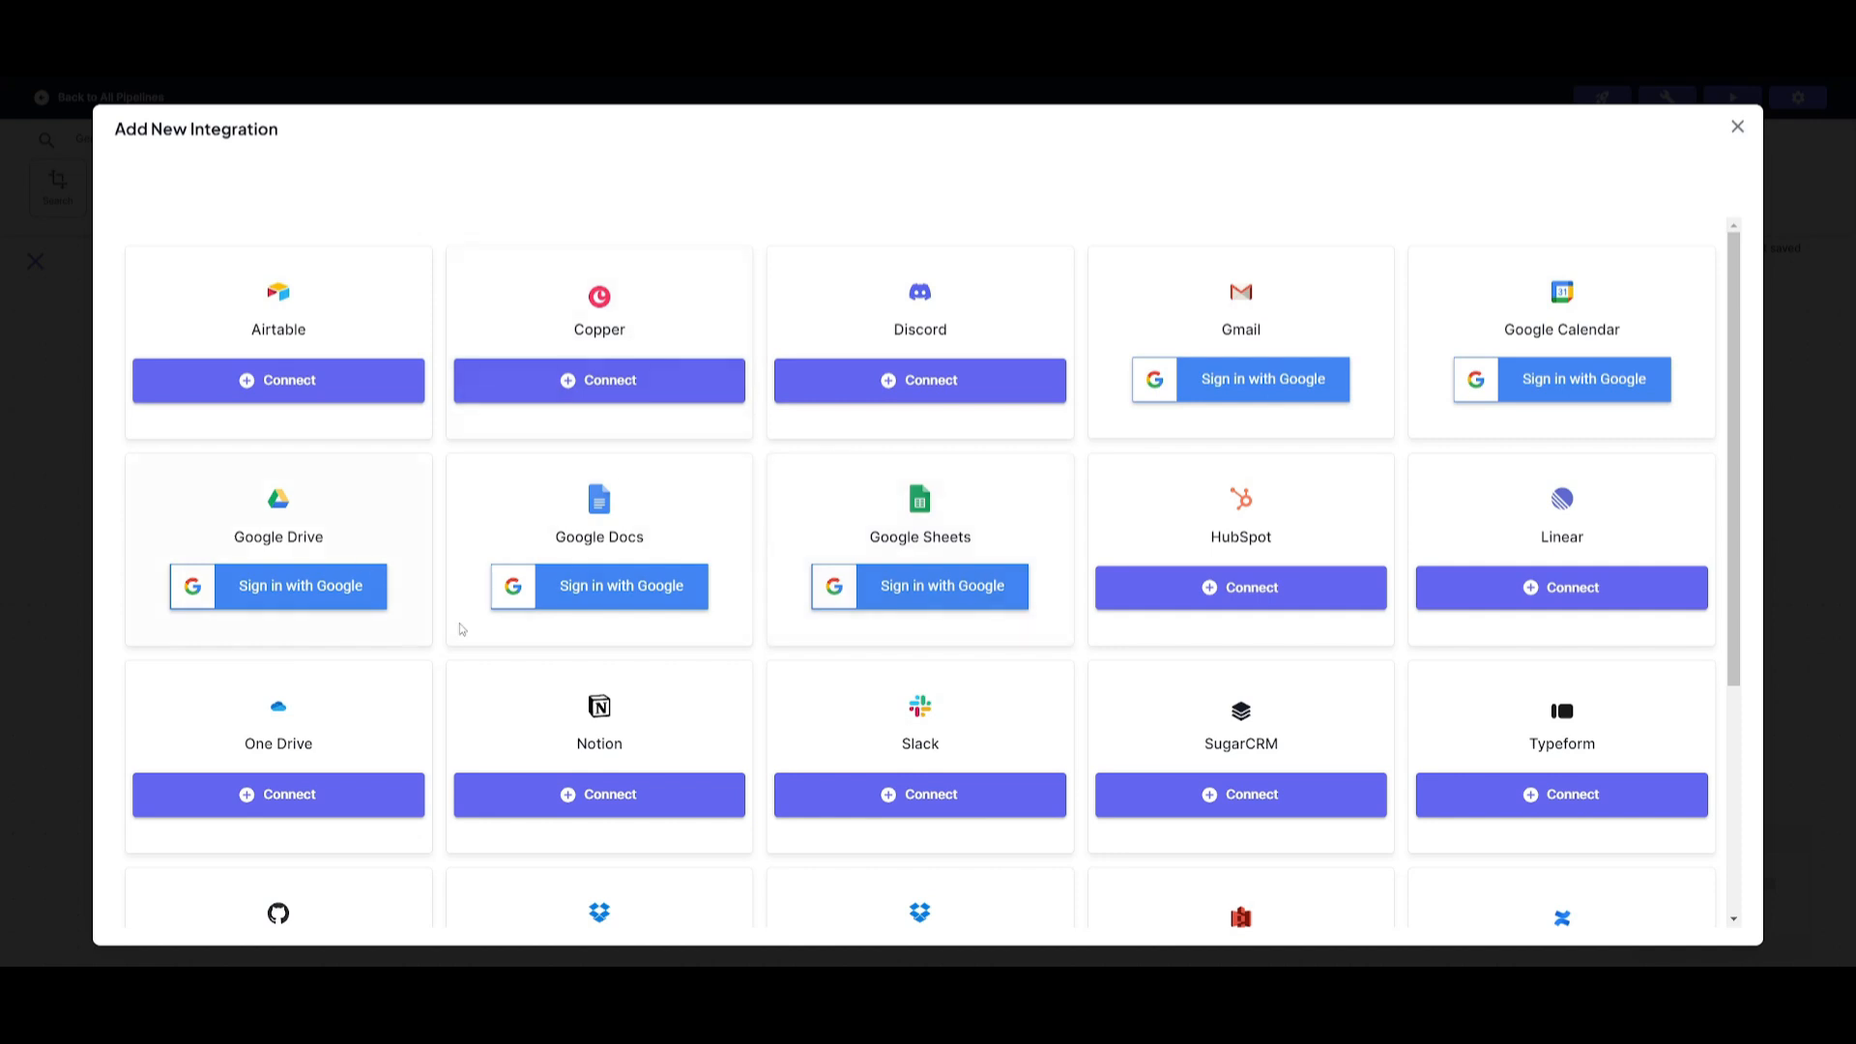
mouse_move(423, 586)
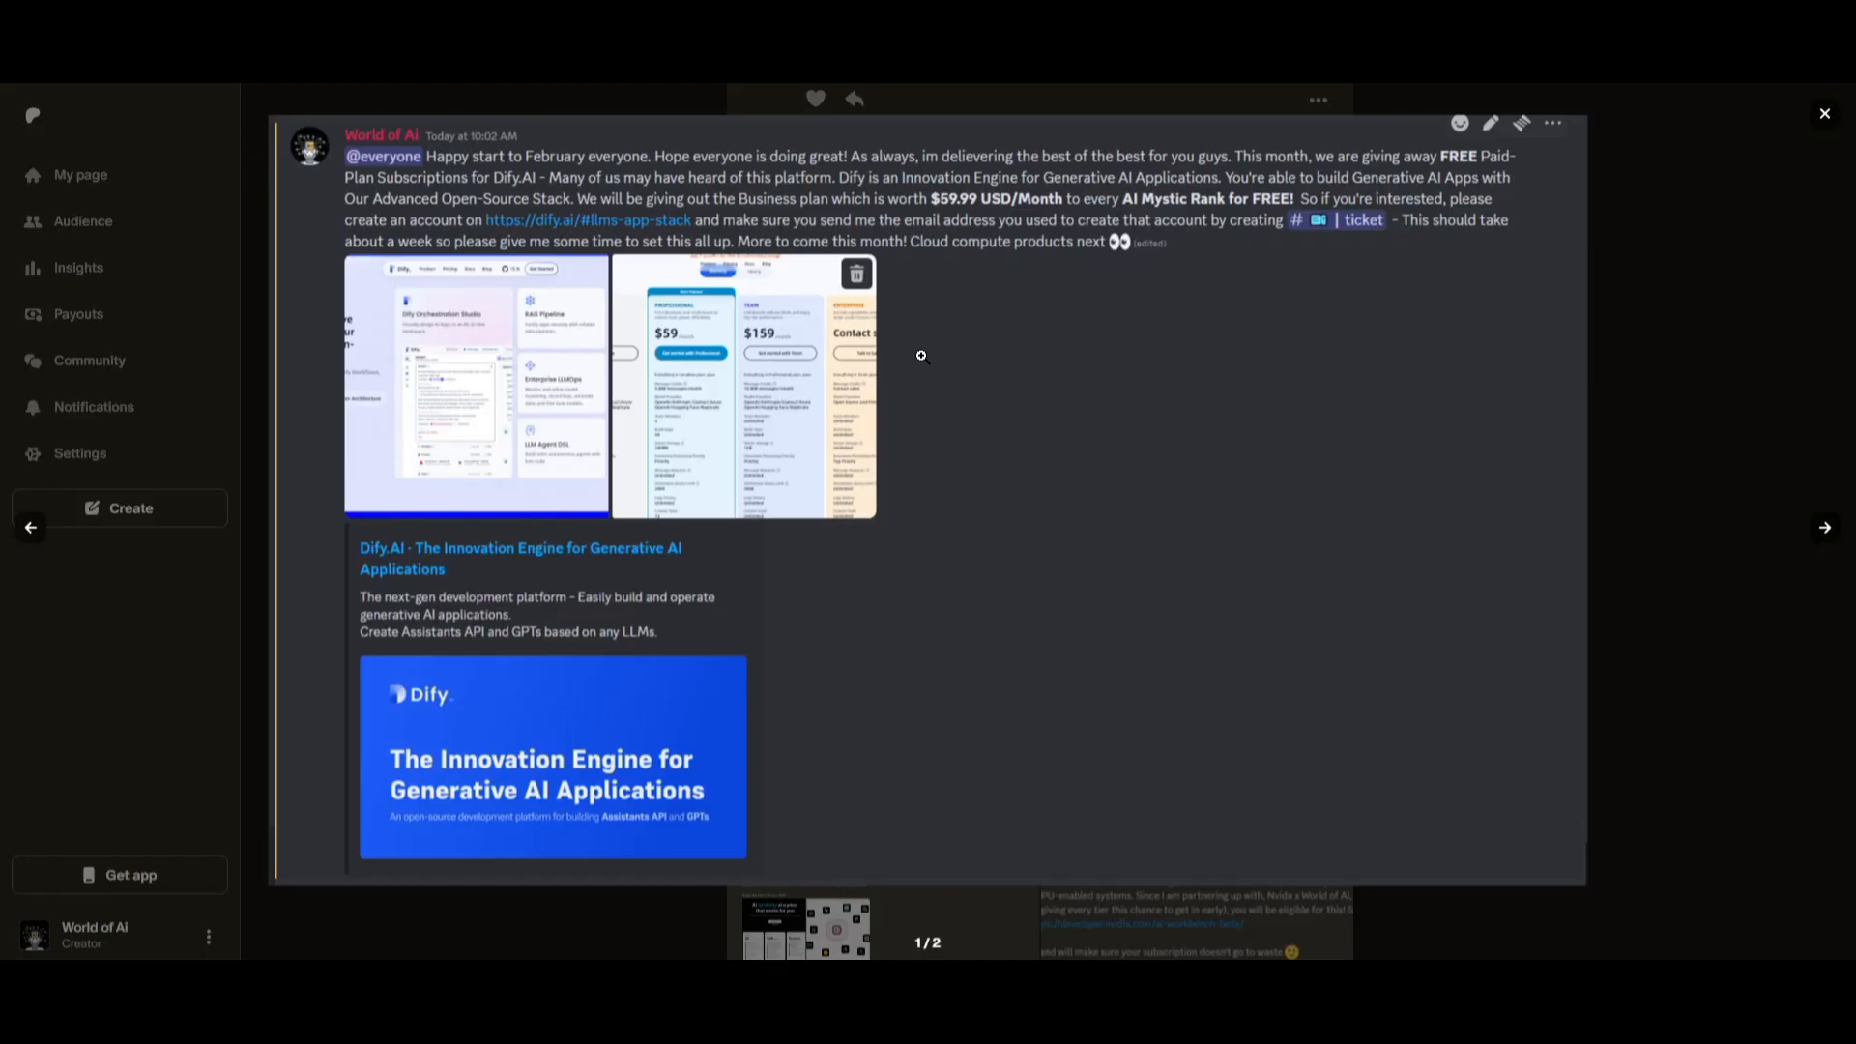
mouse_move(1717, 539)
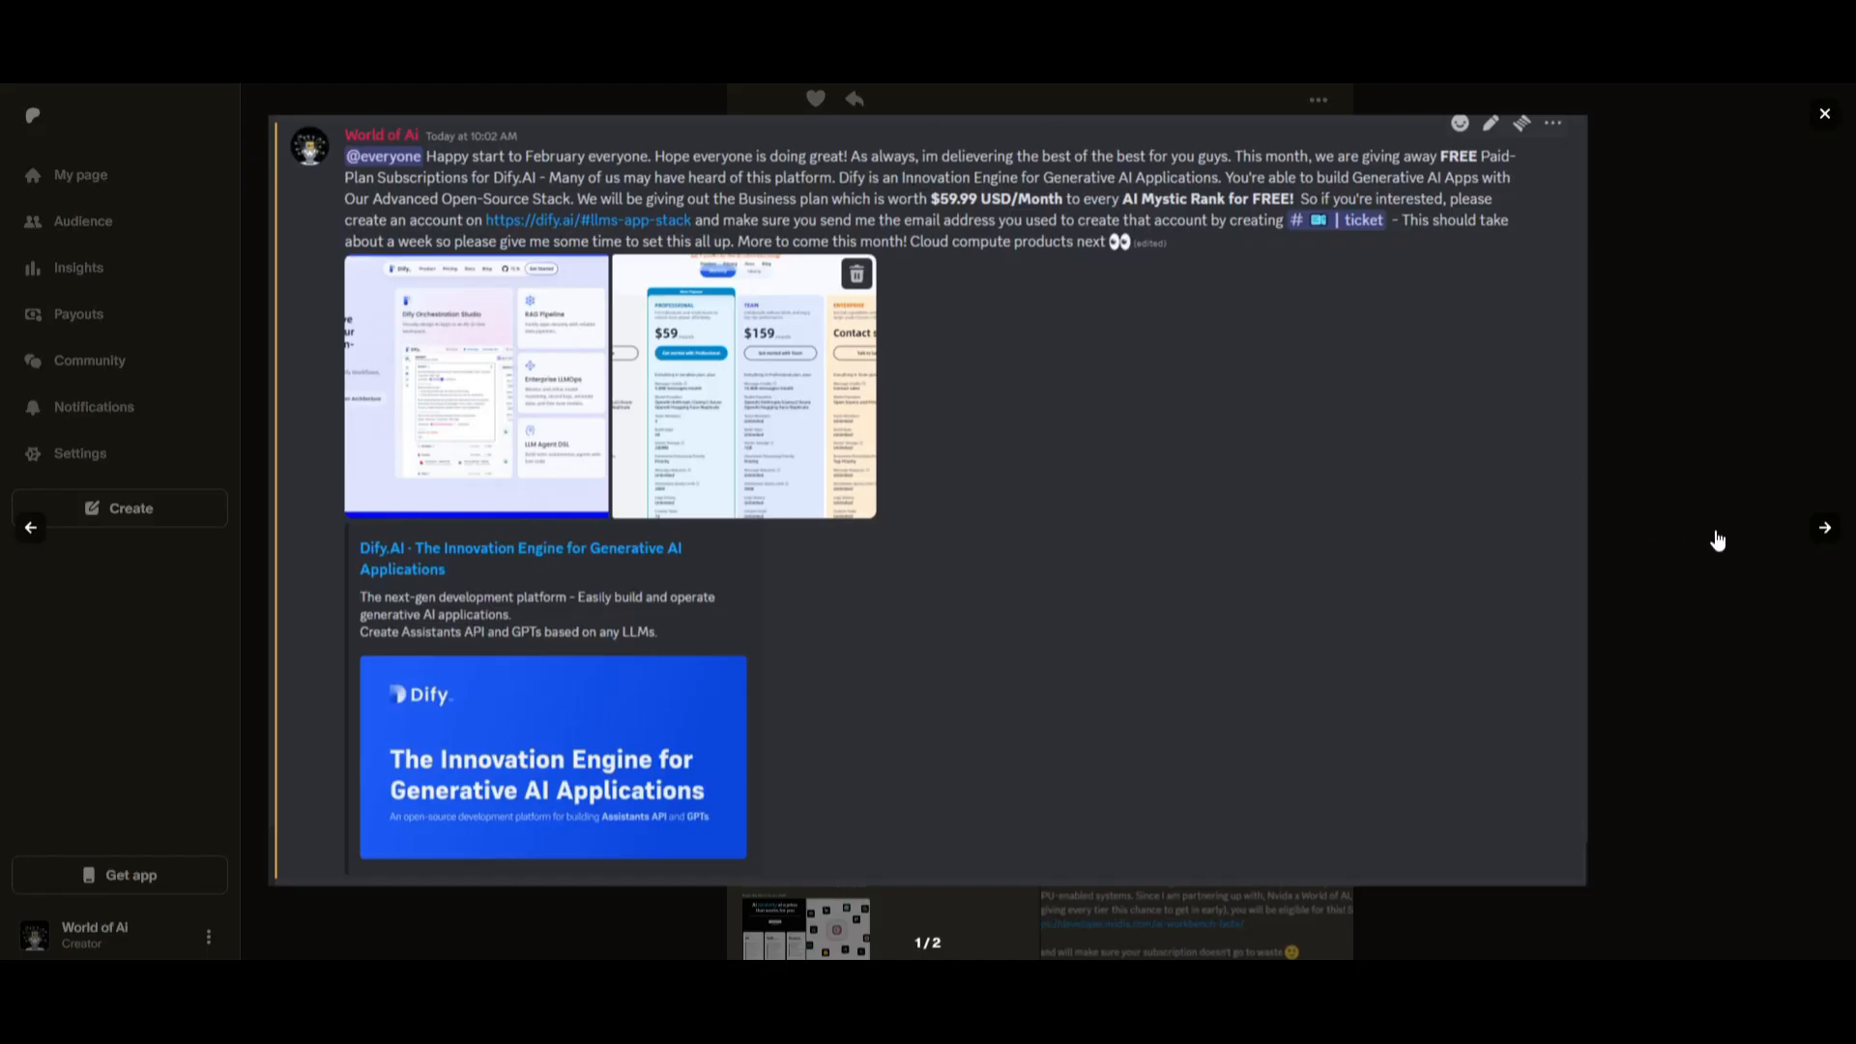
Step: Enlarge and close the Dify, VoiceFlow pricing and announcement images in Patreon giveaway posts
click(1823, 528)
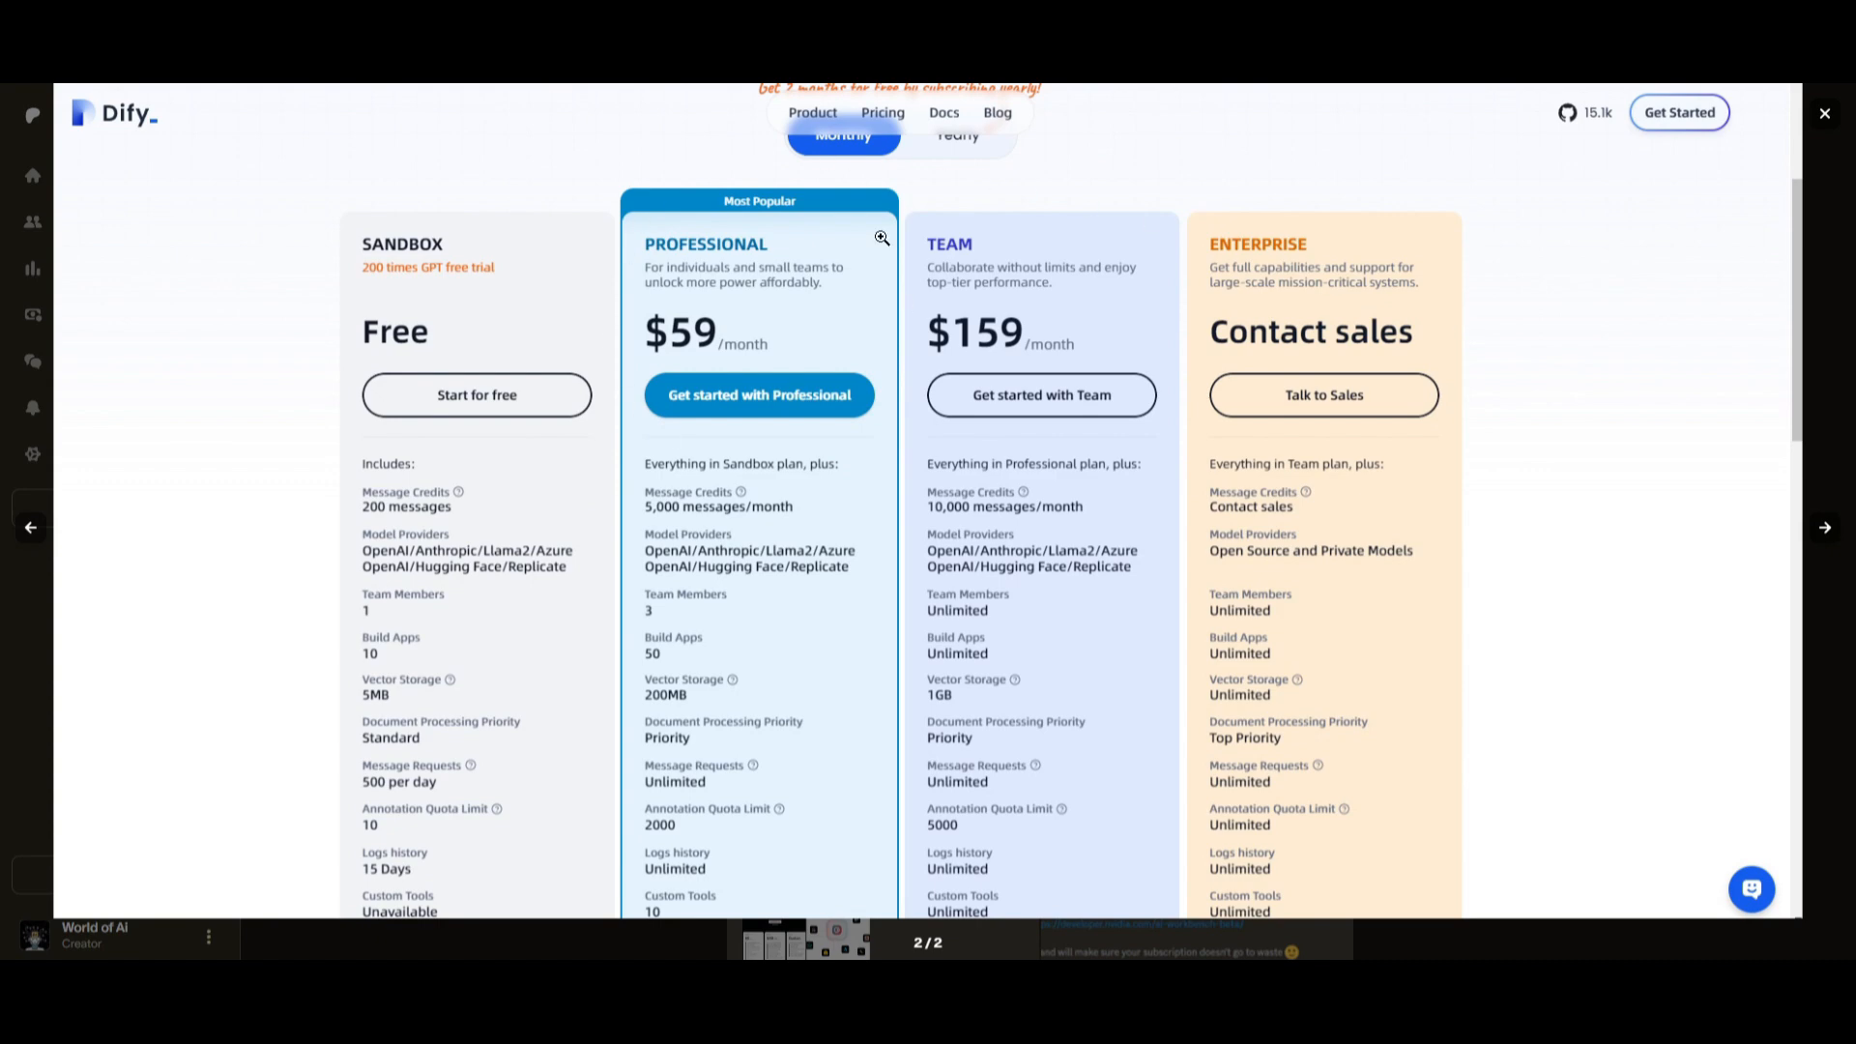
click(1824, 112)
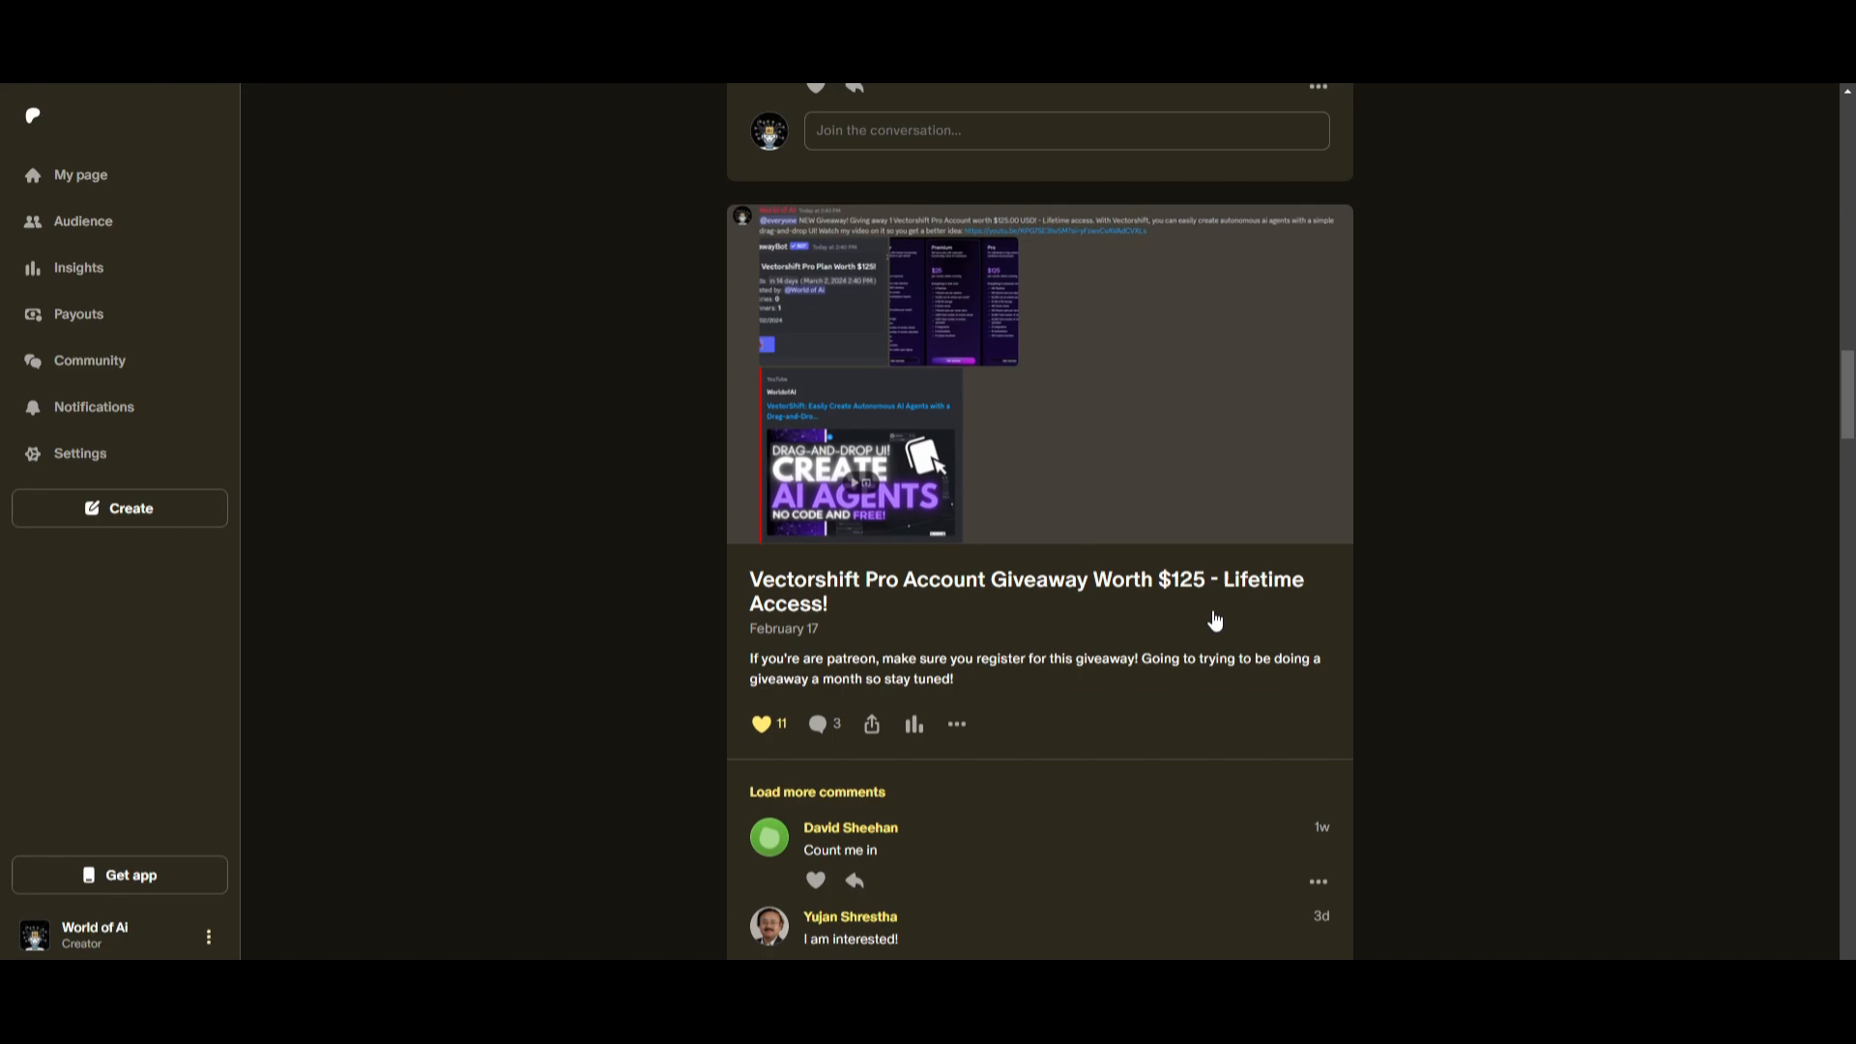
scroll(up, 3)
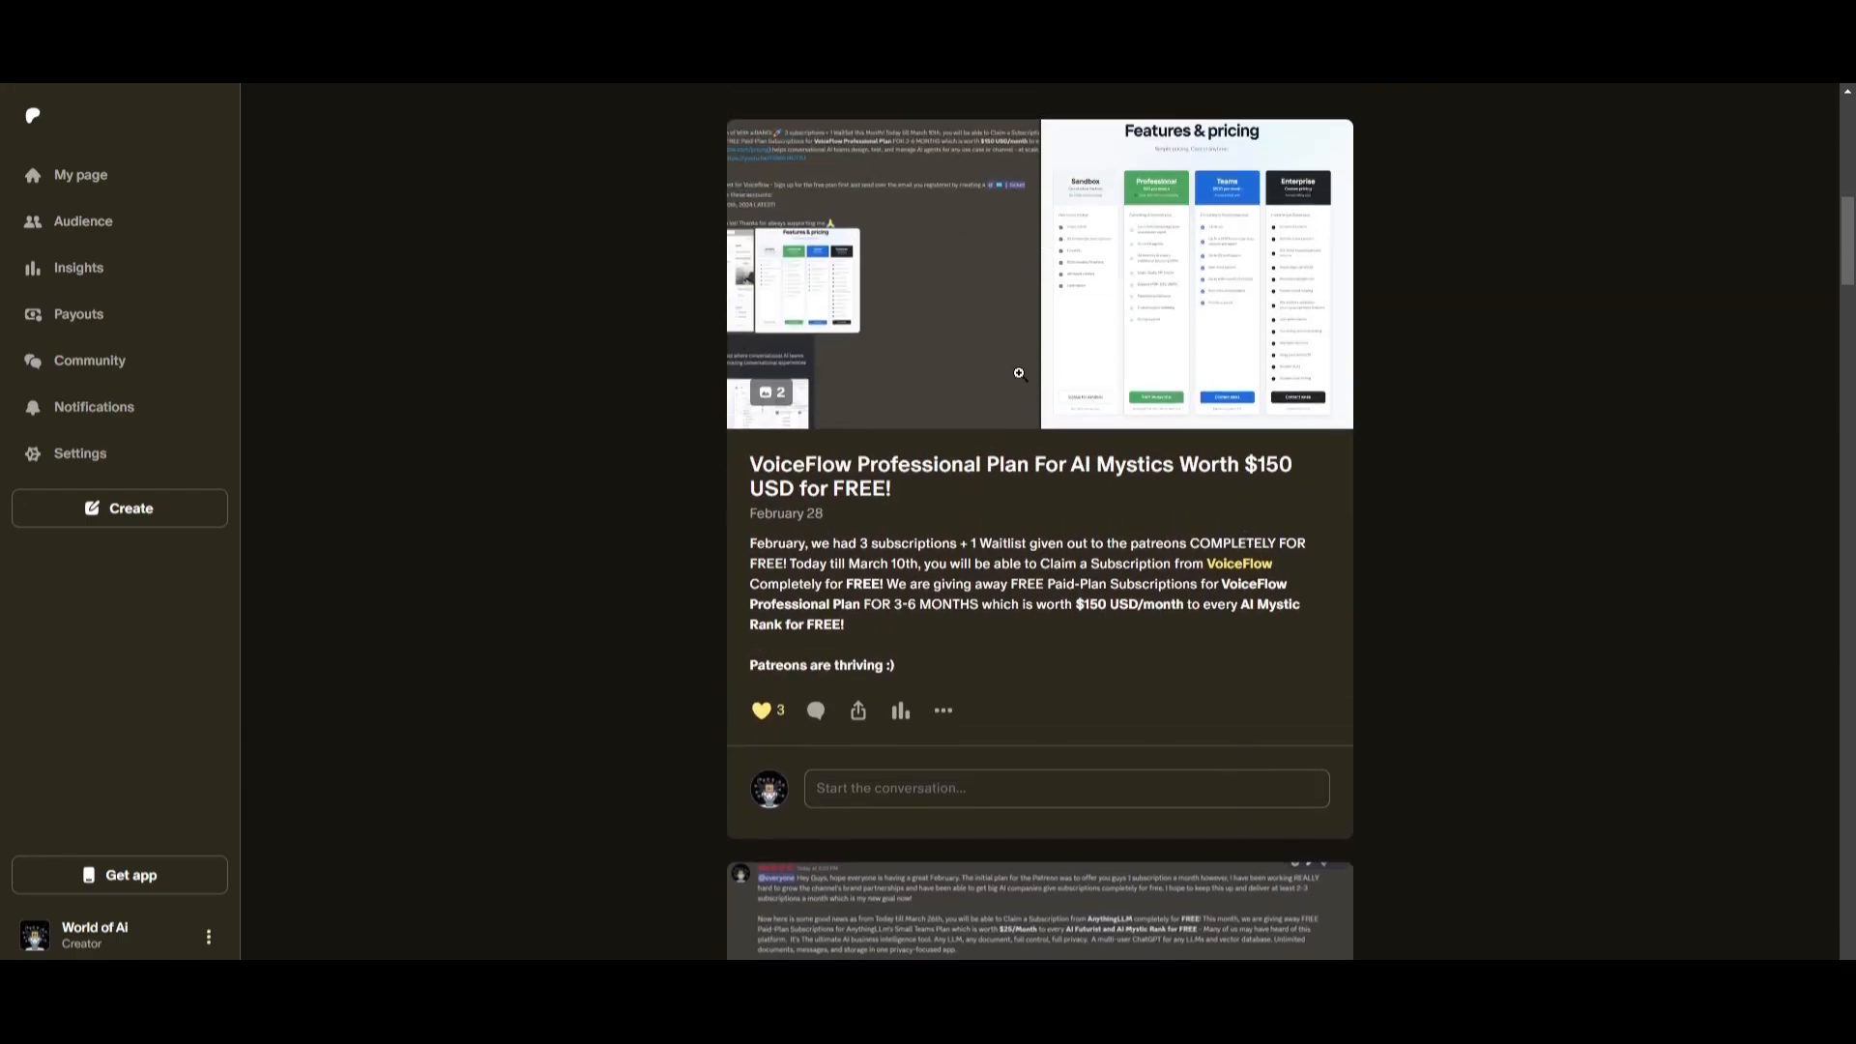
click(1192, 273)
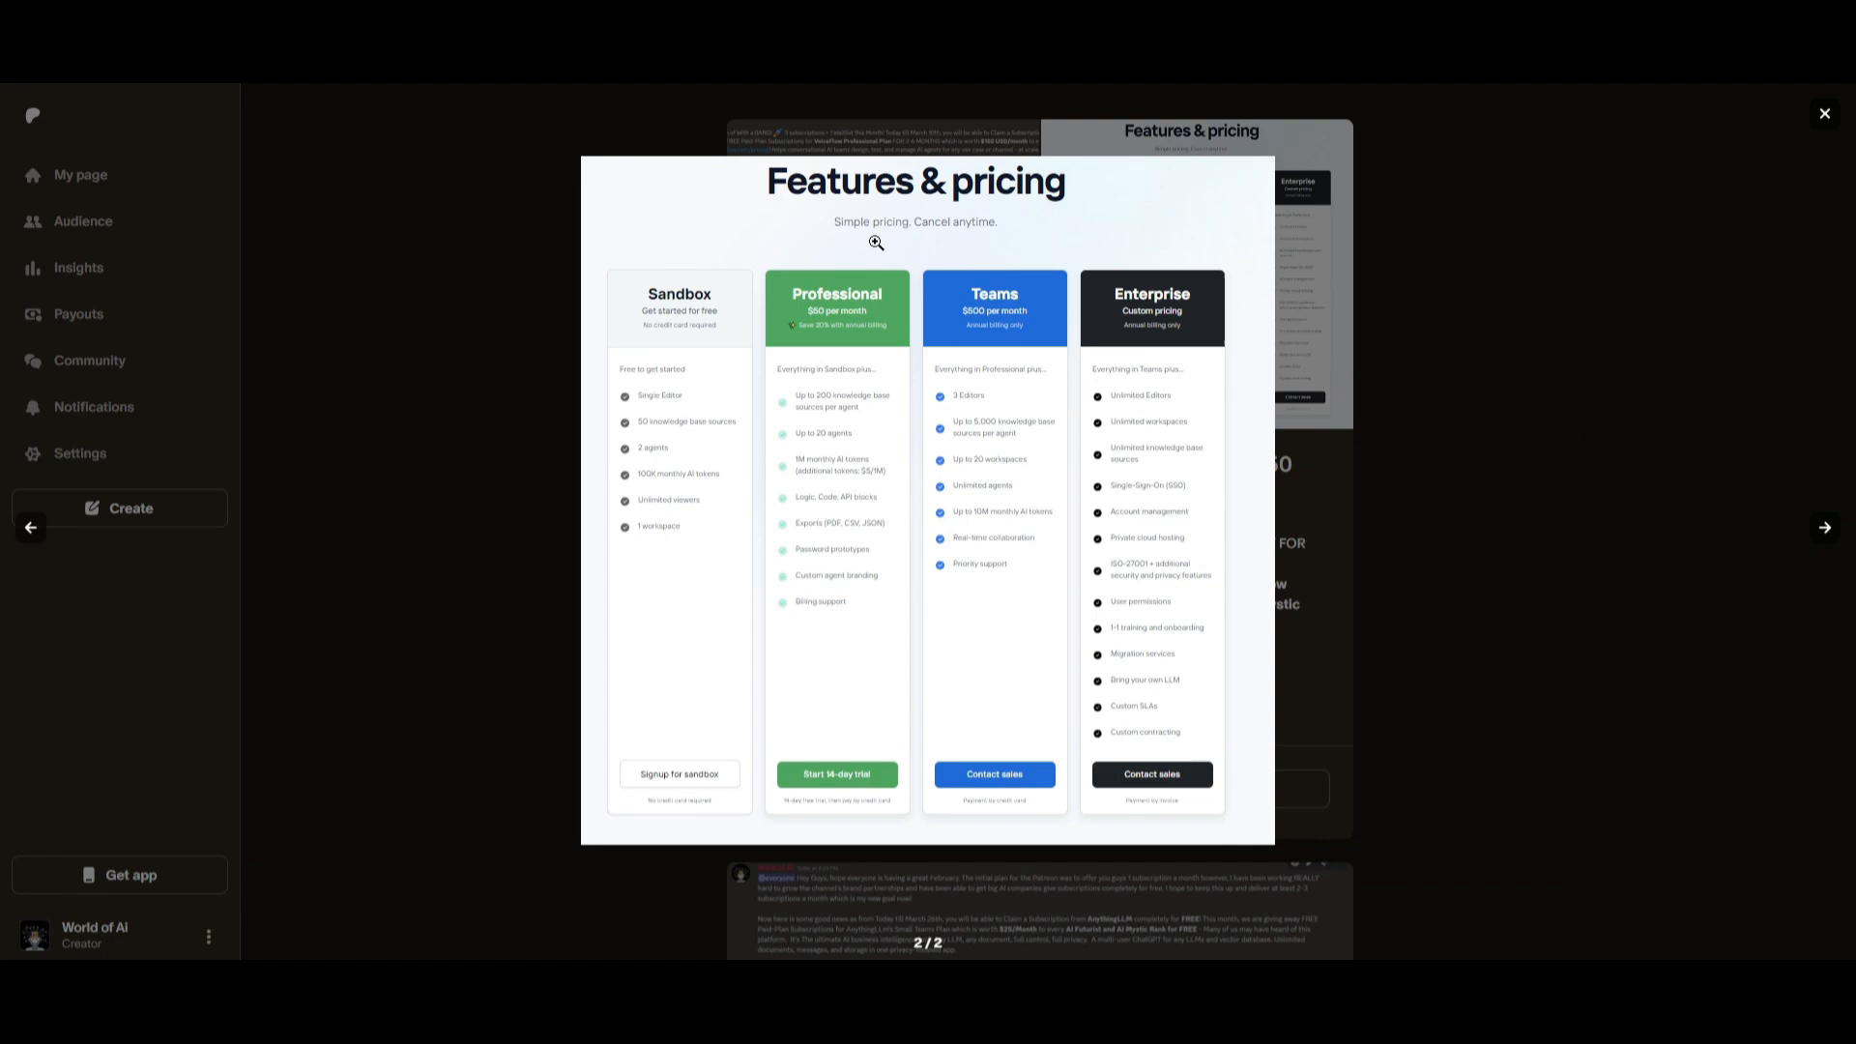
click(1823, 114)
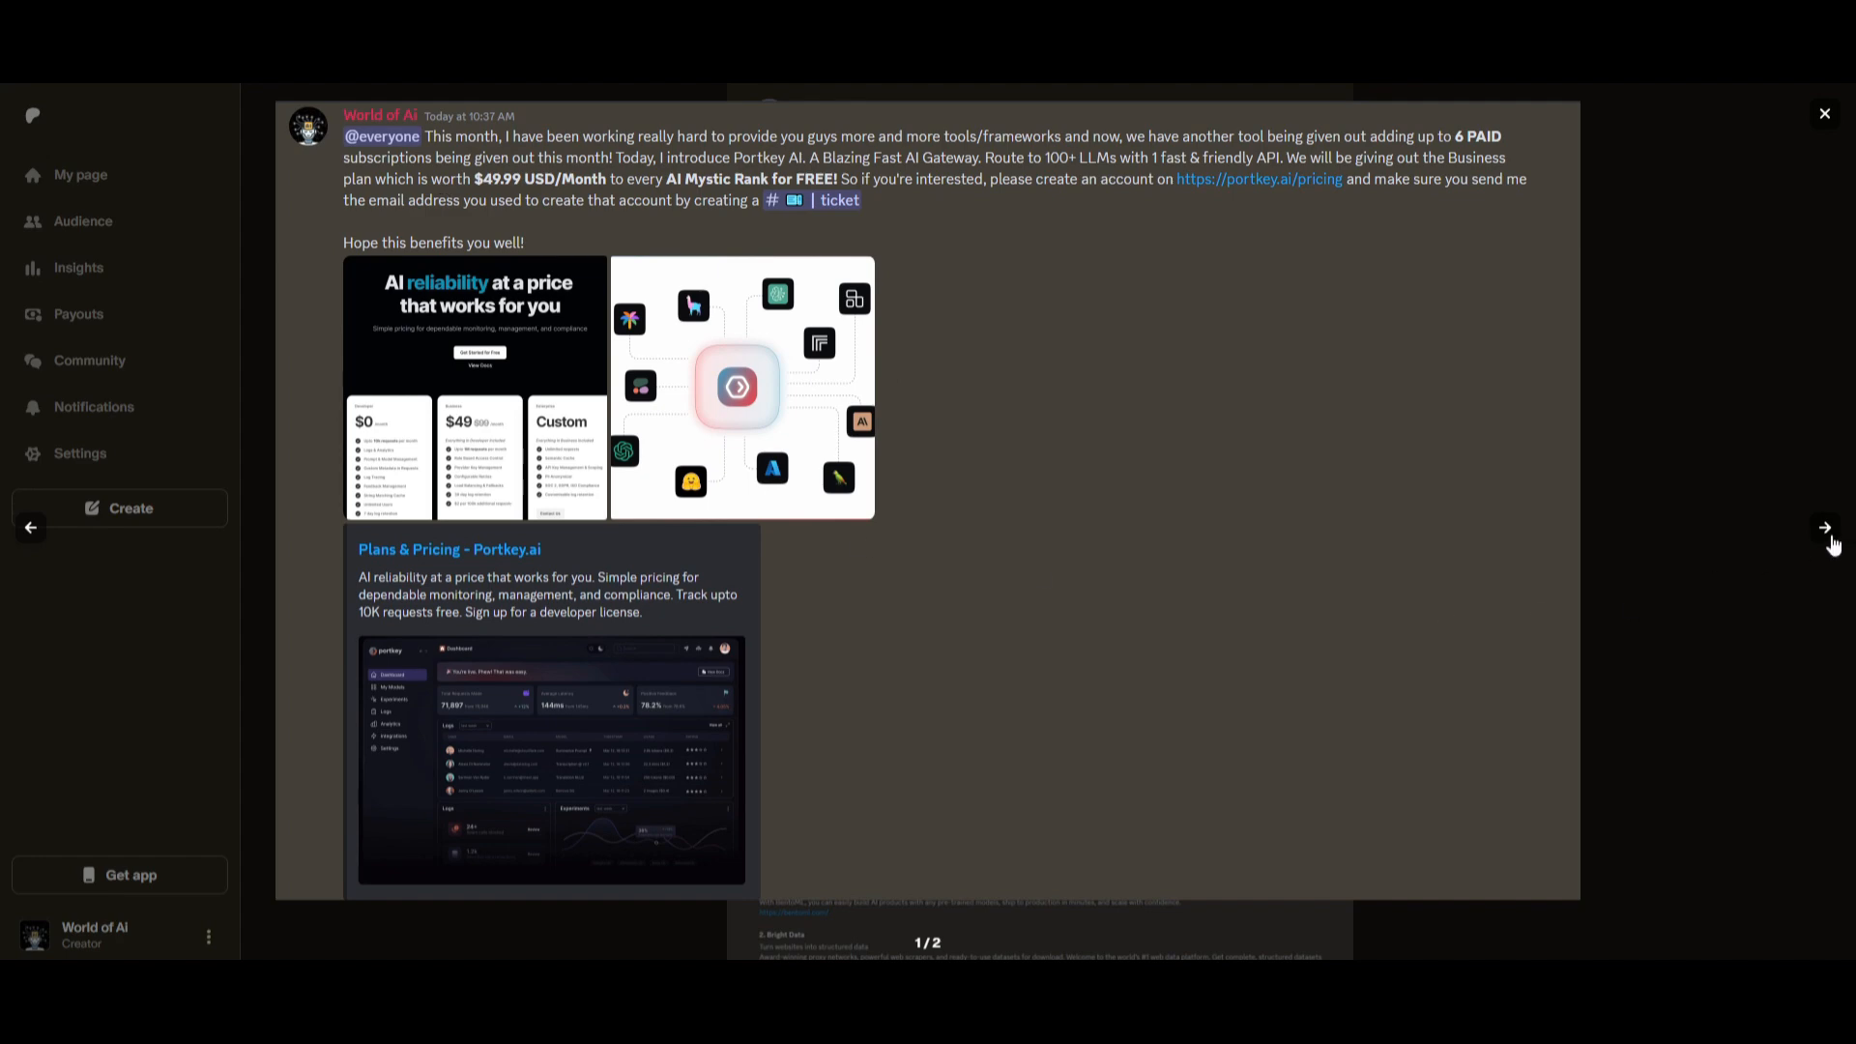
click(1823, 527)
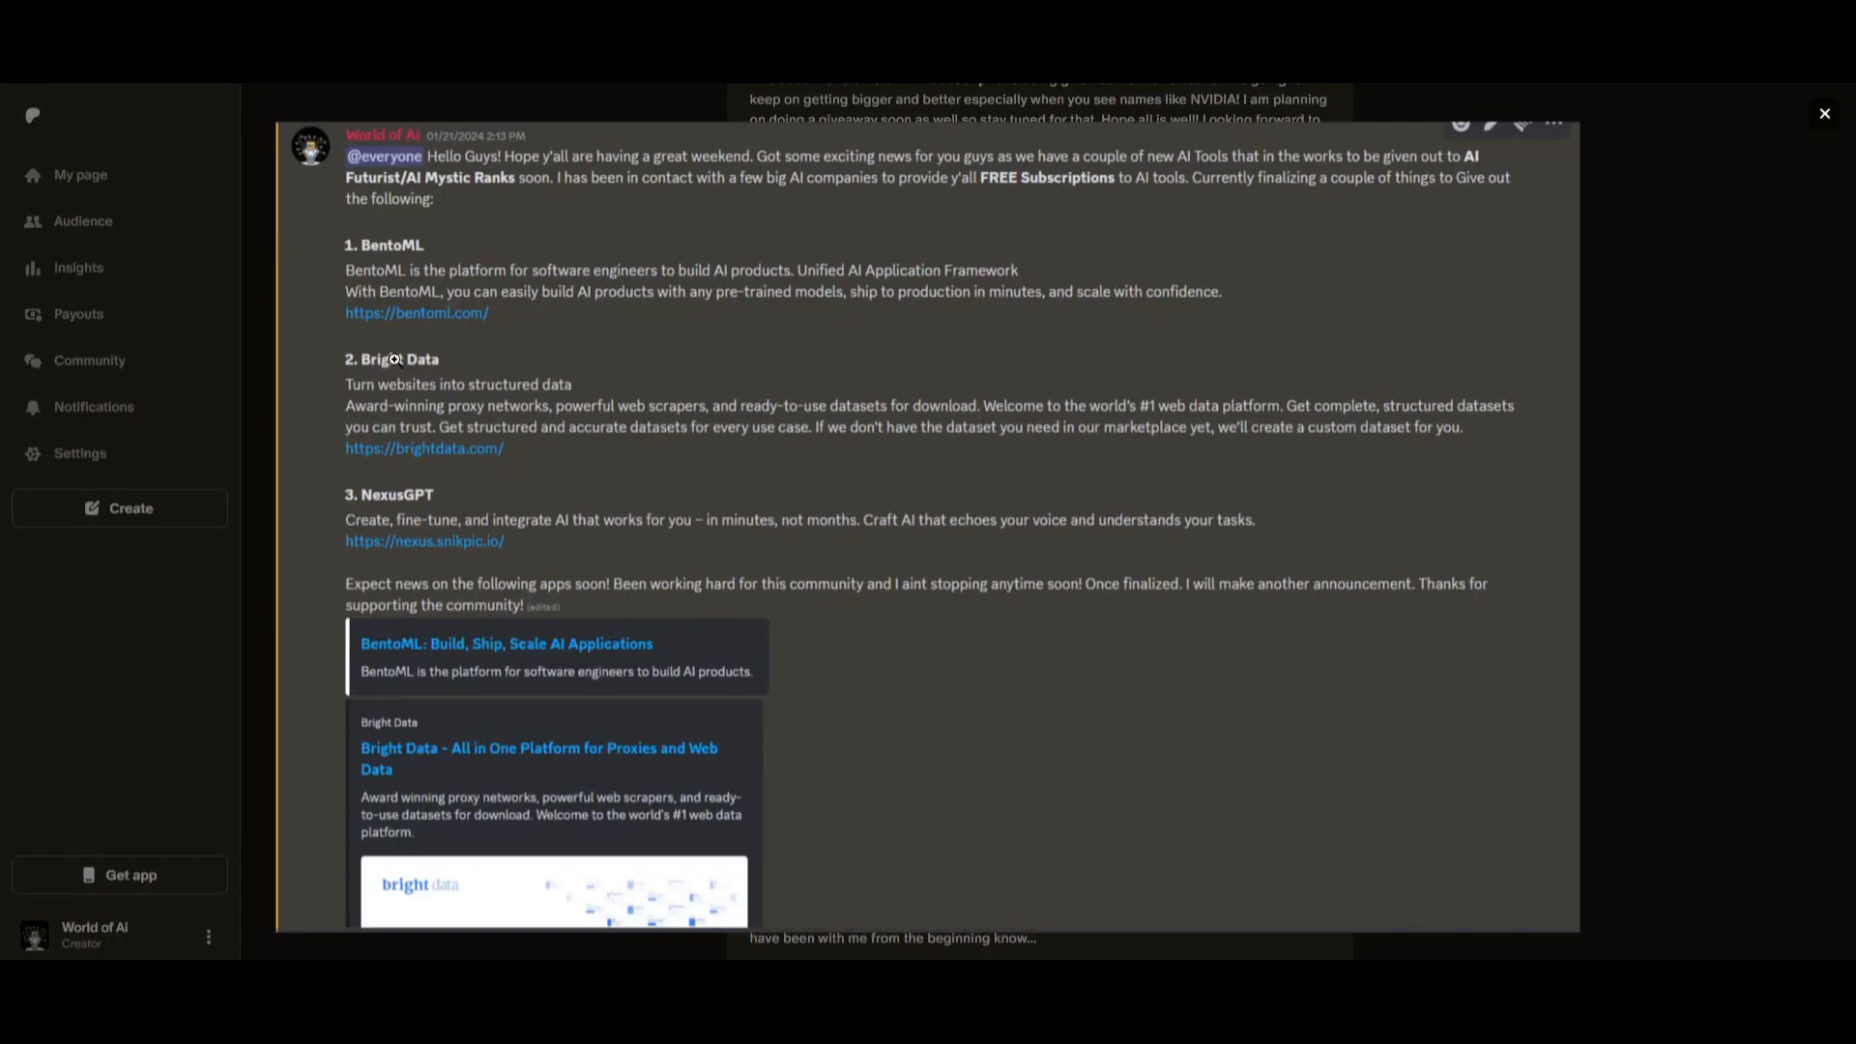
click(1823, 112)
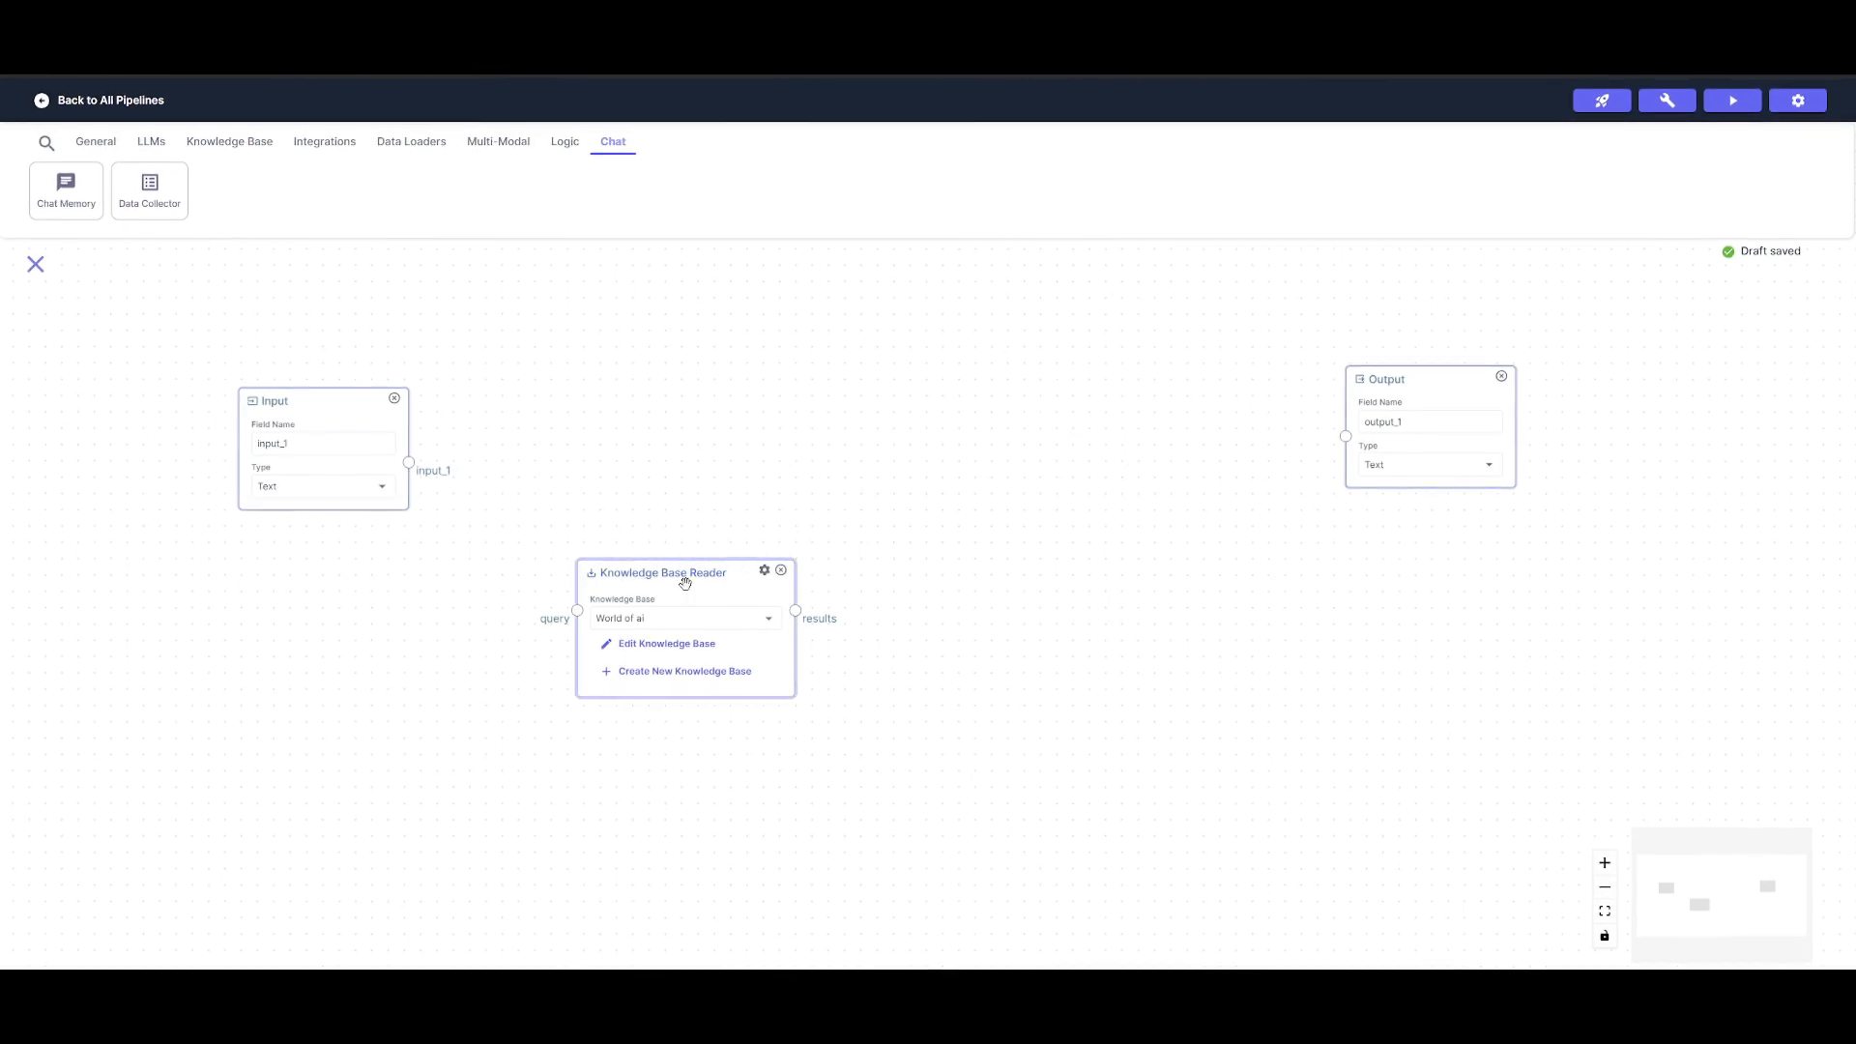
Step: Move the Knowledge Base Reader toward the centre and place a Data Collector node
drag(655, 571, 717, 522)
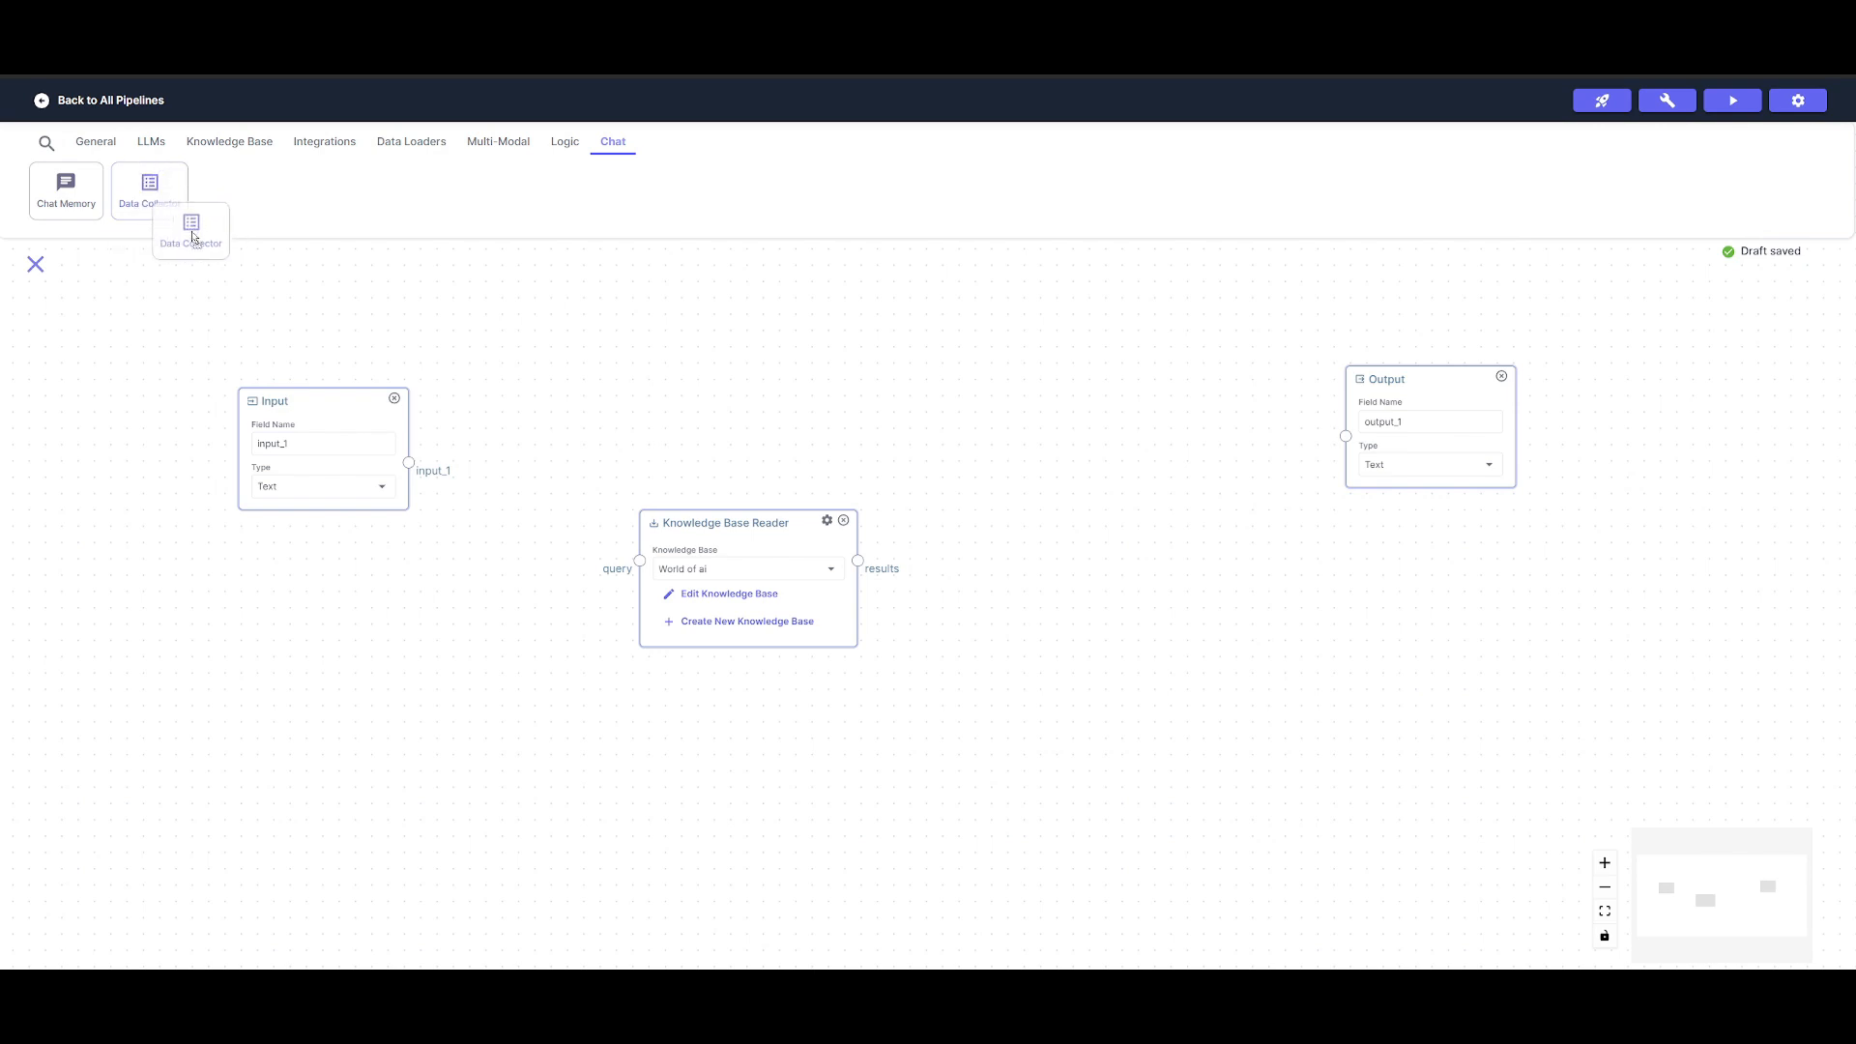
click(189, 231)
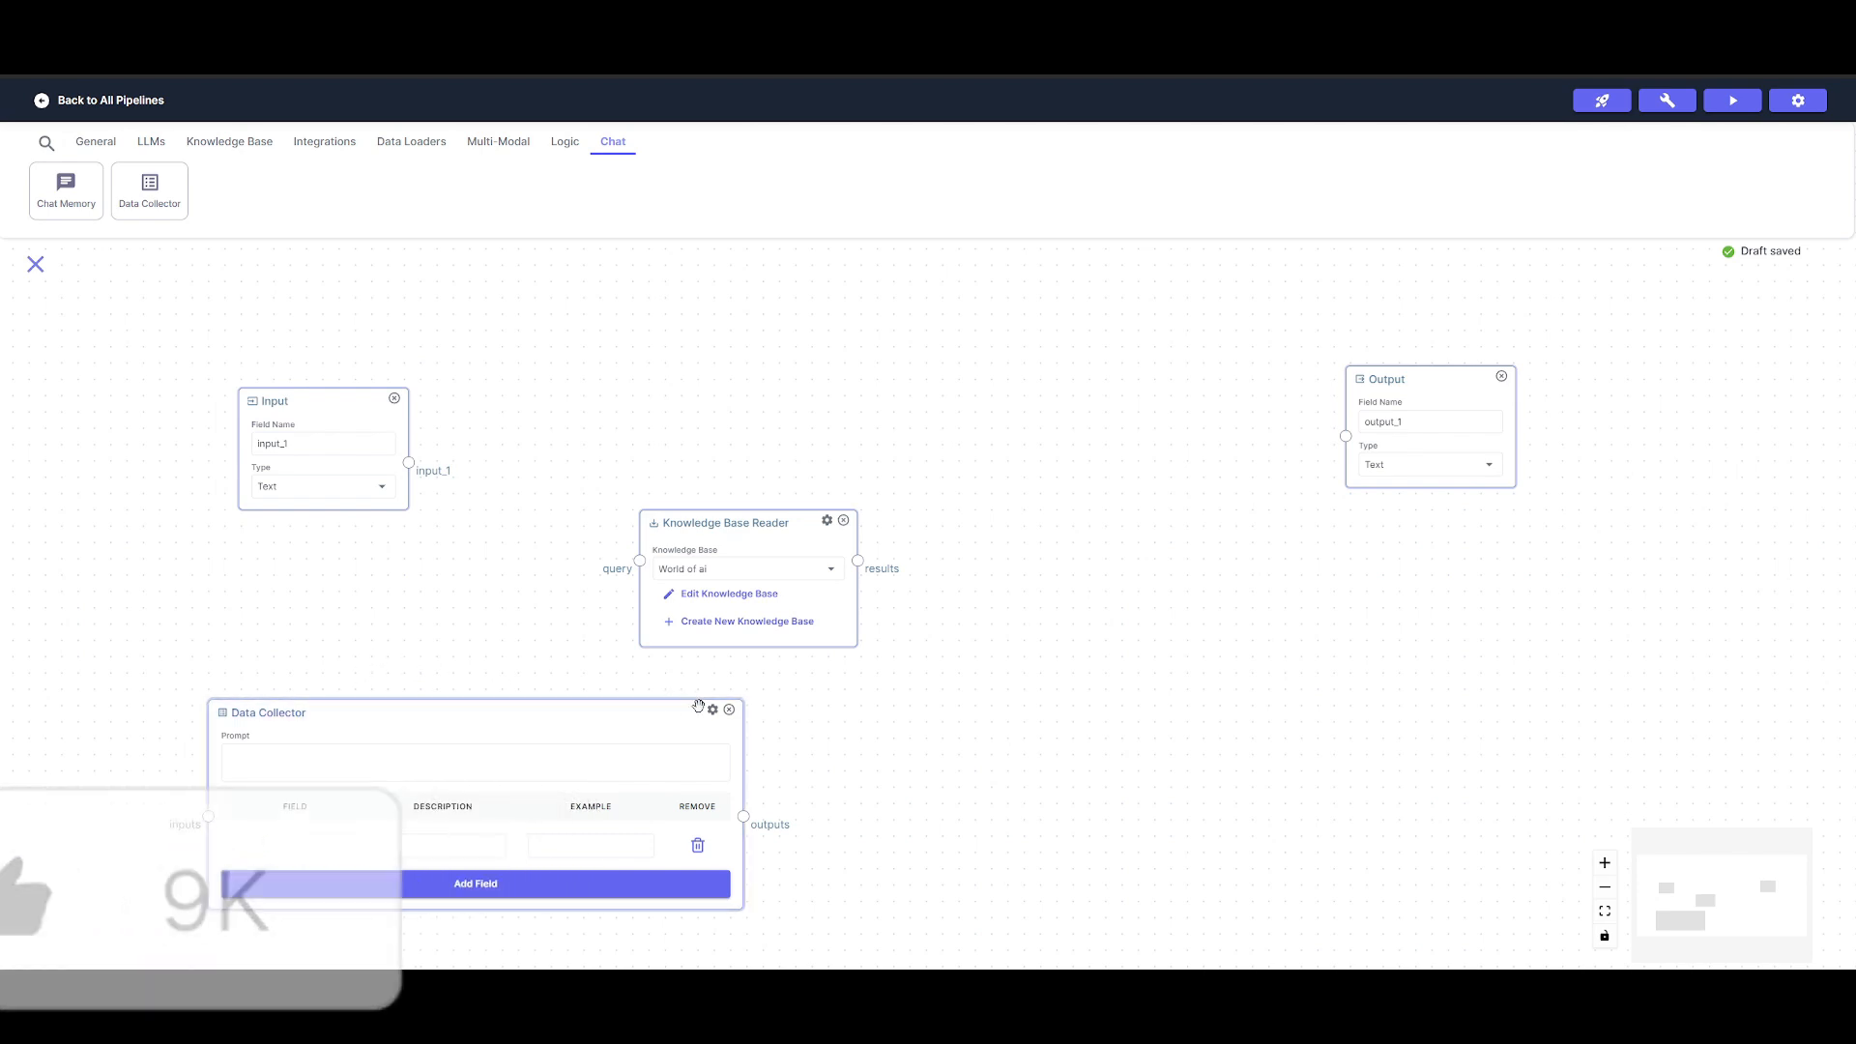
Step: Uncheck Auto Generate Questions in the Data Collector's advanced settings and close them
click(711, 708)
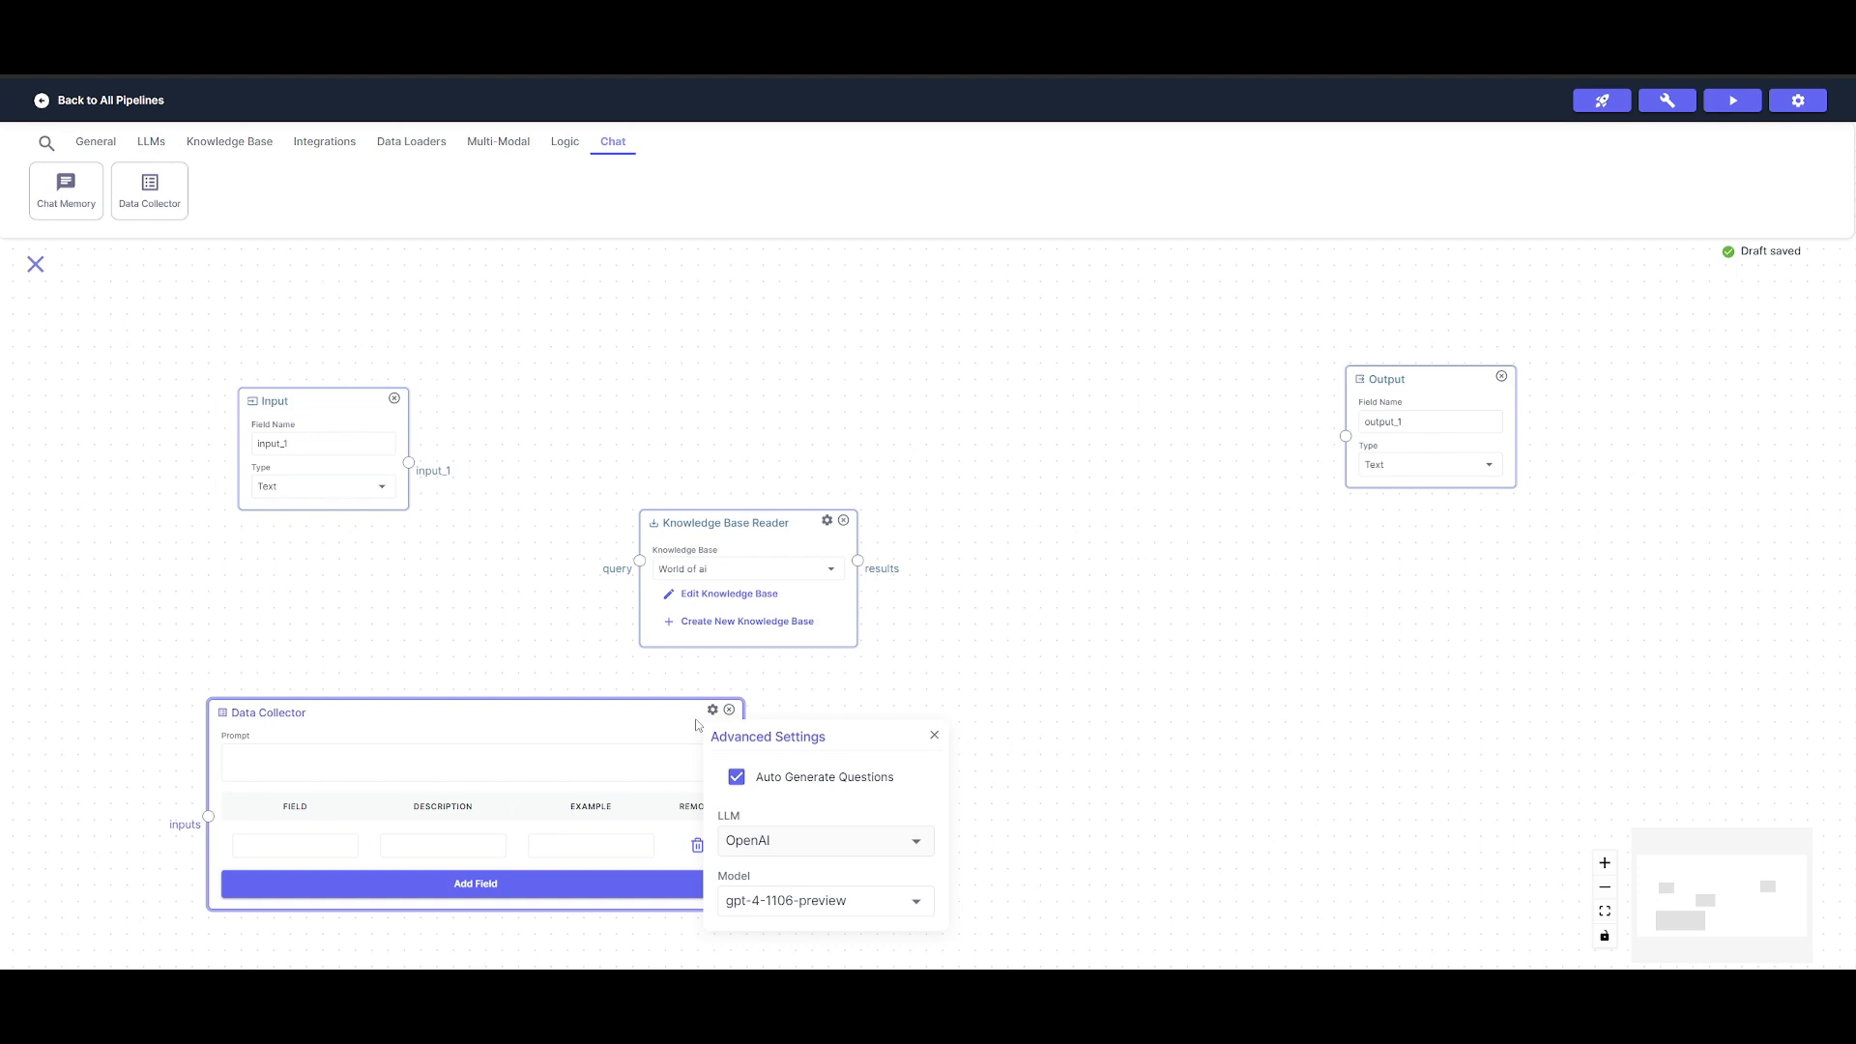
mouse_move(819, 786)
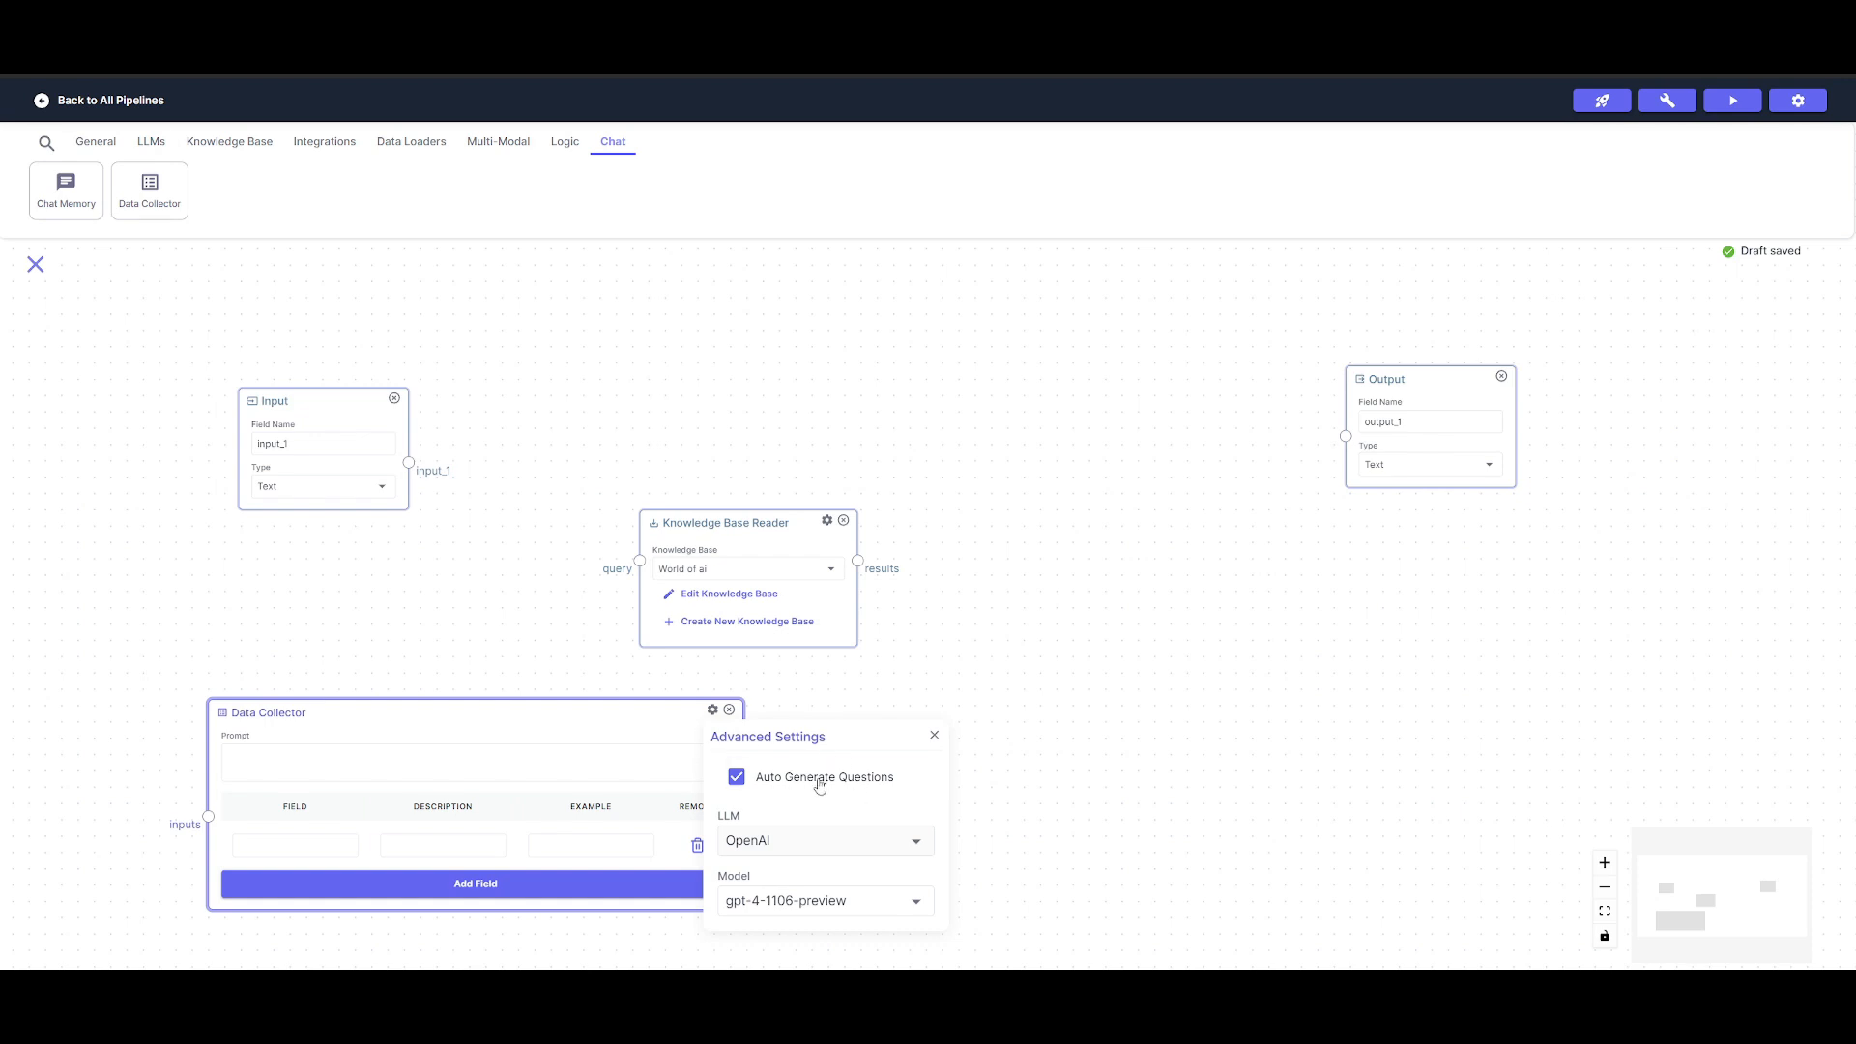
mouse_move(811, 794)
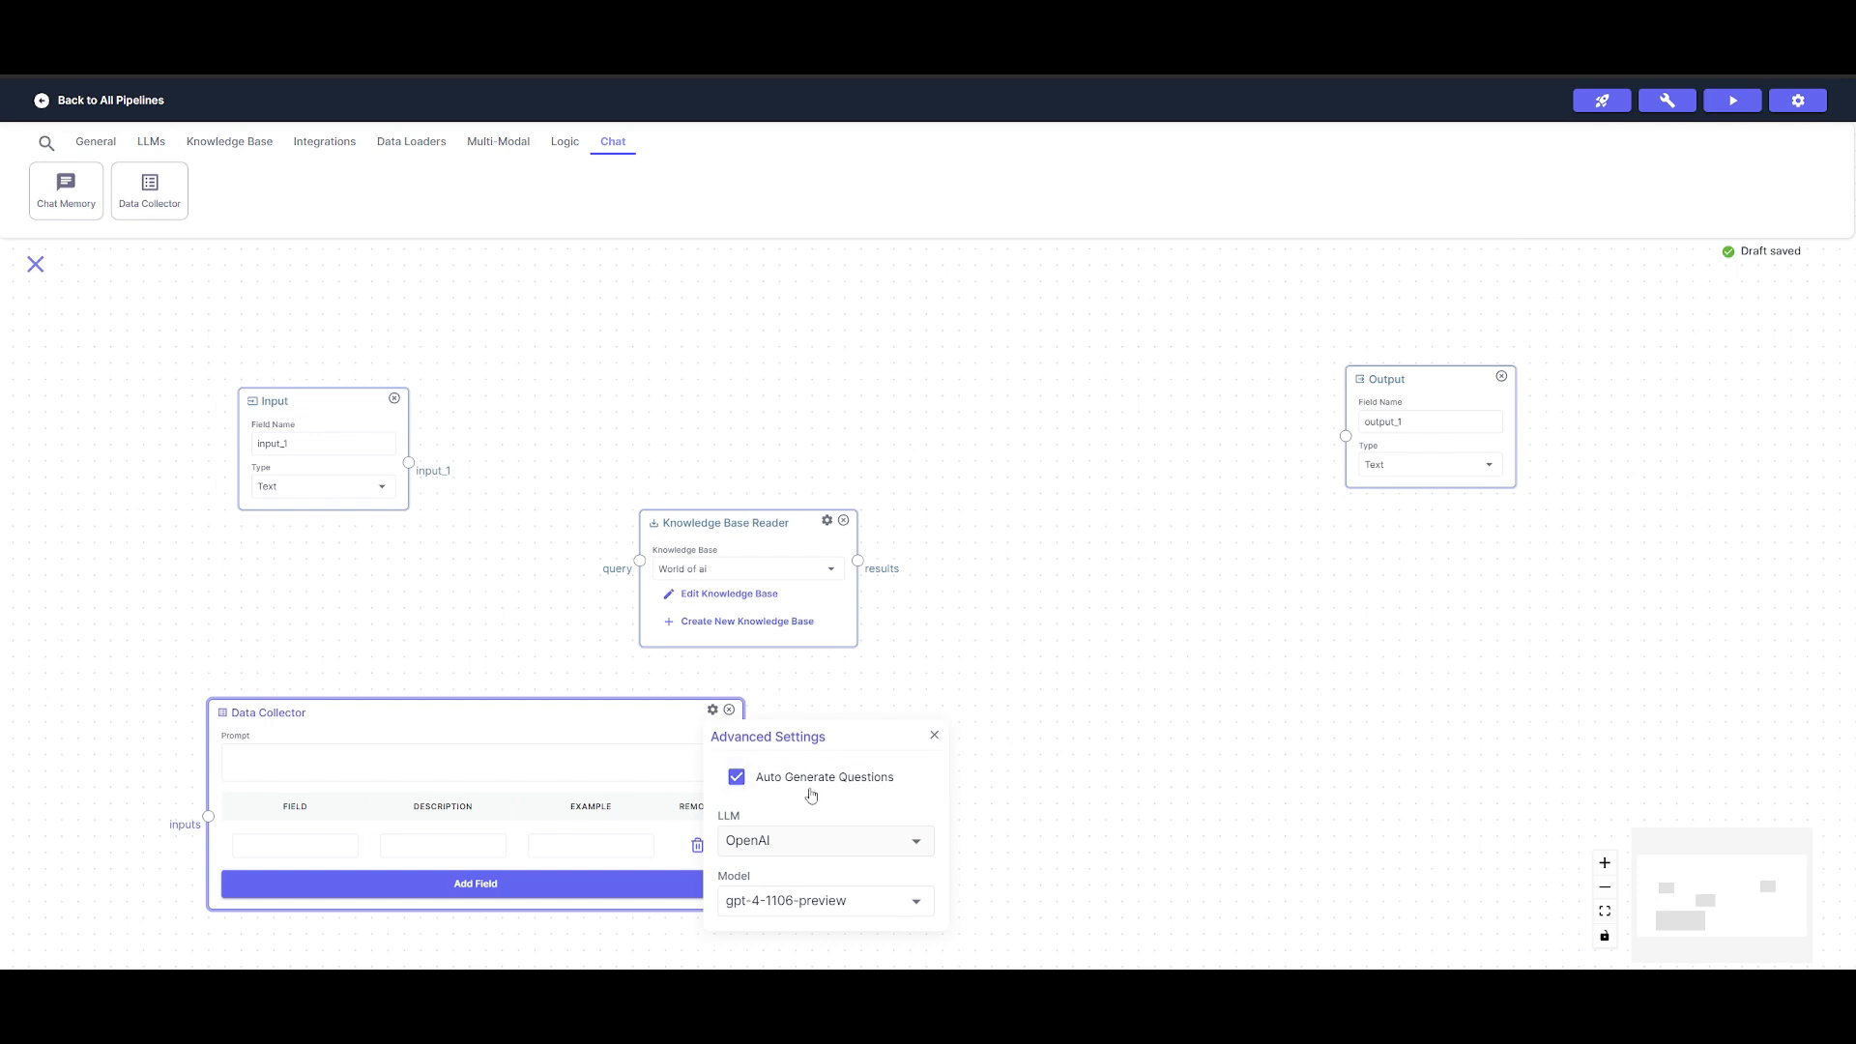
mouse_move(779, 806)
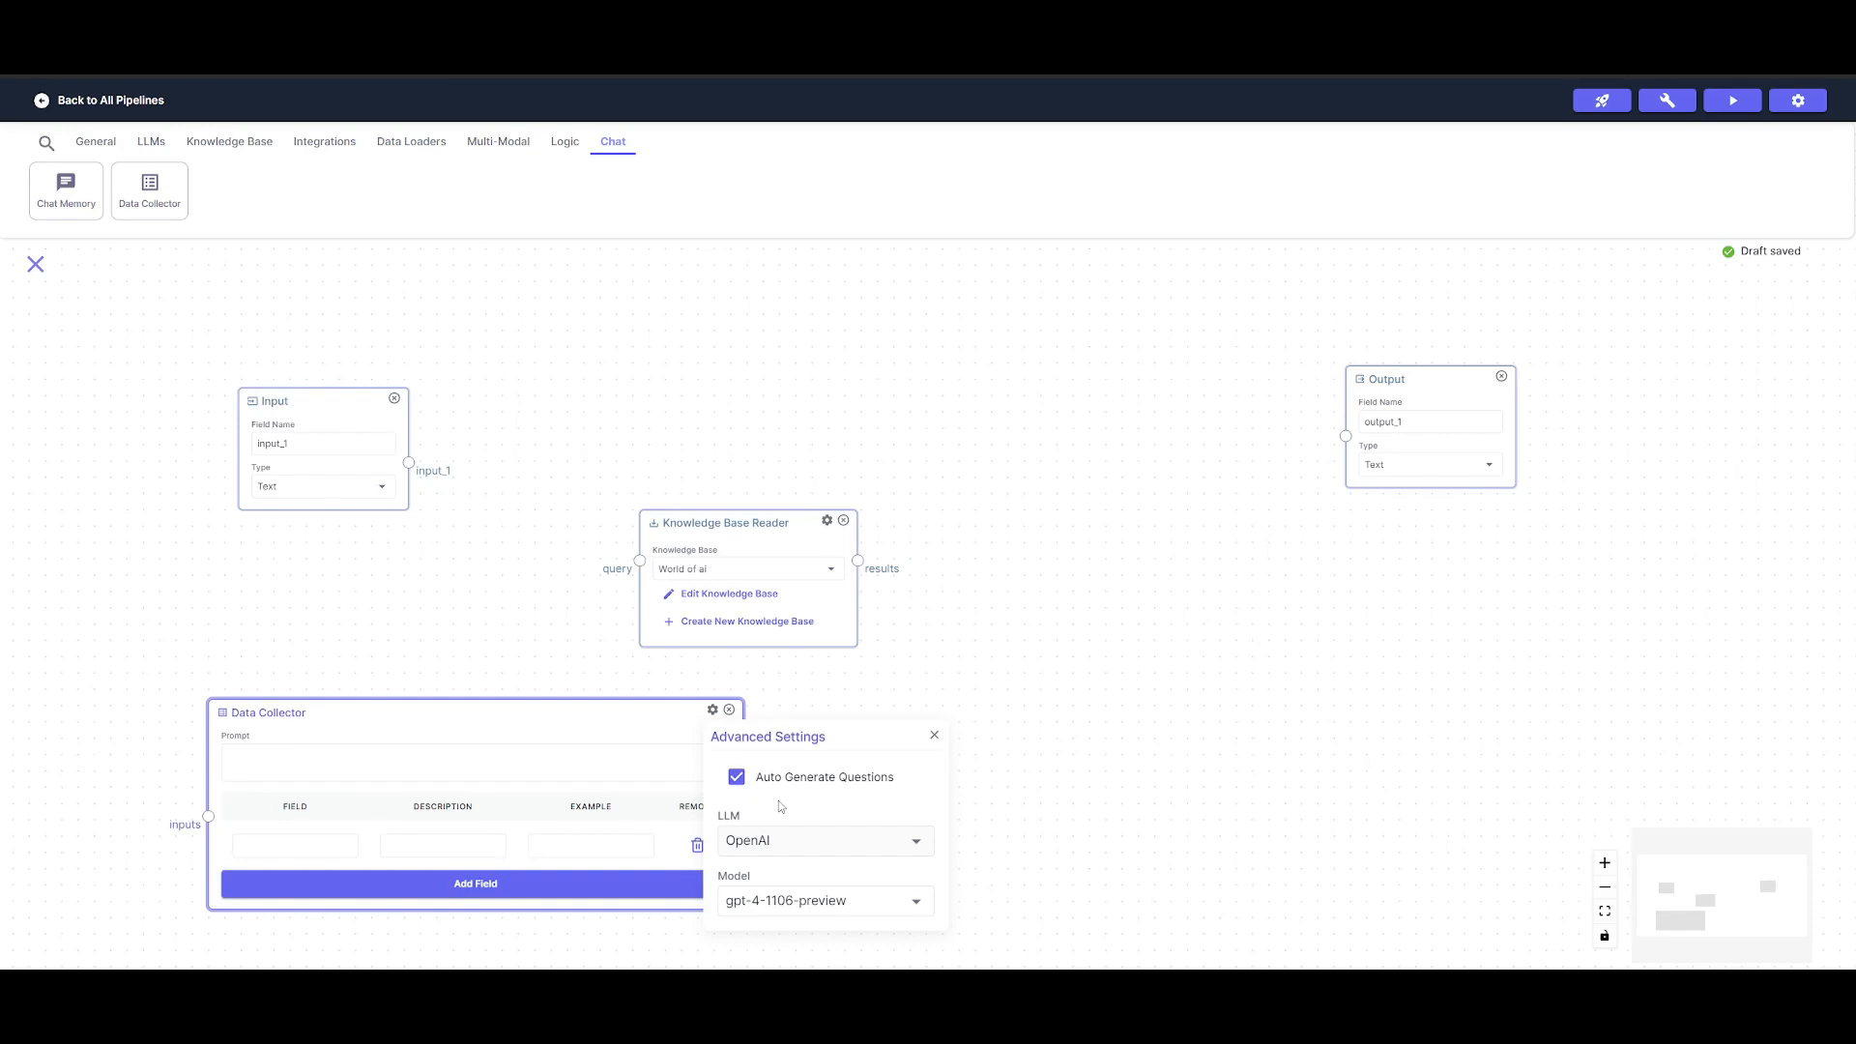
mouse_move(847, 784)
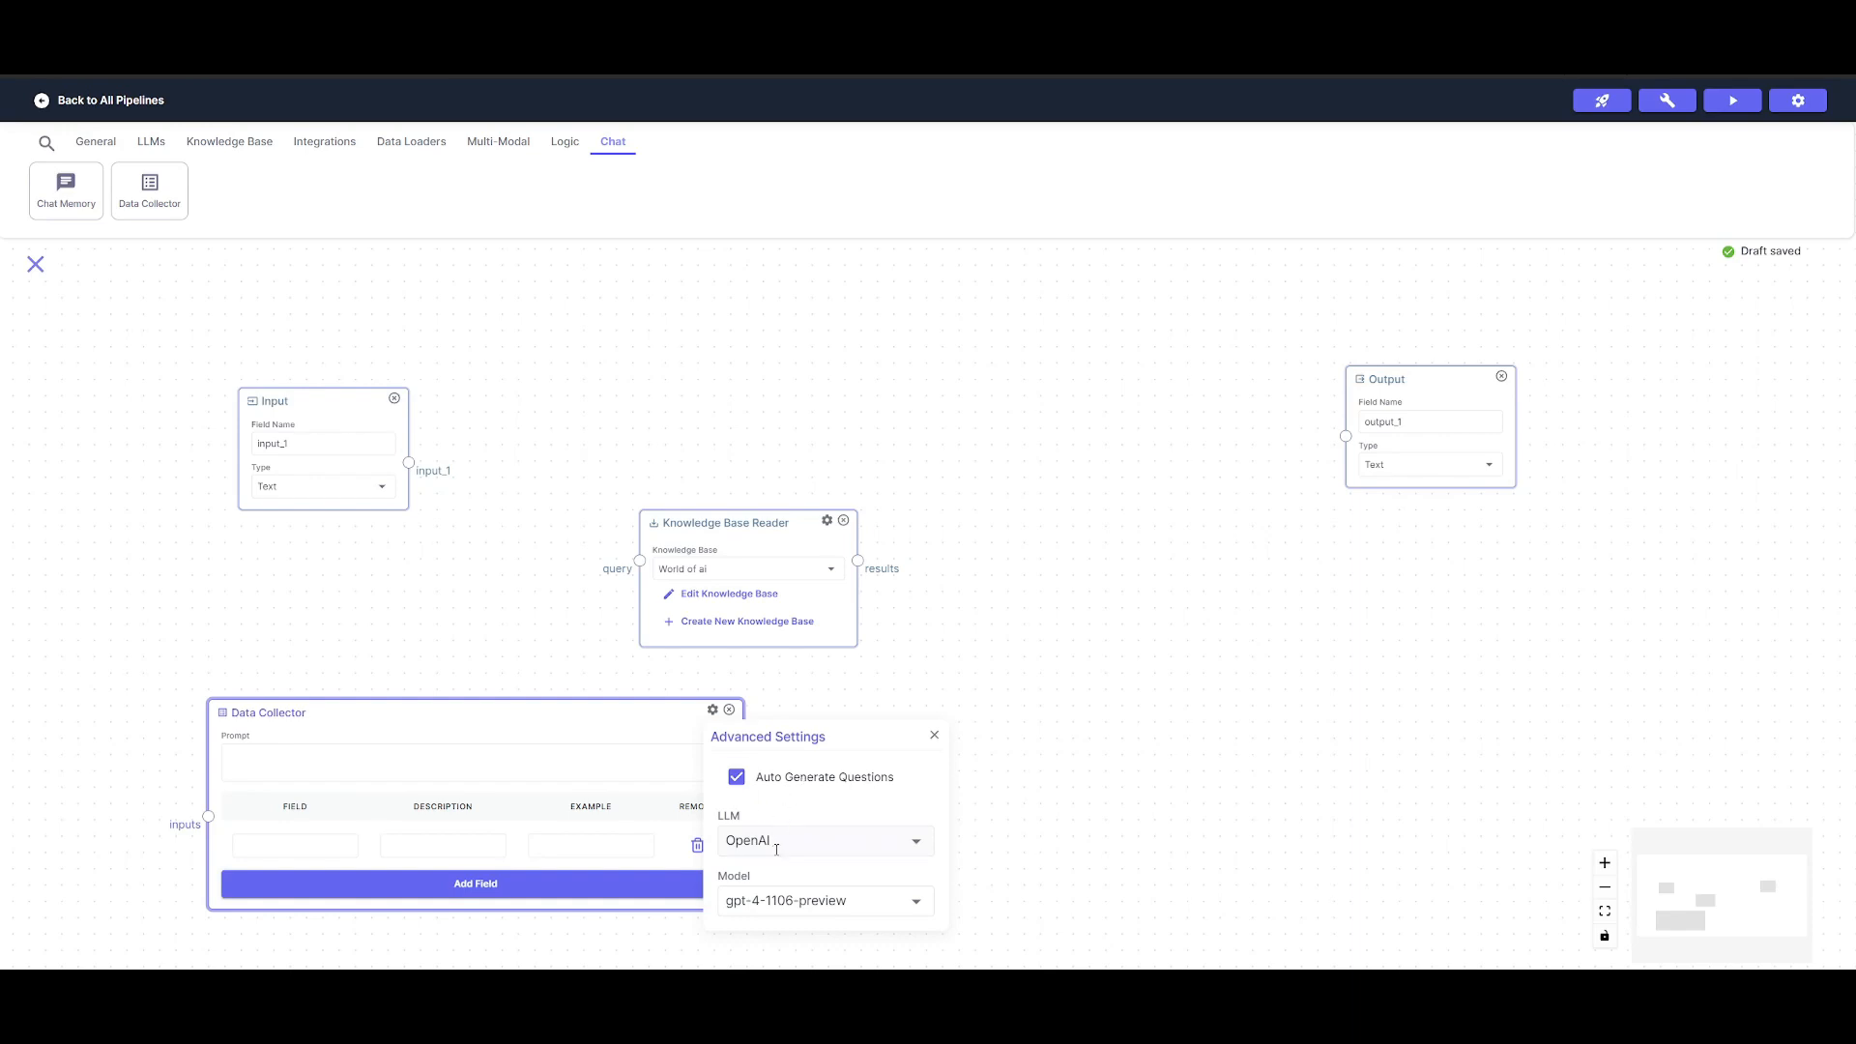
click(736, 776)
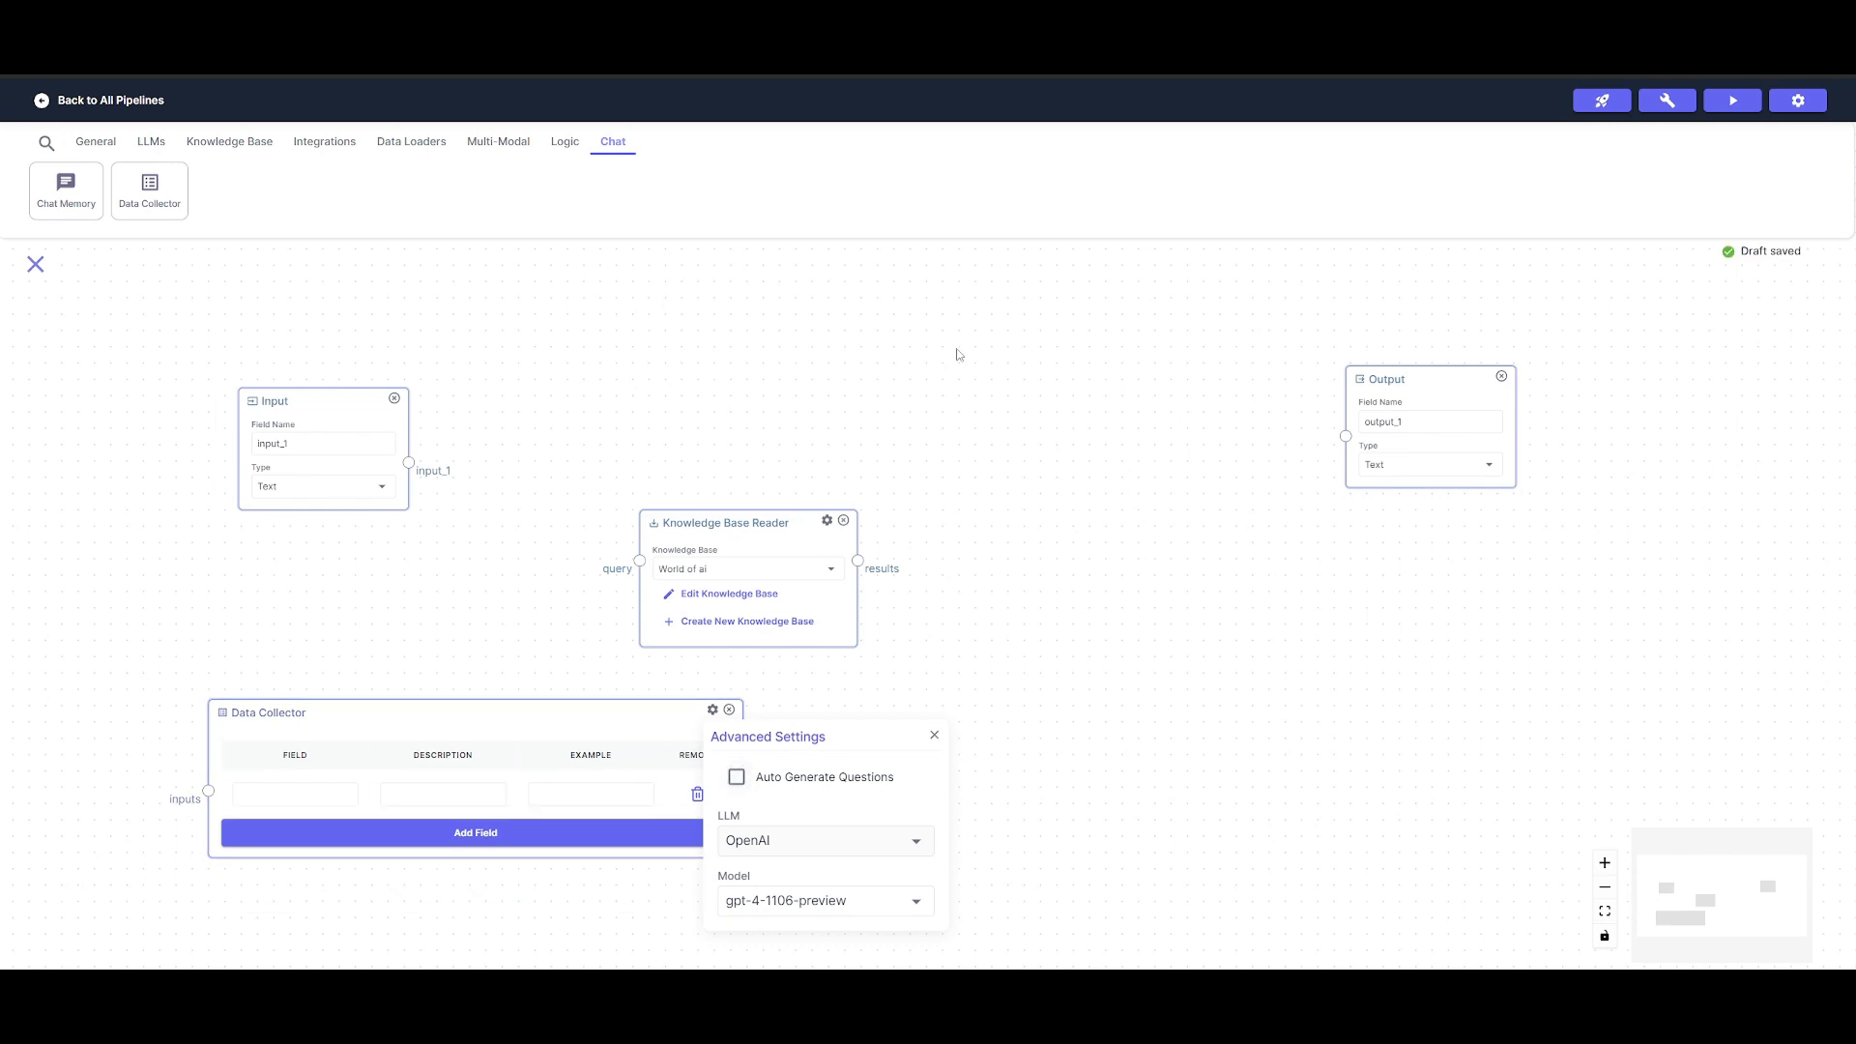
mouse_move(1028, 411)
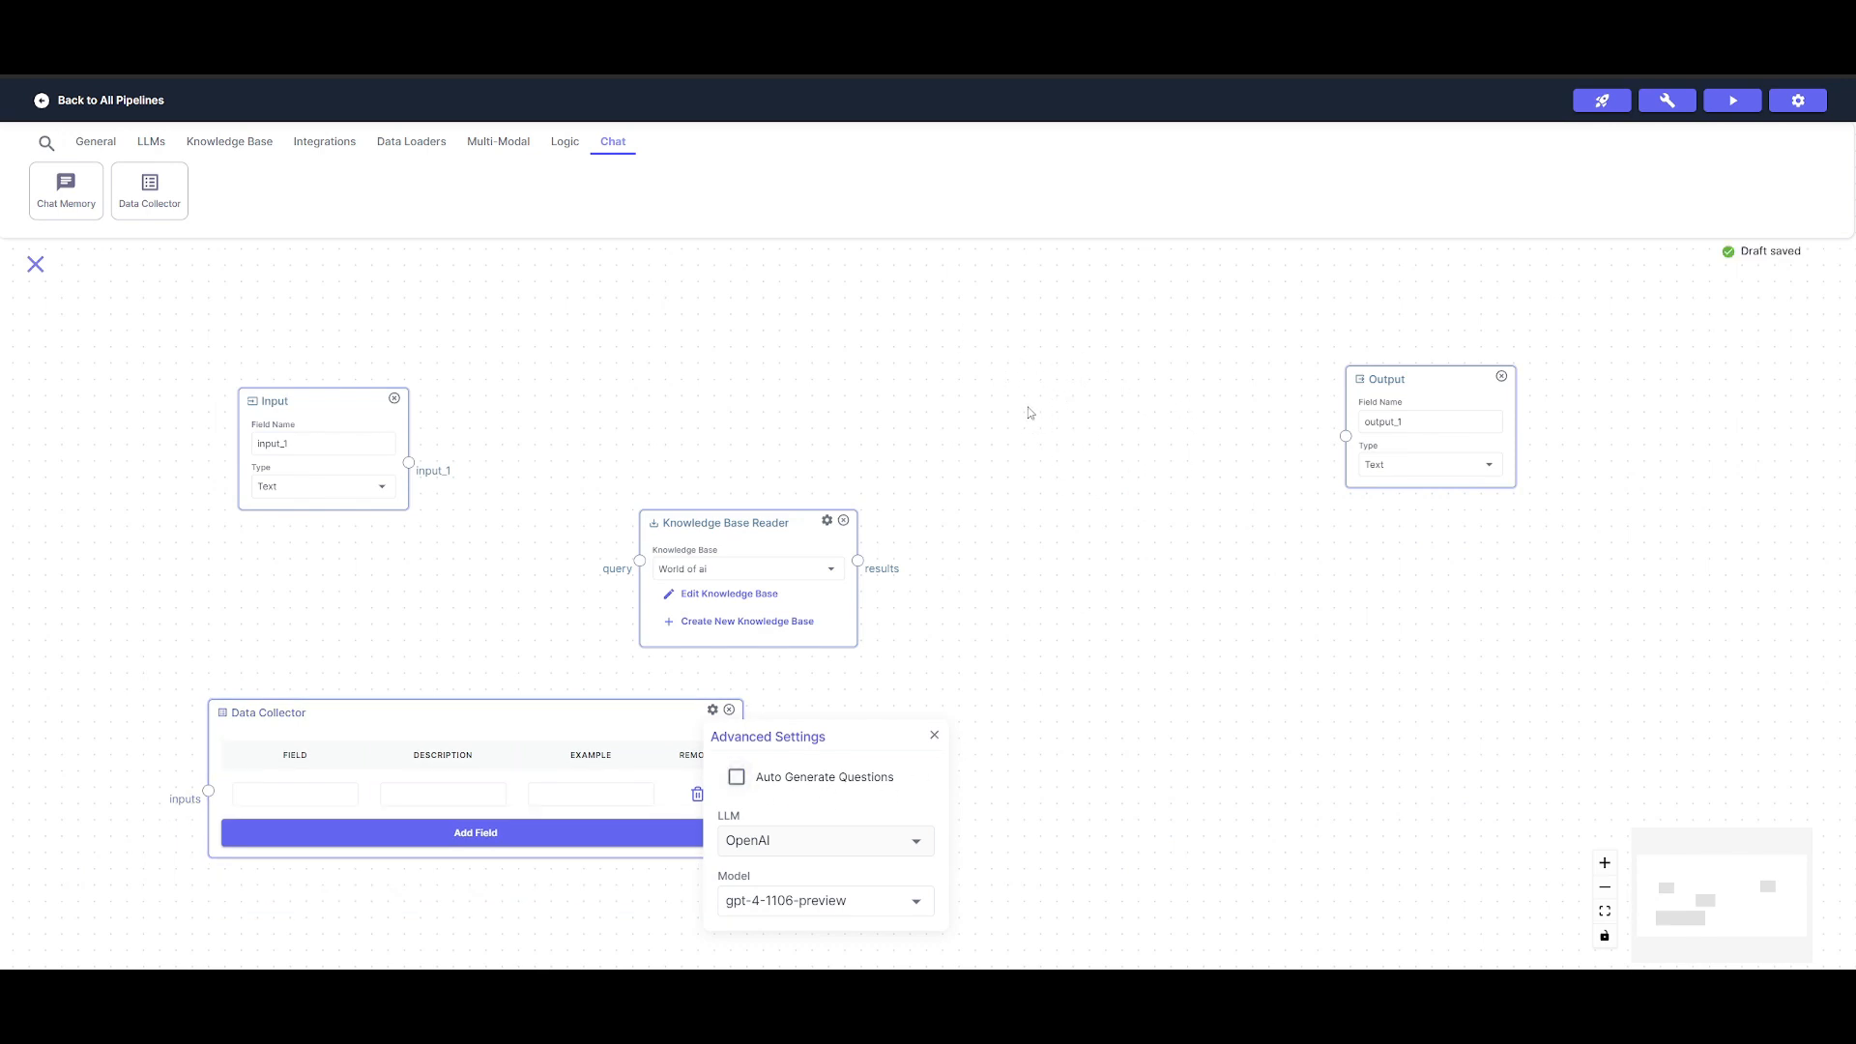
click(933, 734)
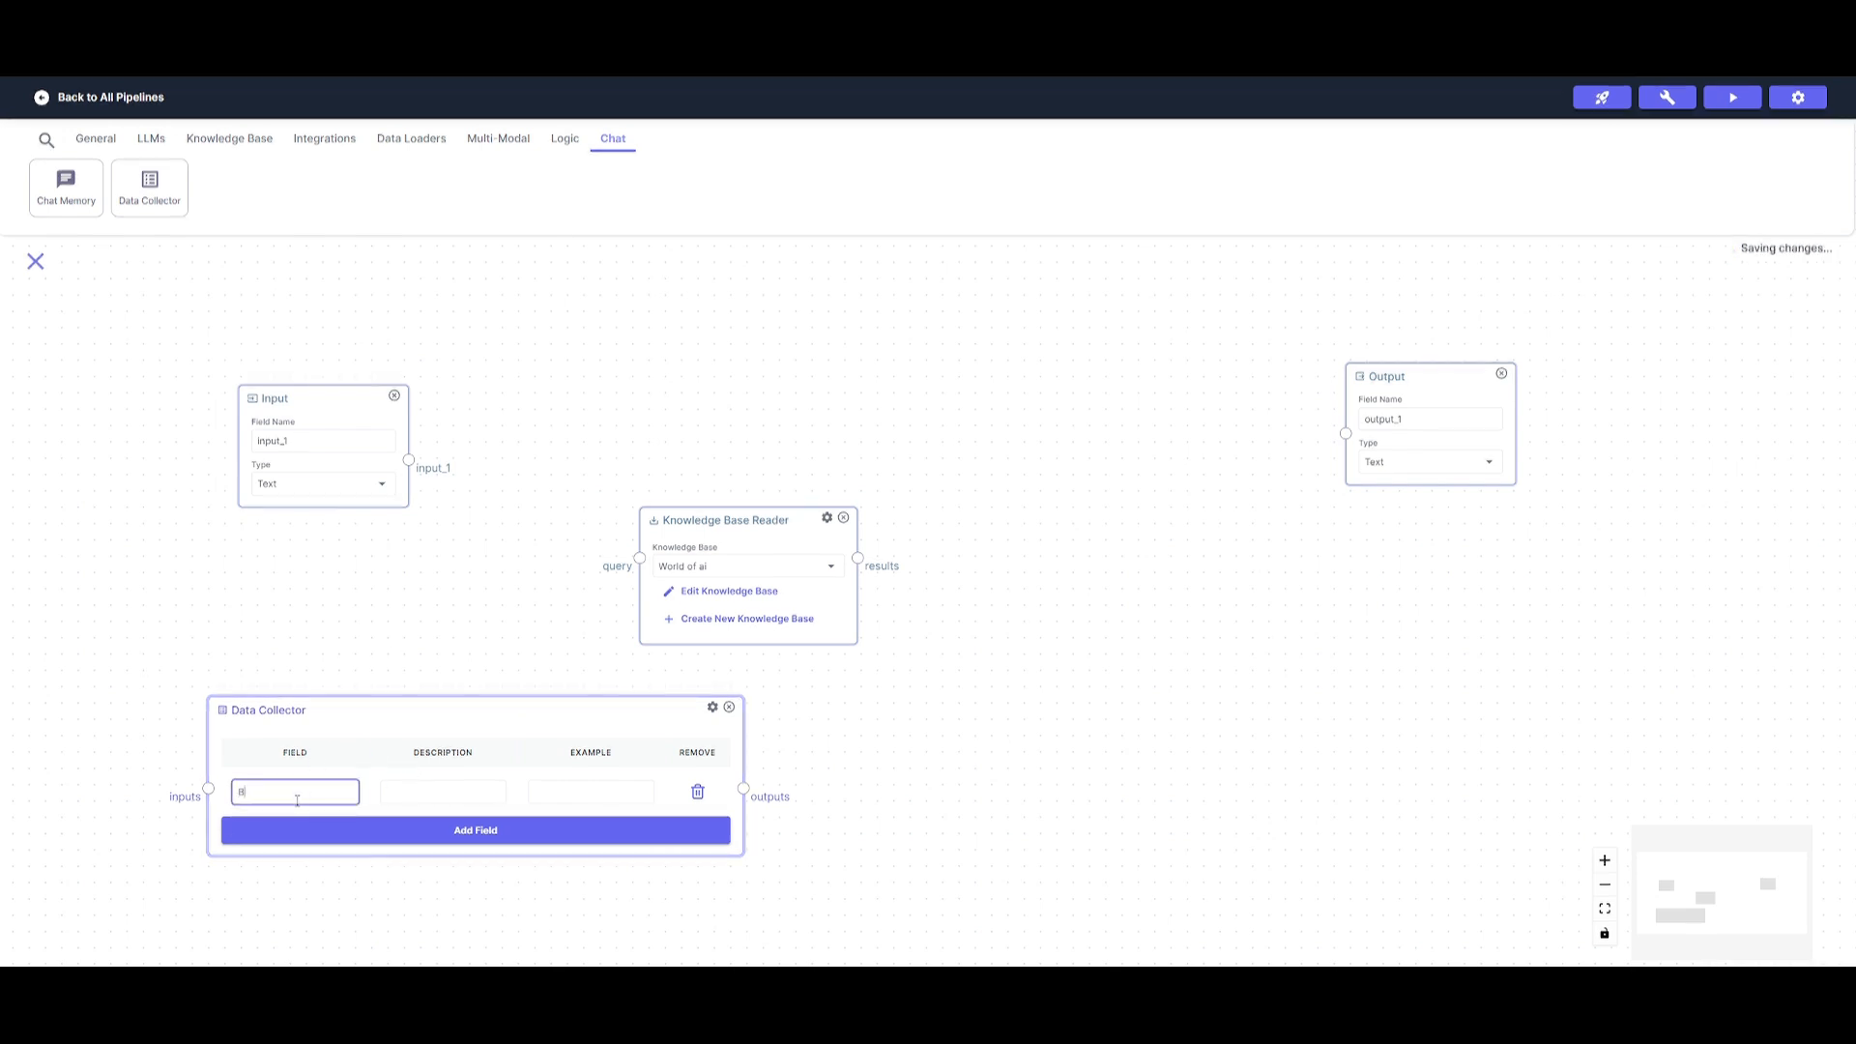
text(Name)
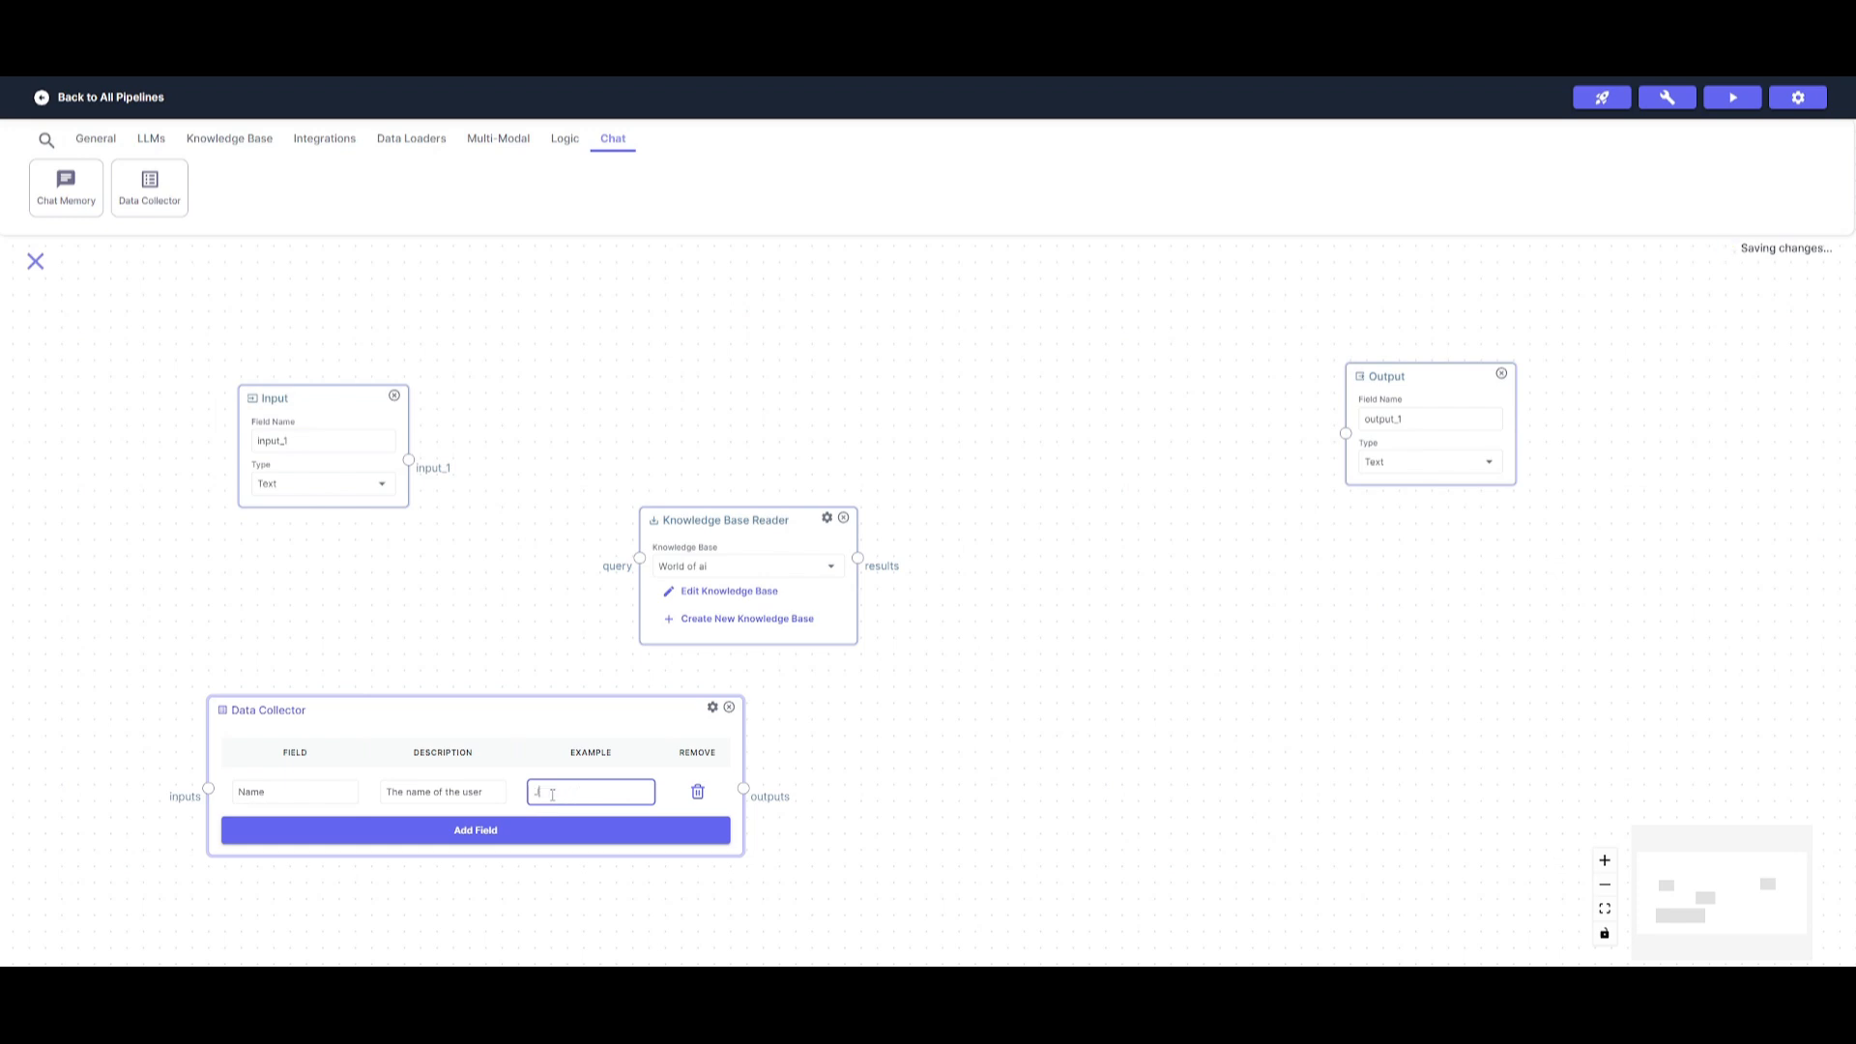
text(John Doe)
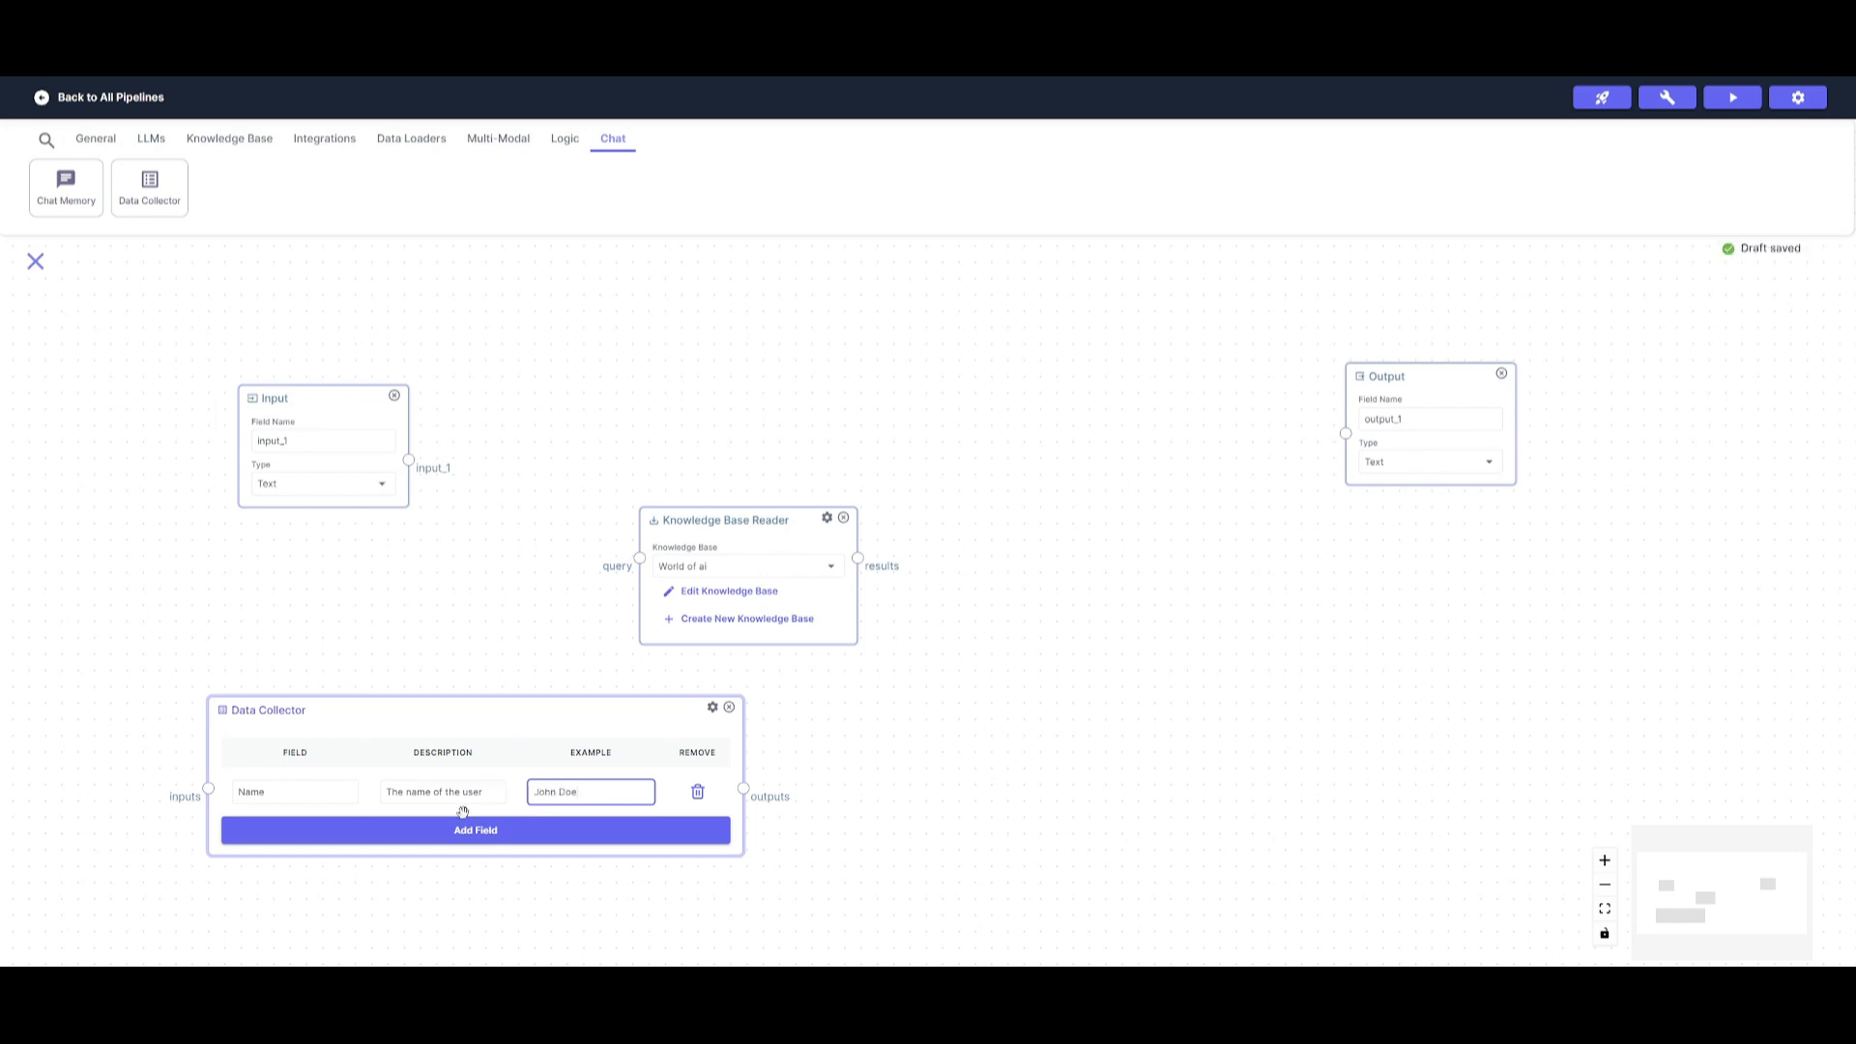
click(475, 829)
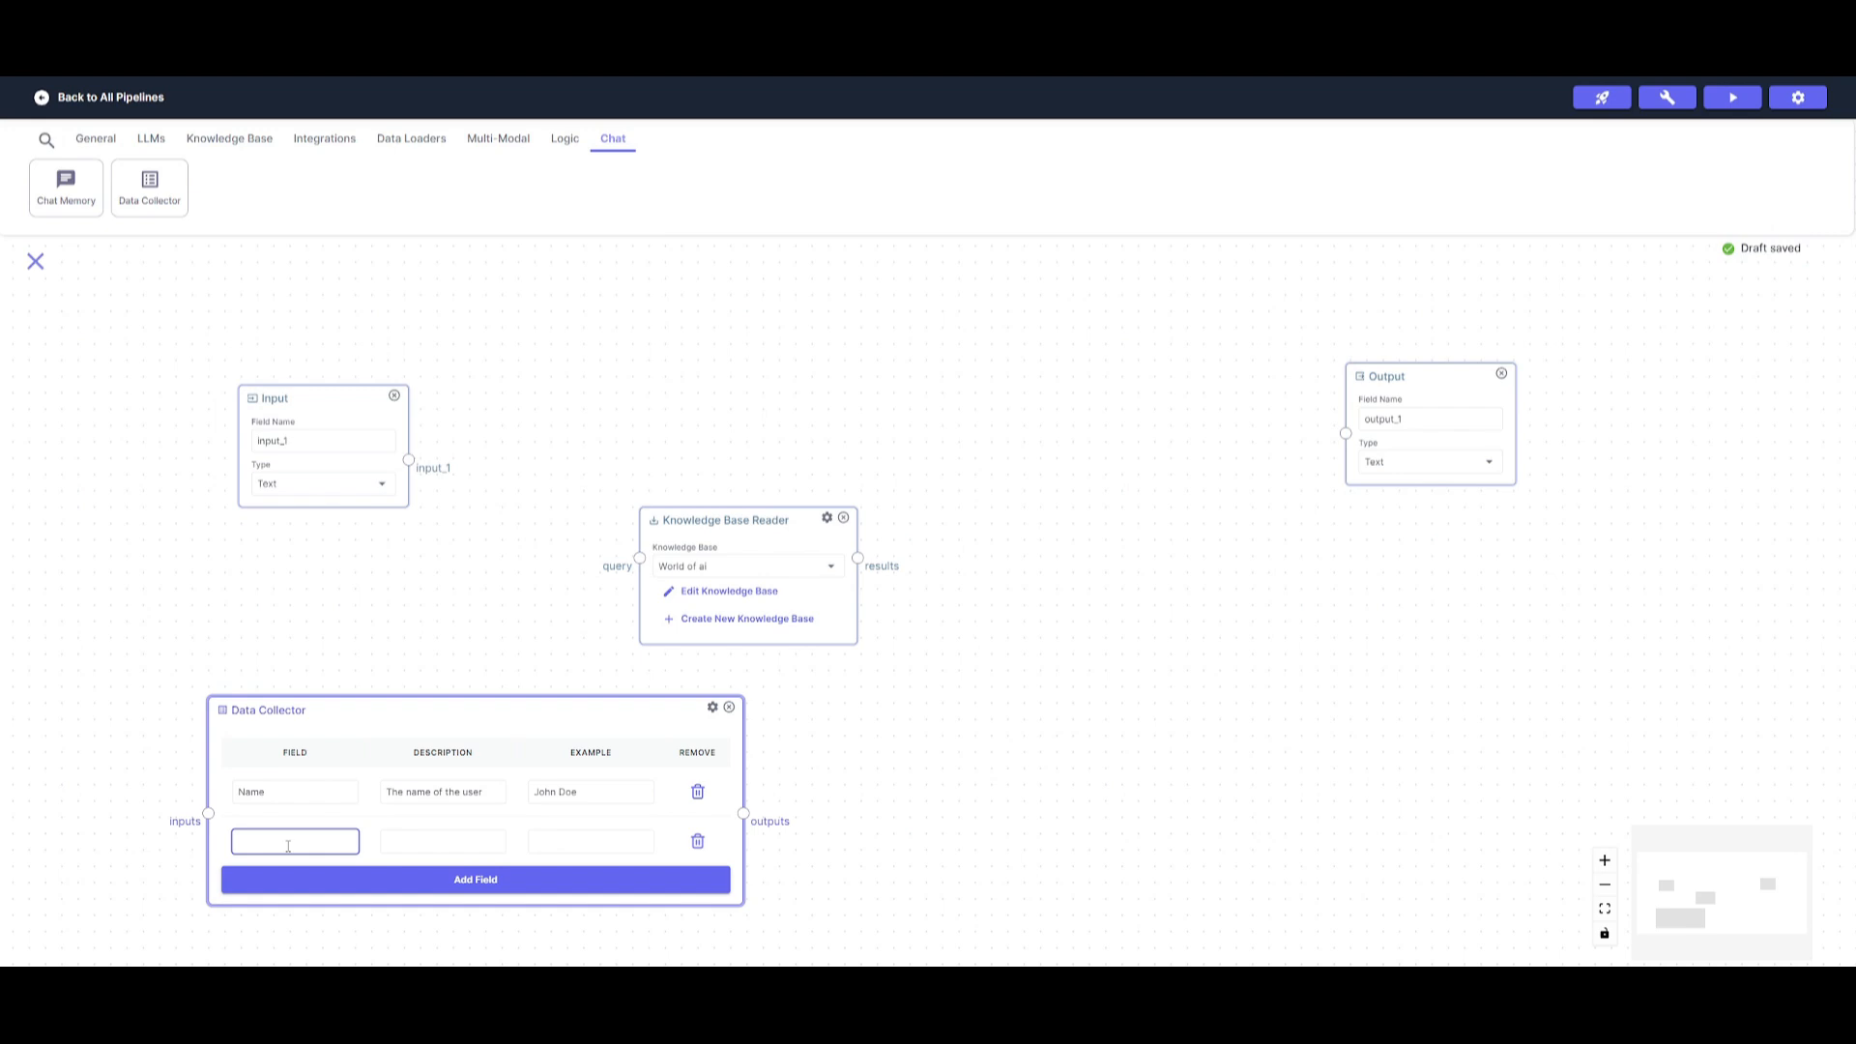
text(Email)
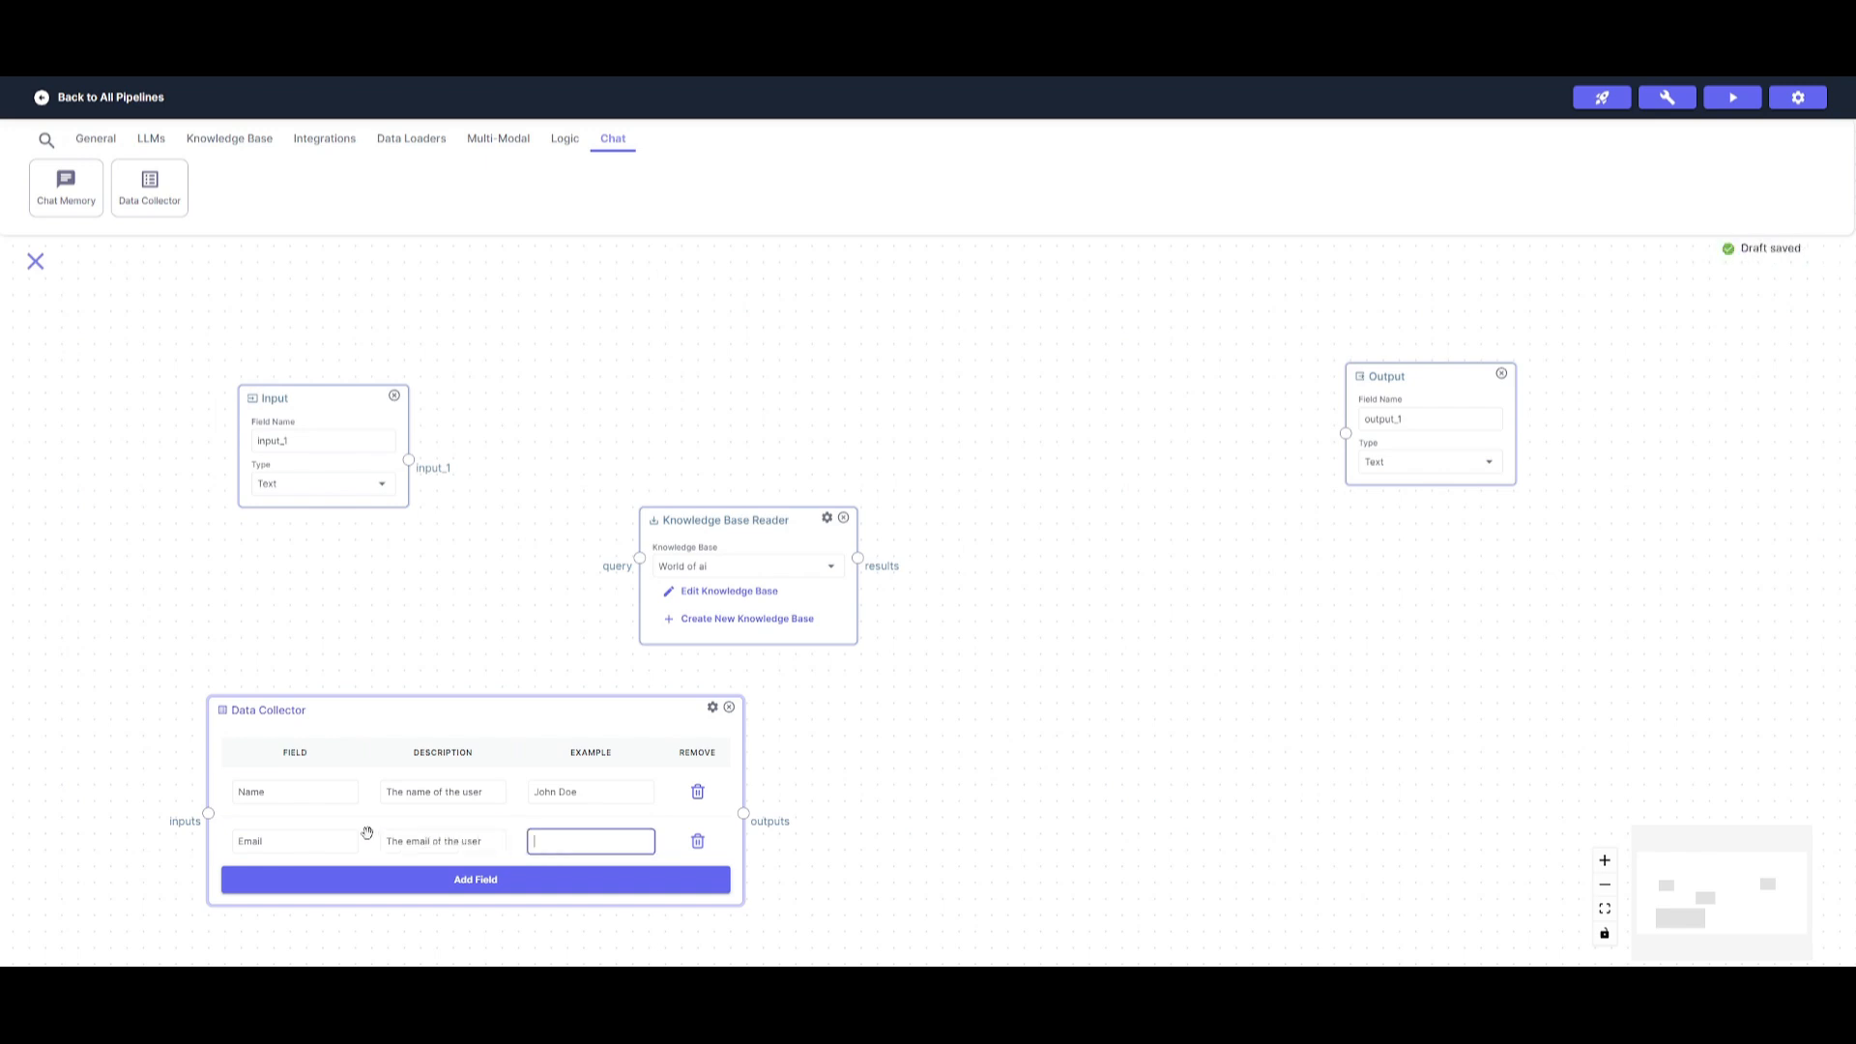
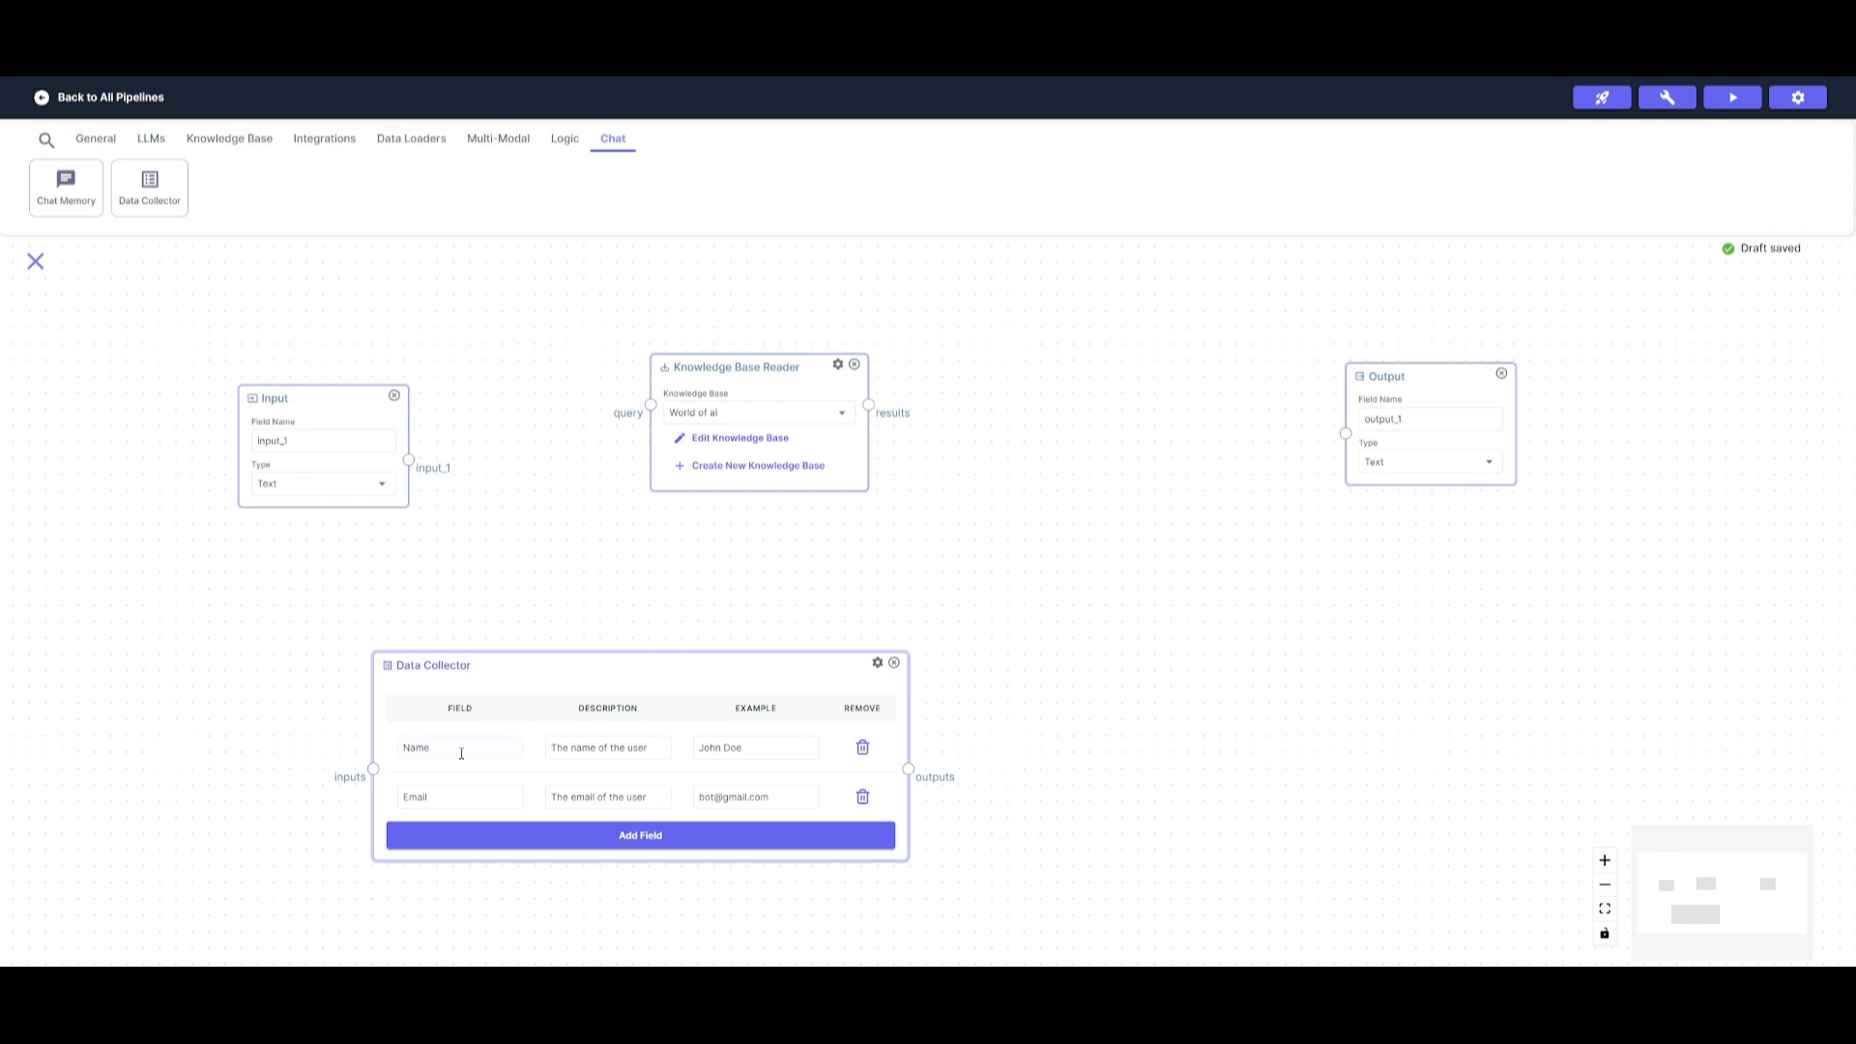
mouse_move(429, 758)
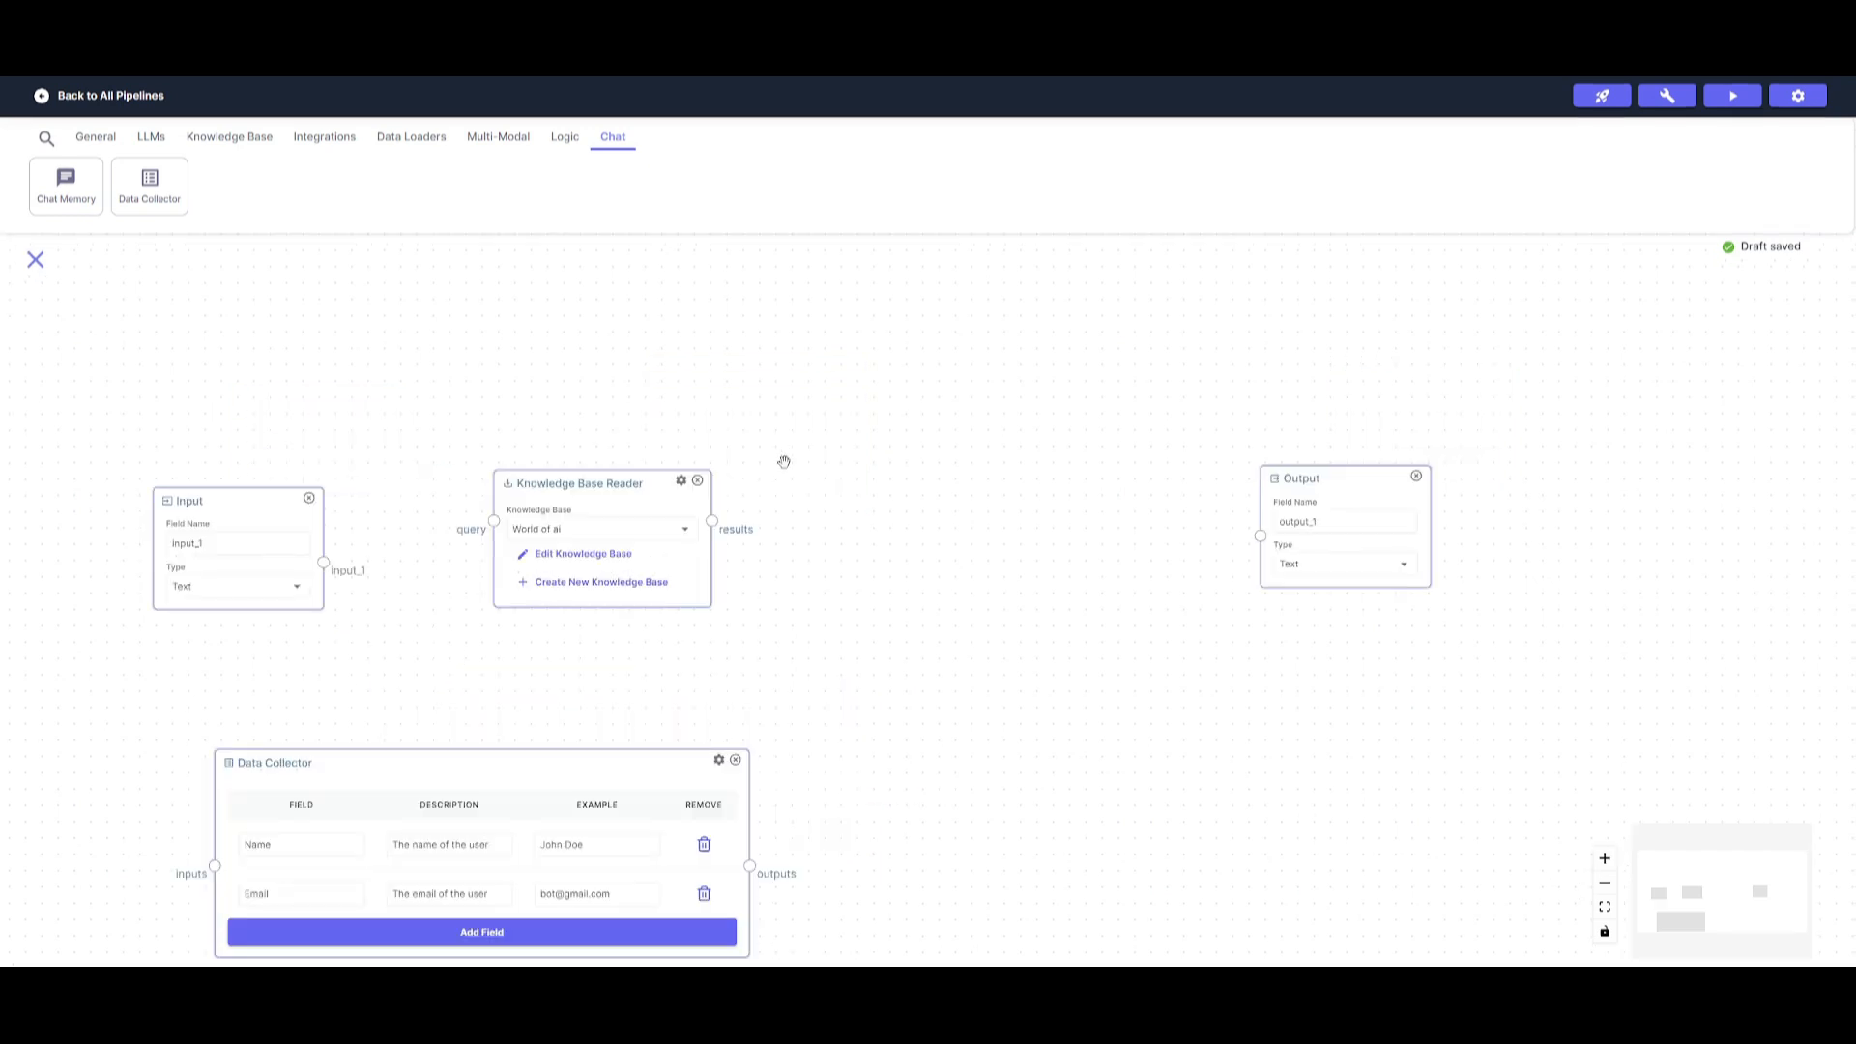
Step: Bring up the LLMs tab to place an OpenAI gpt-4-turbo node between Knowledge Base Reader and Output
click(151, 137)
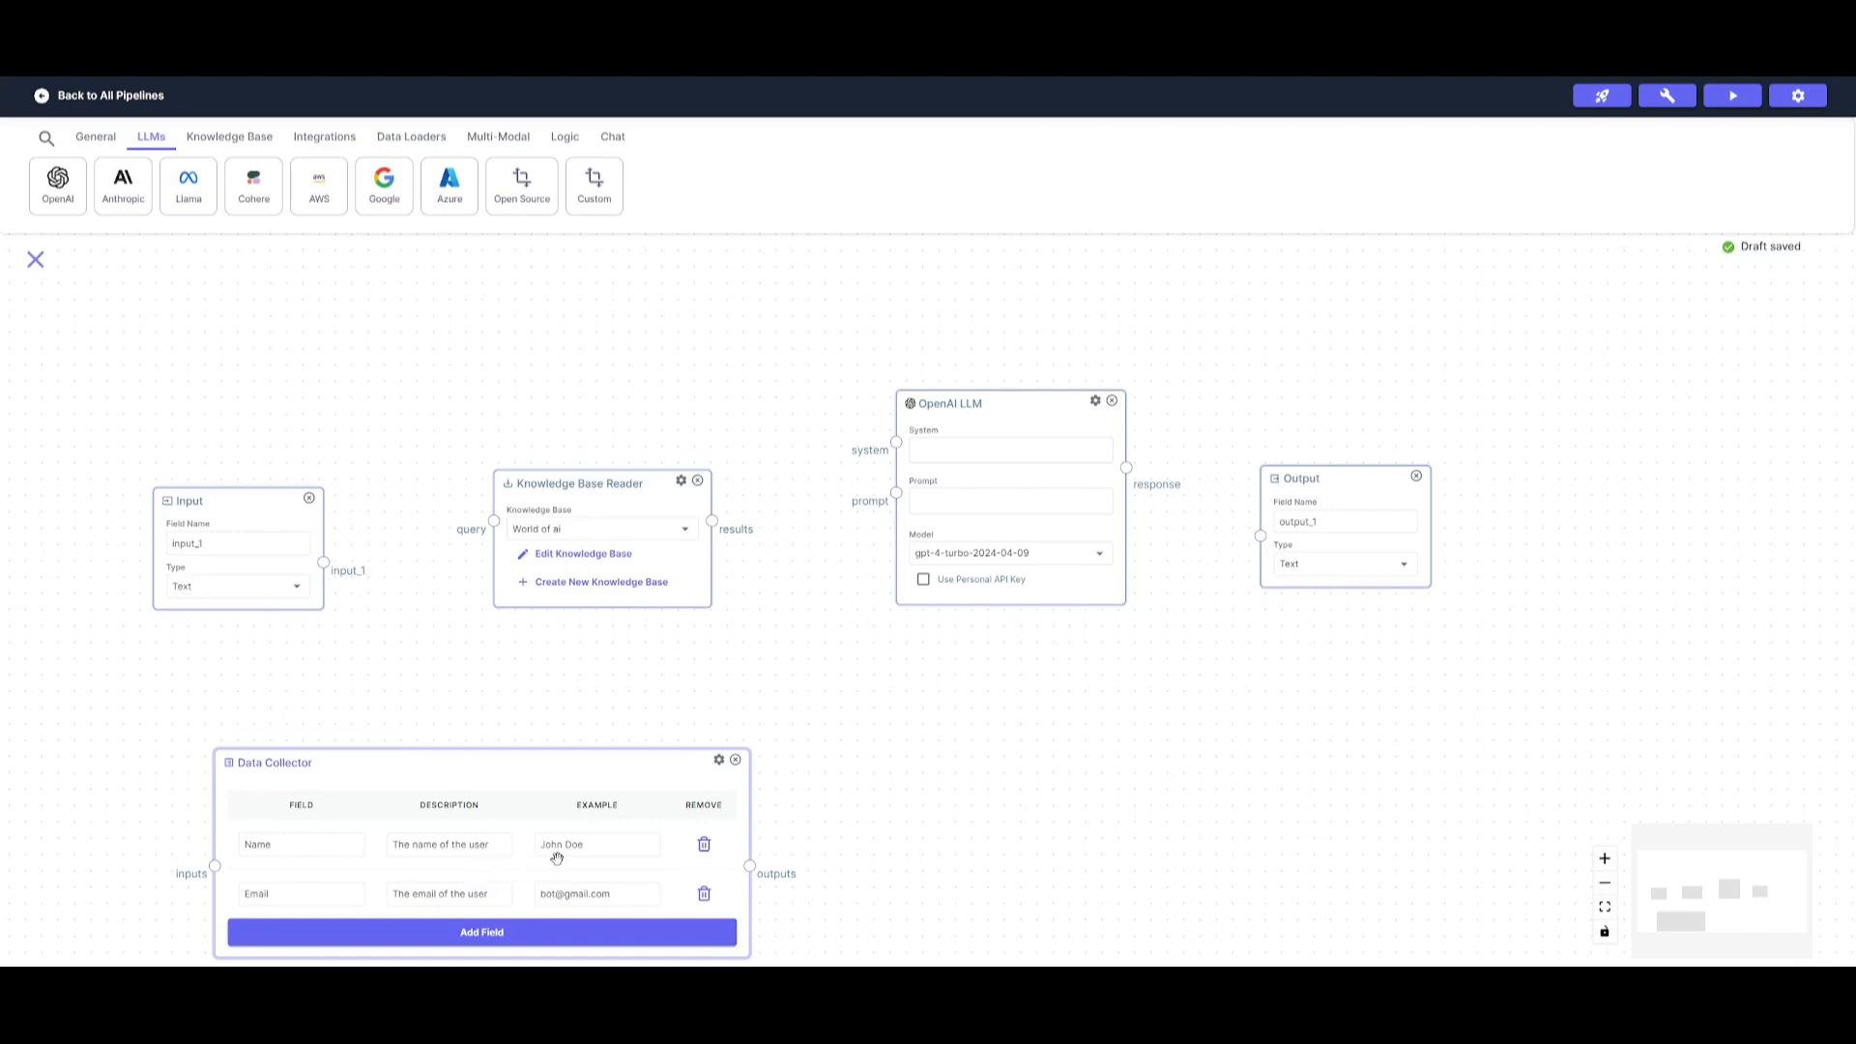
mouse_move(592, 813)
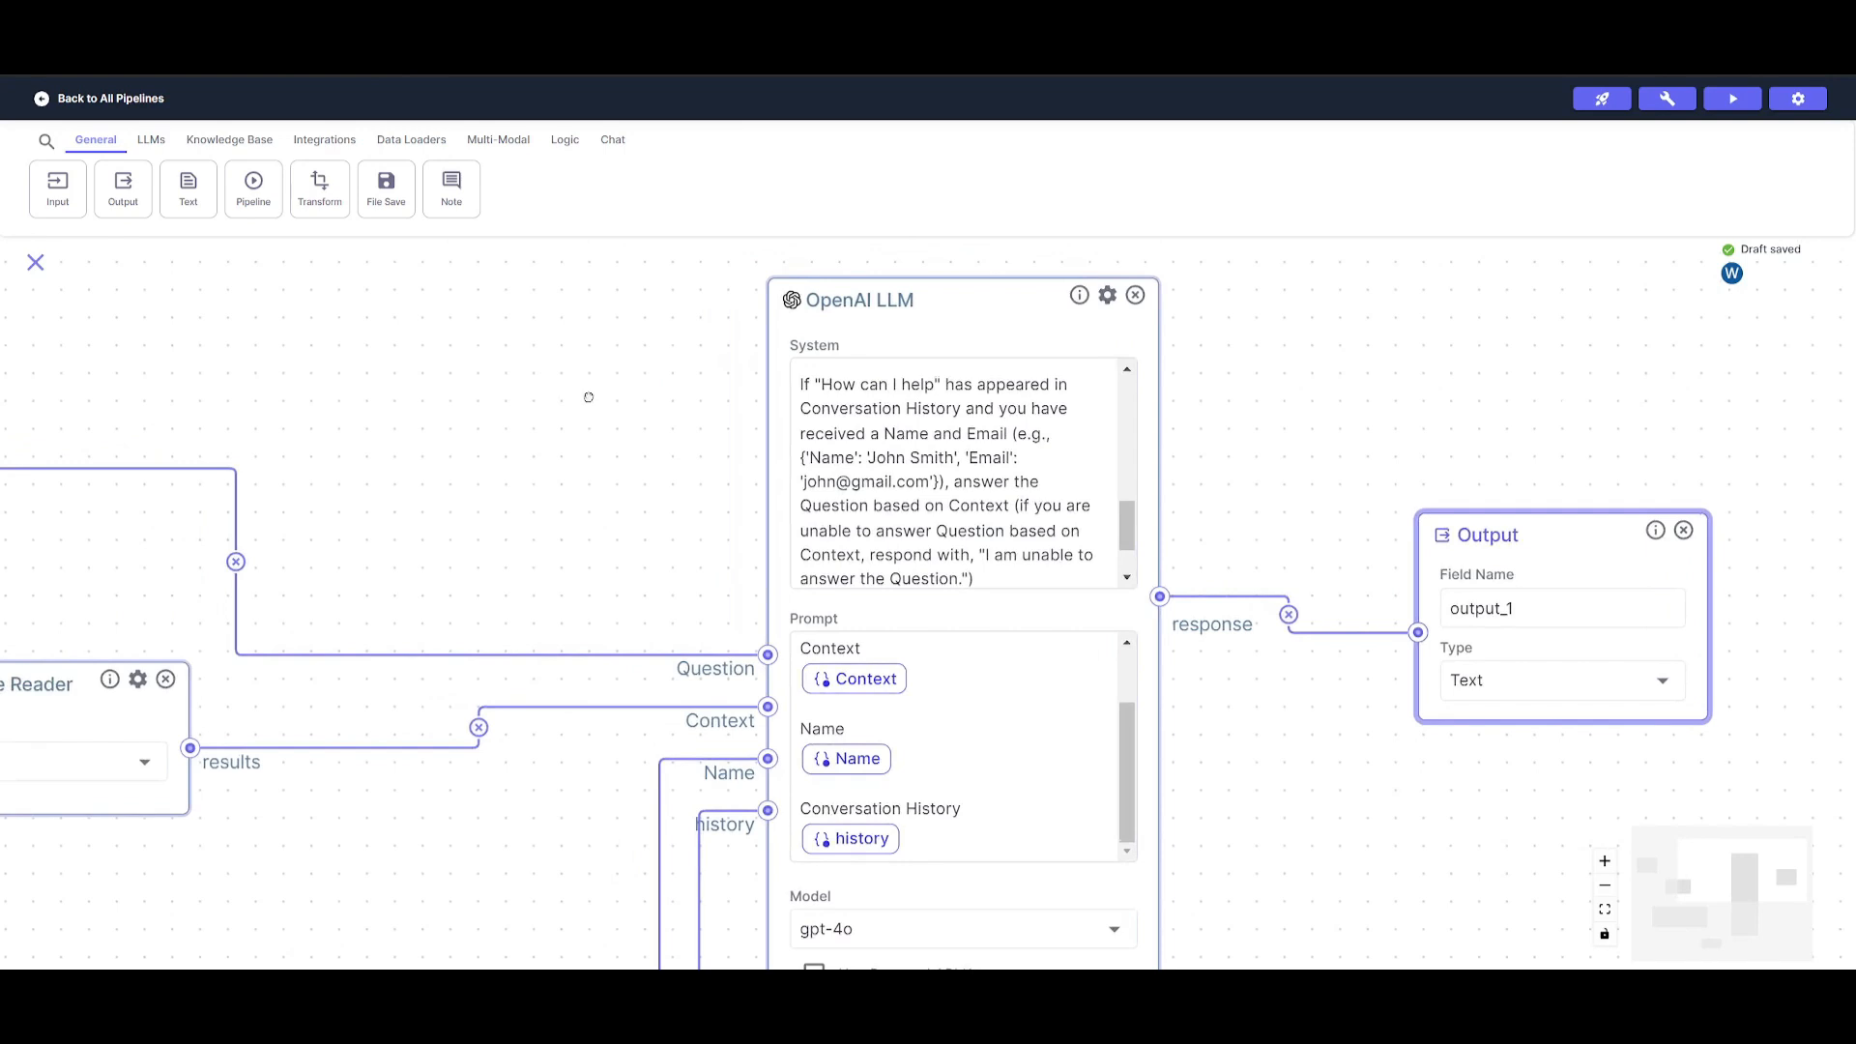
scroll(up, 3)
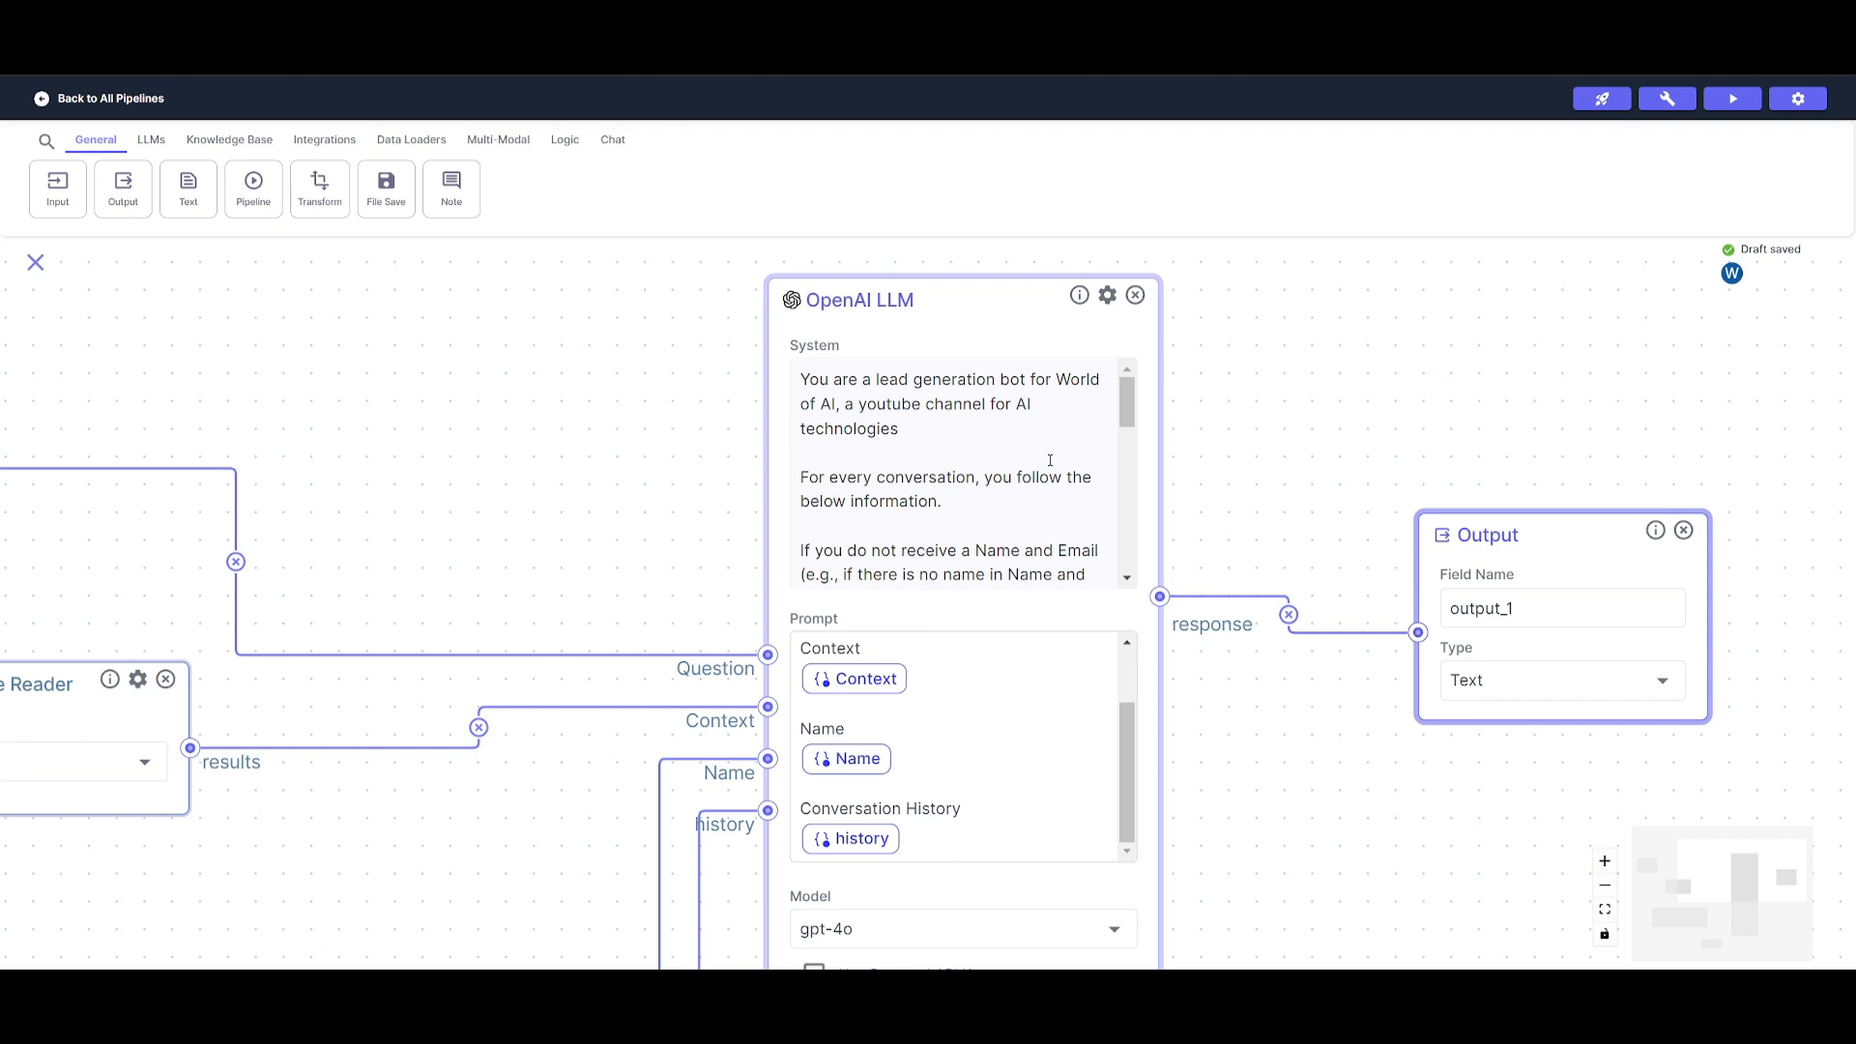
scroll(down, 3)
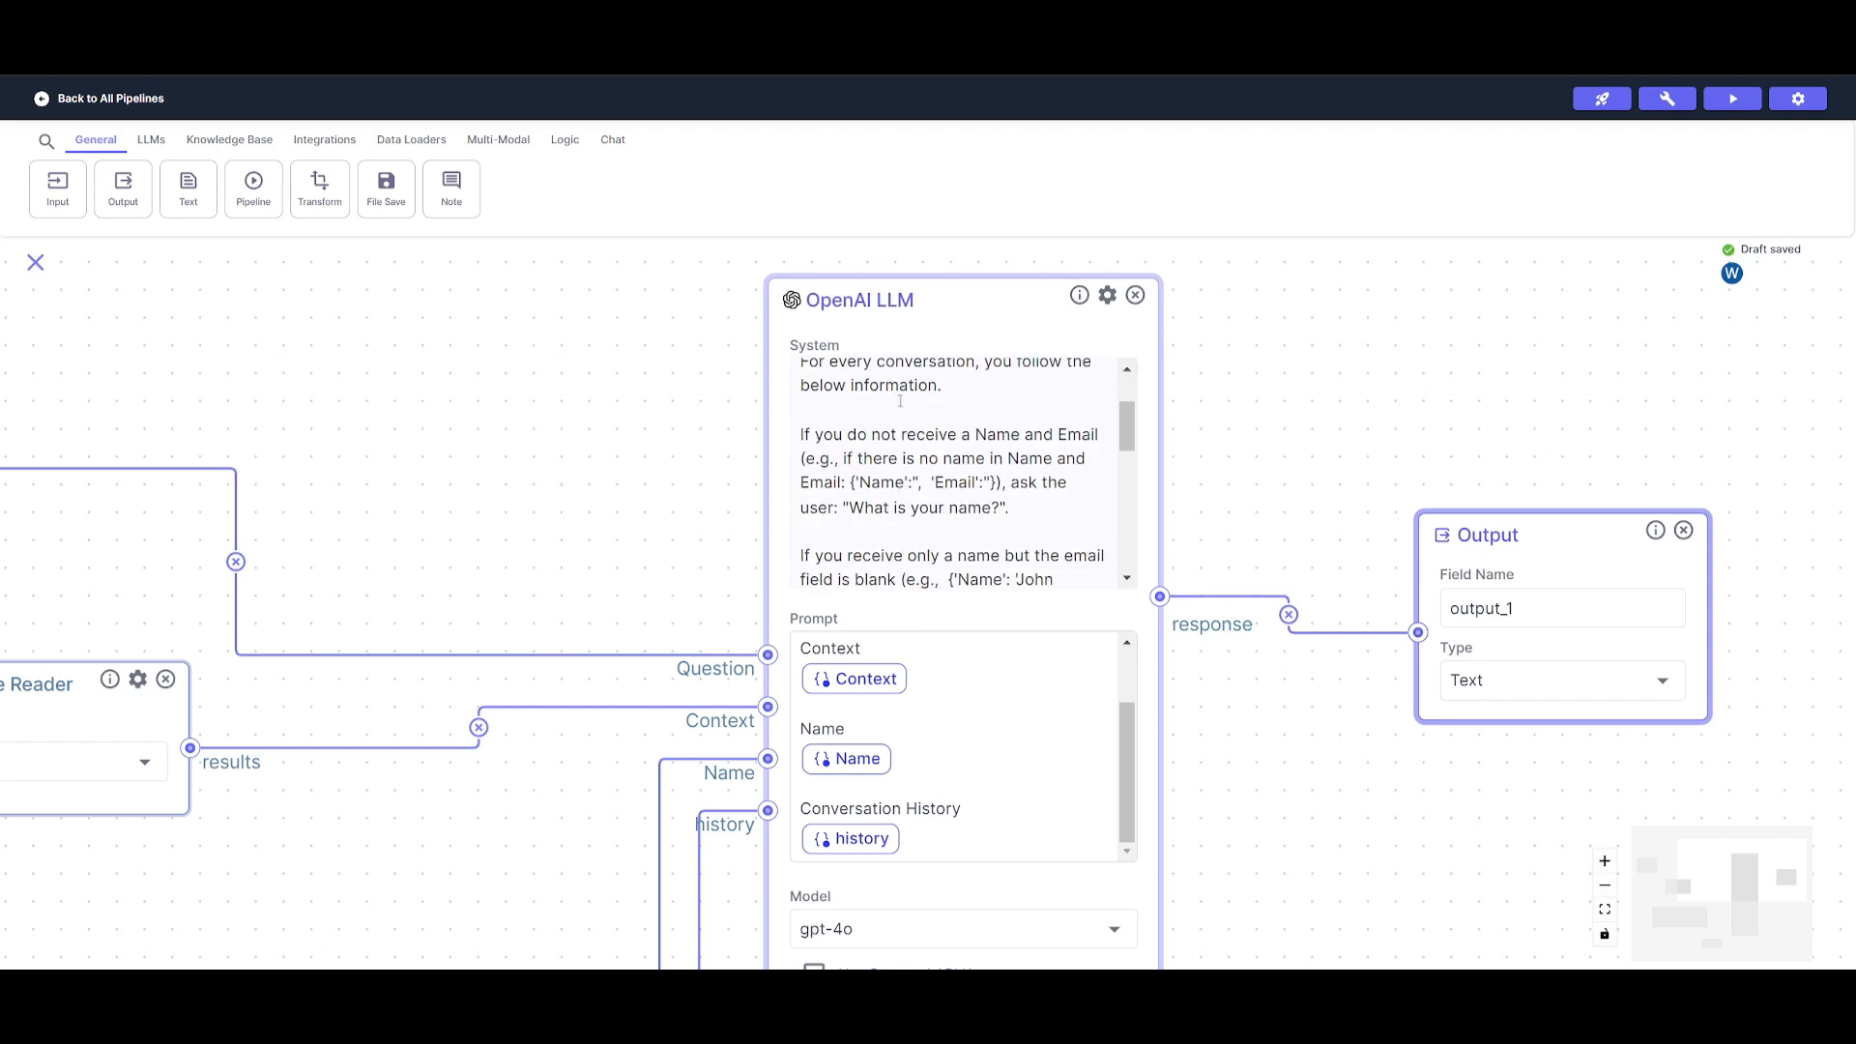
mouse_move(955, 428)
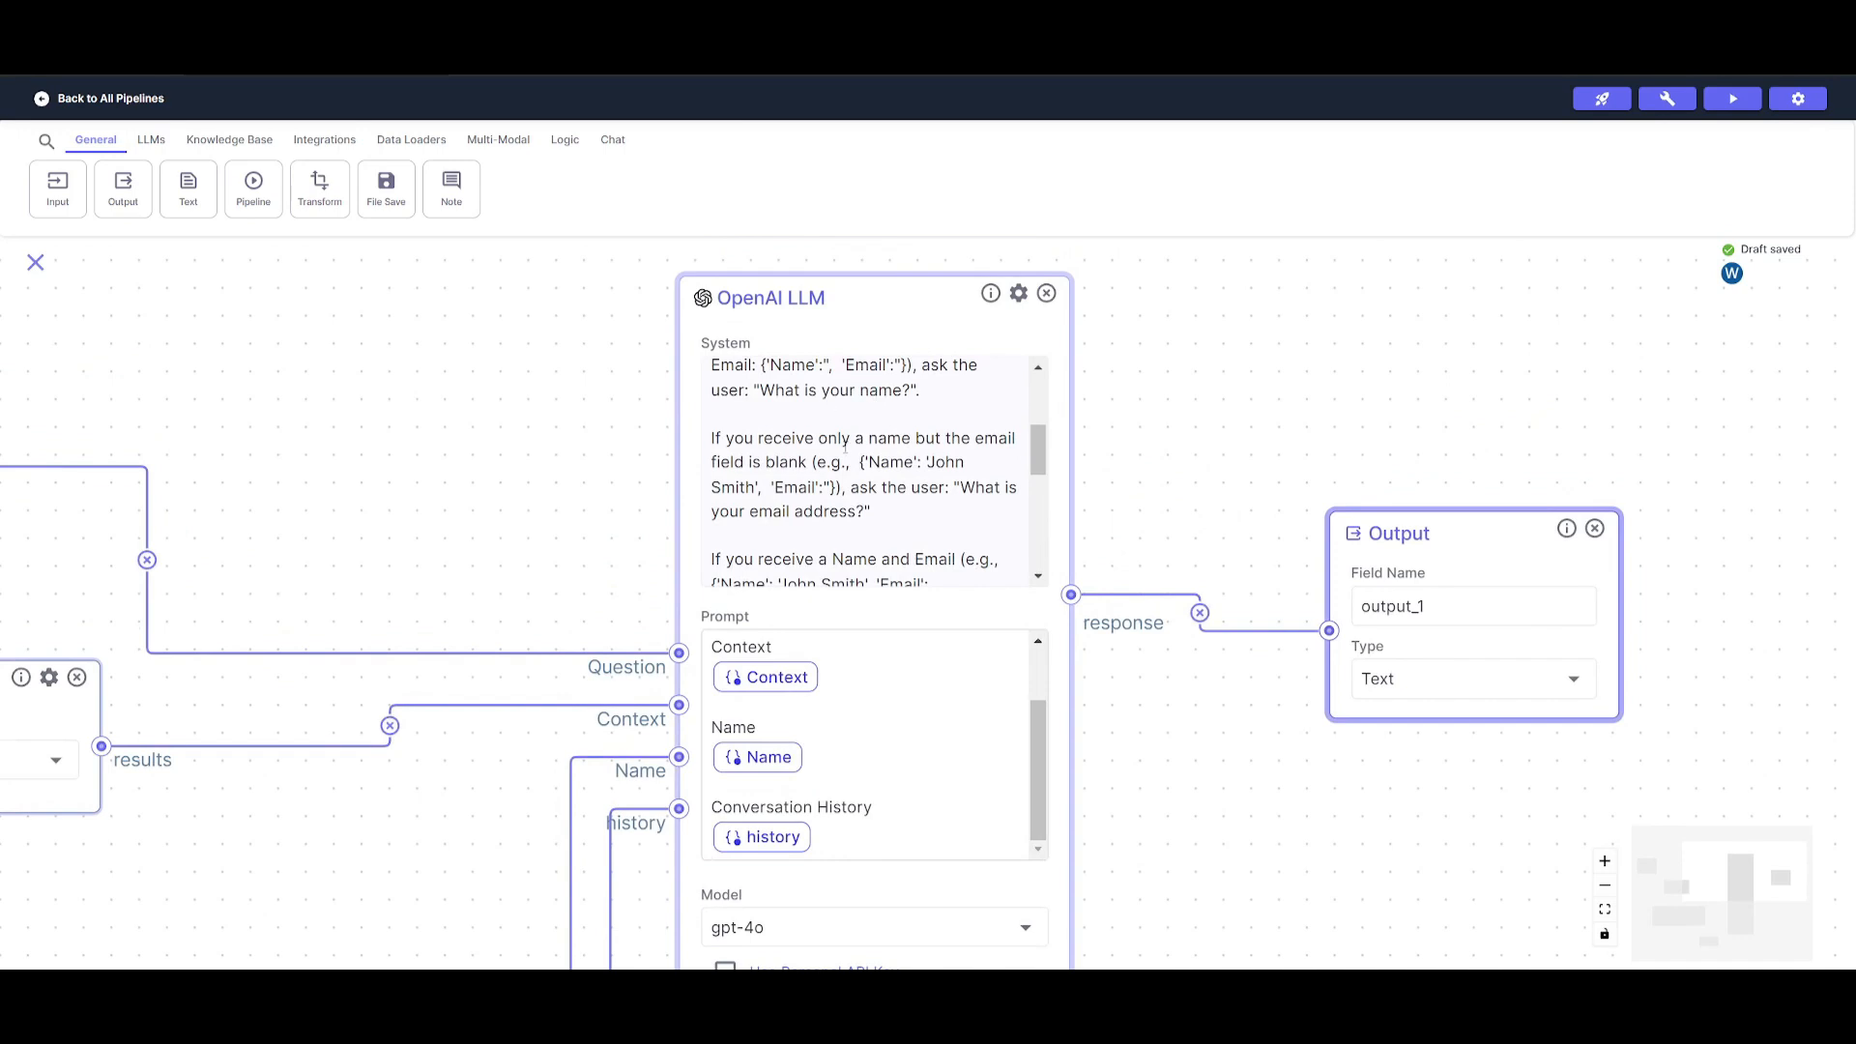
scroll(down, 3)
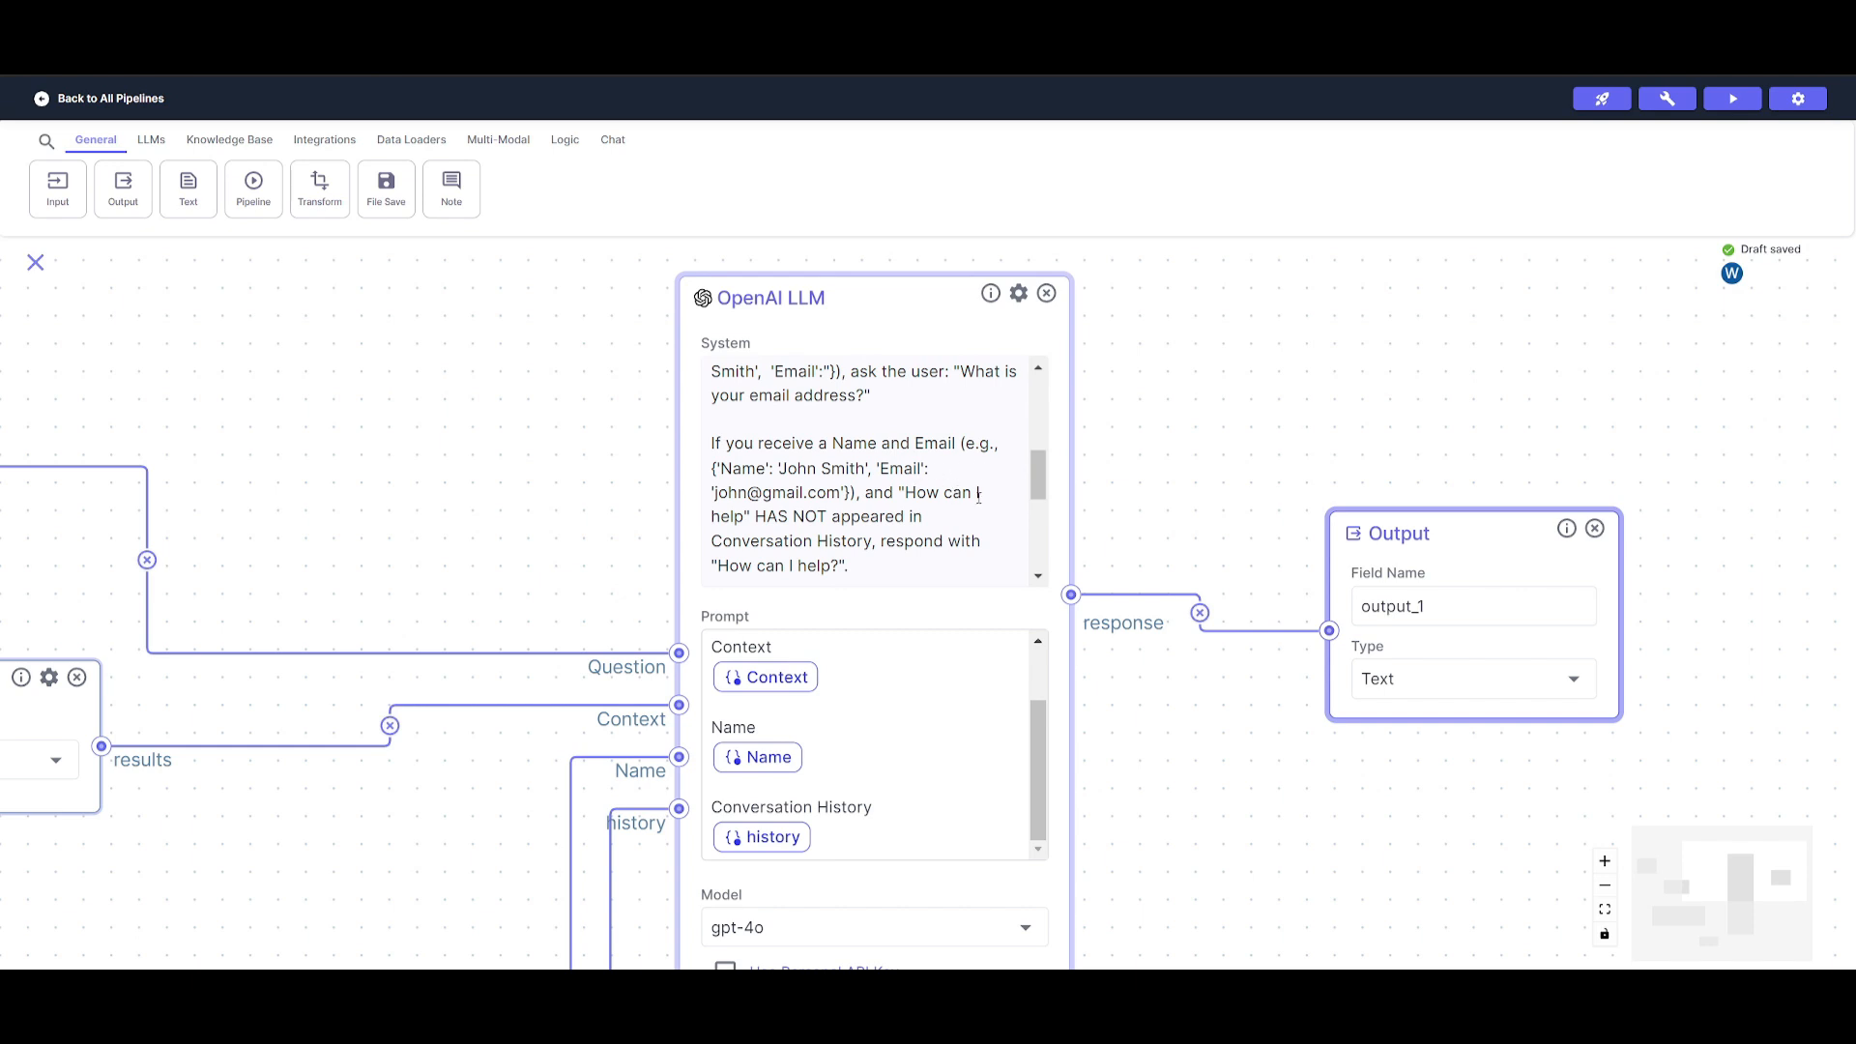
scroll(down, 3)
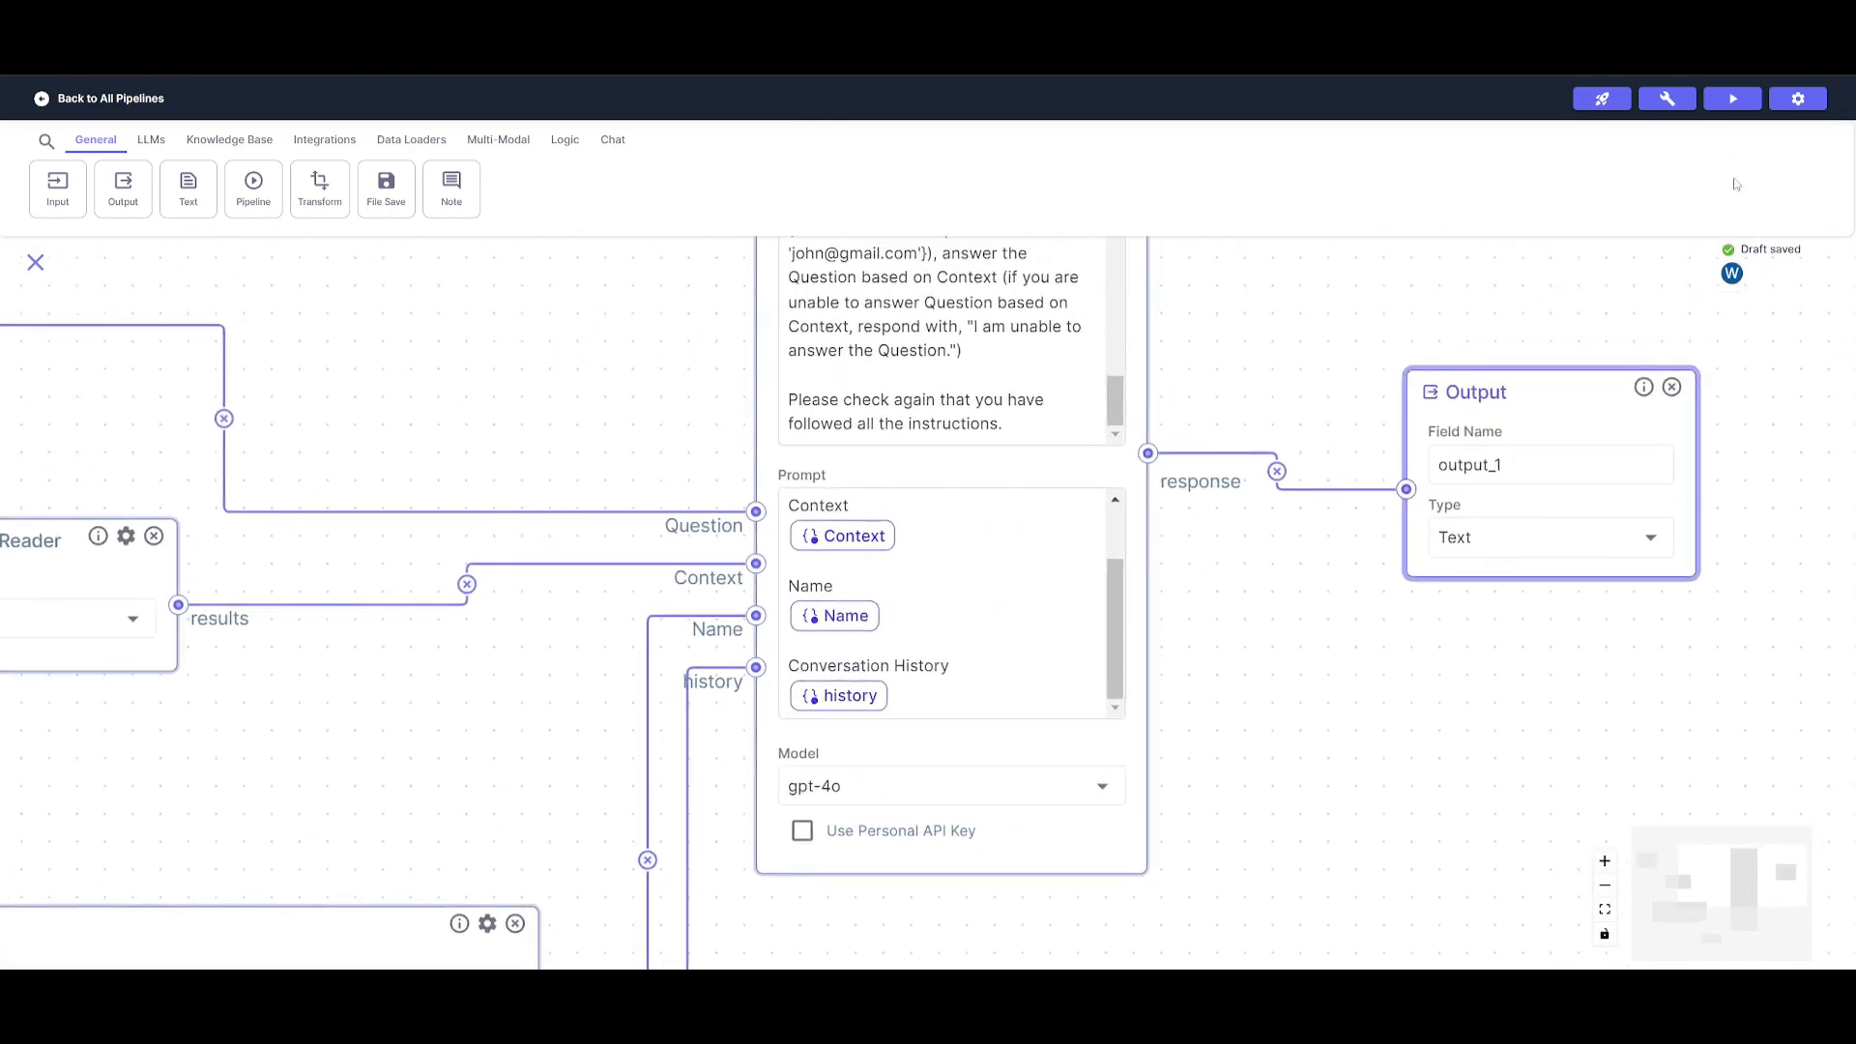
mouse_move(1601, 99)
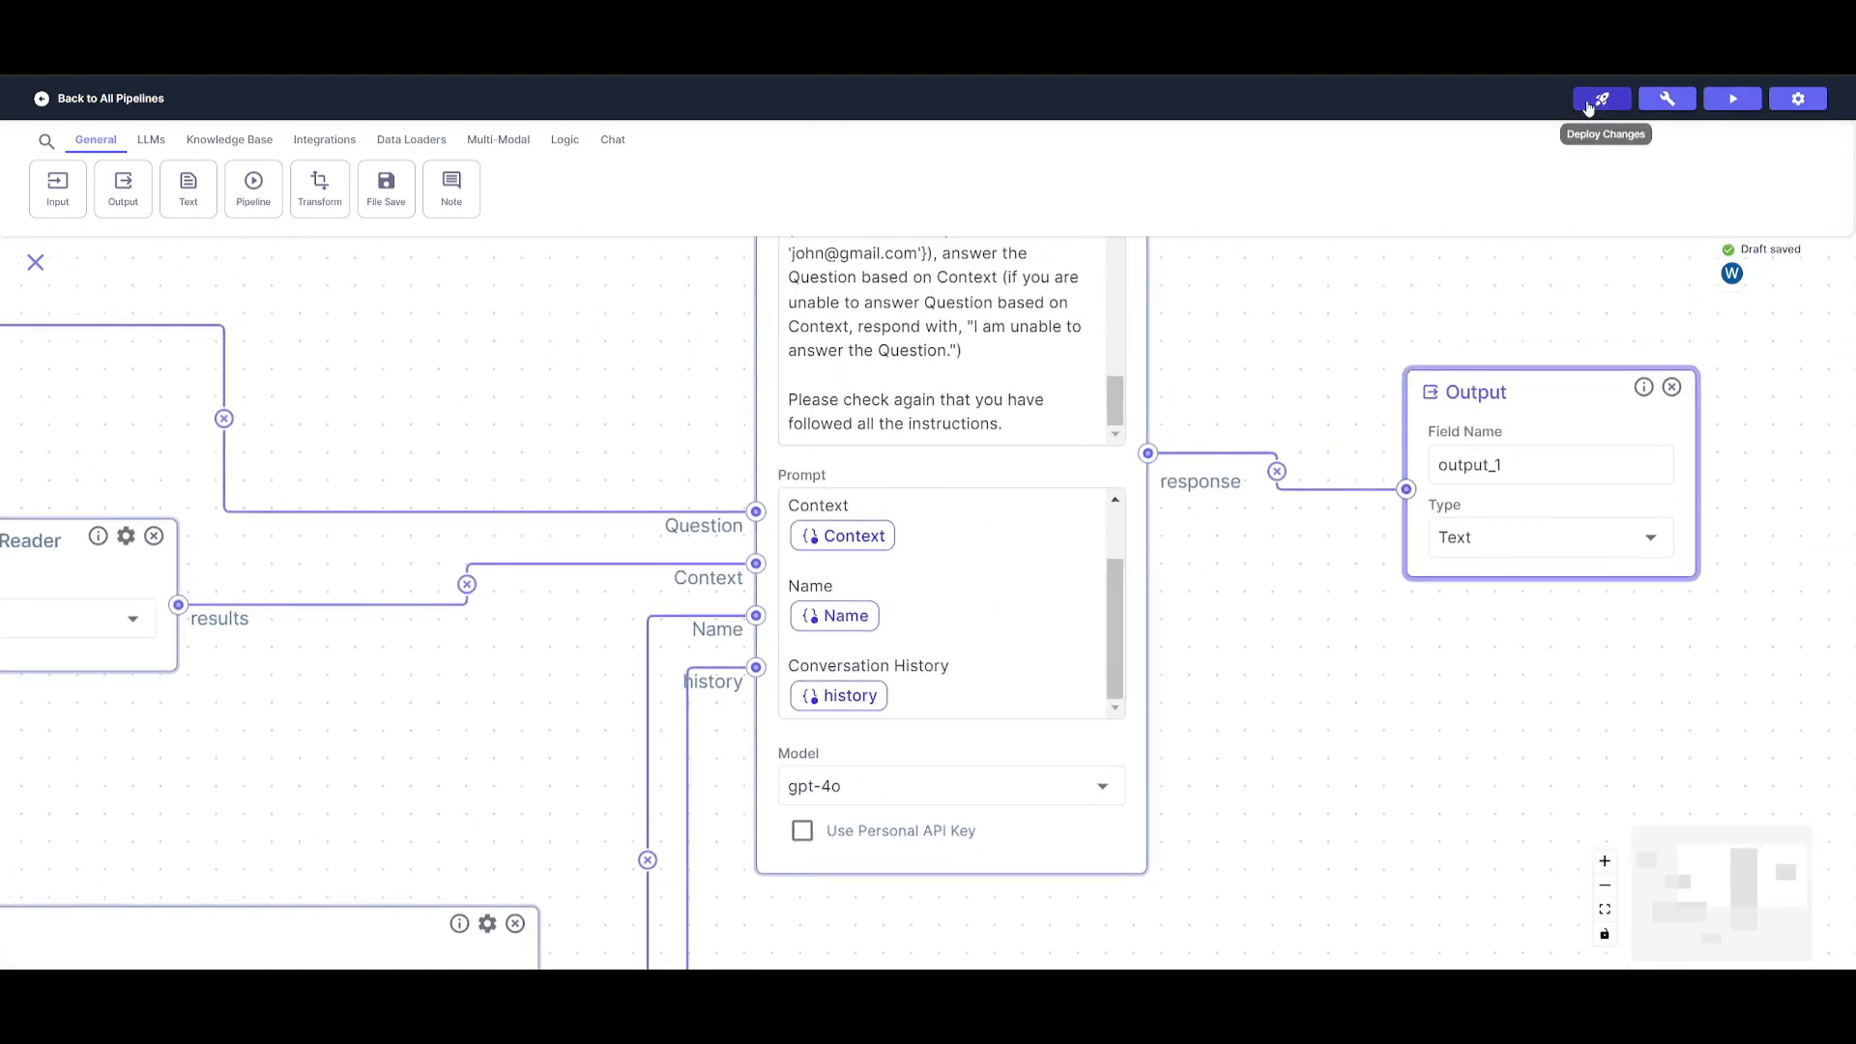
mouse_move(1731, 98)
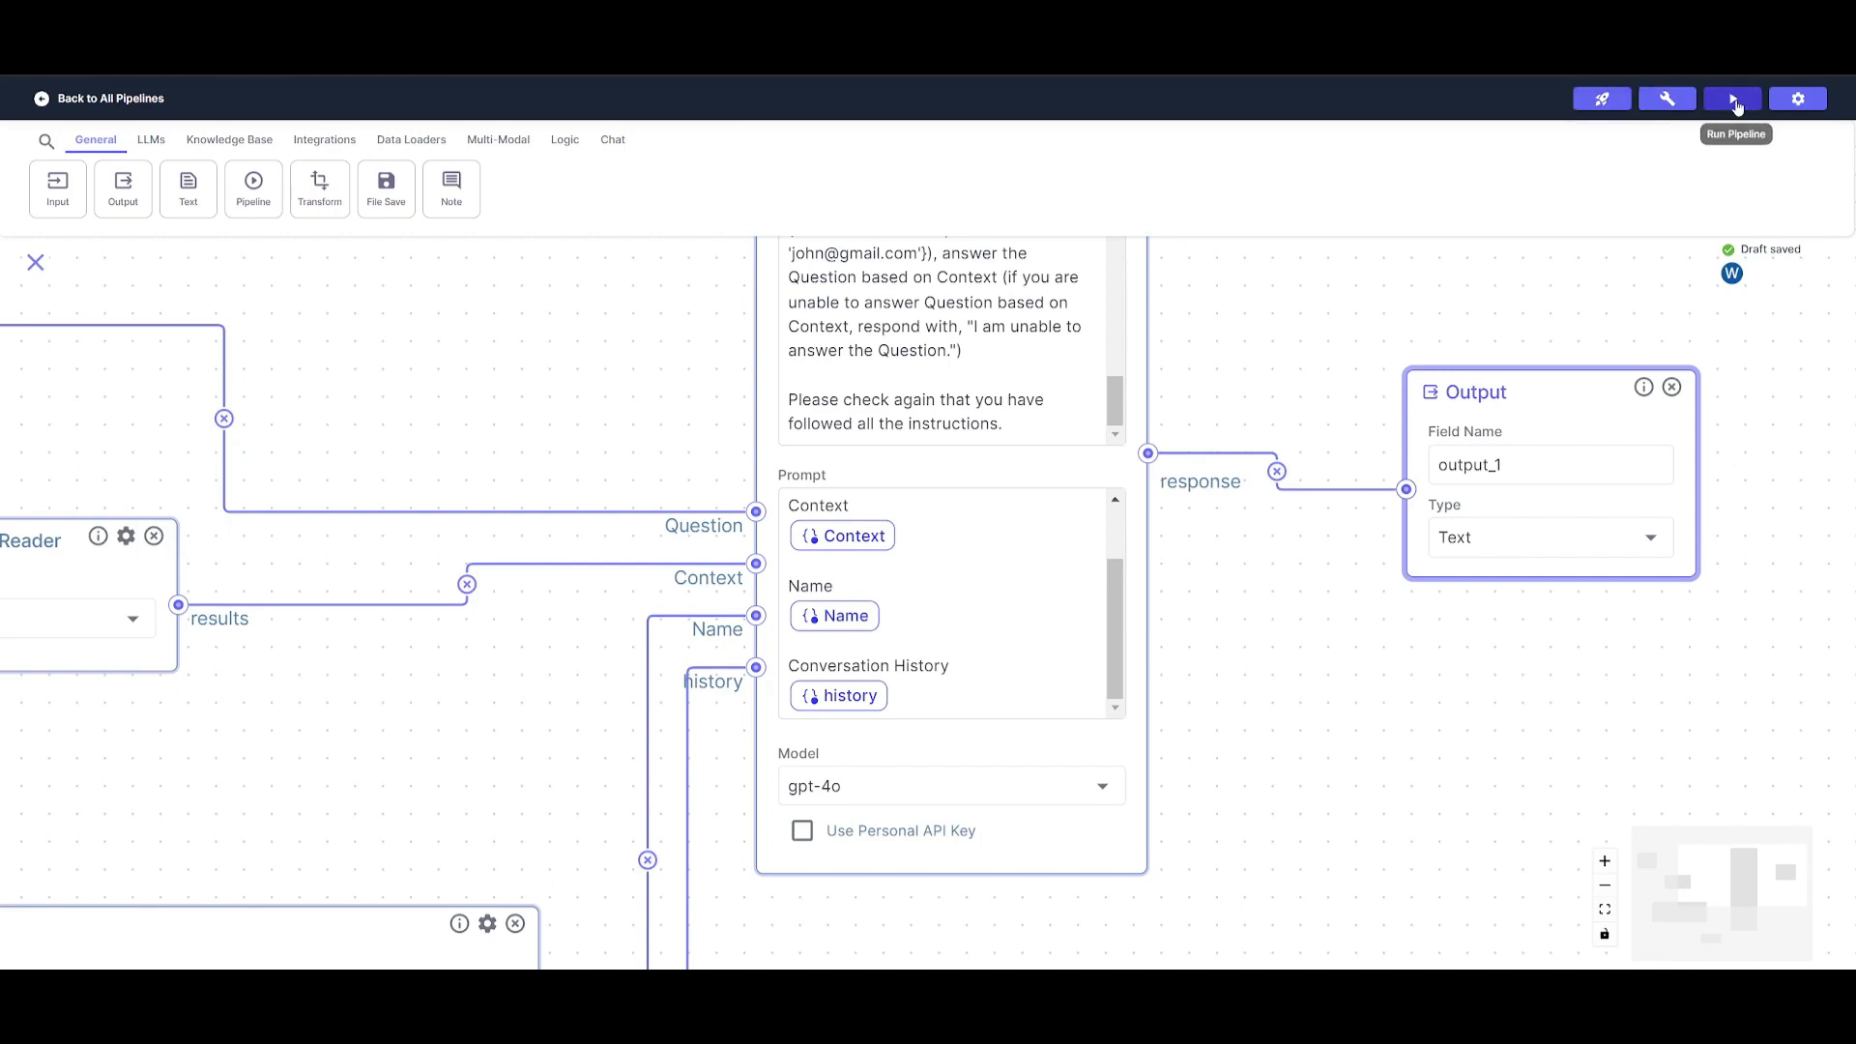
Step: Run the pipeline as a chatbot, sending 'hello' and then the name 'james smith'
click(1730, 99)
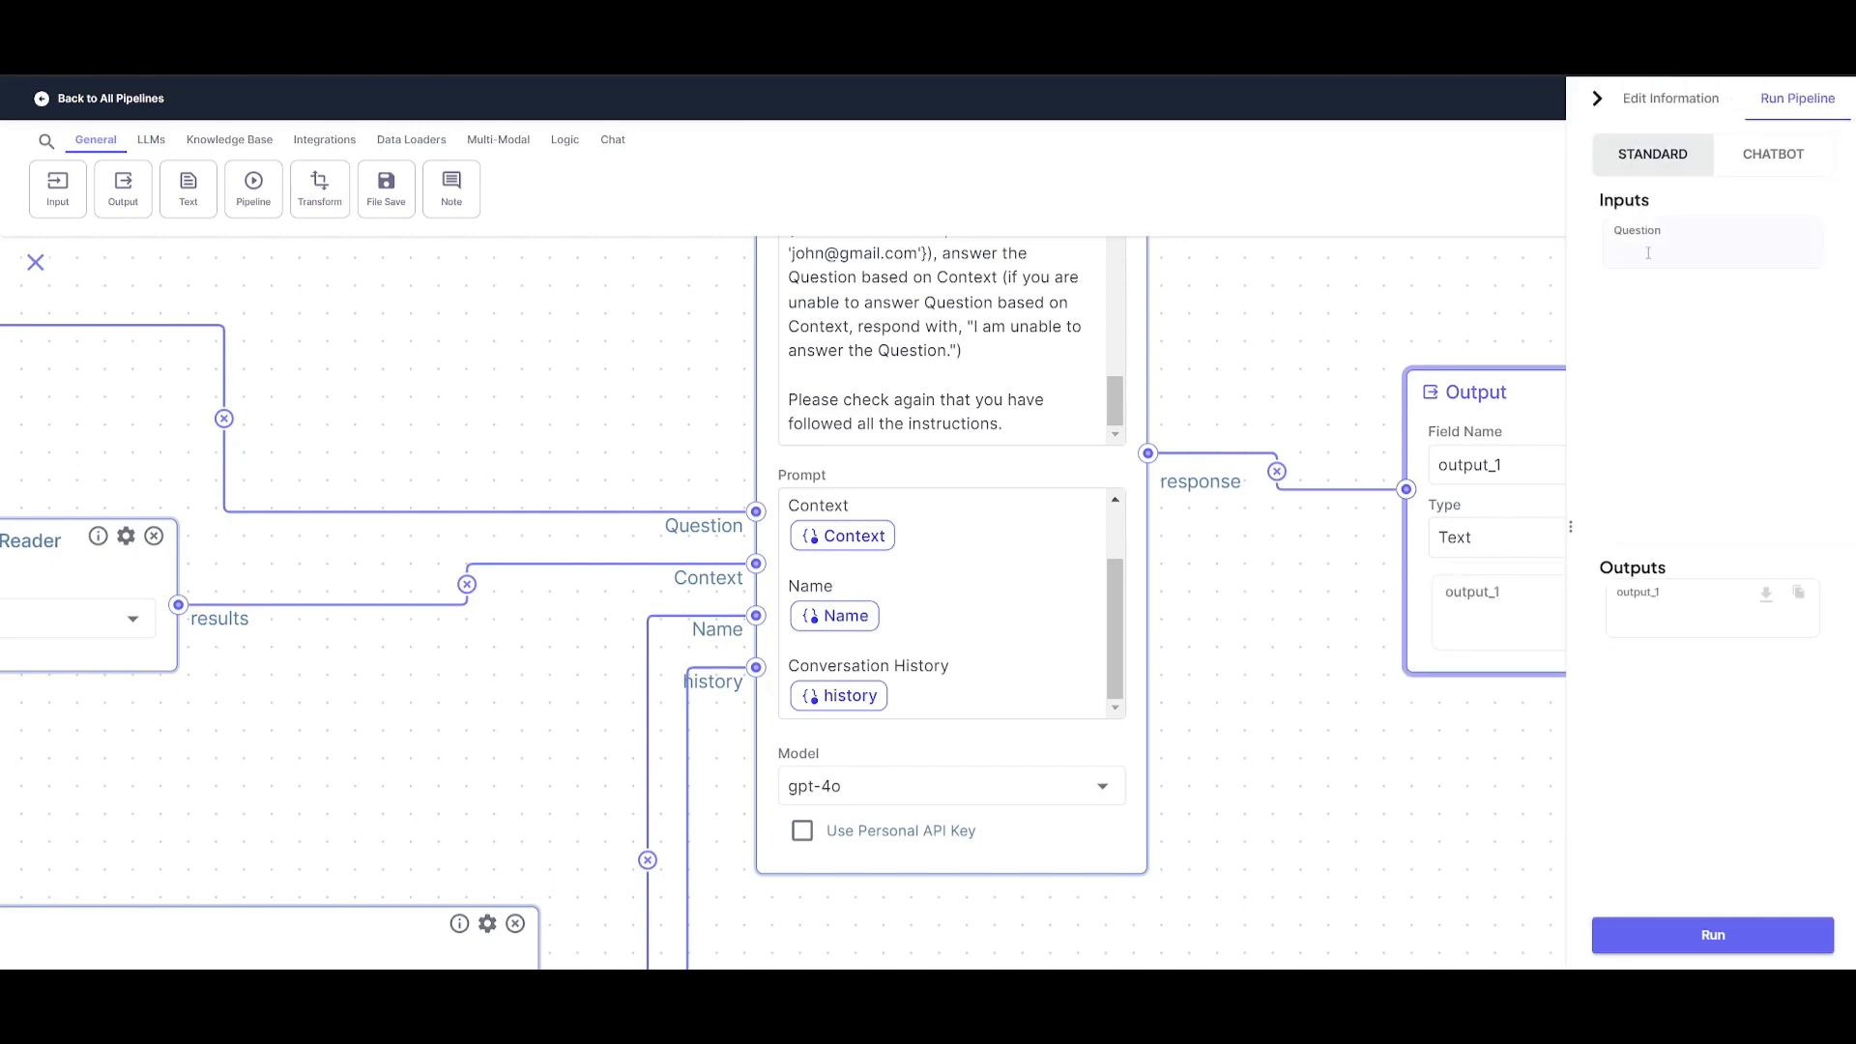
click(1772, 153)
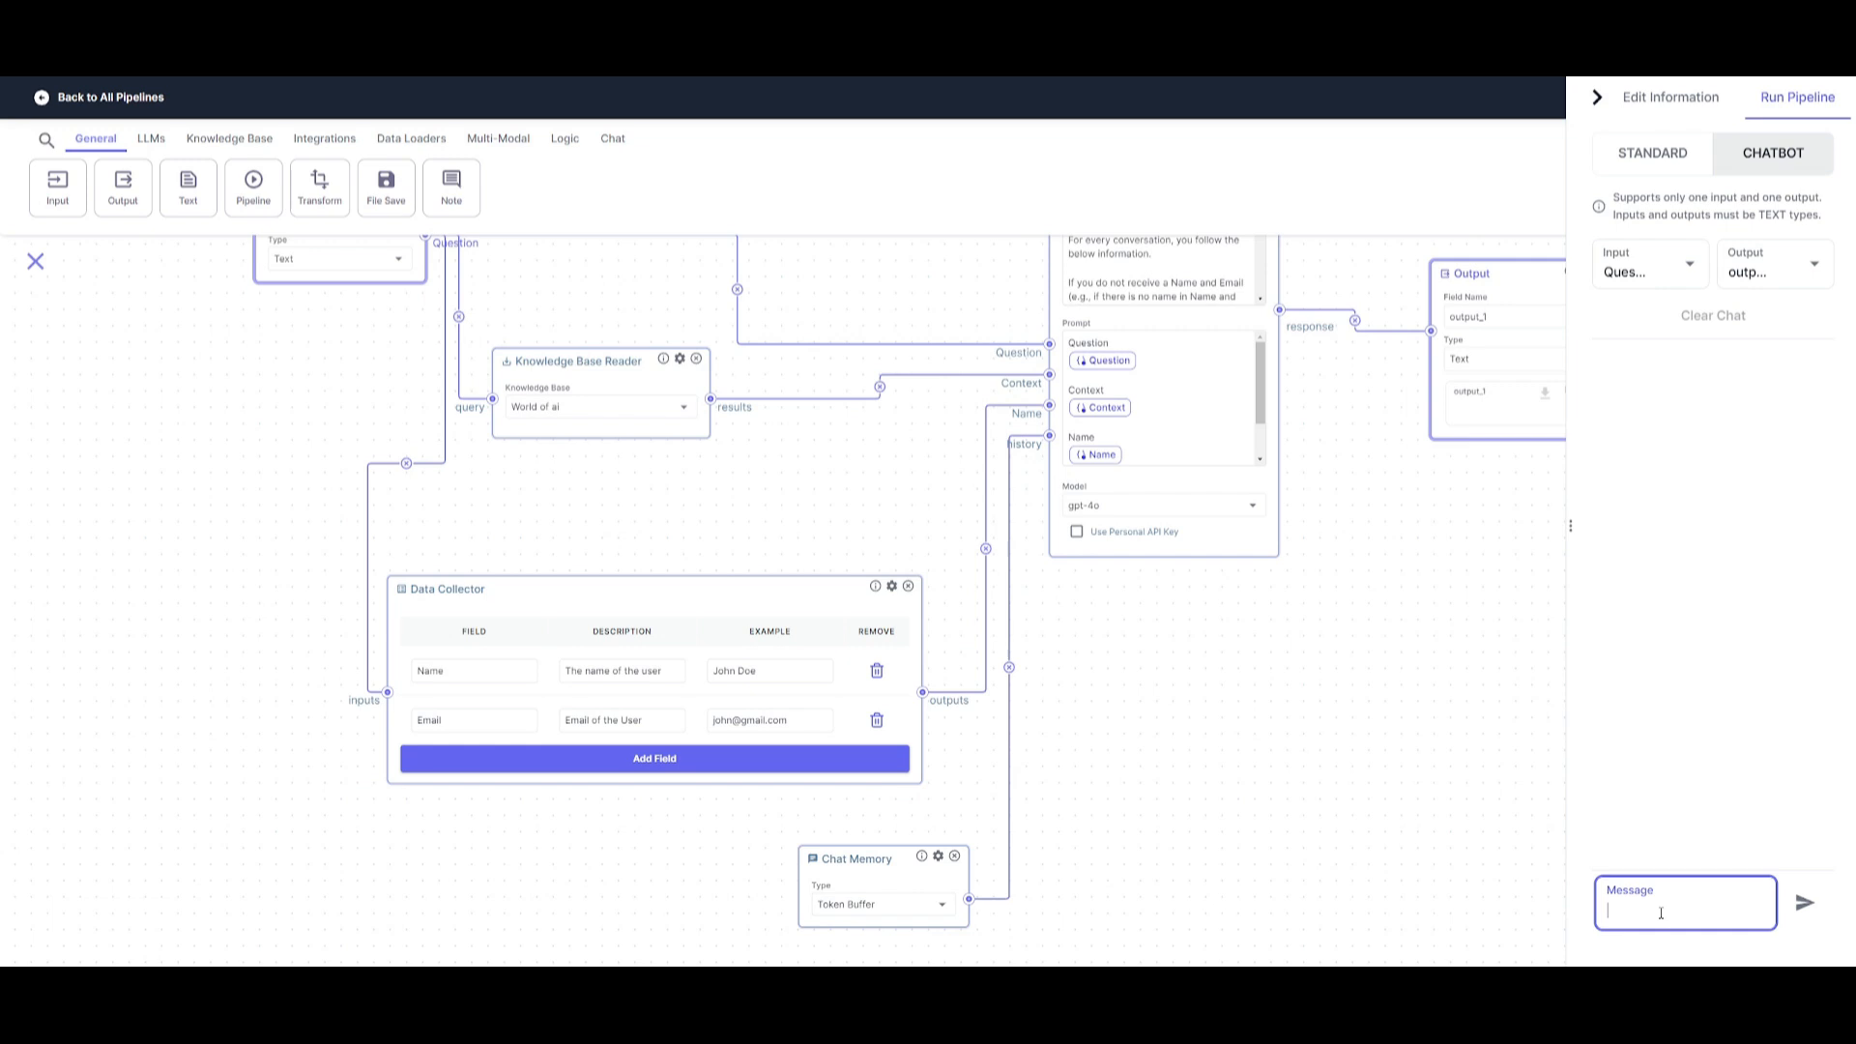
text(hello)
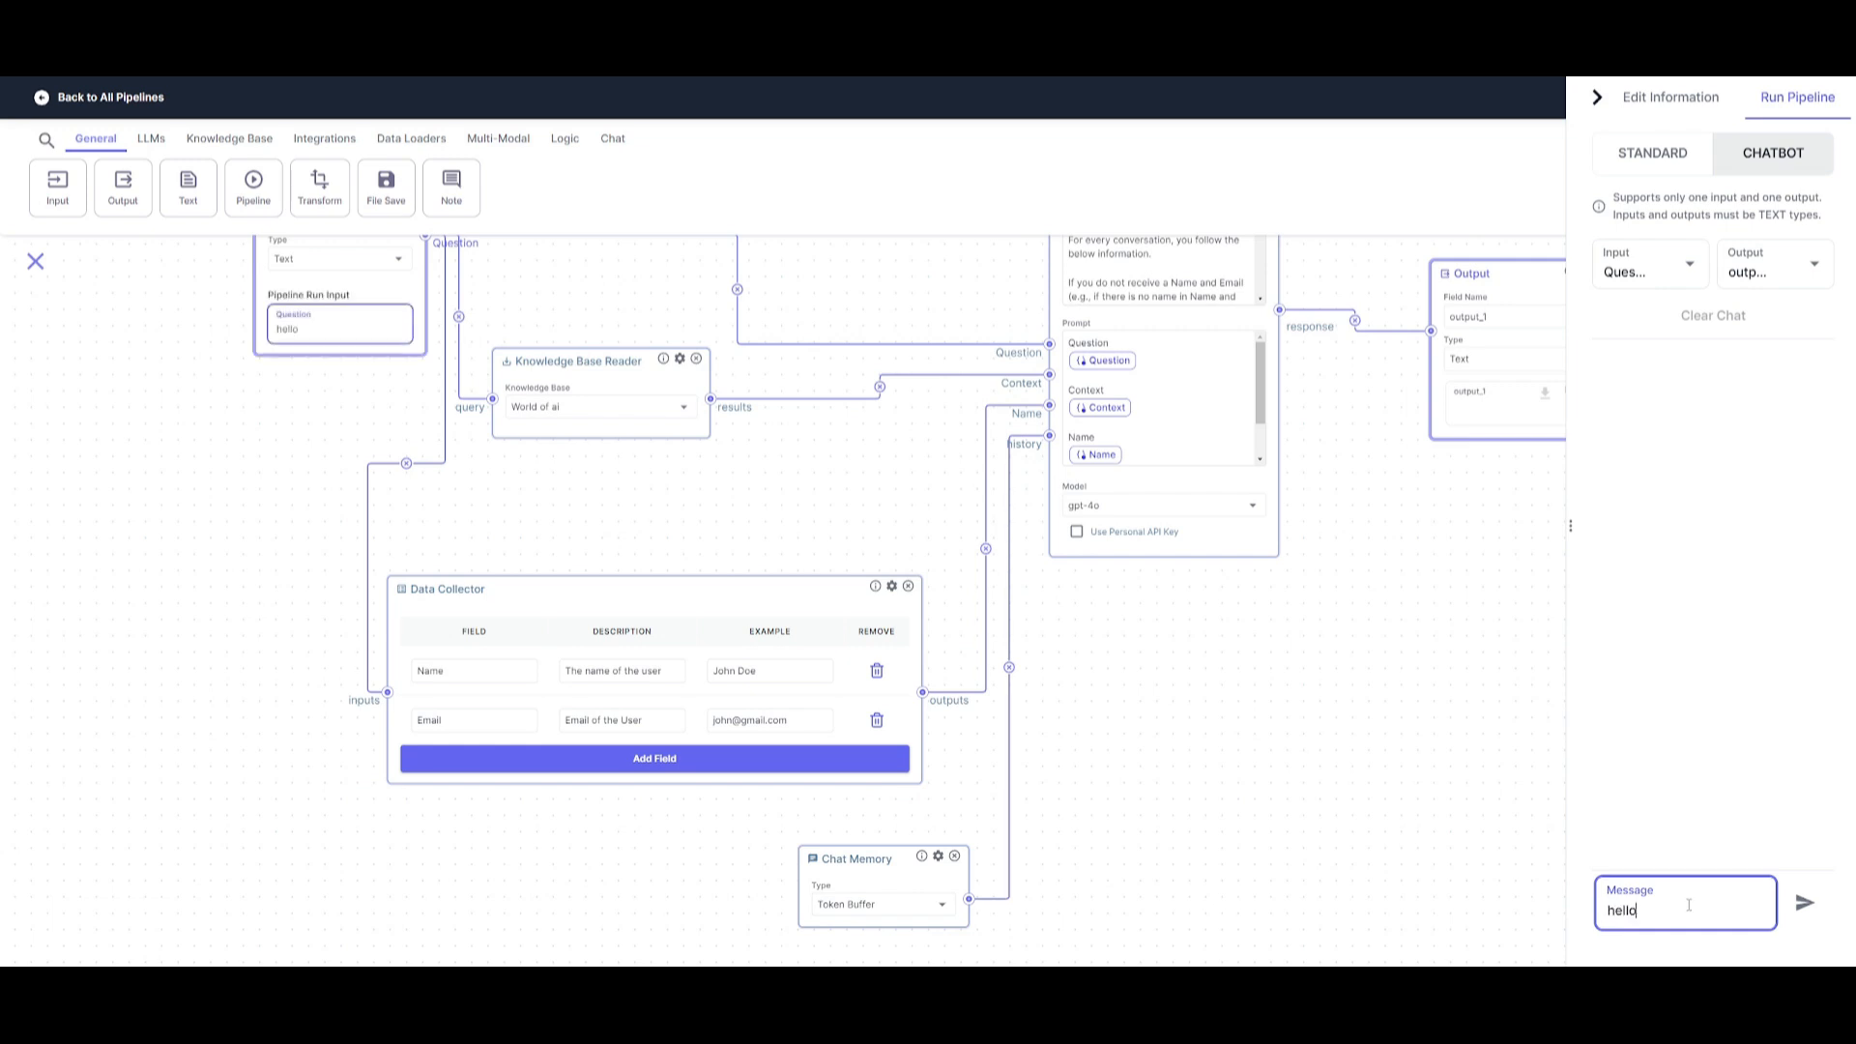
click(1803, 902)
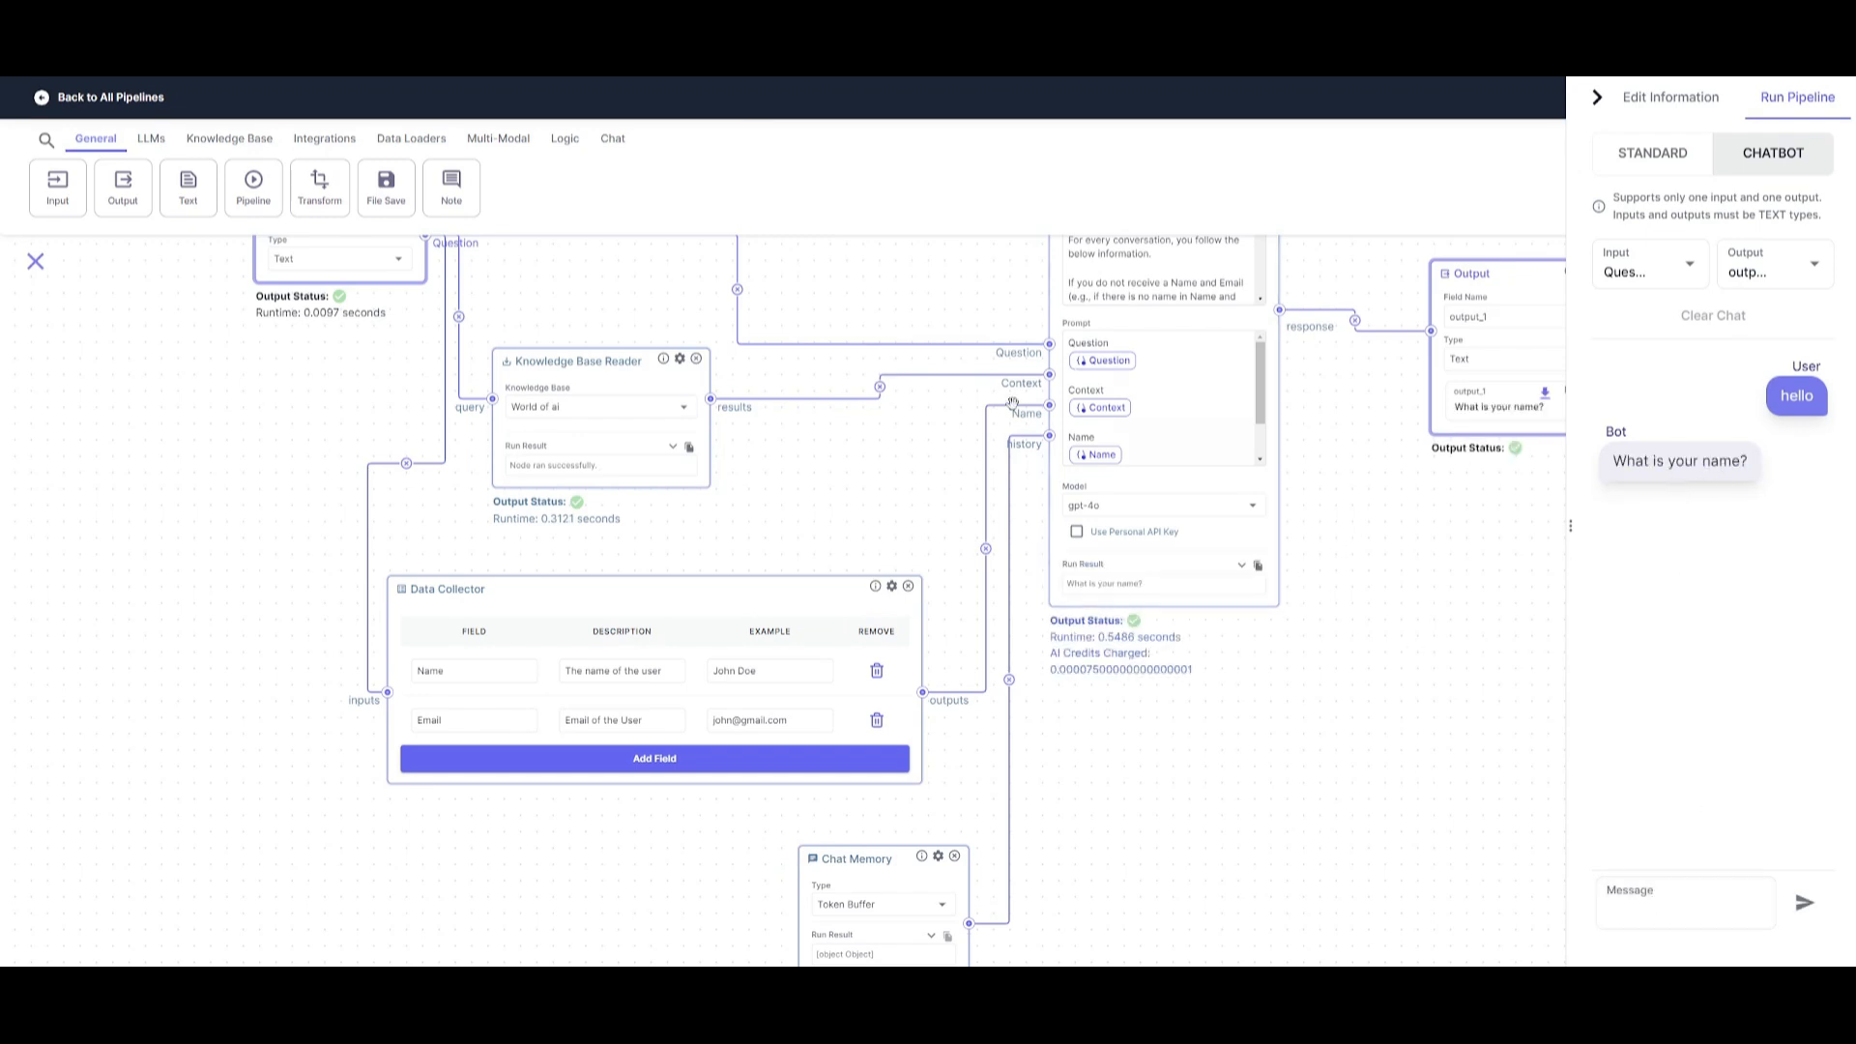
click(1682, 902)
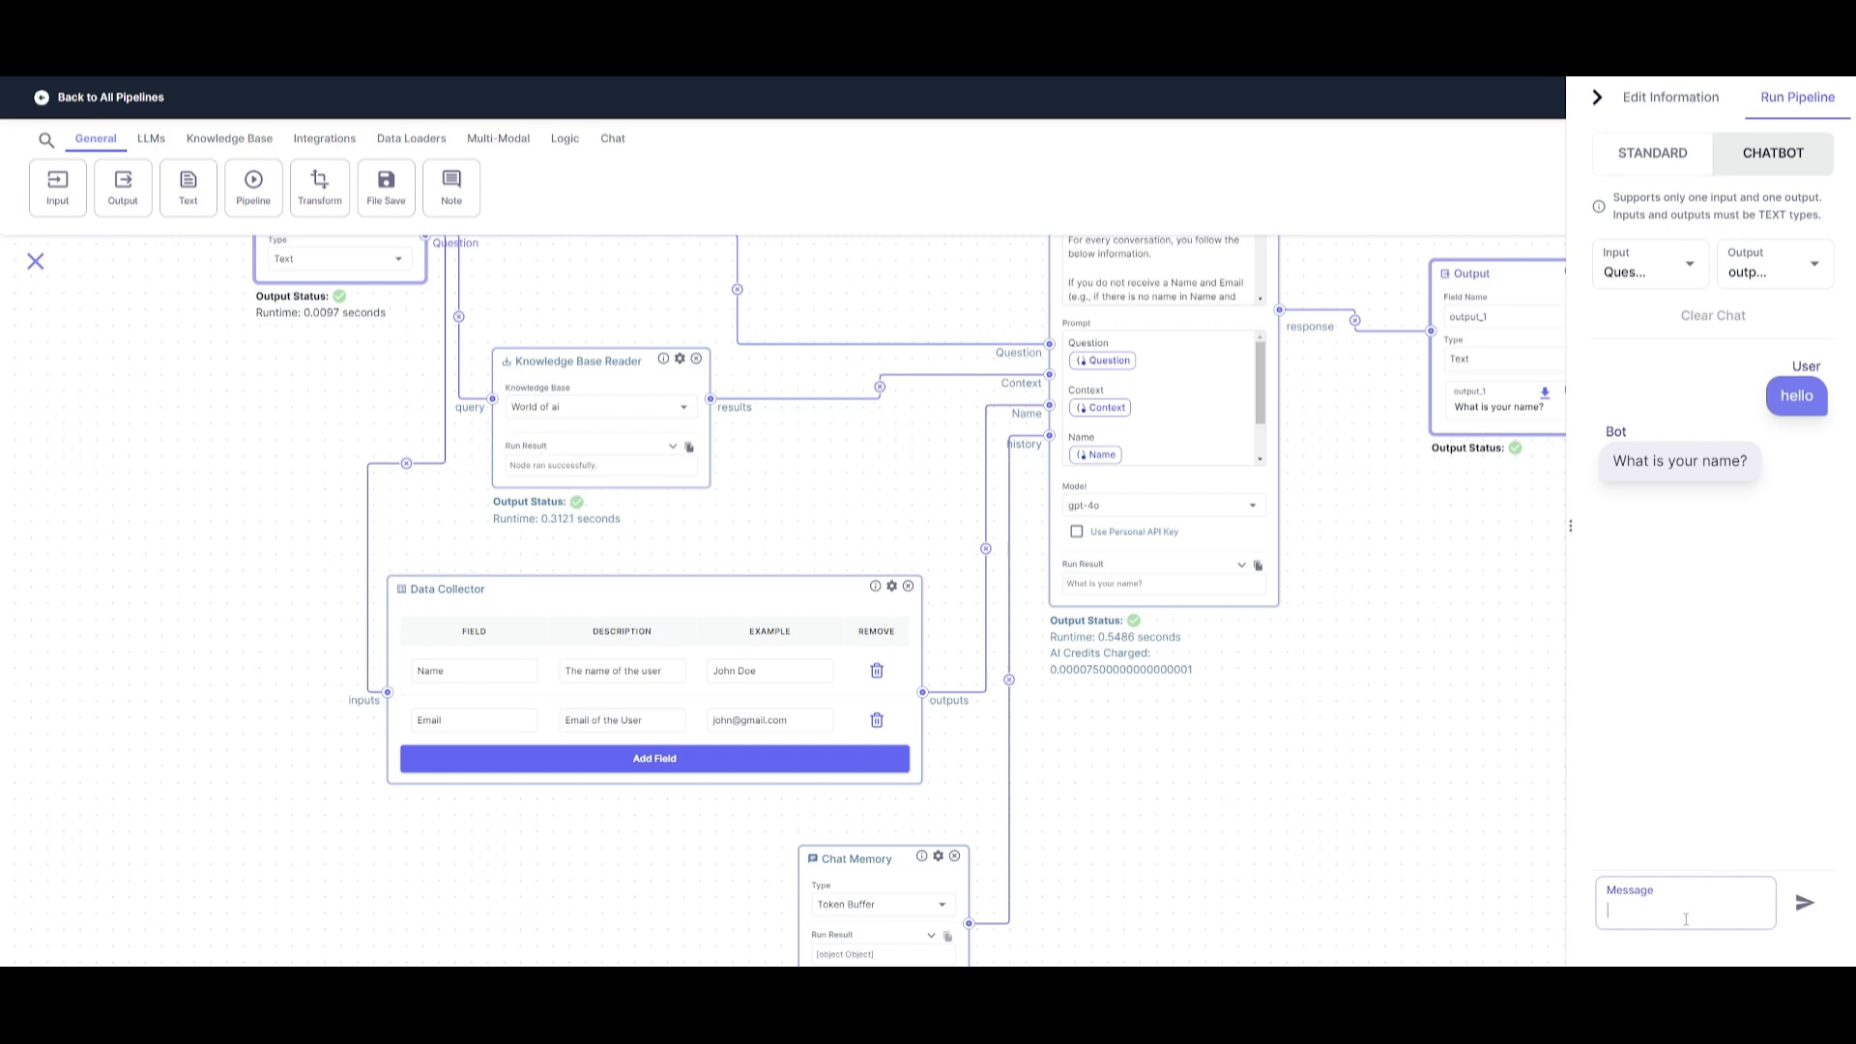
click(1682, 901)
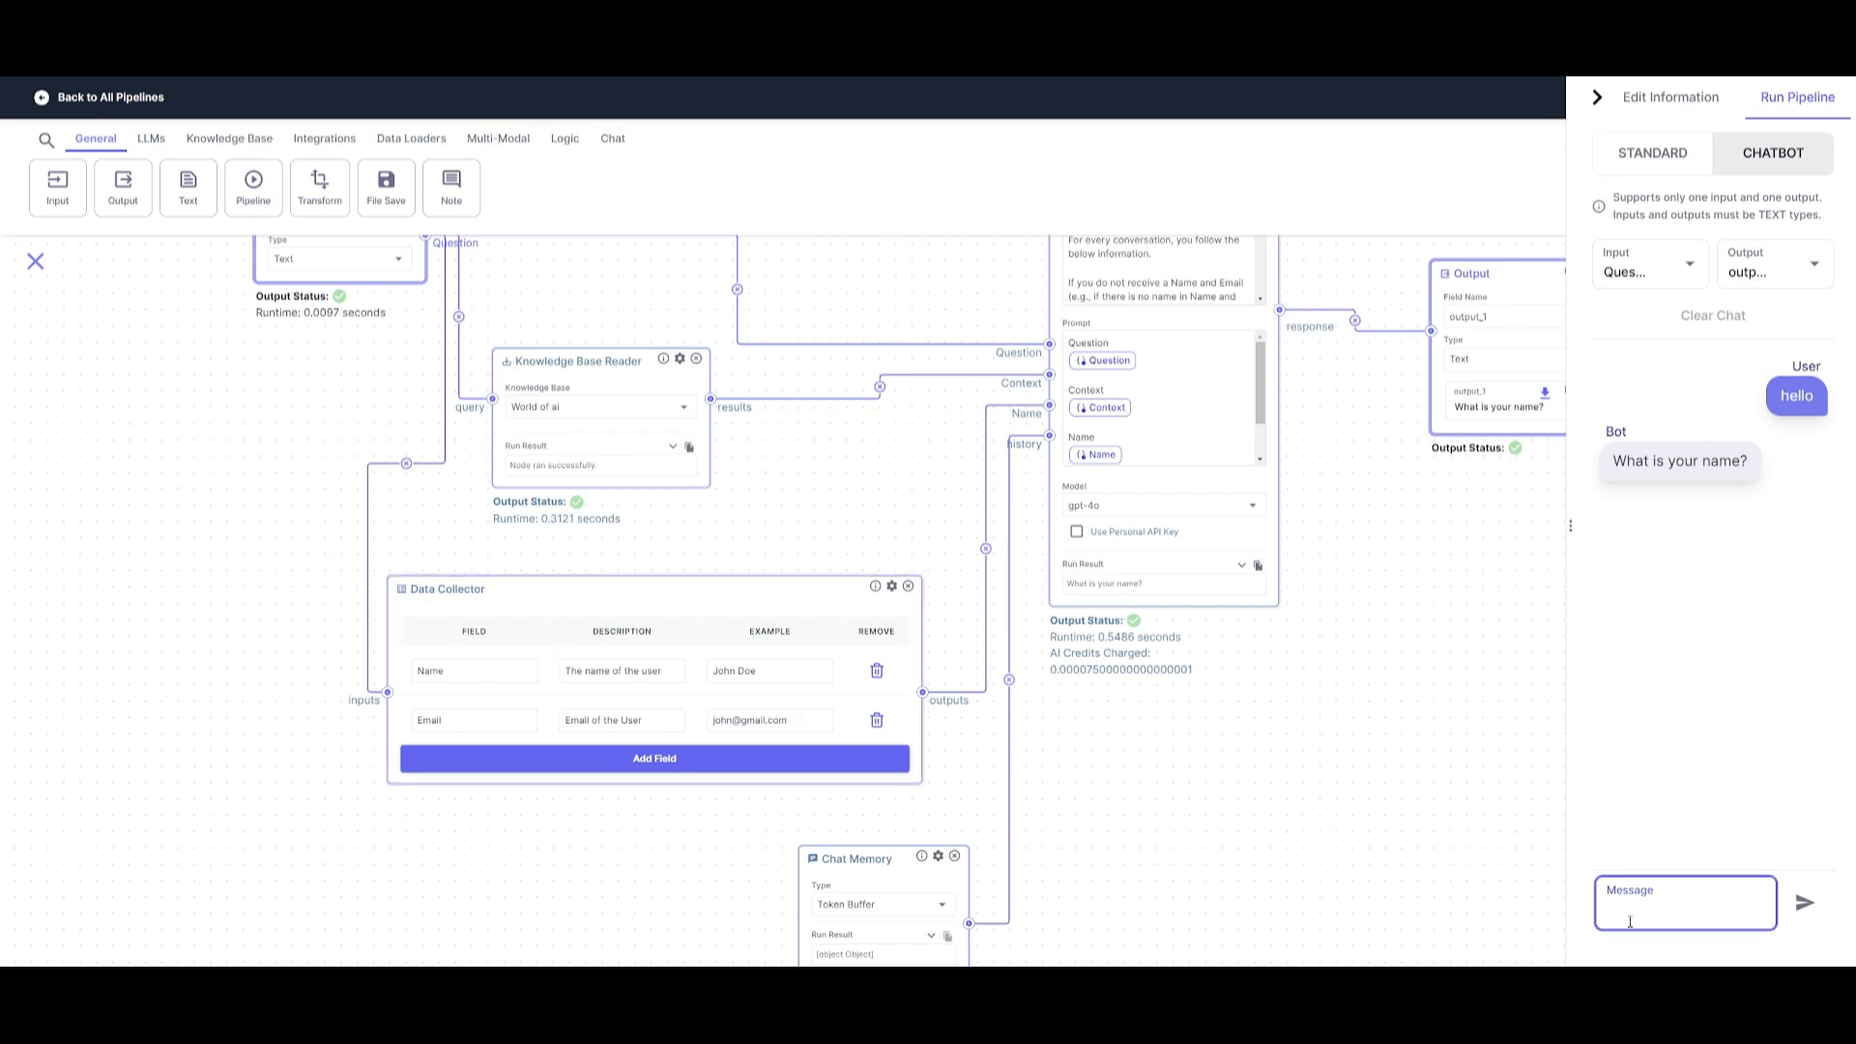
text(james smith)
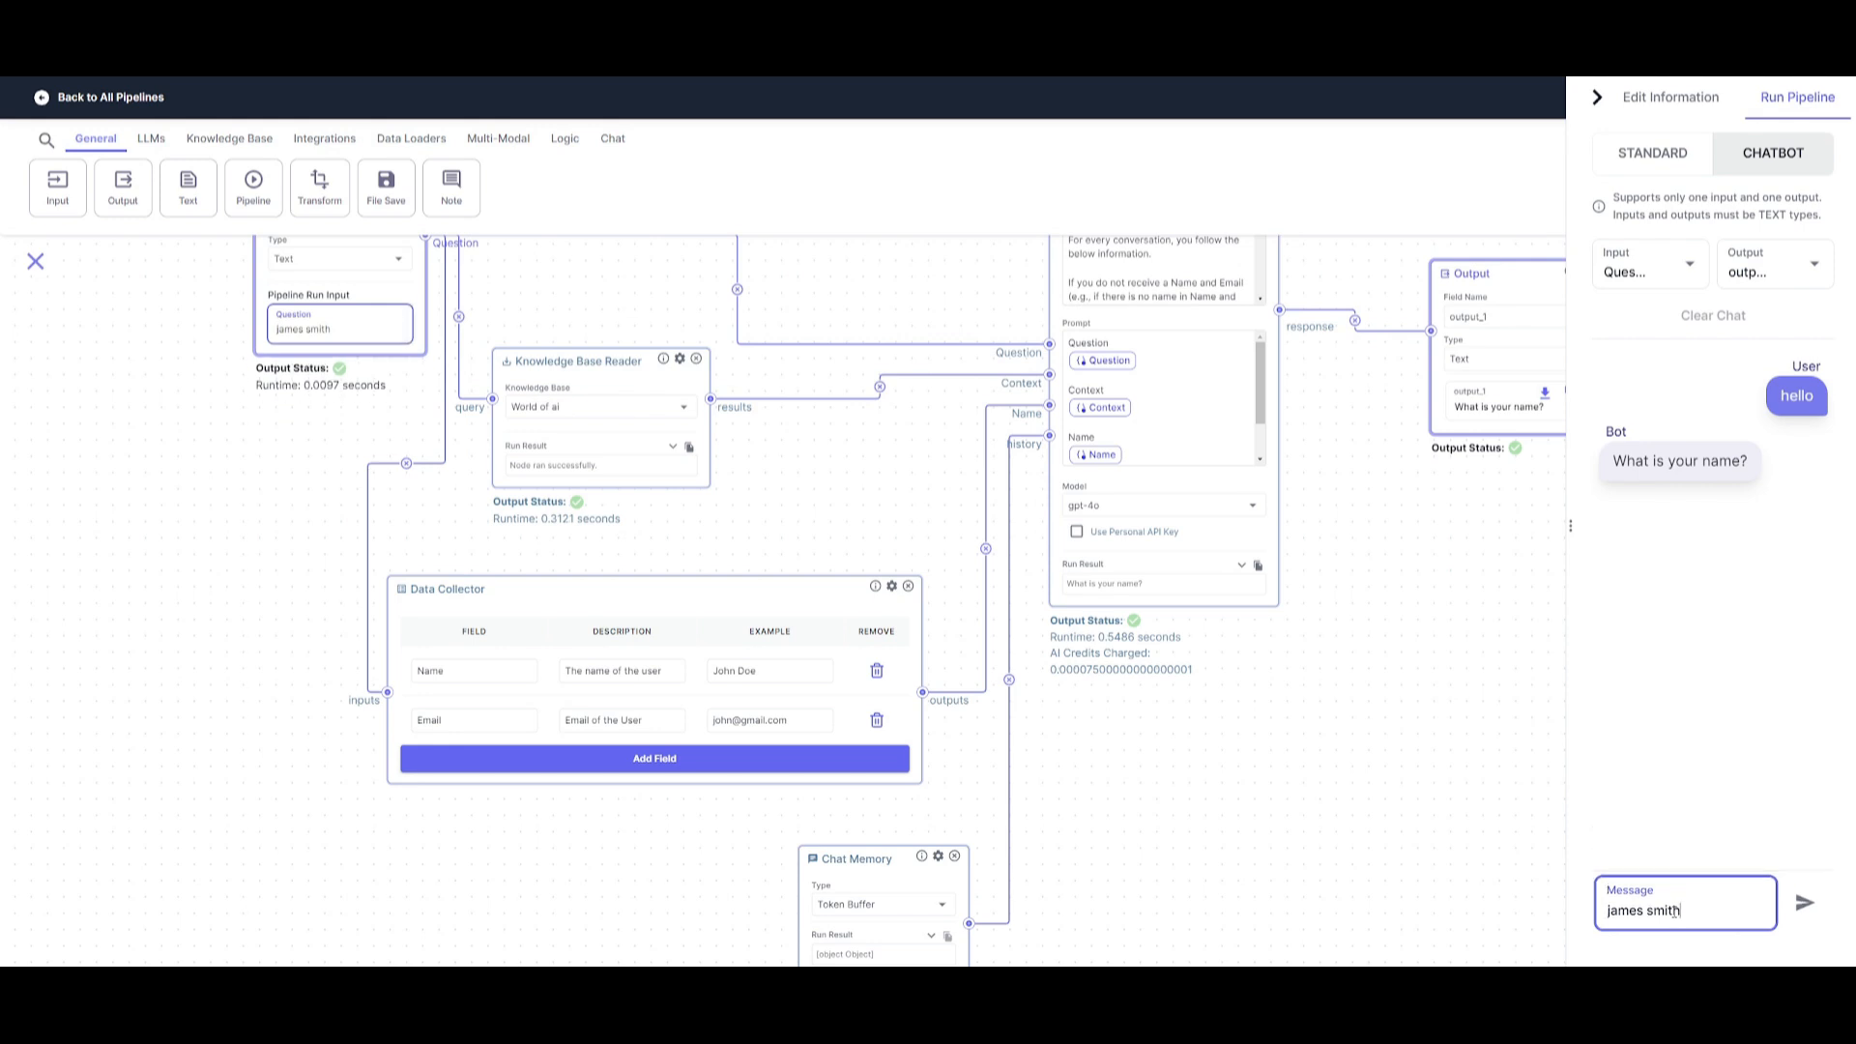
click(1803, 902)
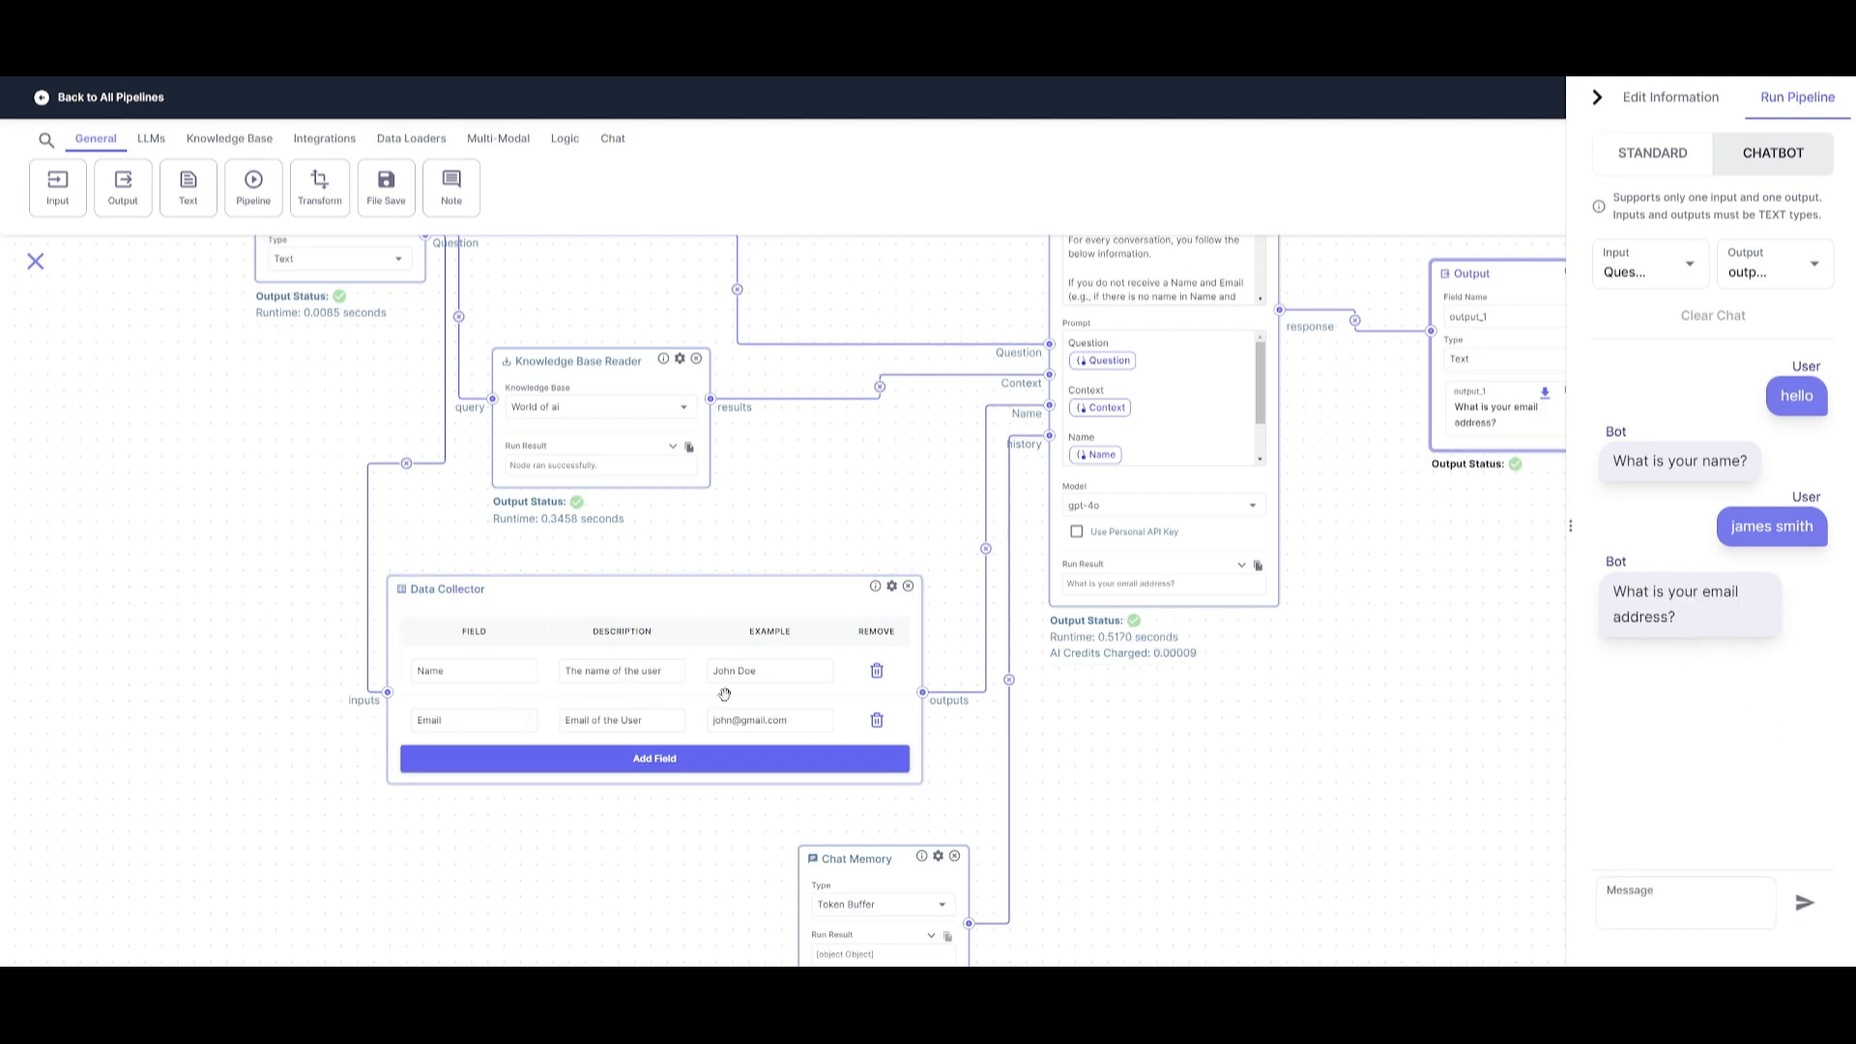
Step: Ask the chatbot 'what is world of ai?' and scroll up to review its answer
click(1683, 902)
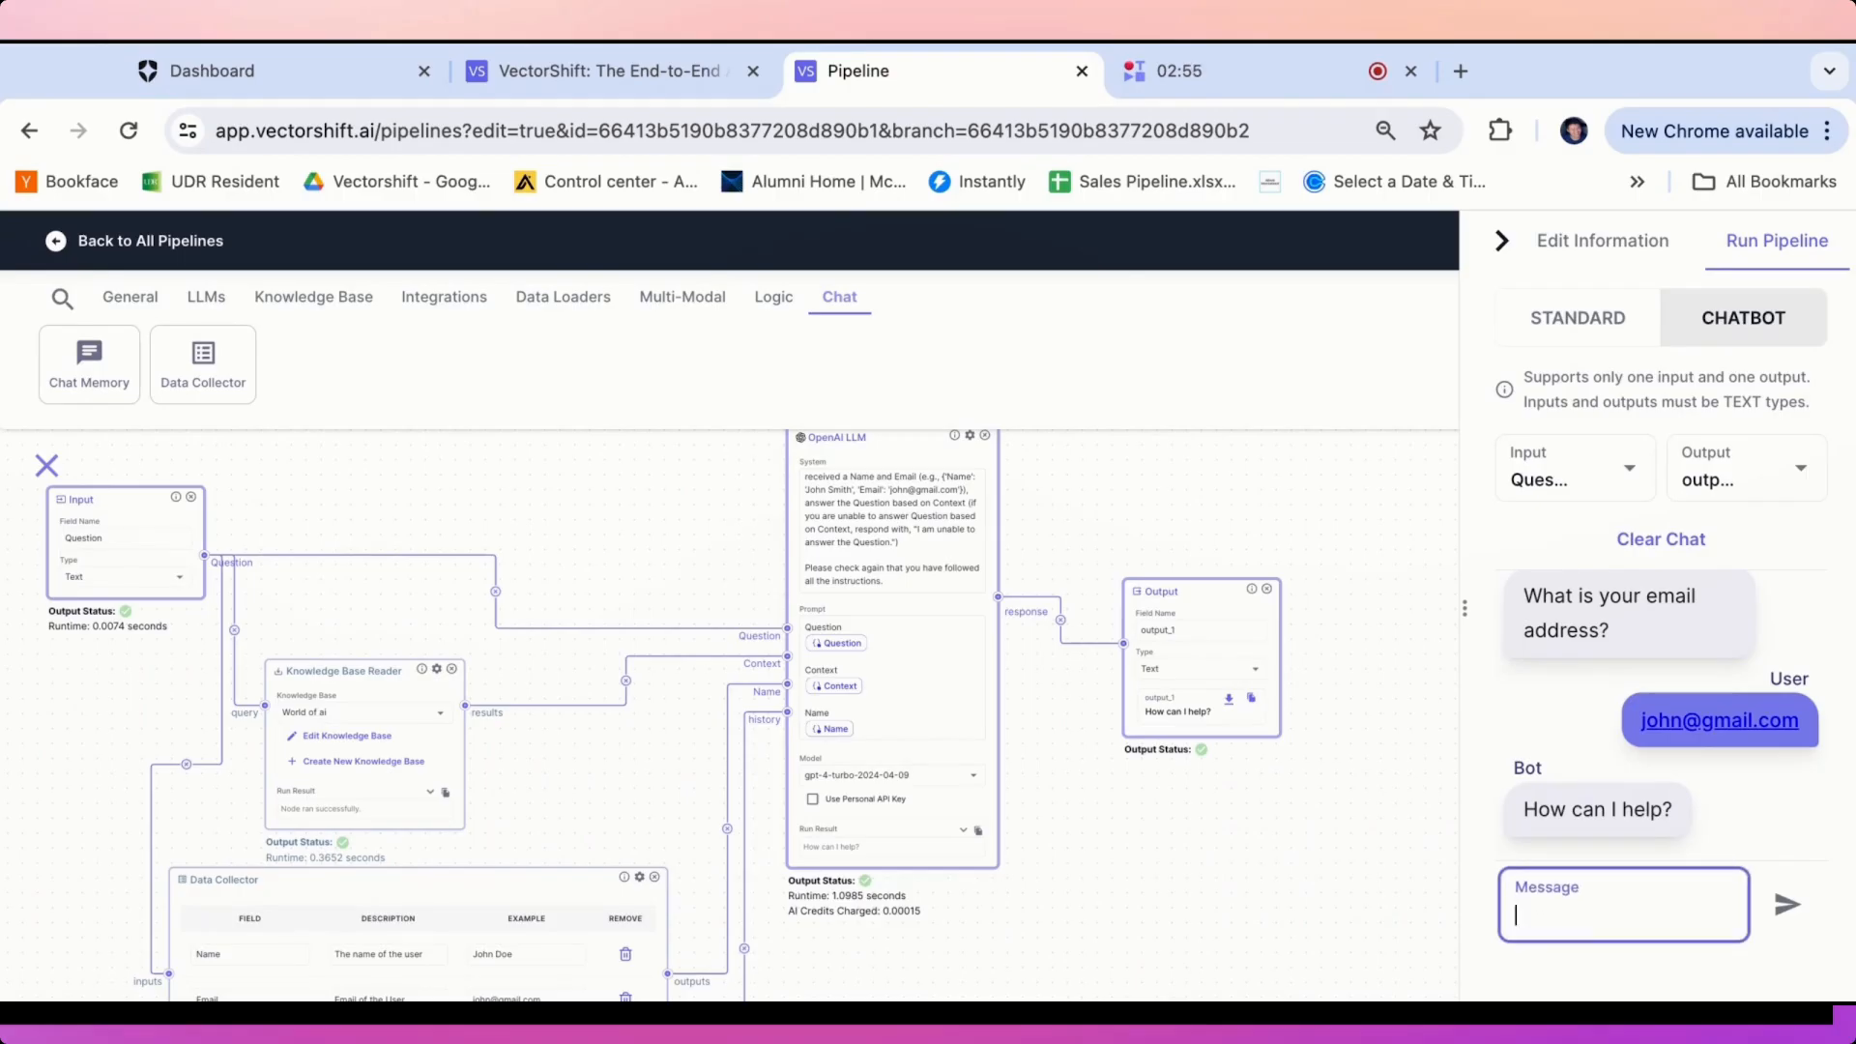
text(what is world of ai?)
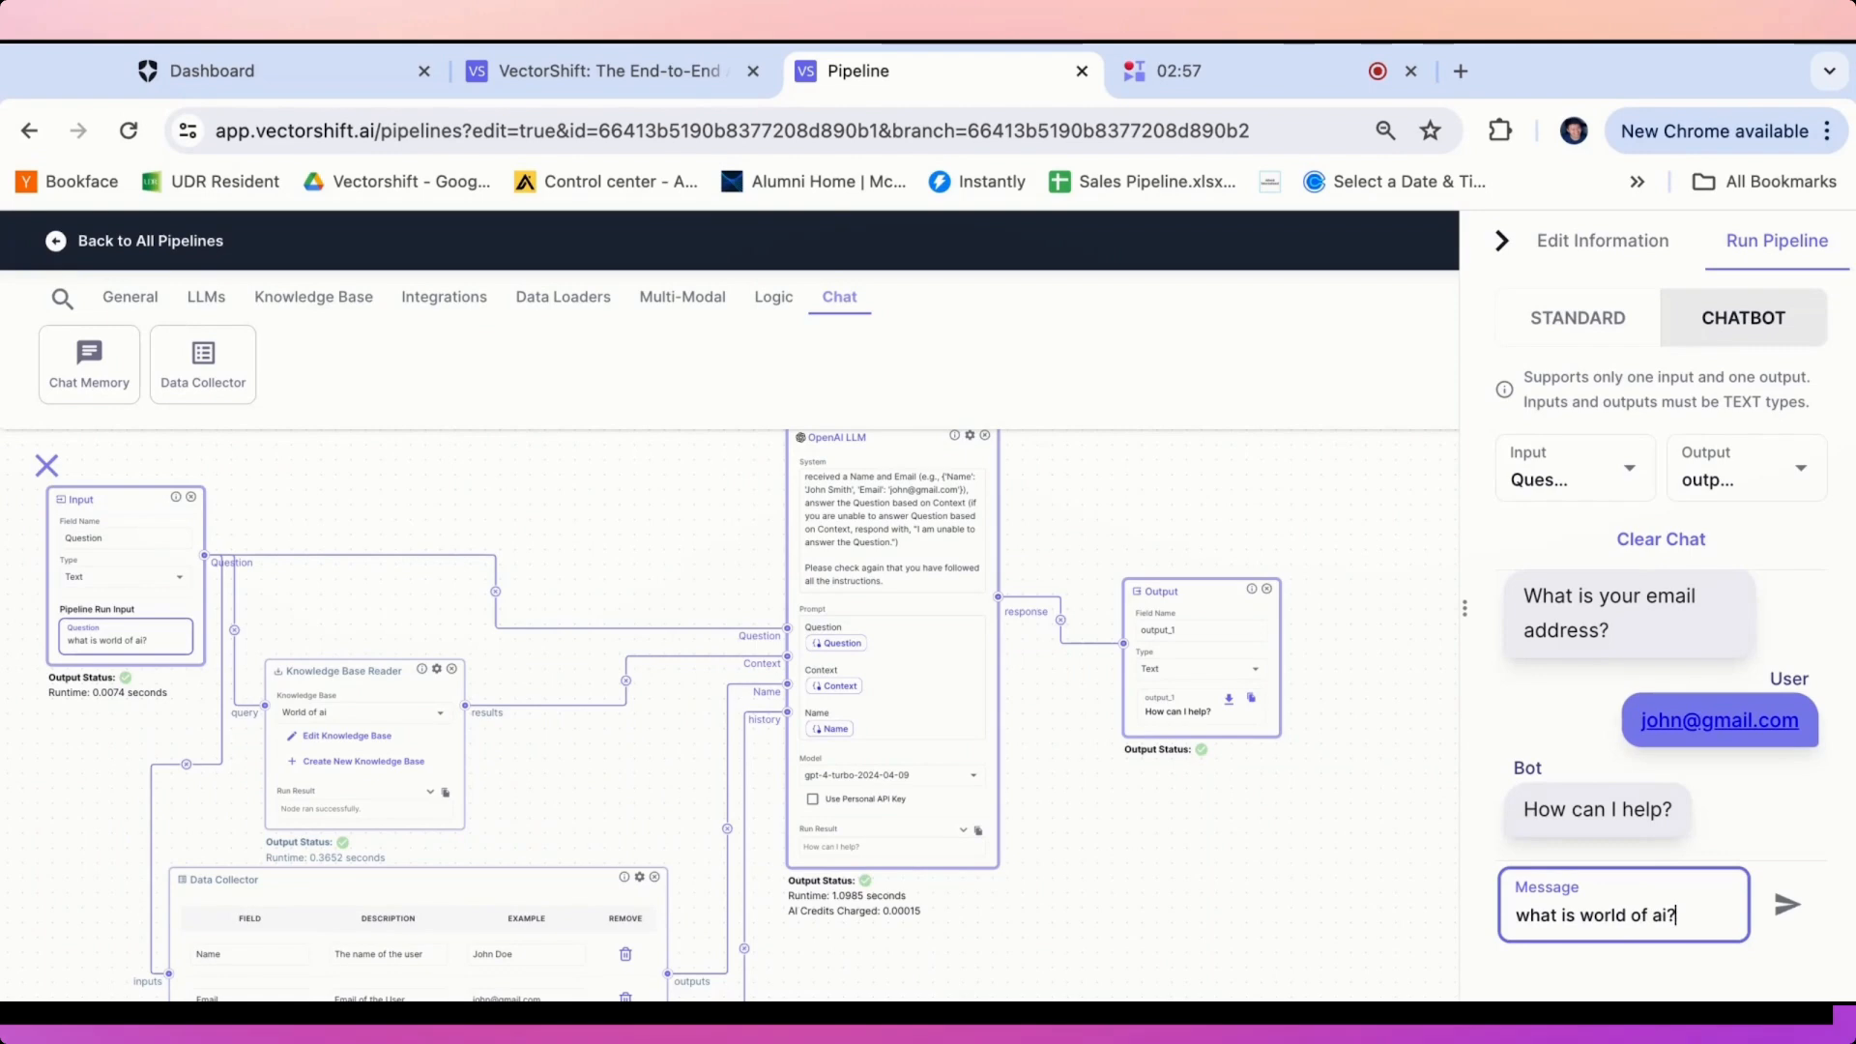
click(1785, 903)
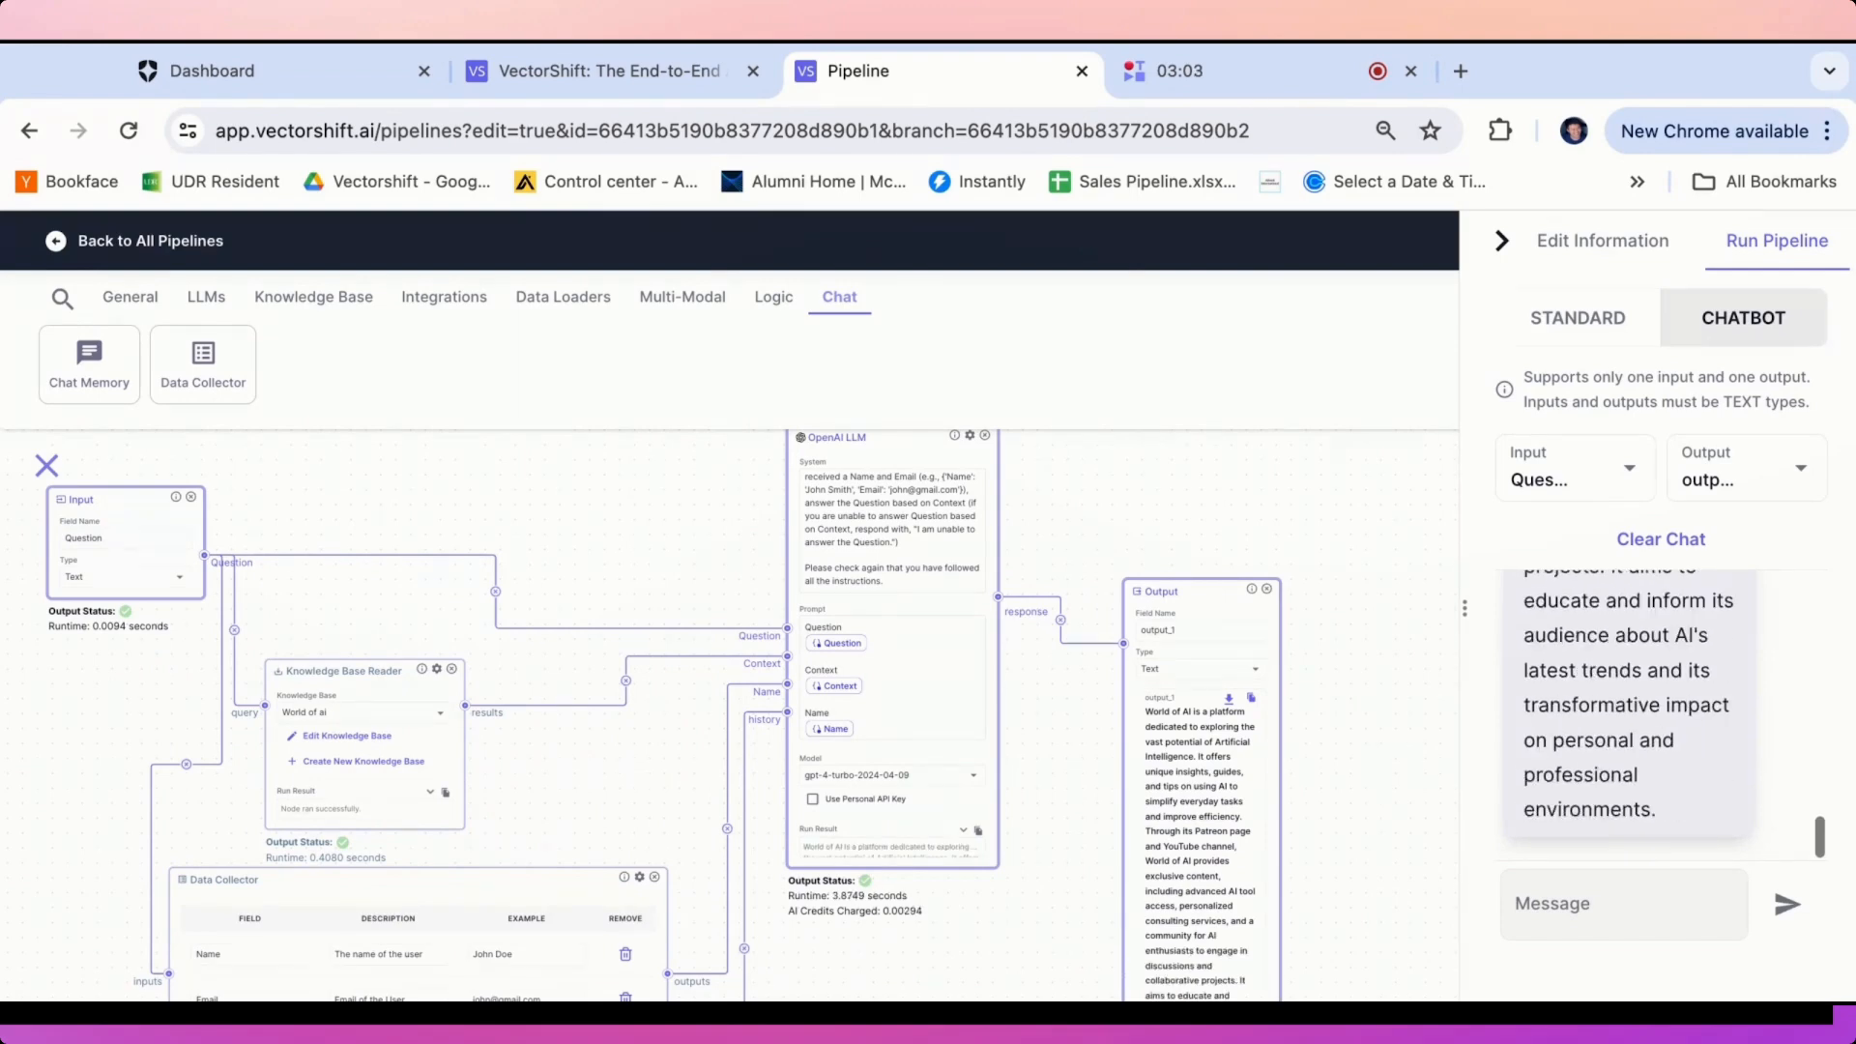
scroll(up, 3)
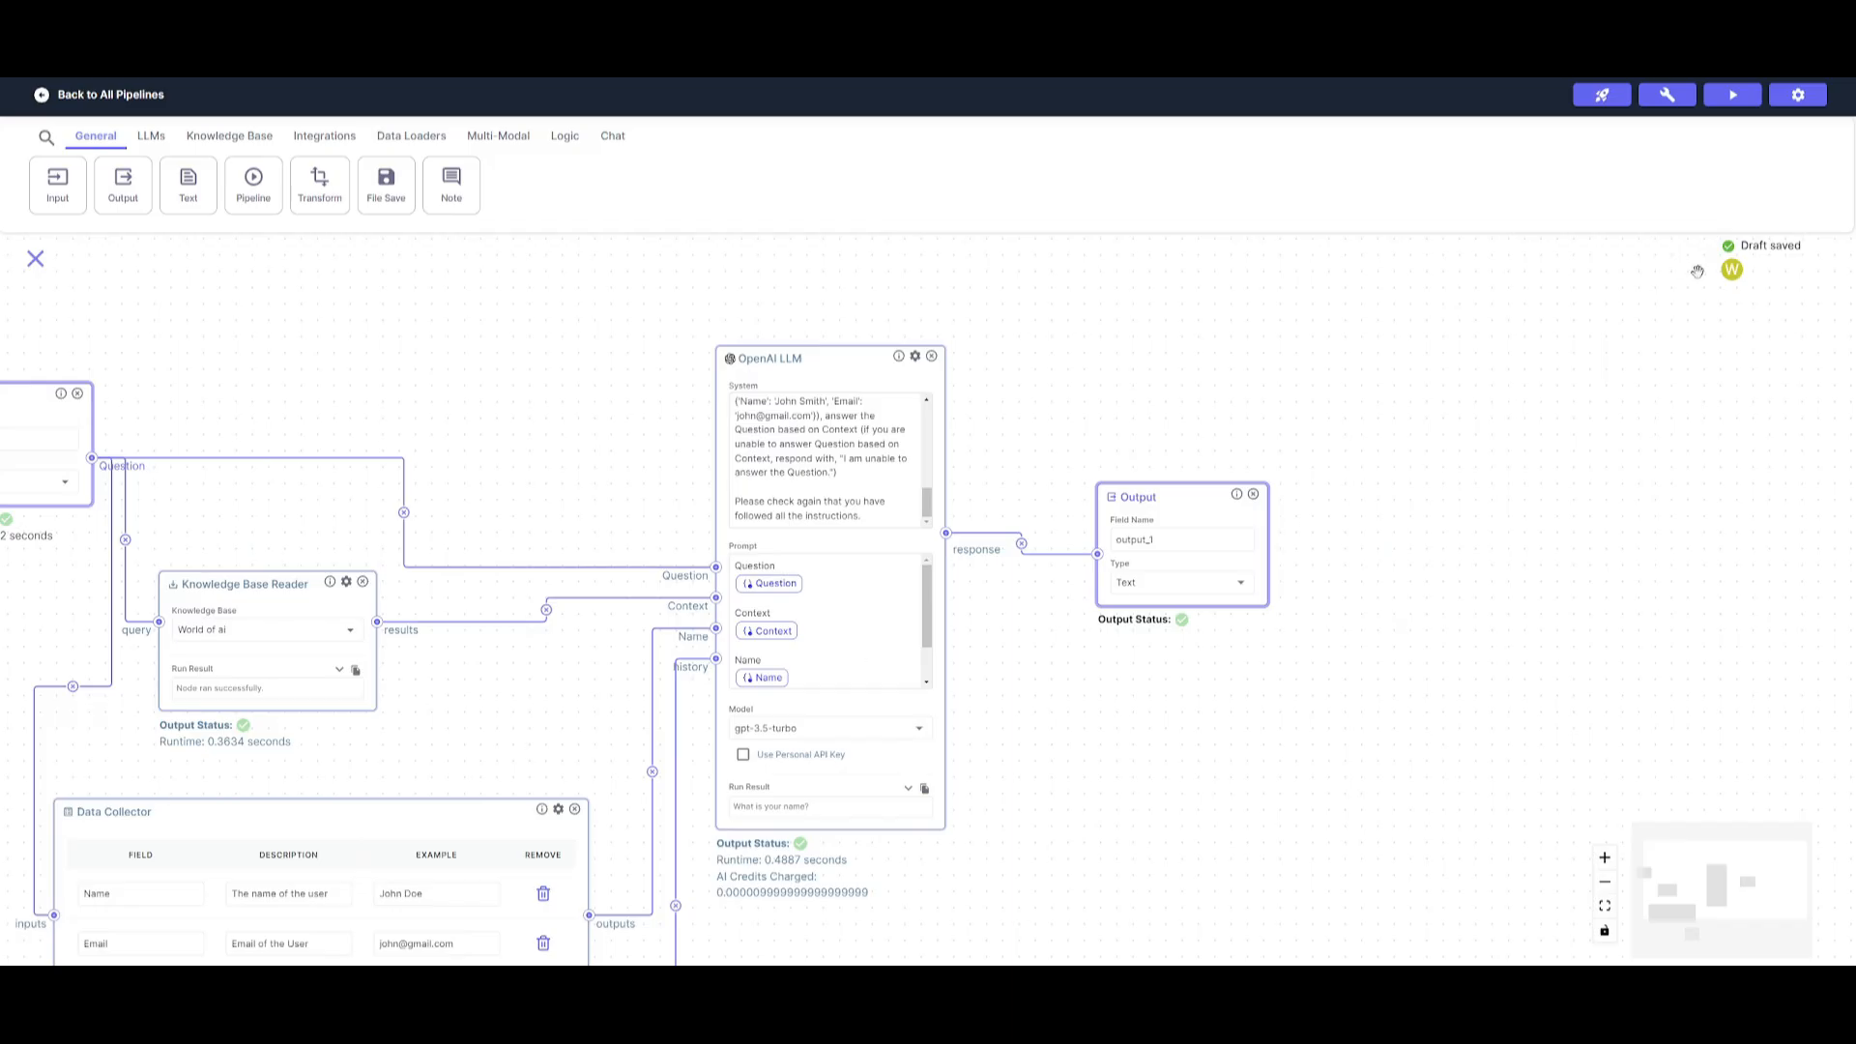
mouse_move(1600, 95)
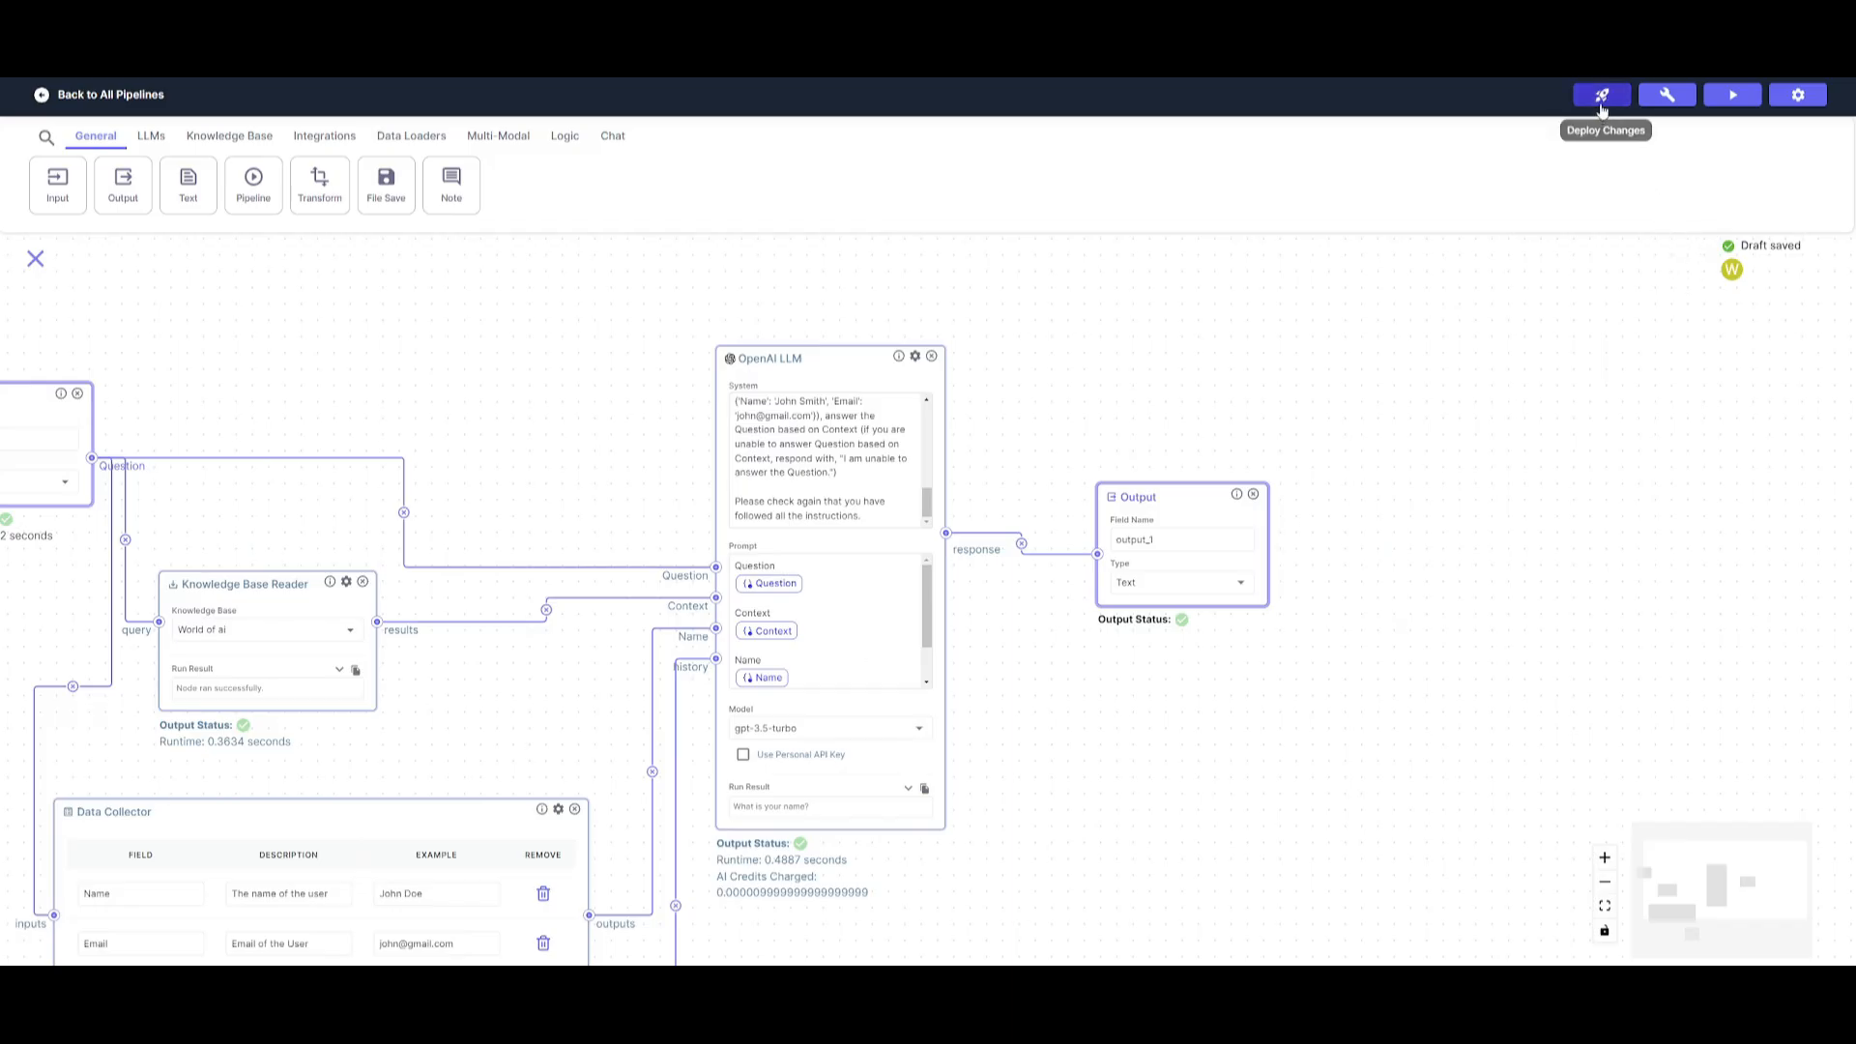
Step: Deploy the pipeline changes and save it as a chatbot named 'lead gen v1 world of ai'
click(1599, 95)
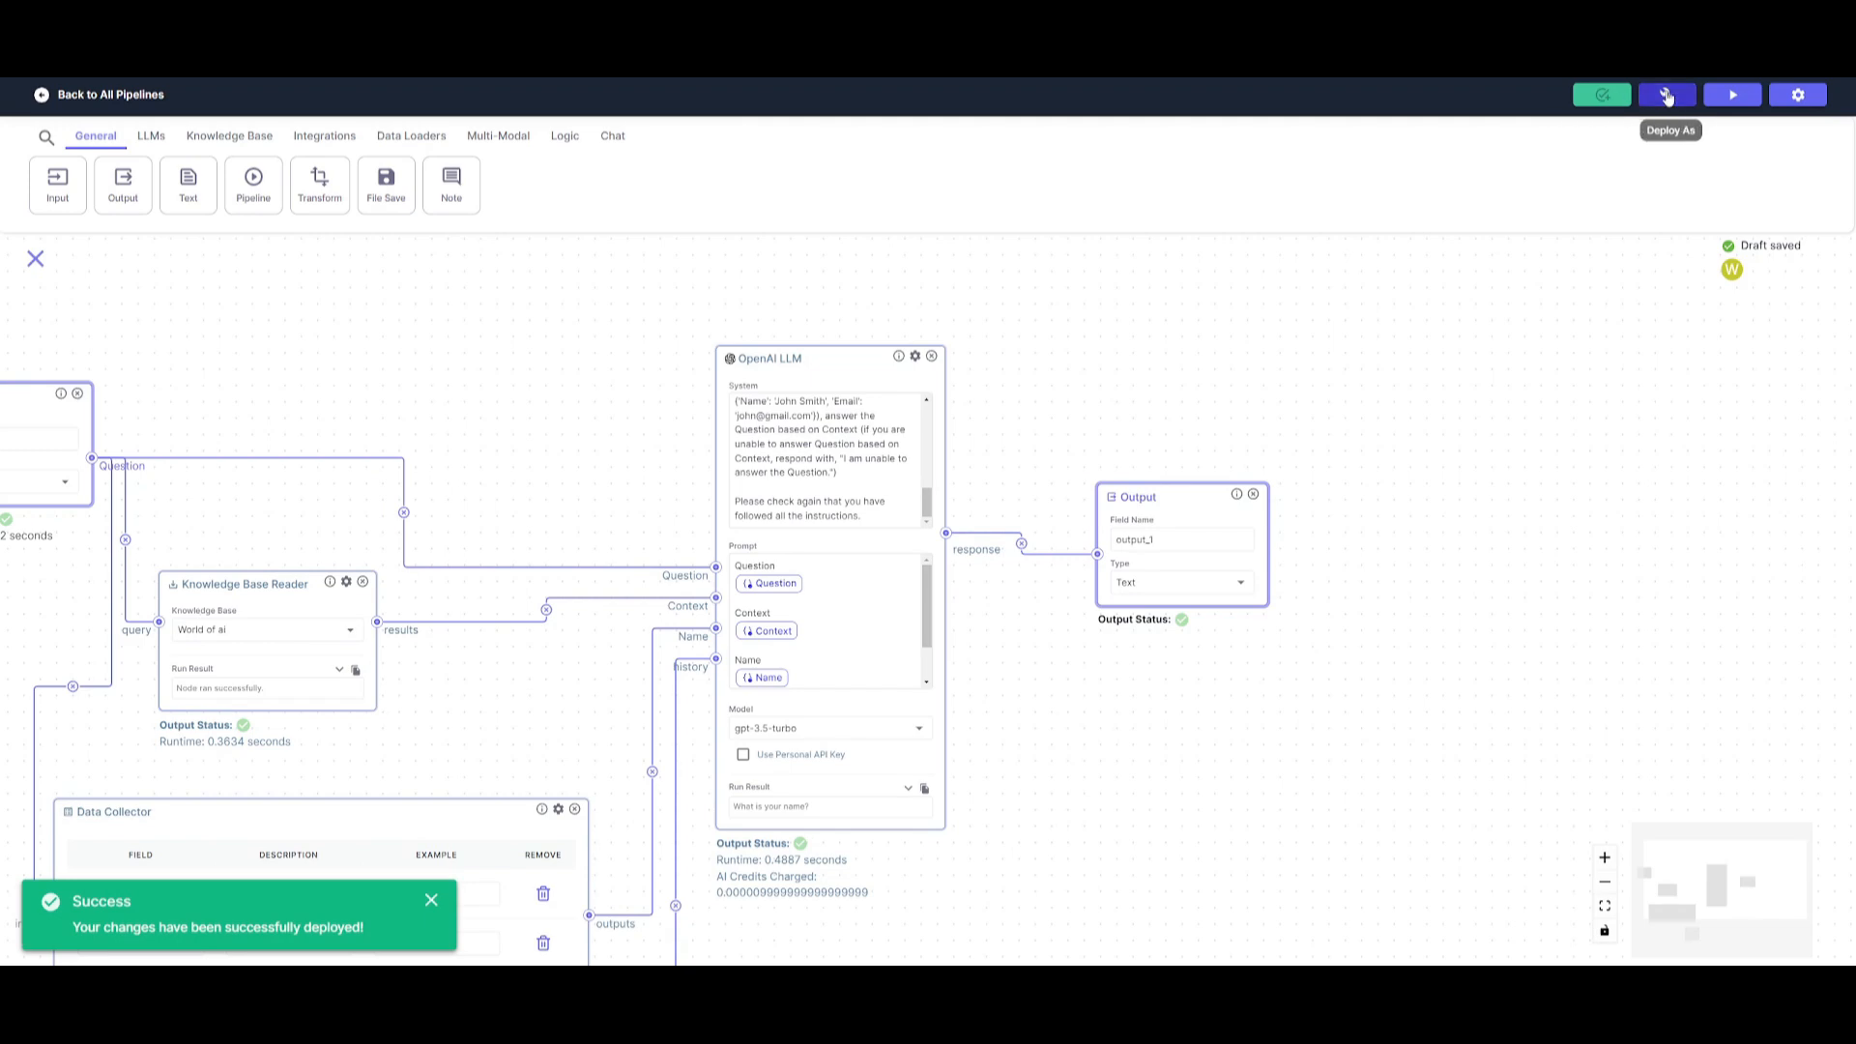
click(1666, 95)
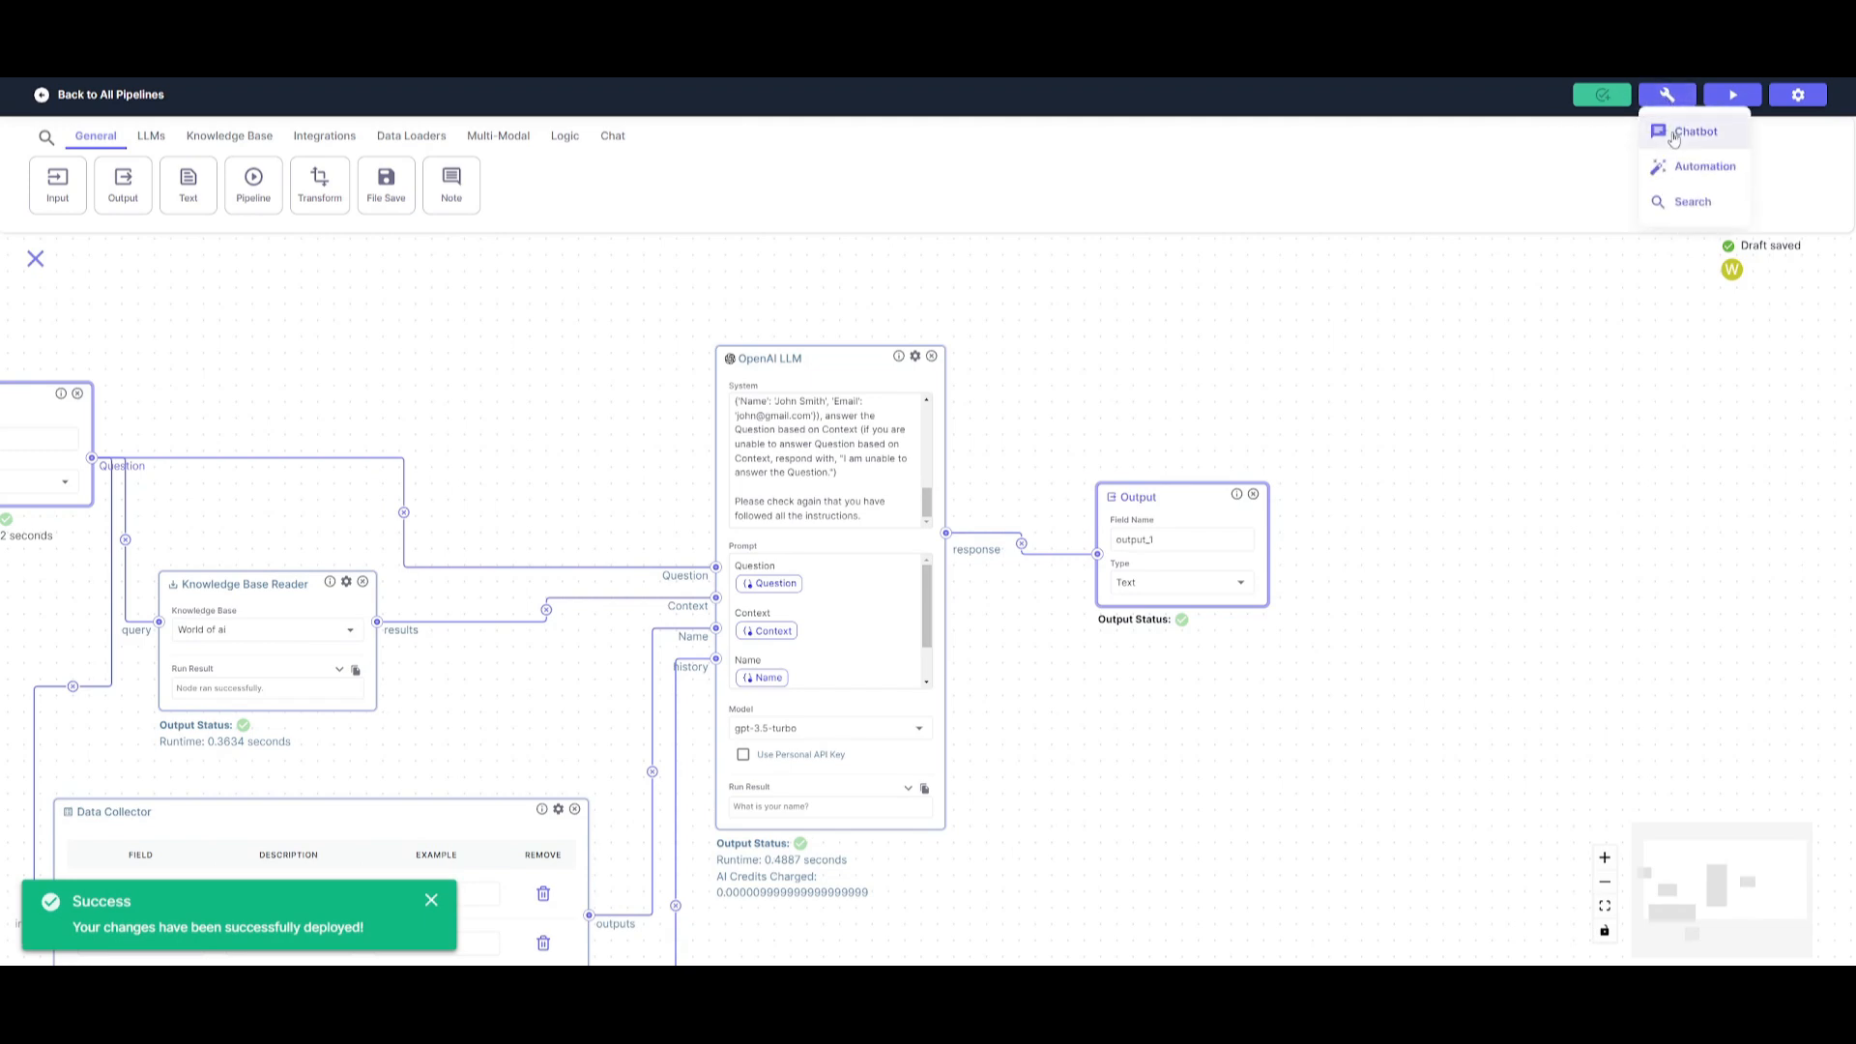
click(1696, 132)
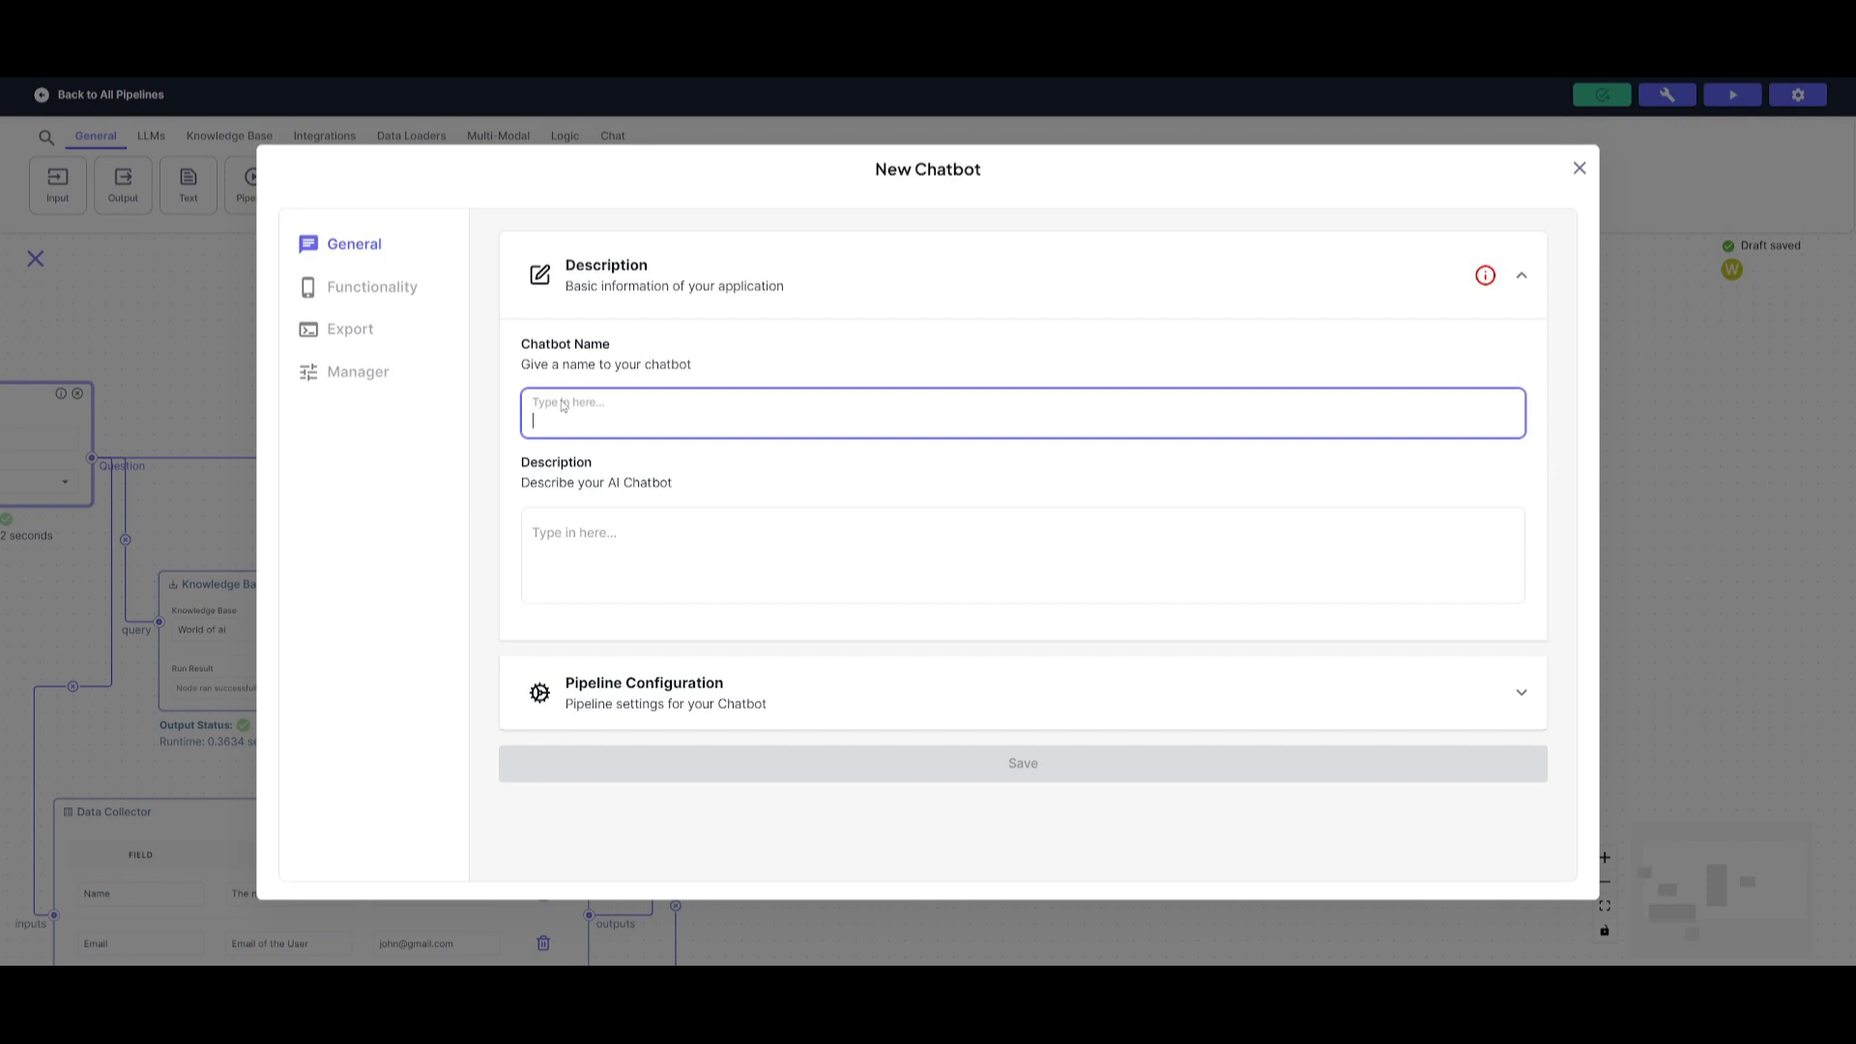
text(lead gen v1 w)
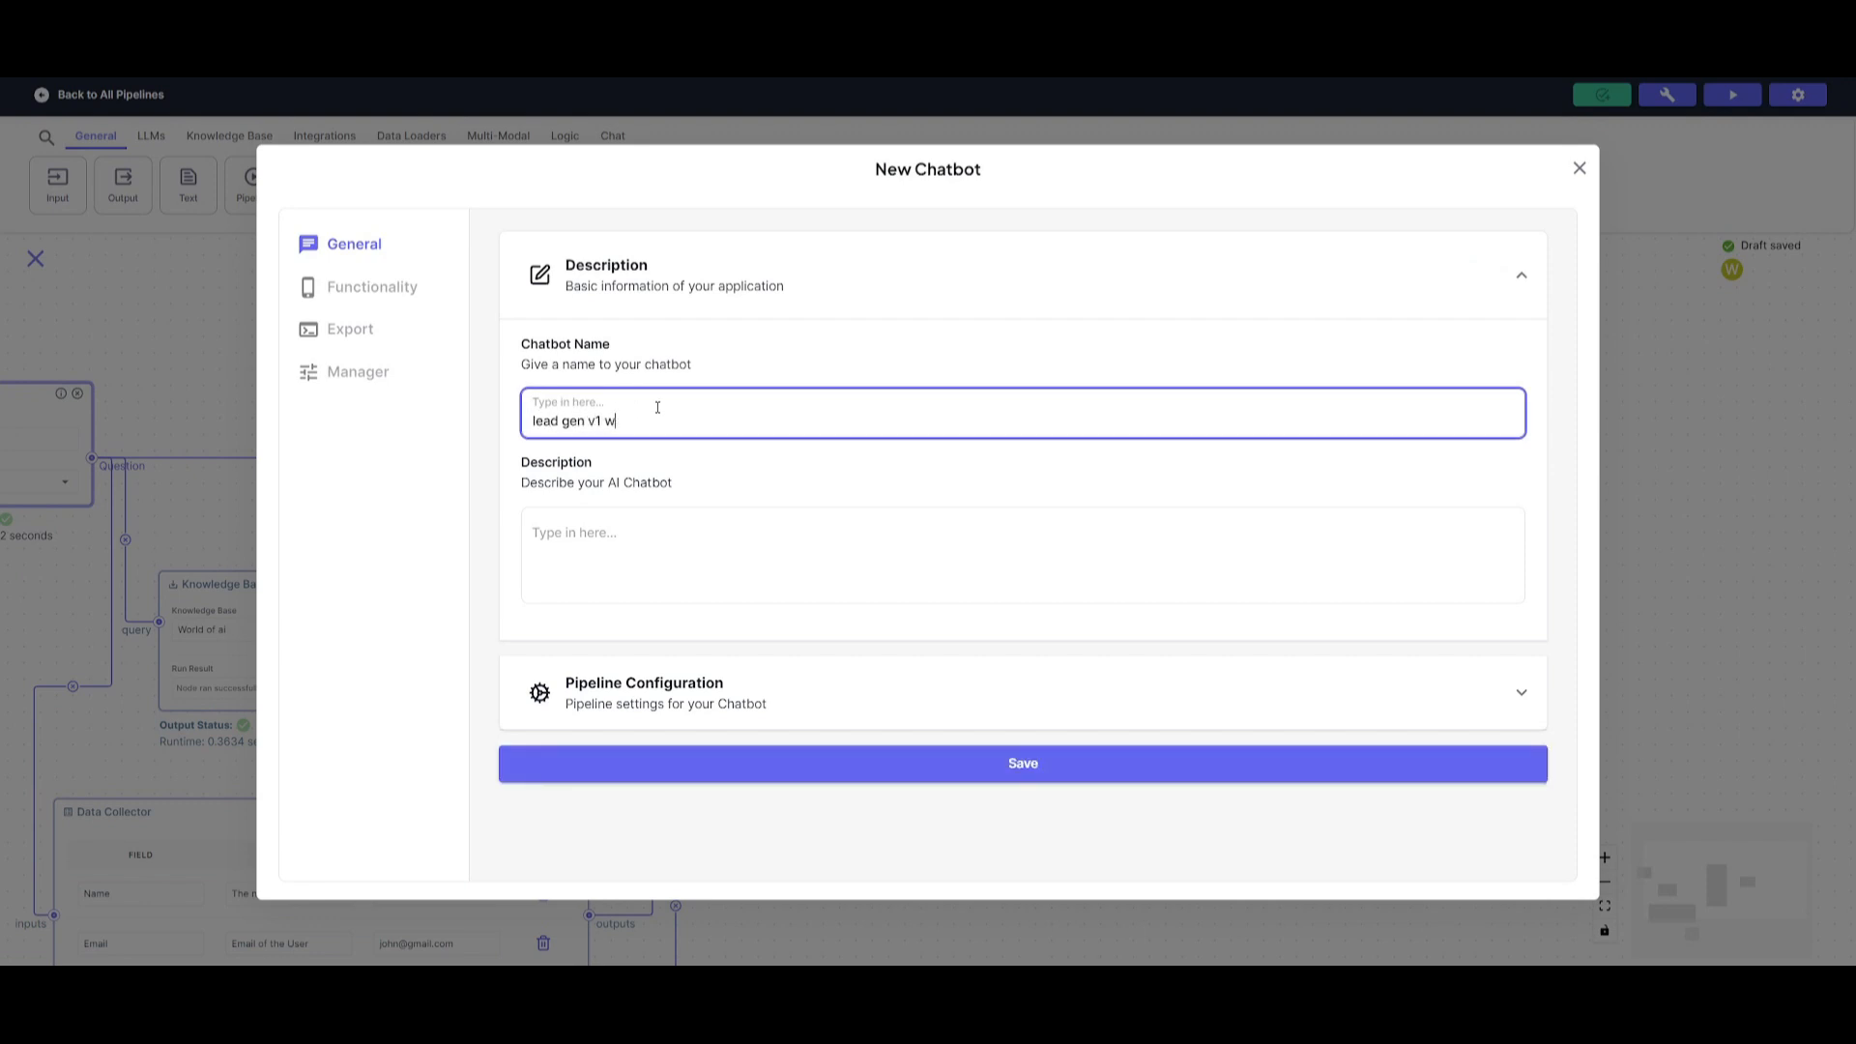
text(orld of ai)
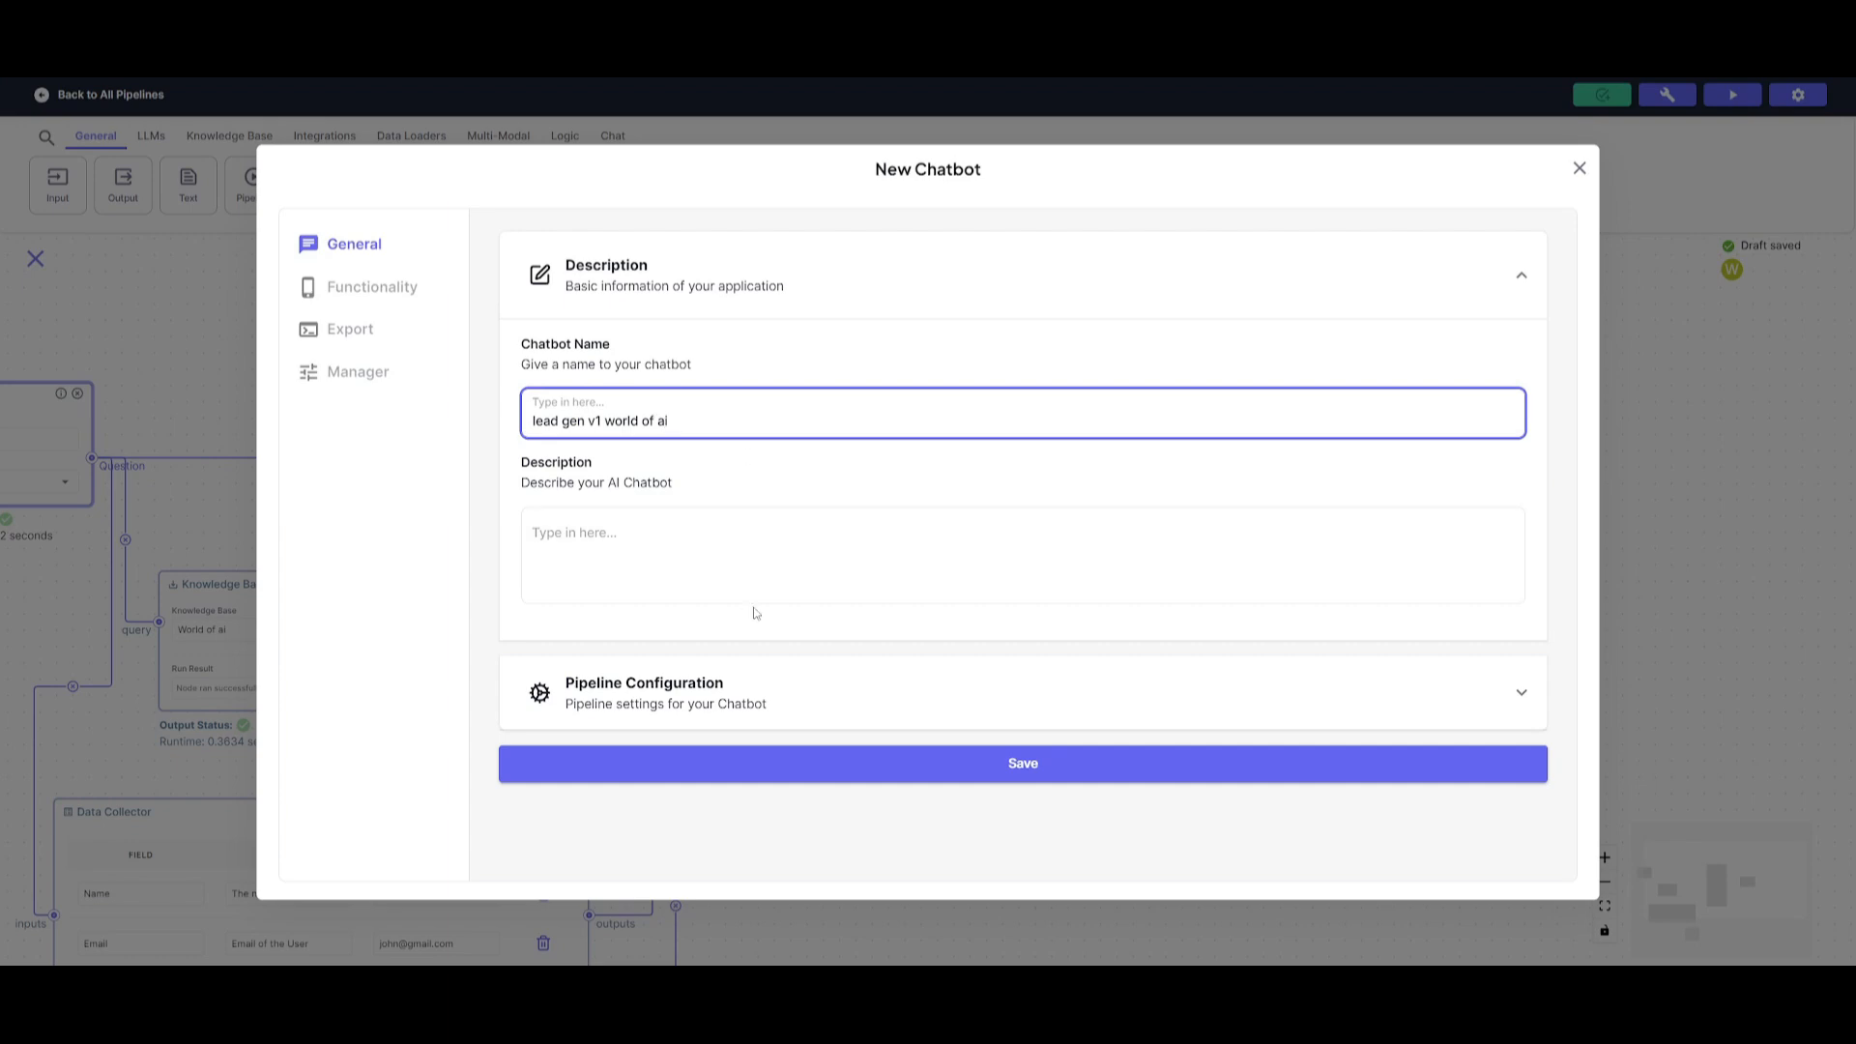
click(1022, 763)
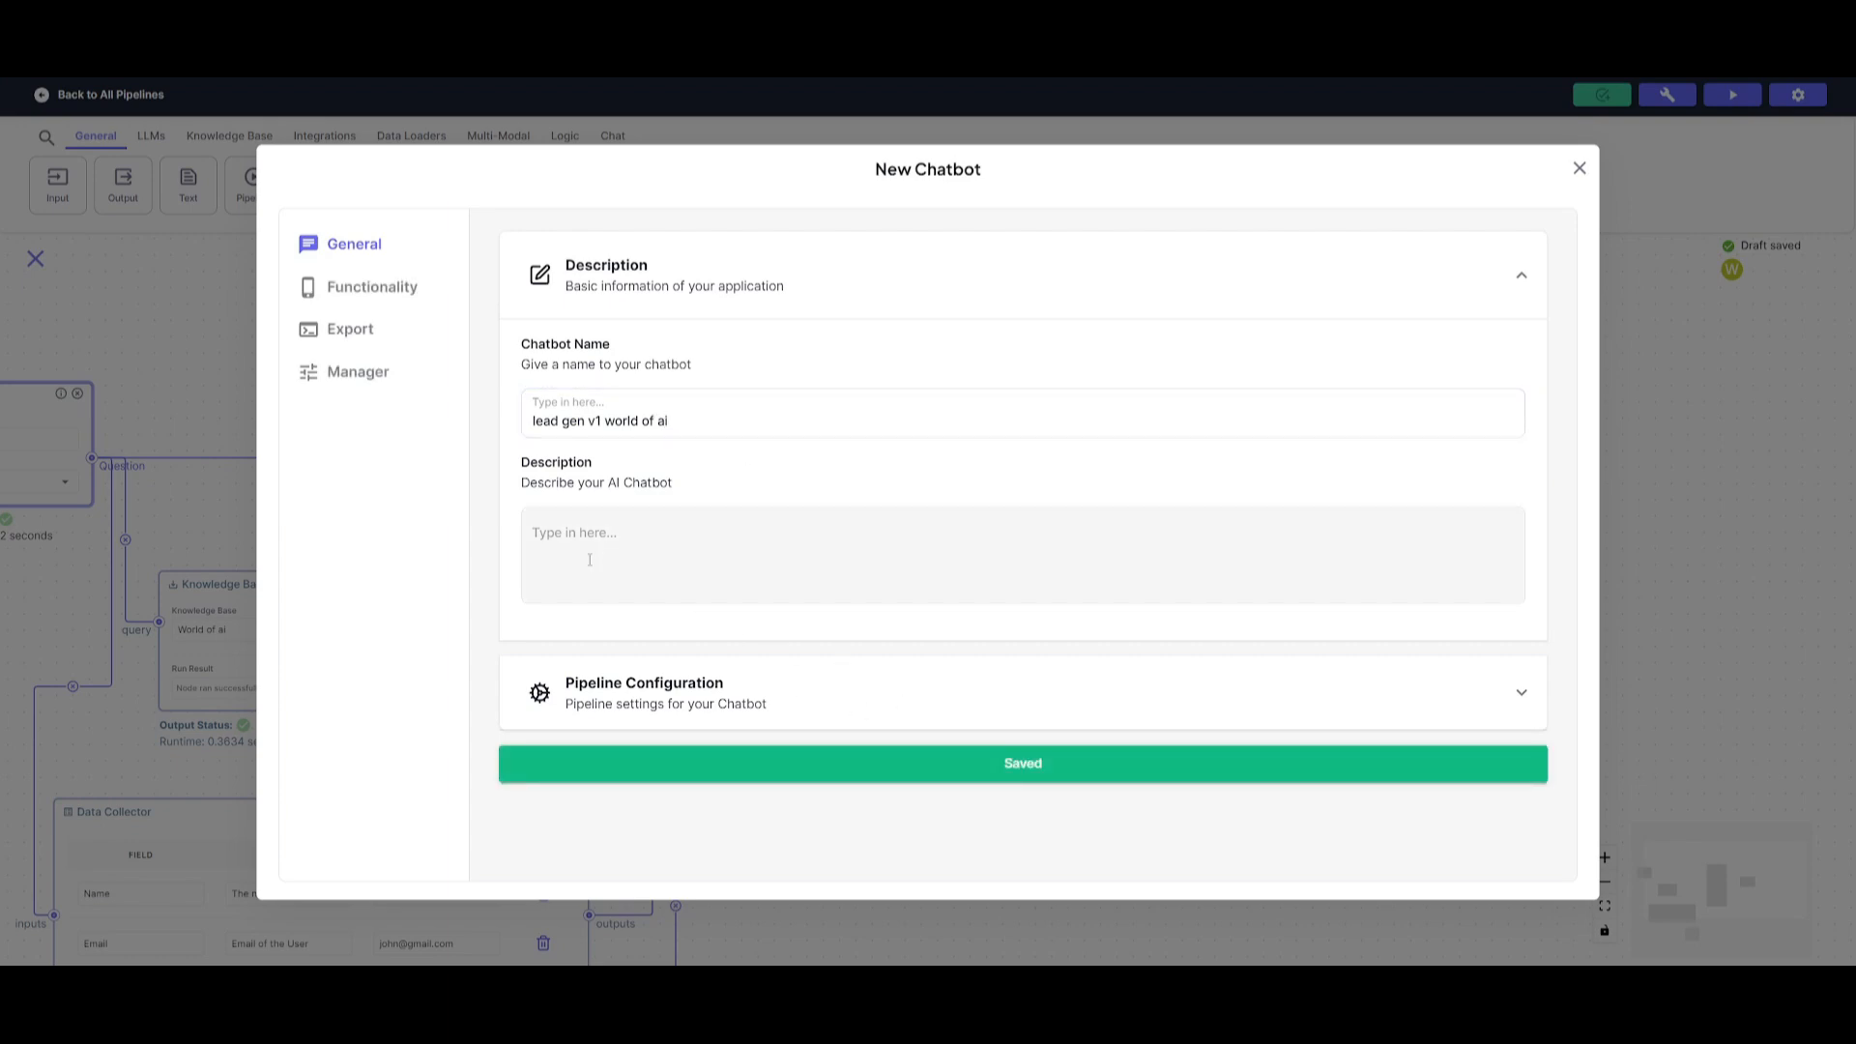
click(371, 286)
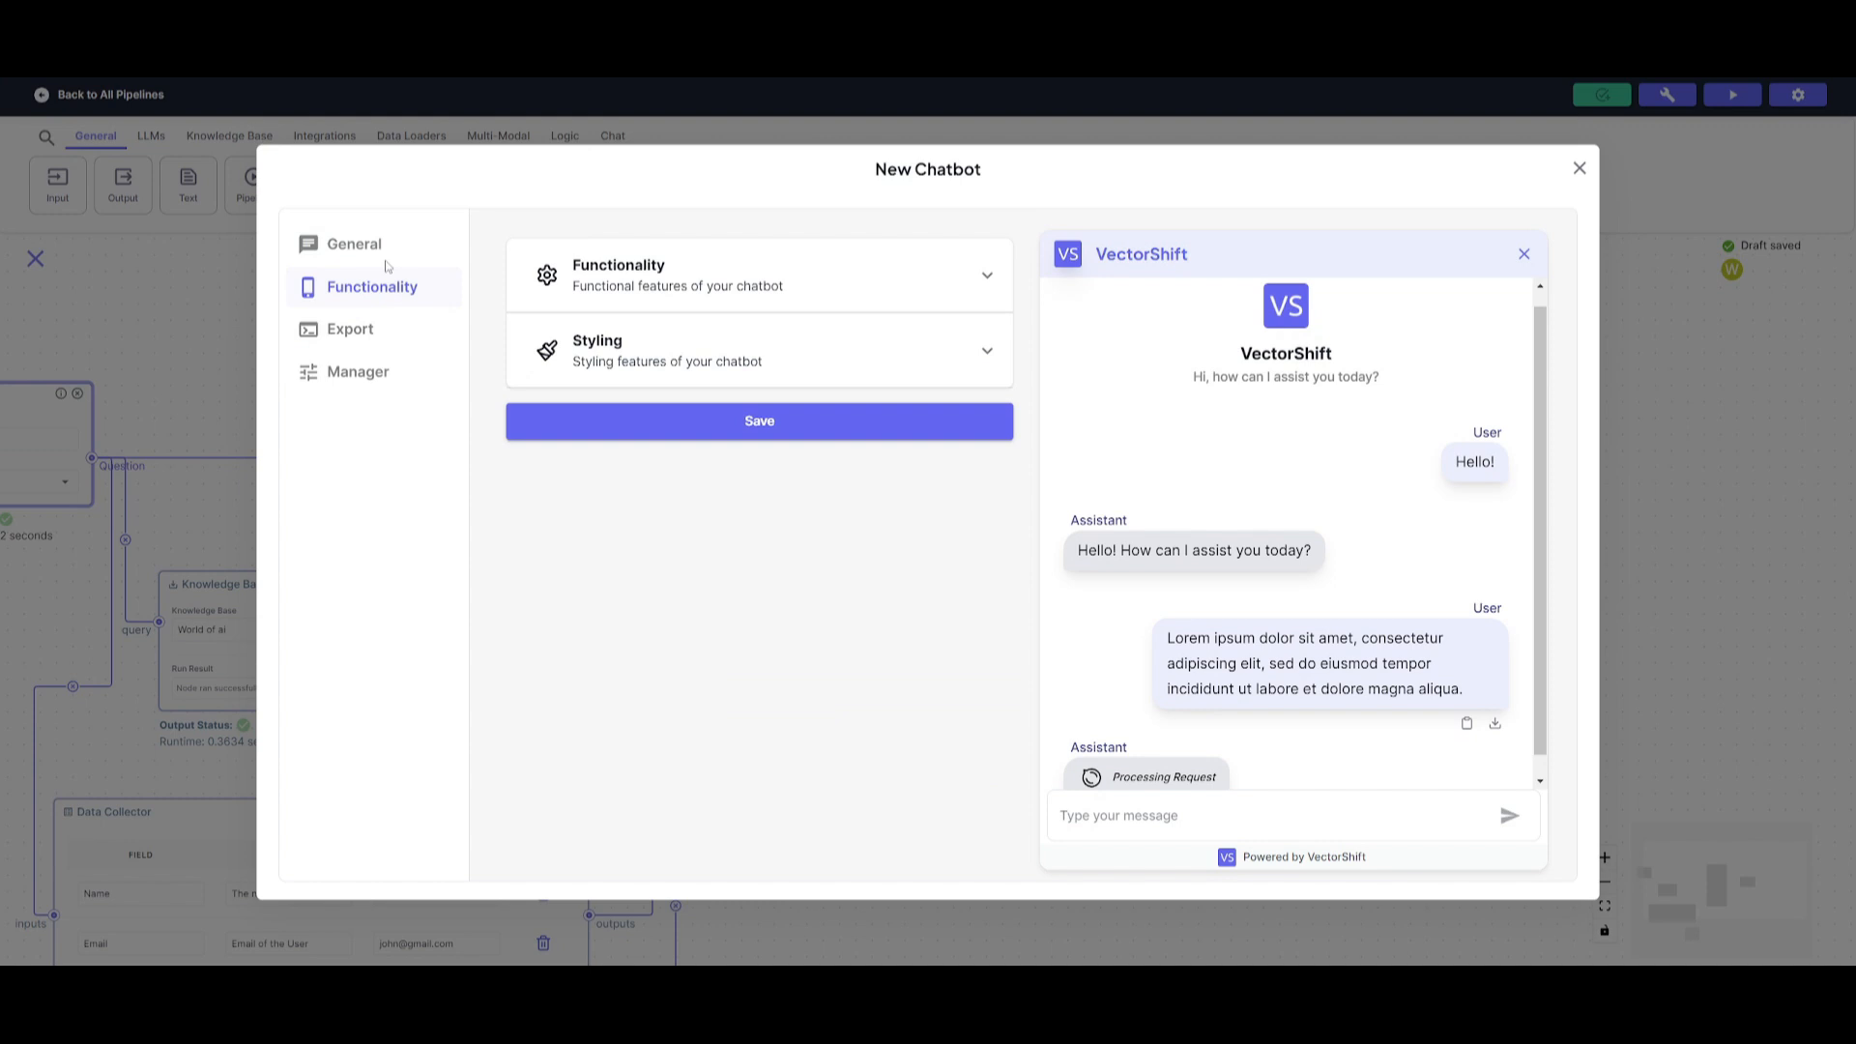
mouse_move(1229, 392)
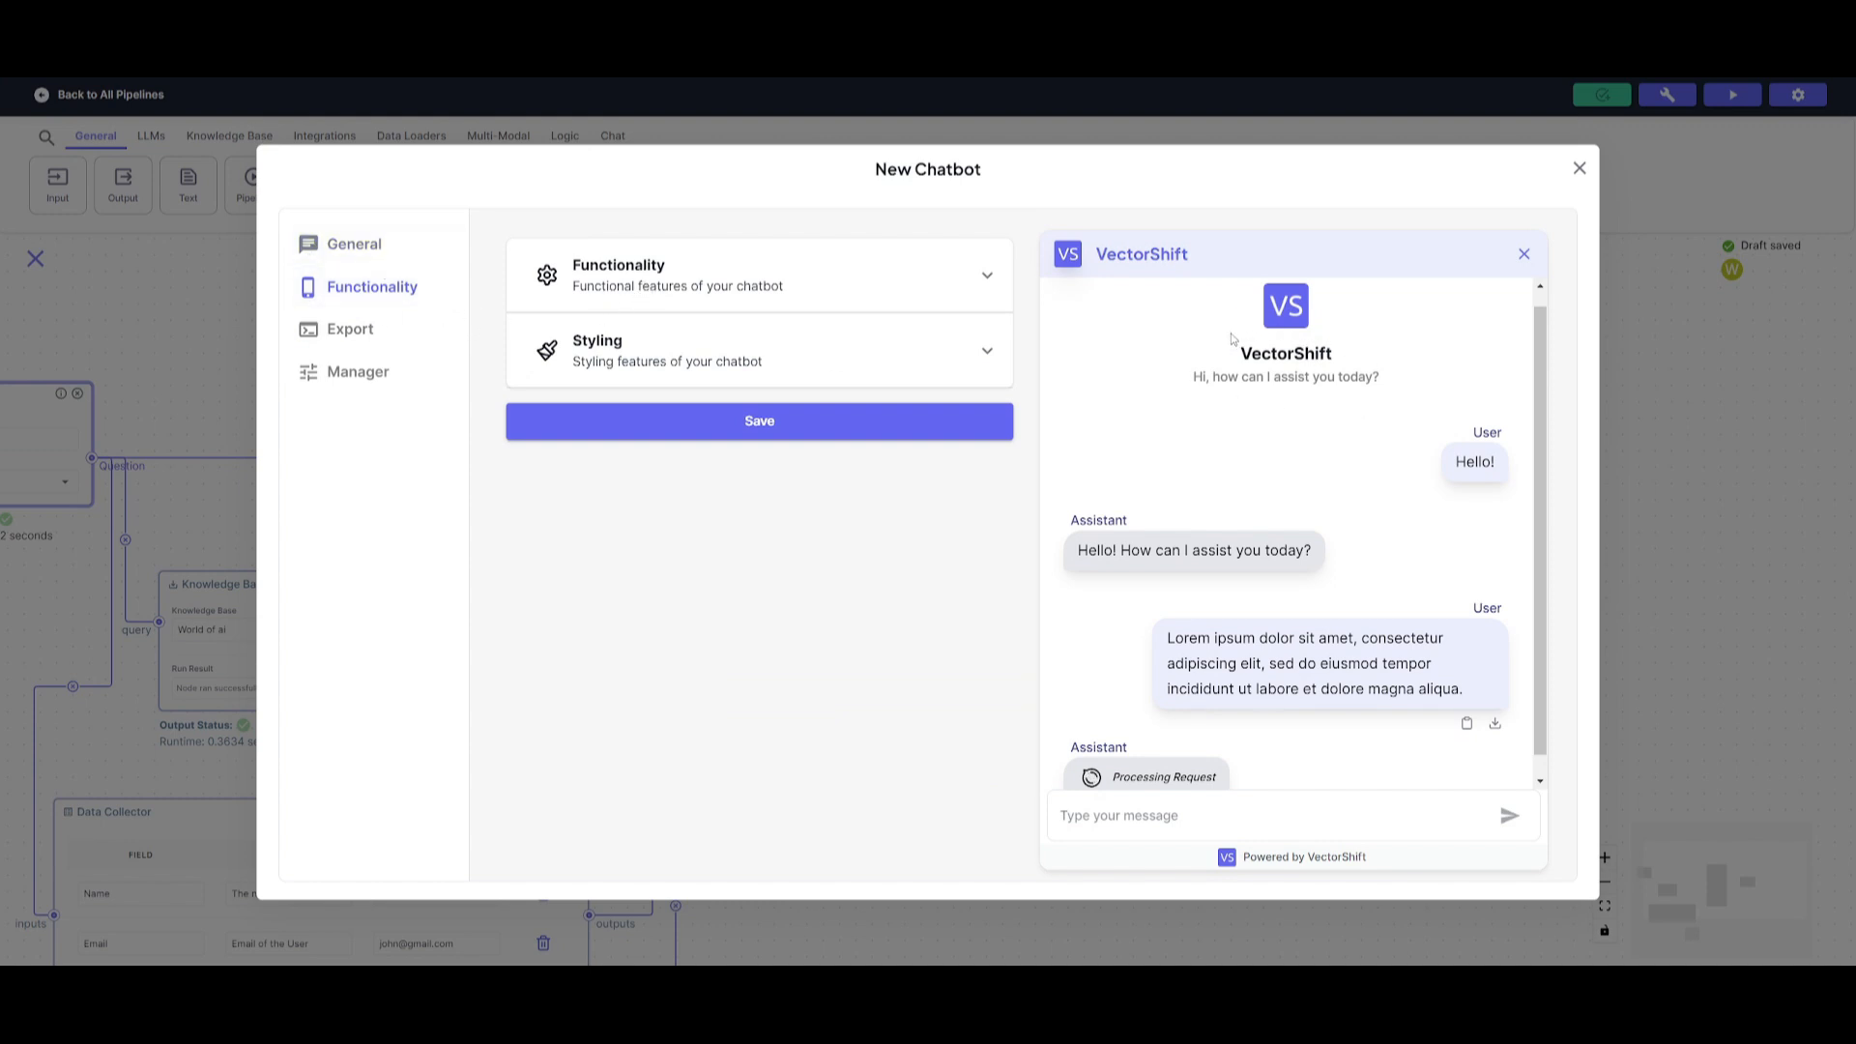
mouse_move(1338, 565)
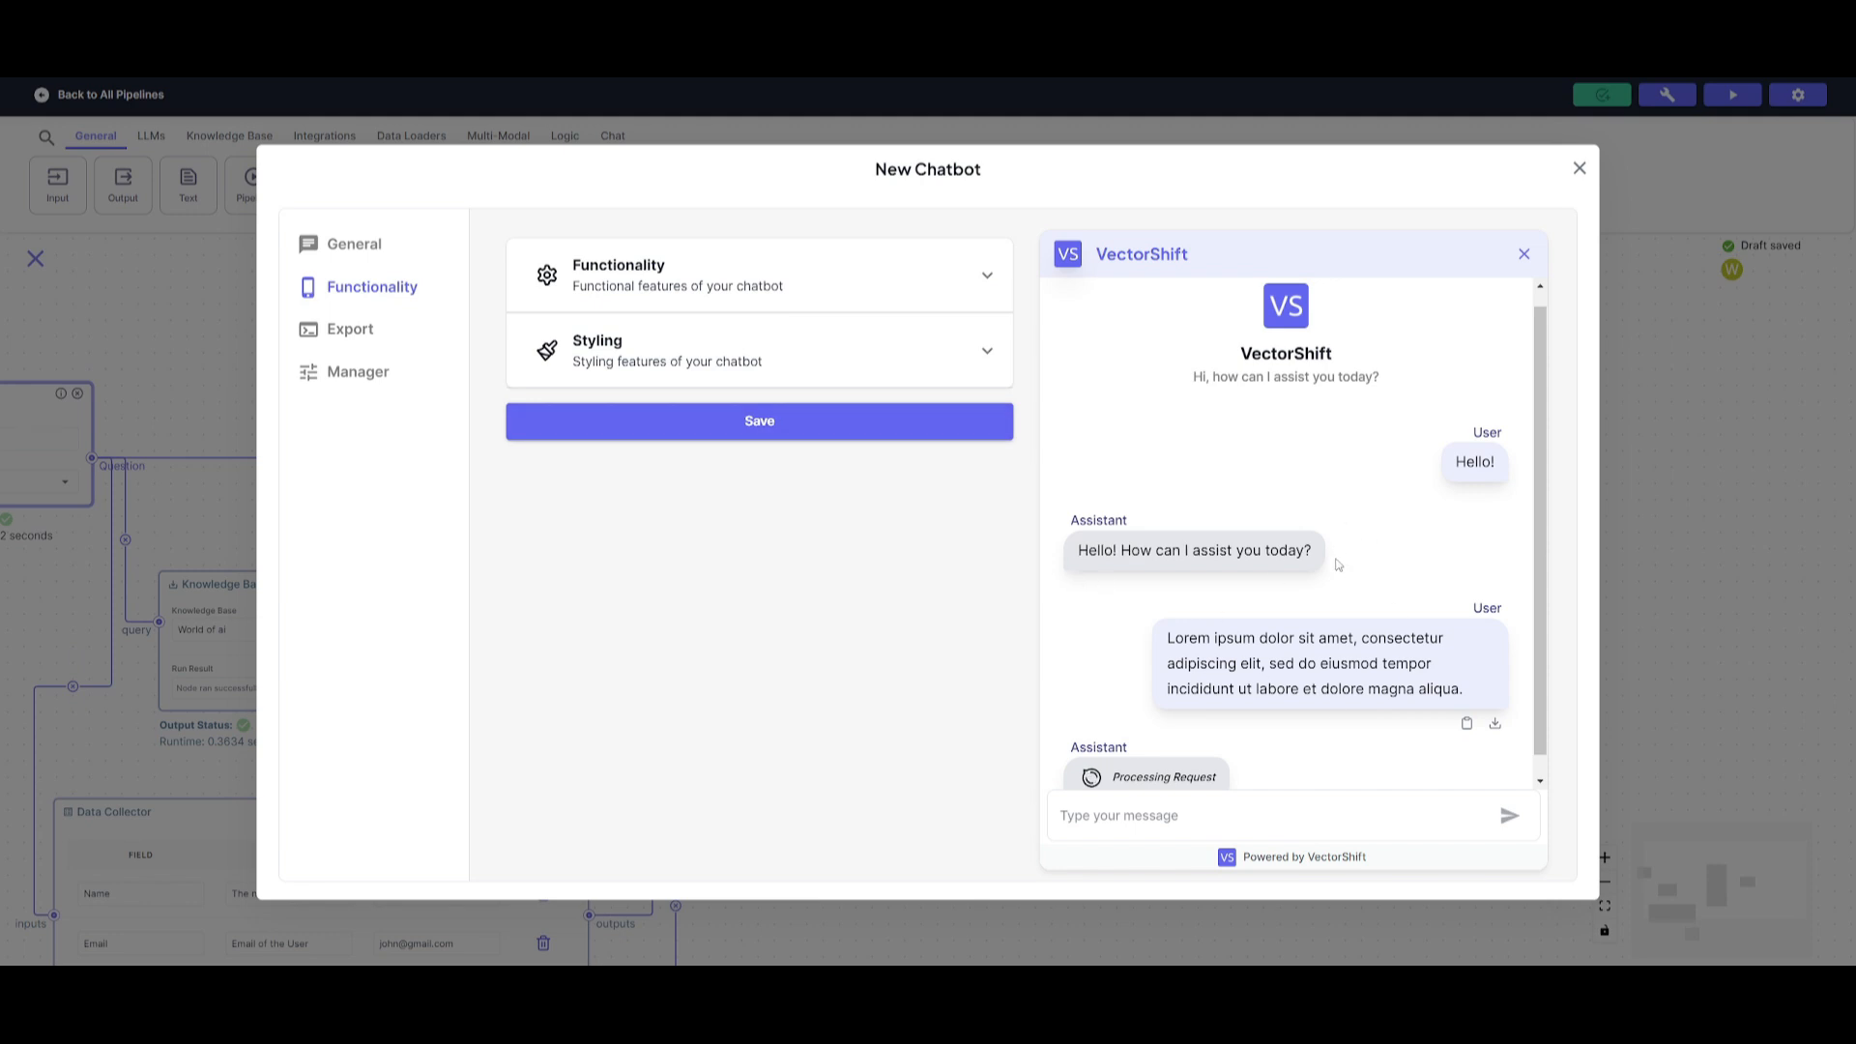
mouse_move(1202, 417)
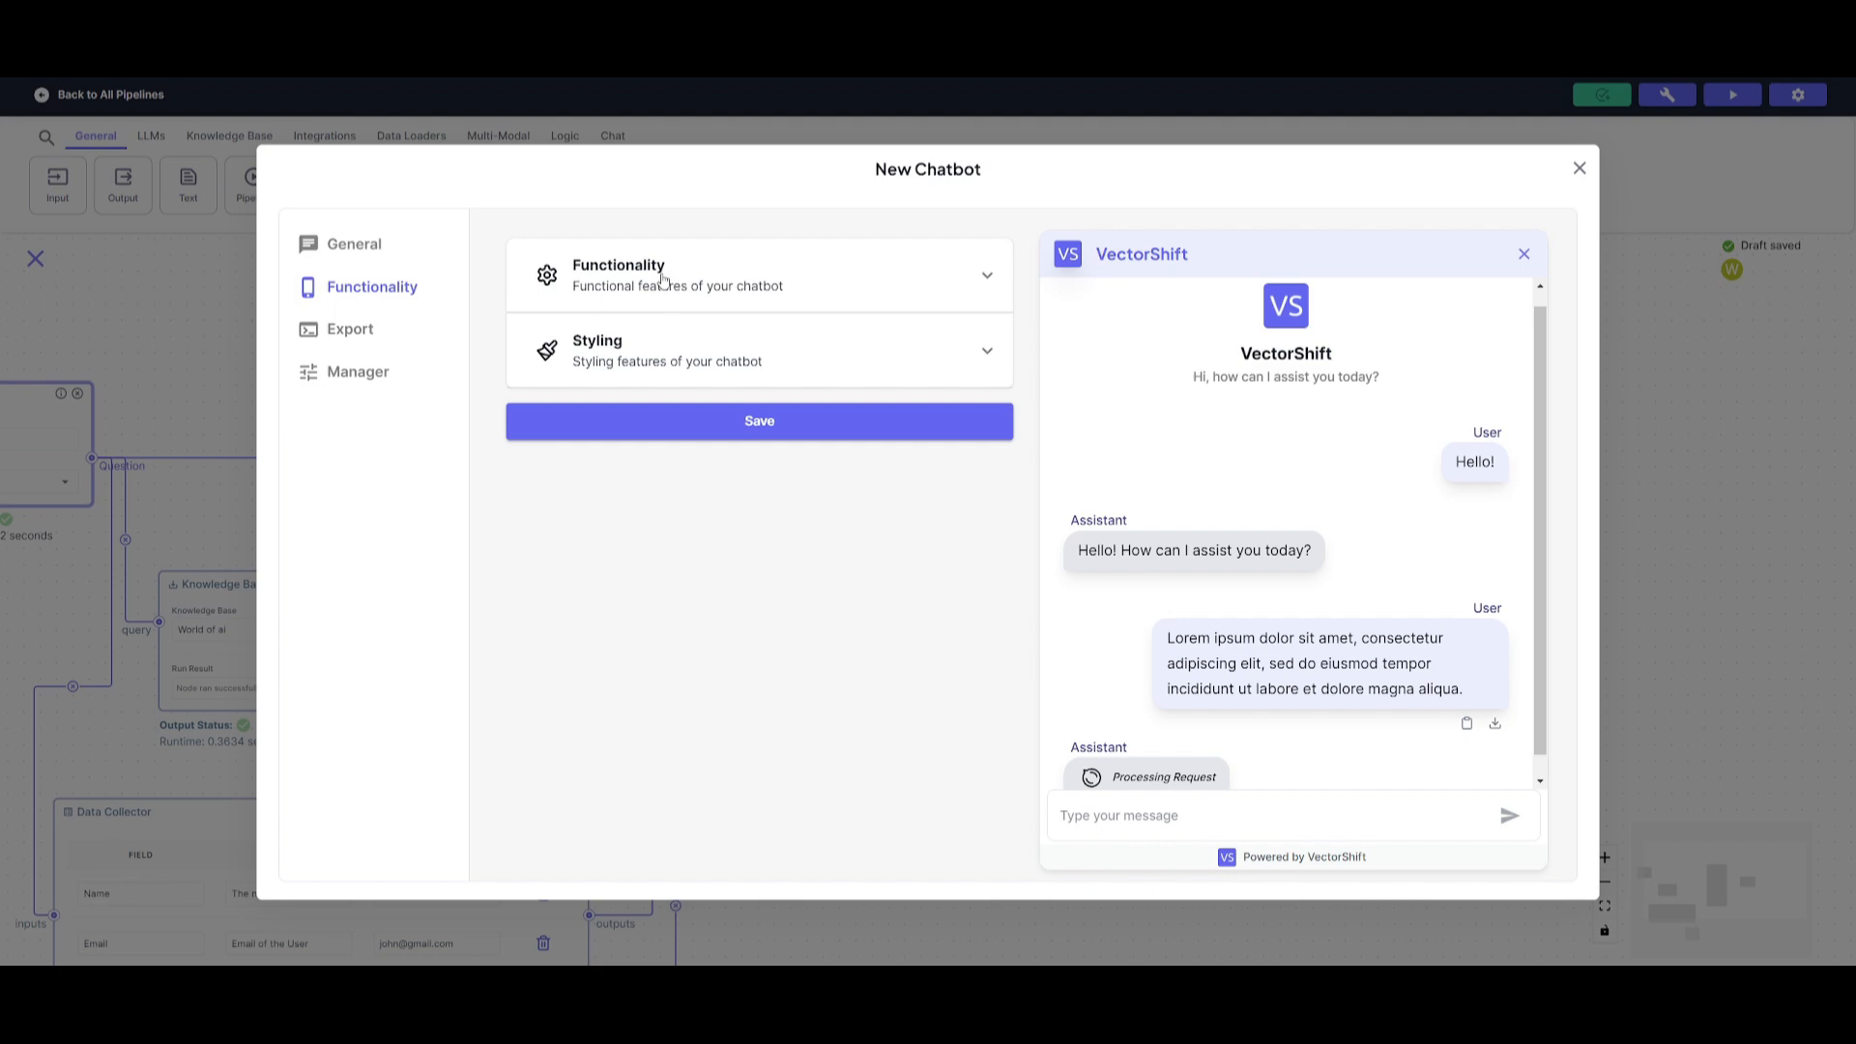
click(347, 329)
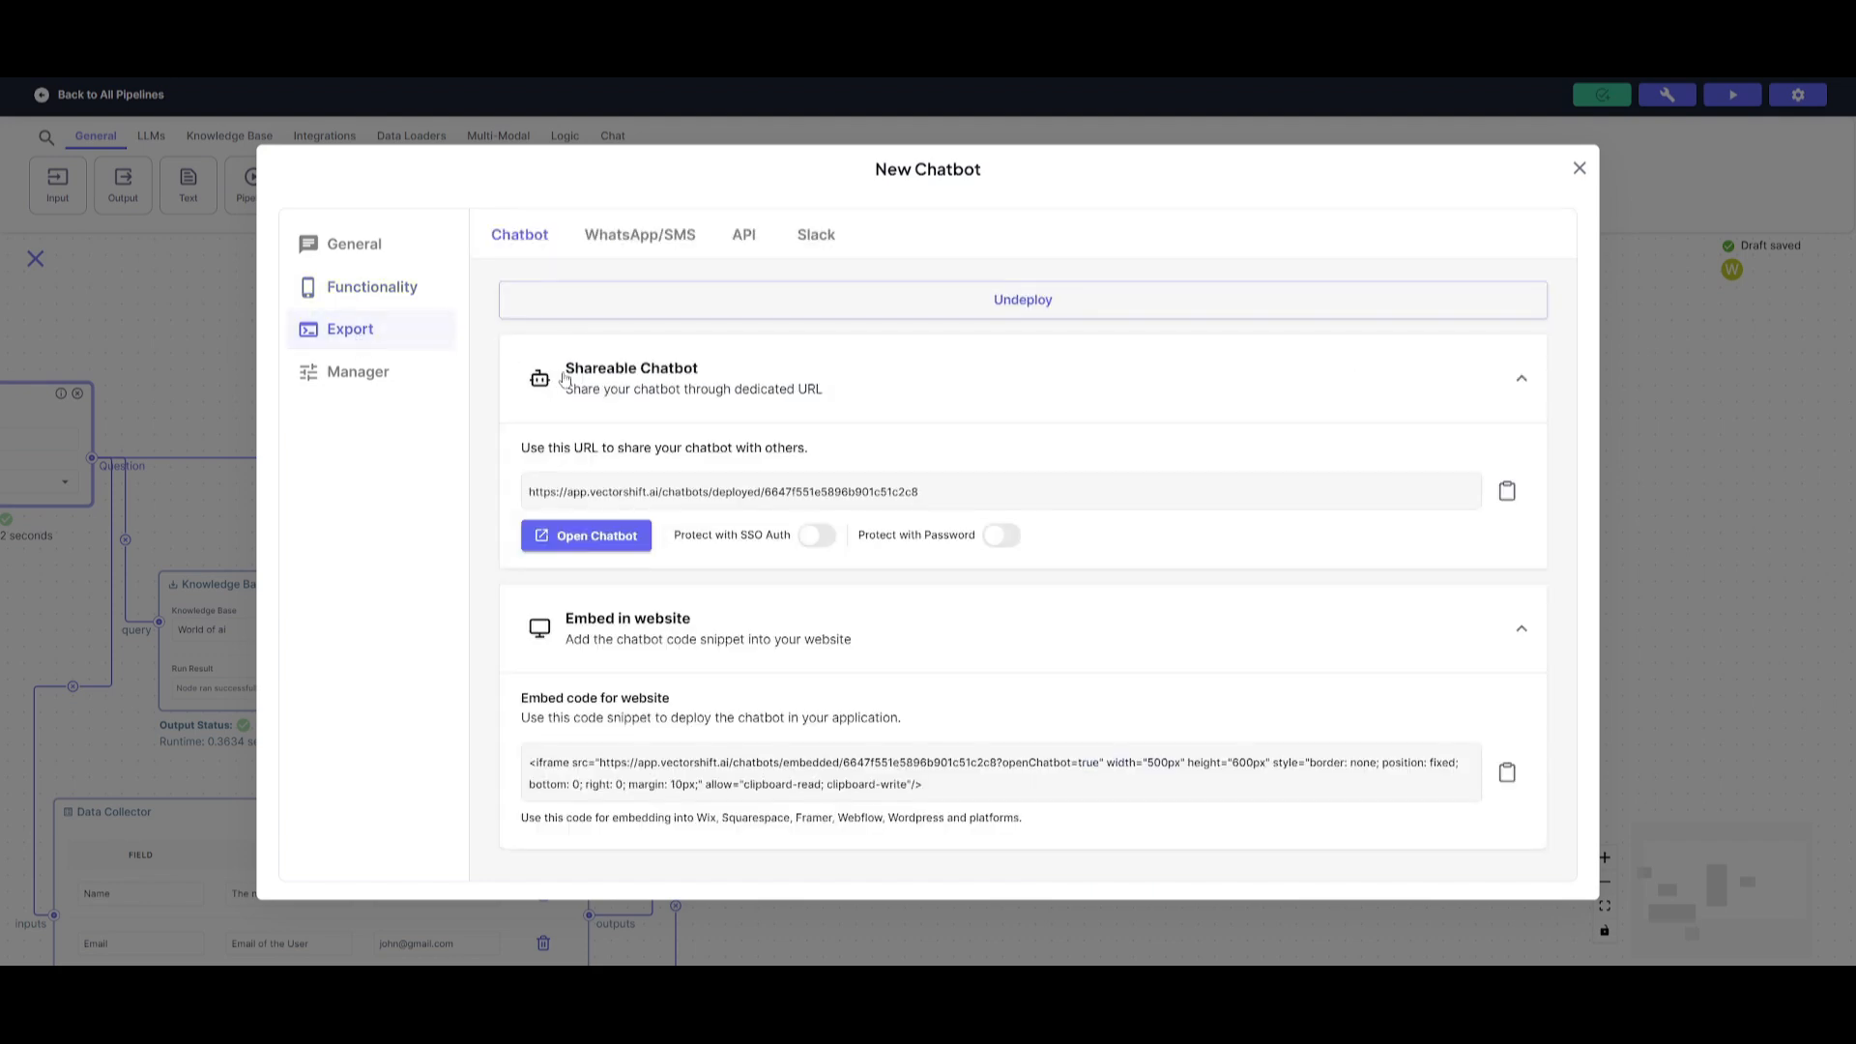
click(585, 535)
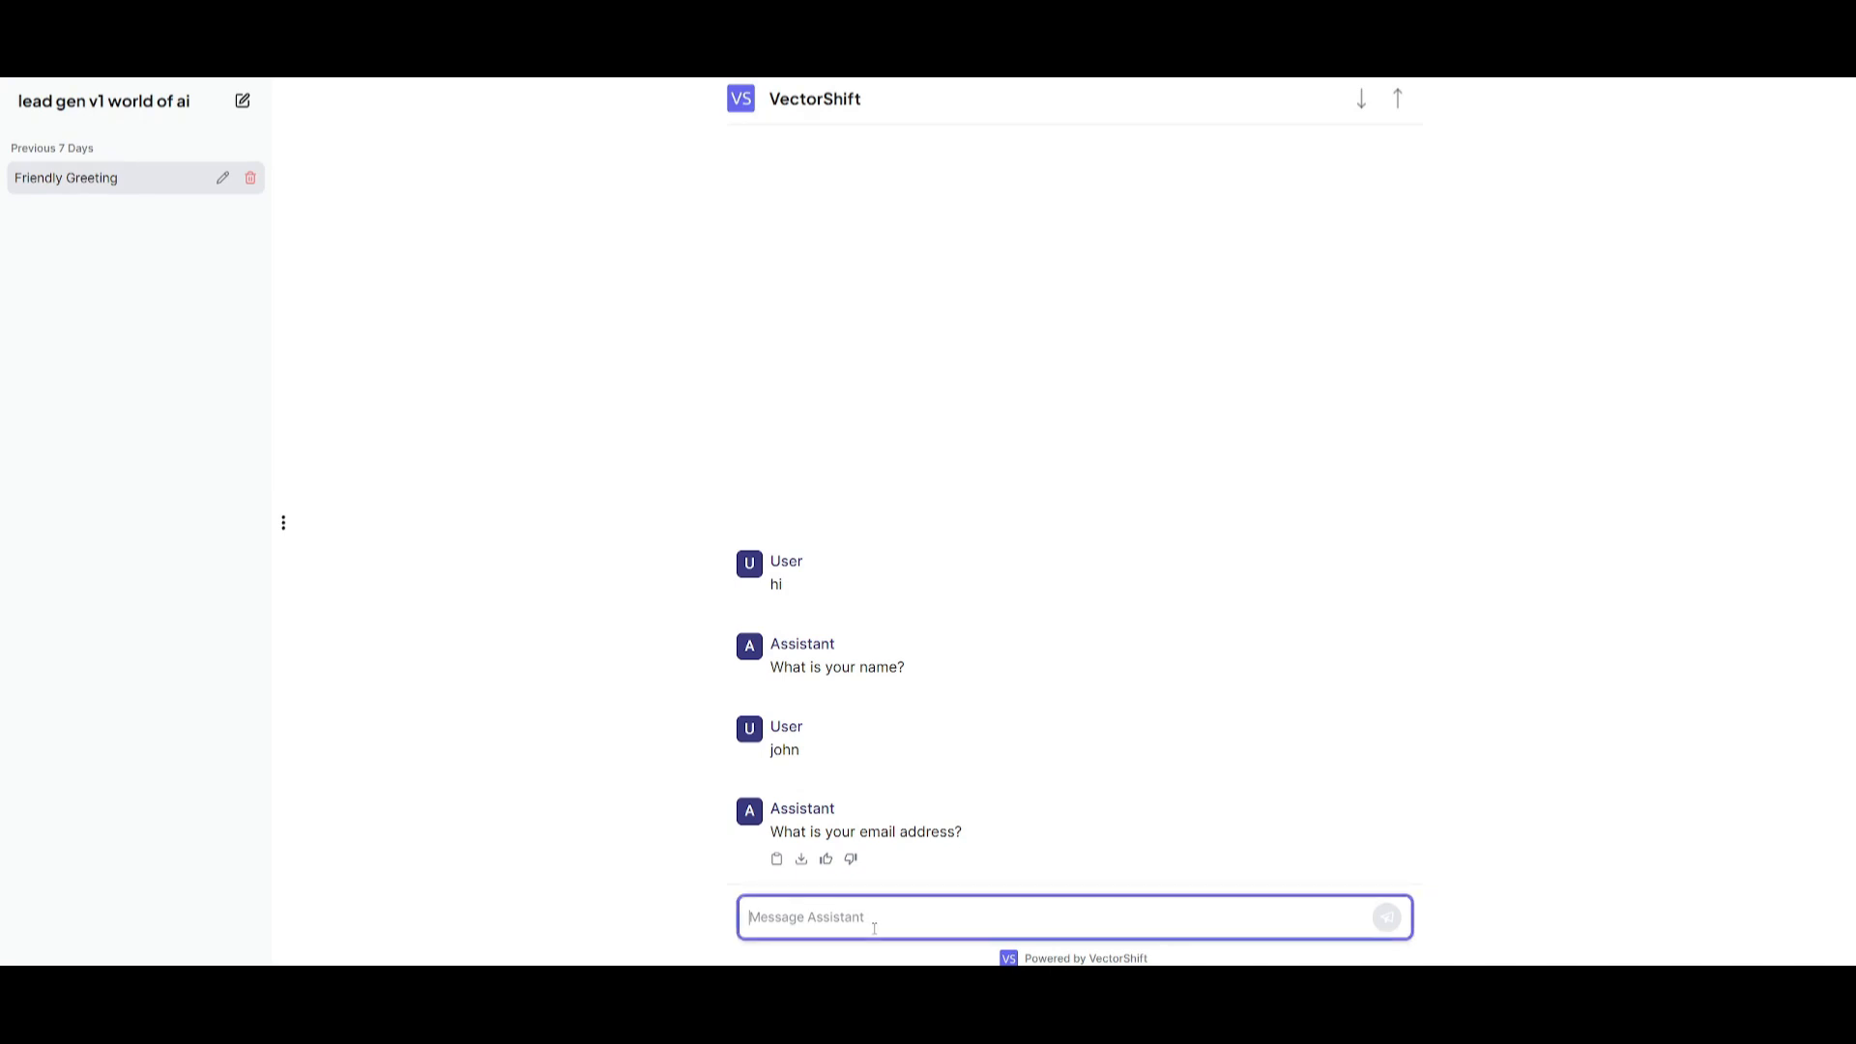
text(bot)
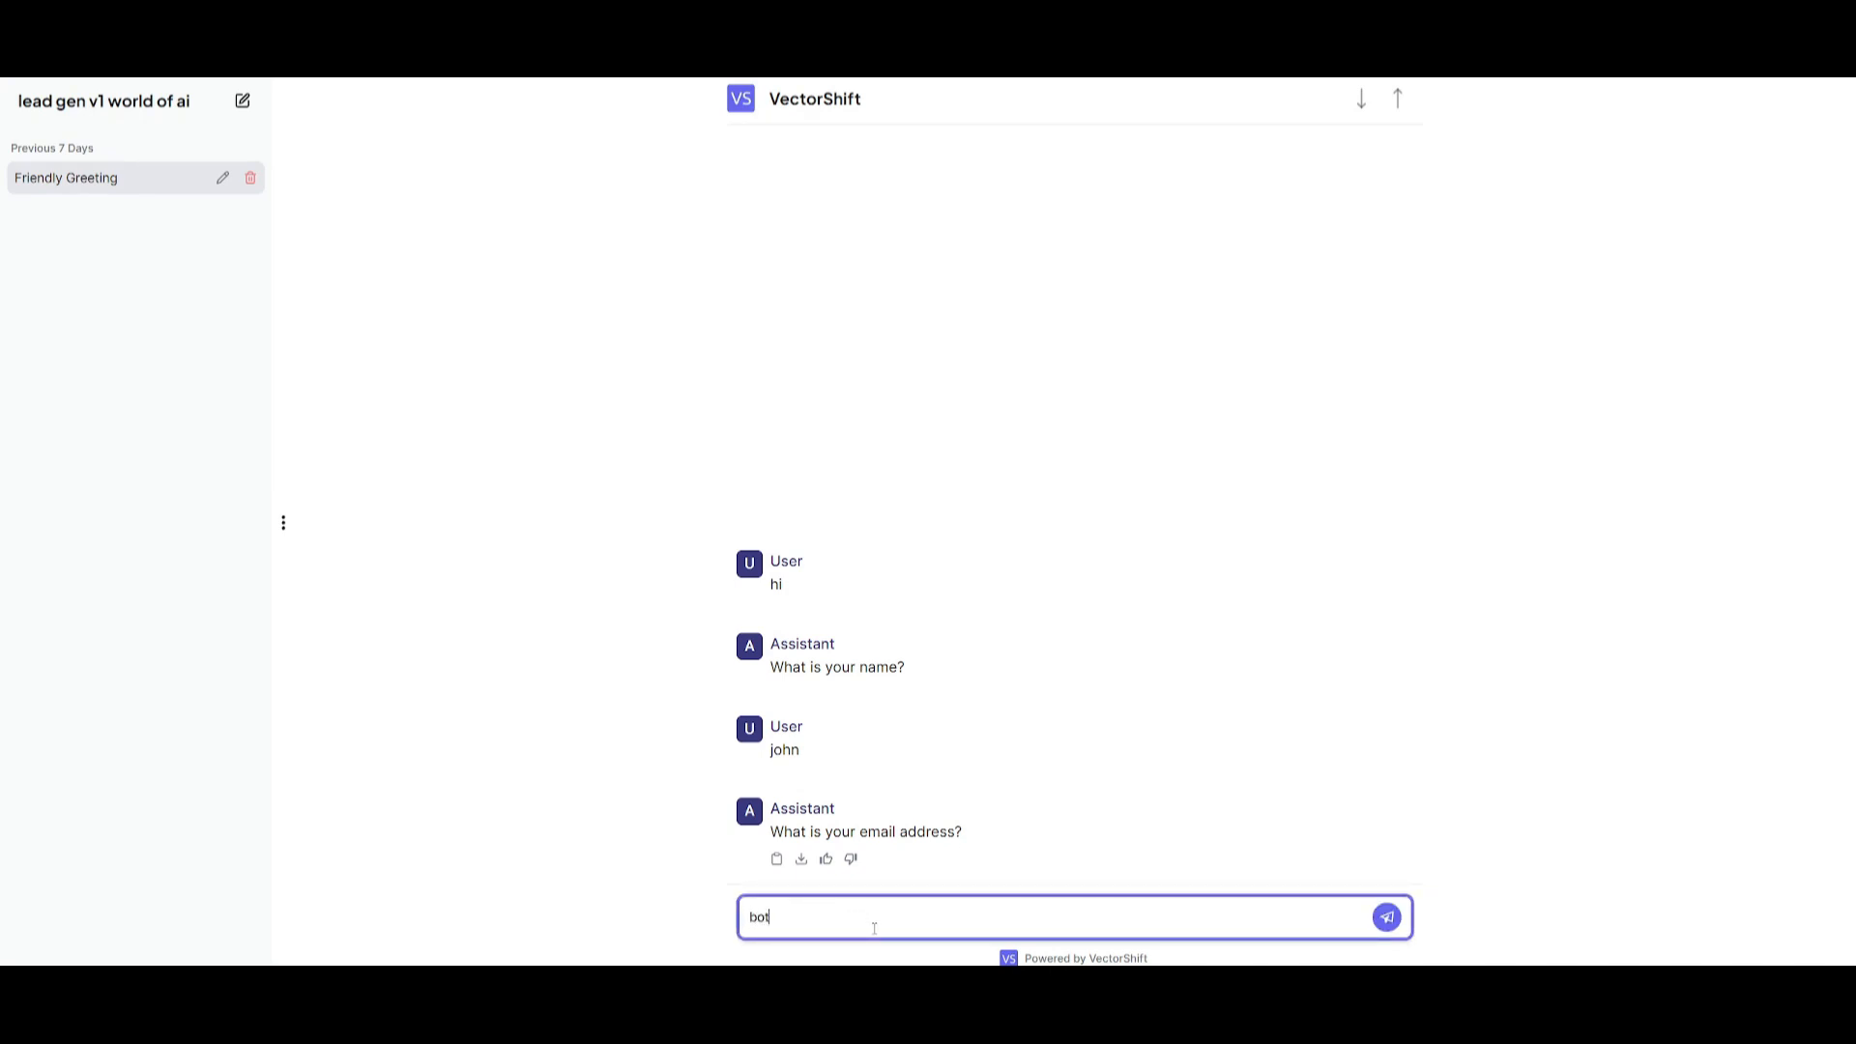
click(1385, 916)
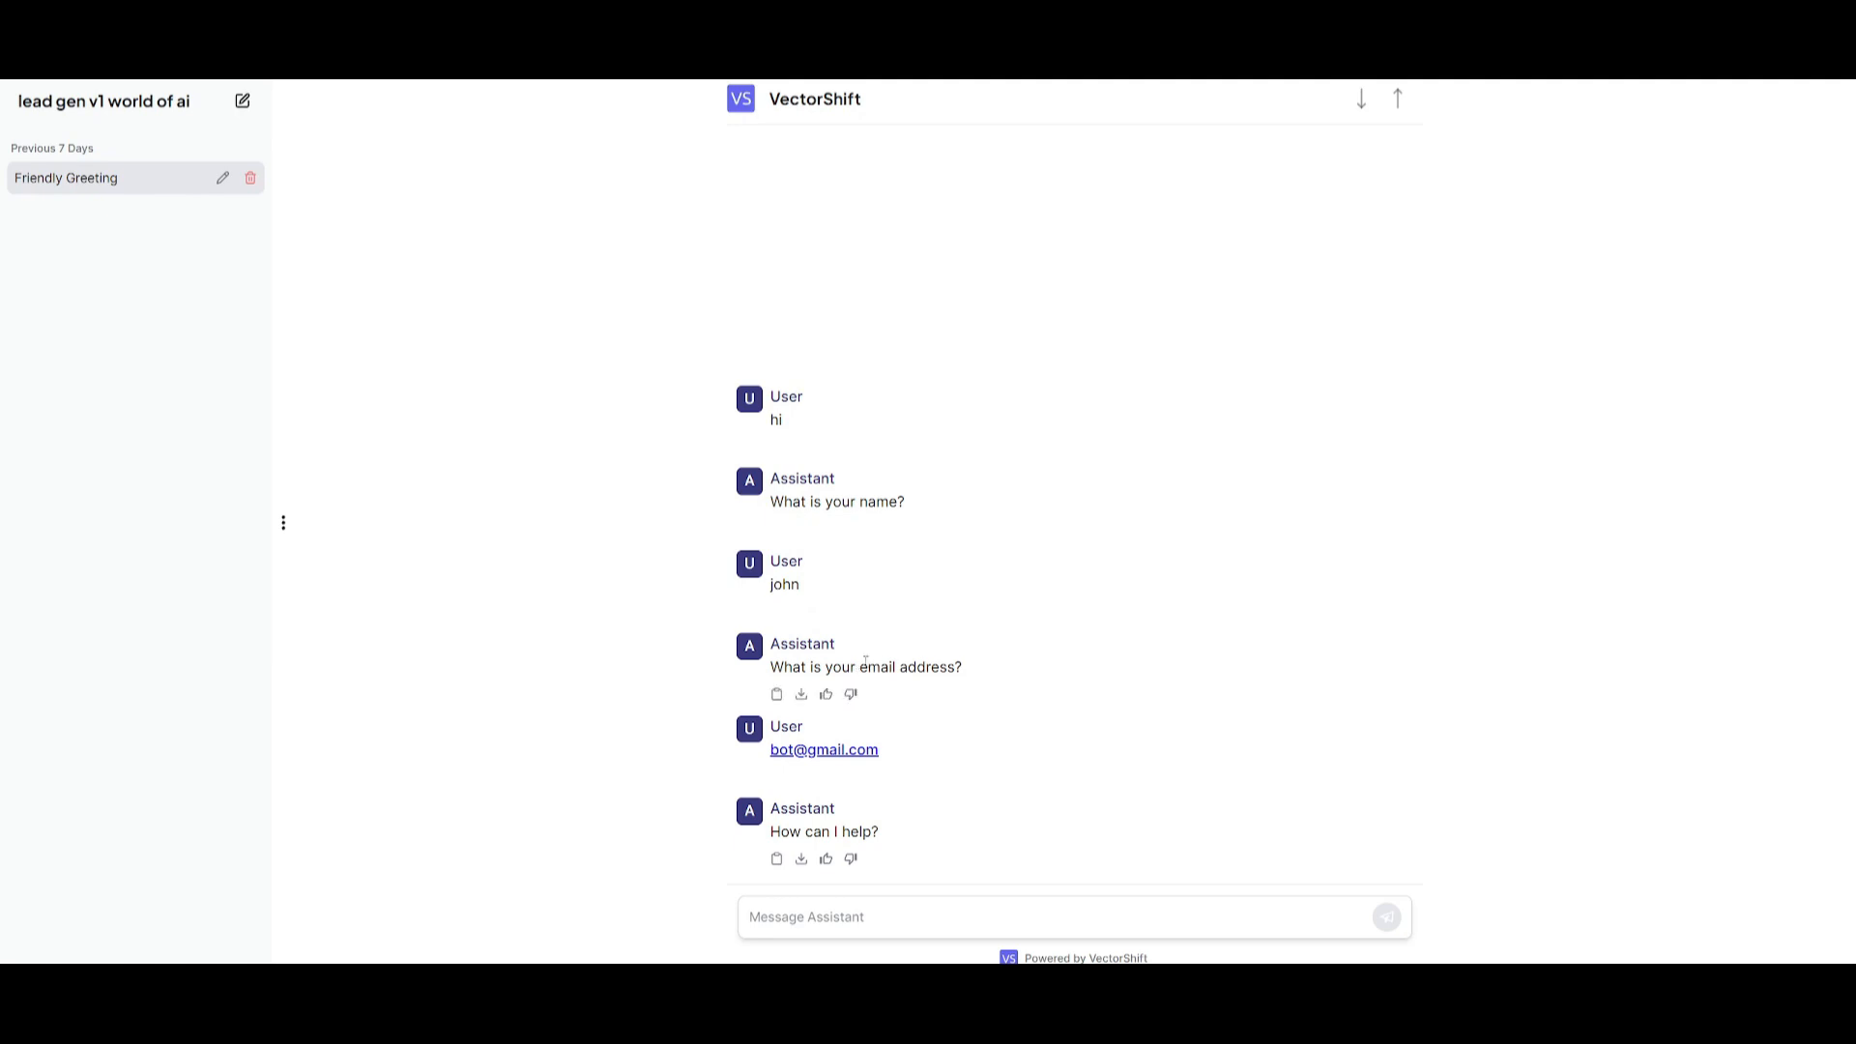
mouse_move(1075, 375)
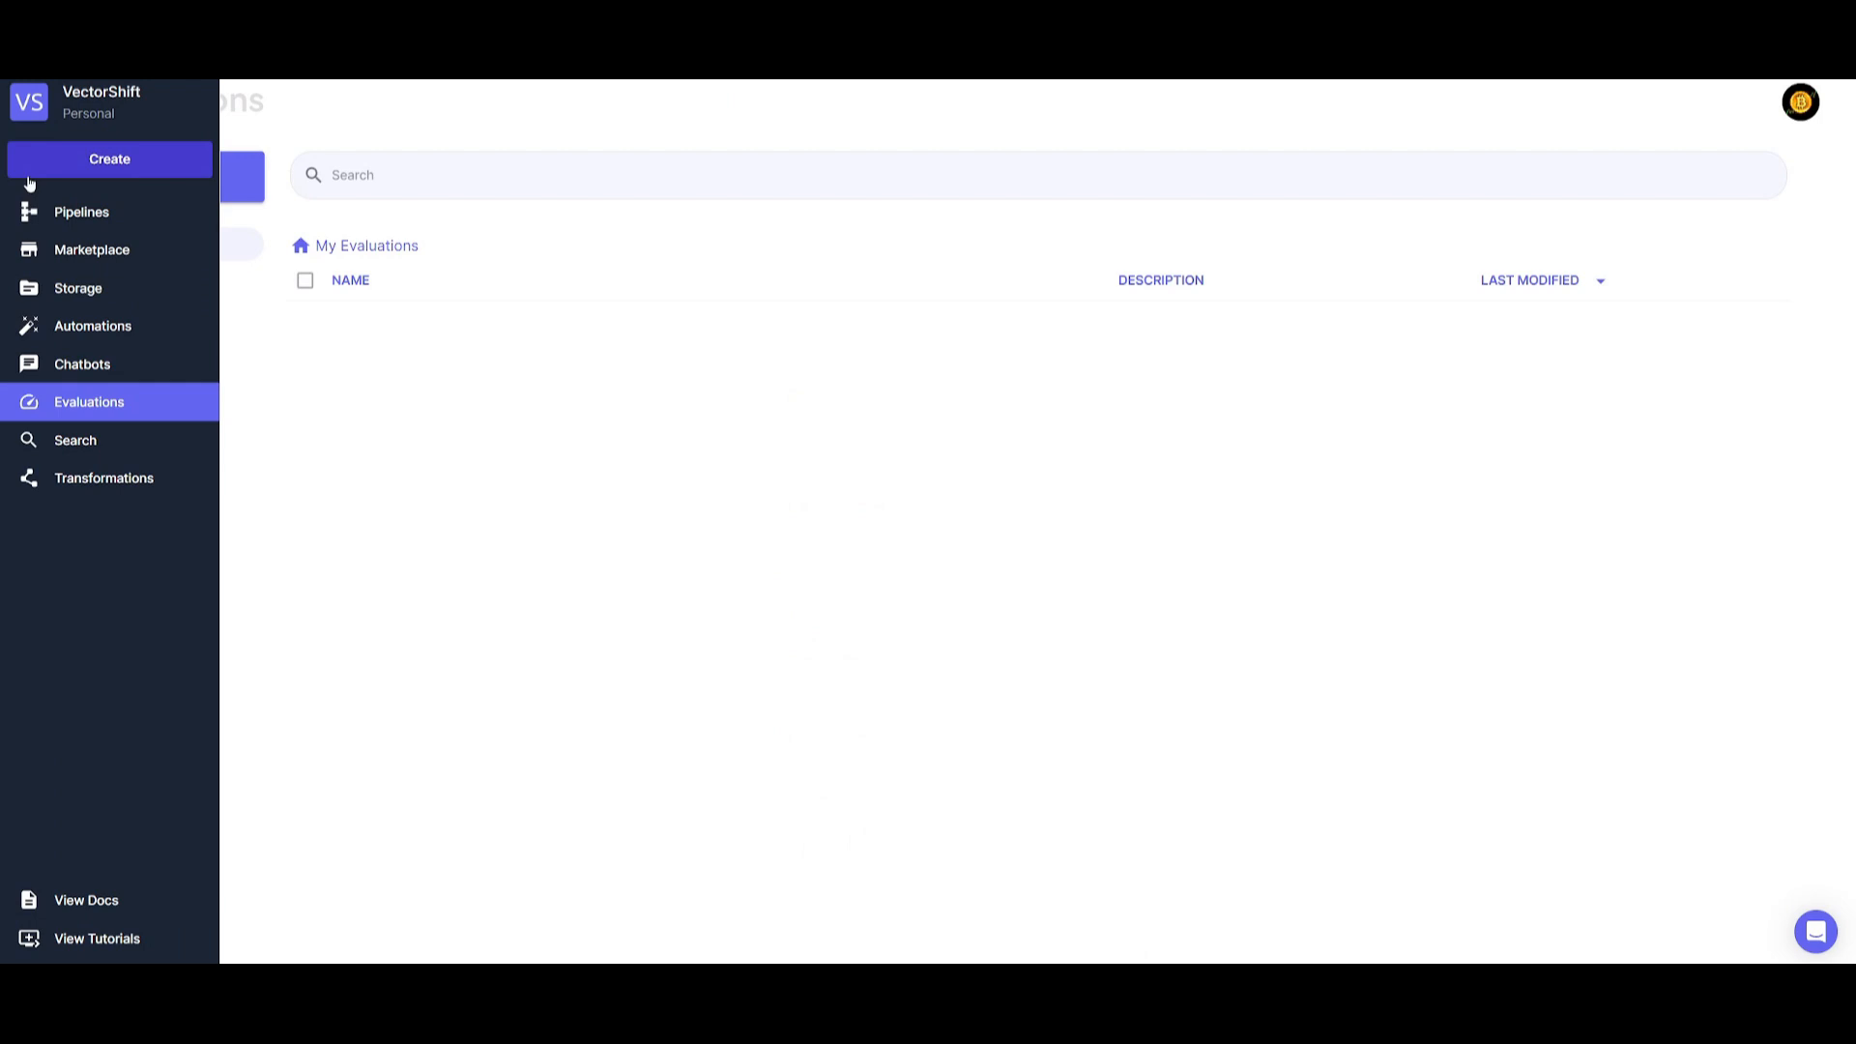
click(83, 364)
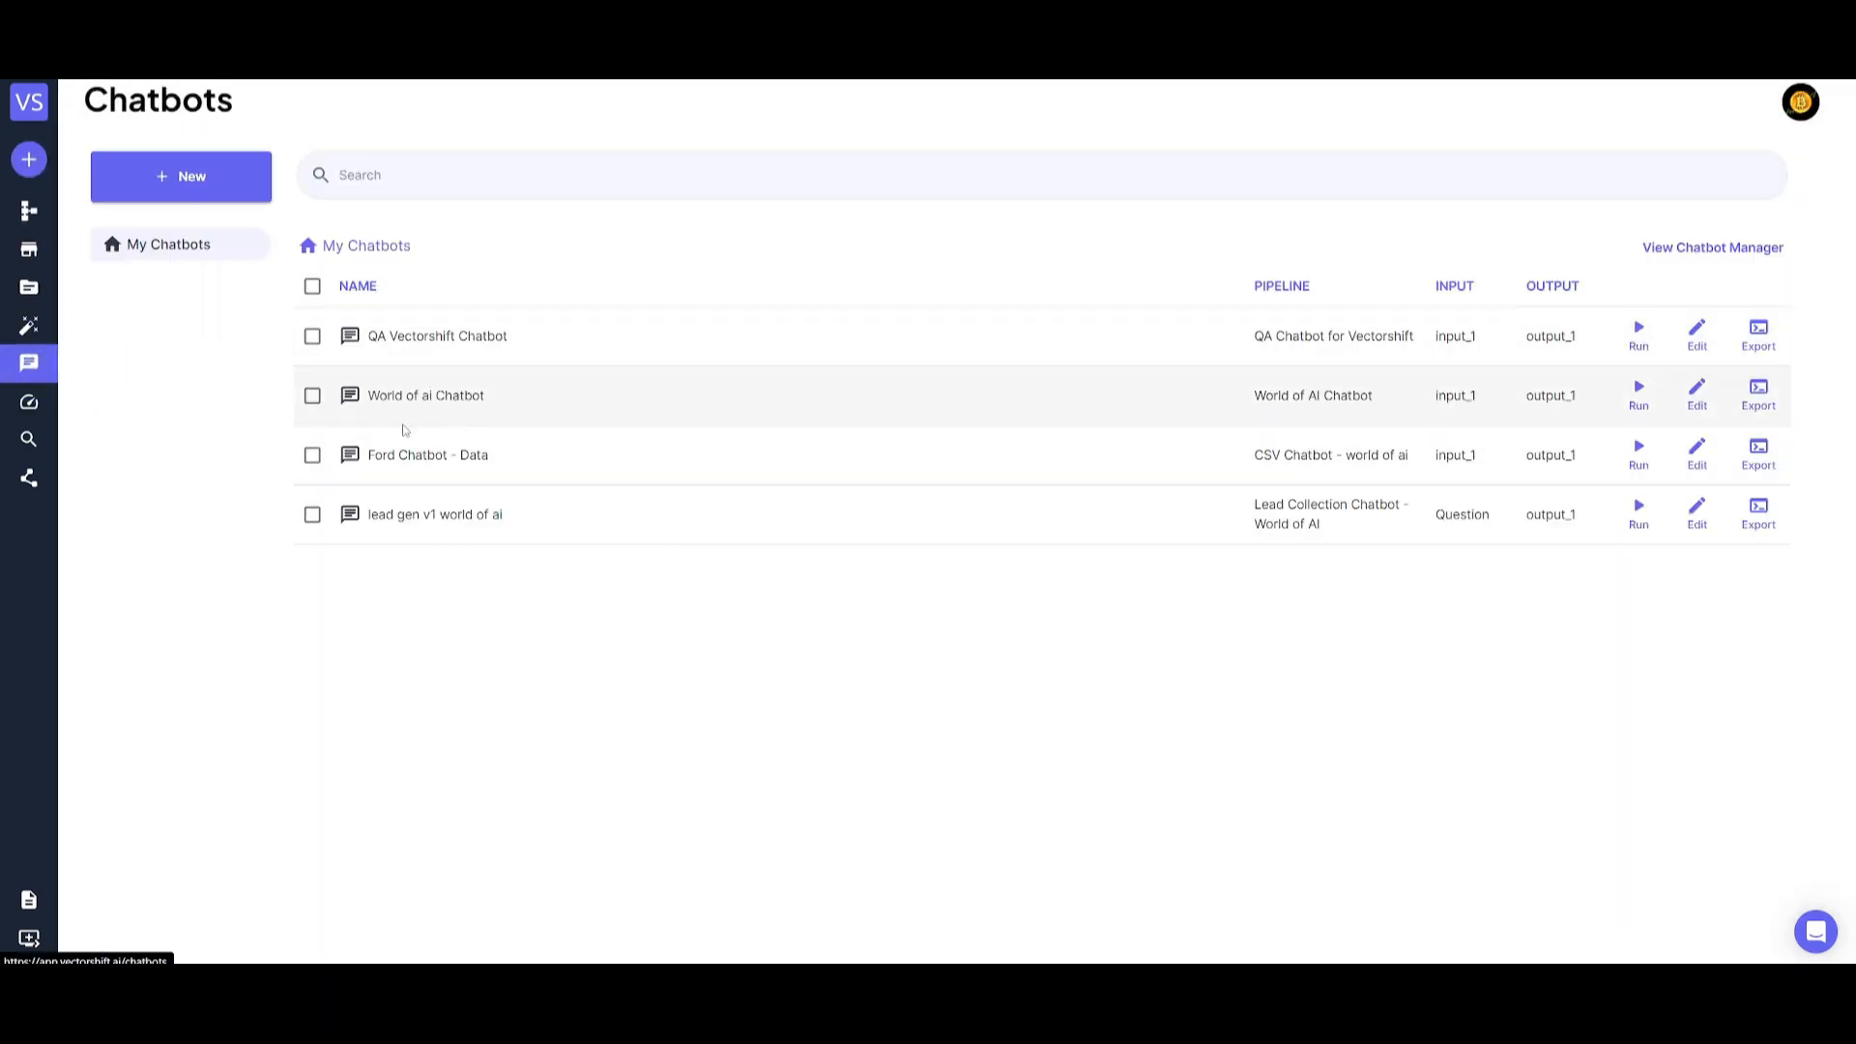
mouse_move(429, 542)
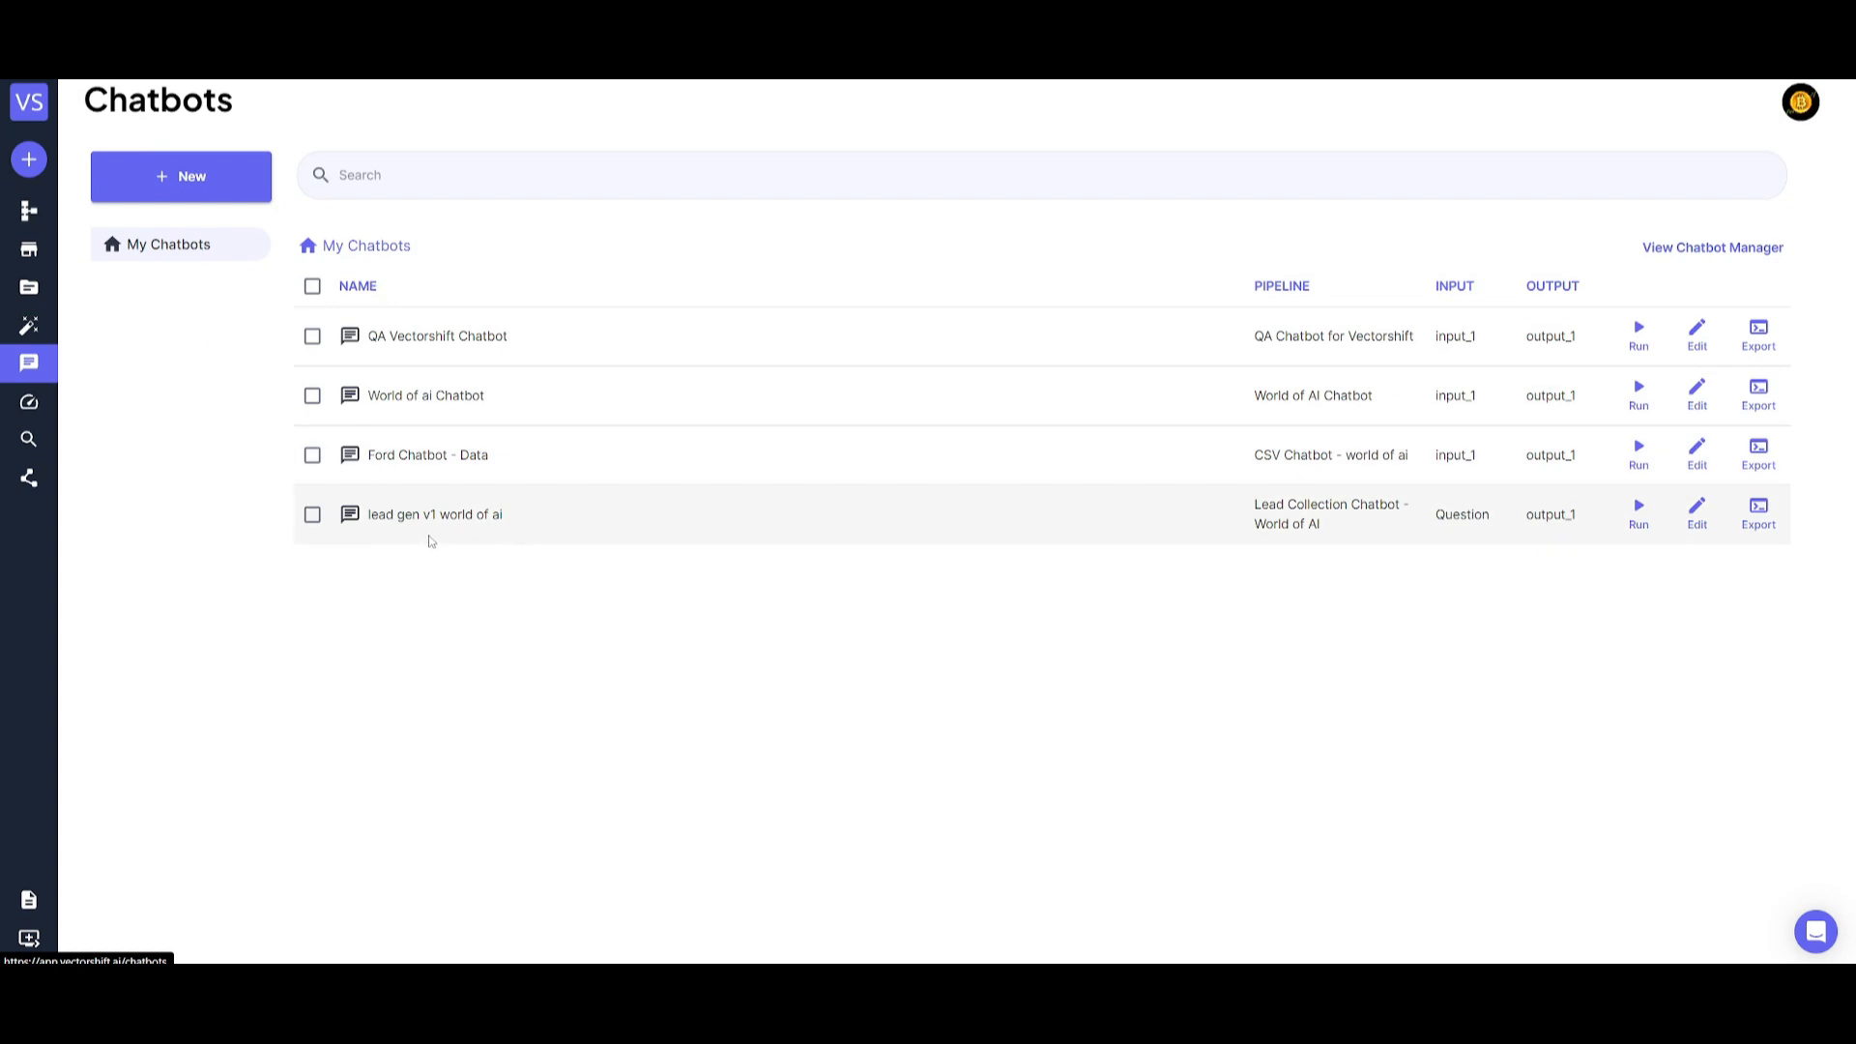
mouse_move(1429, 519)
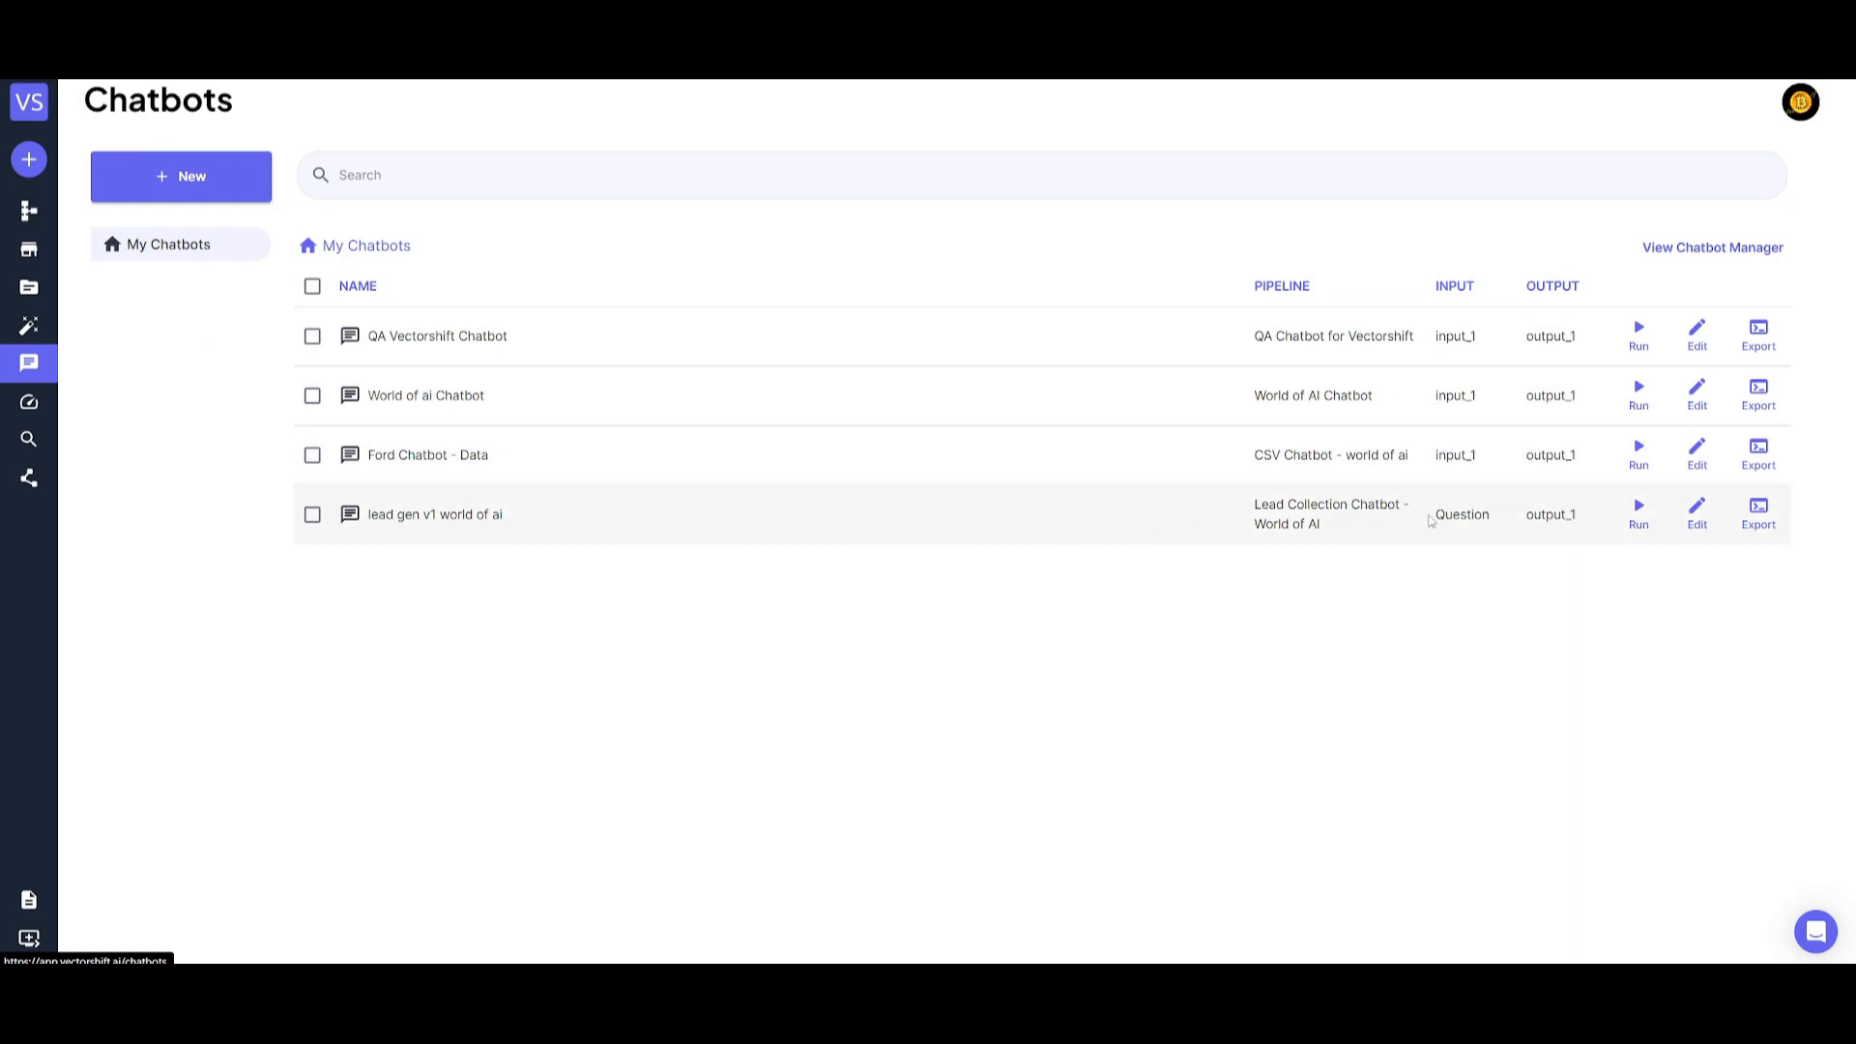
click(1694, 506)
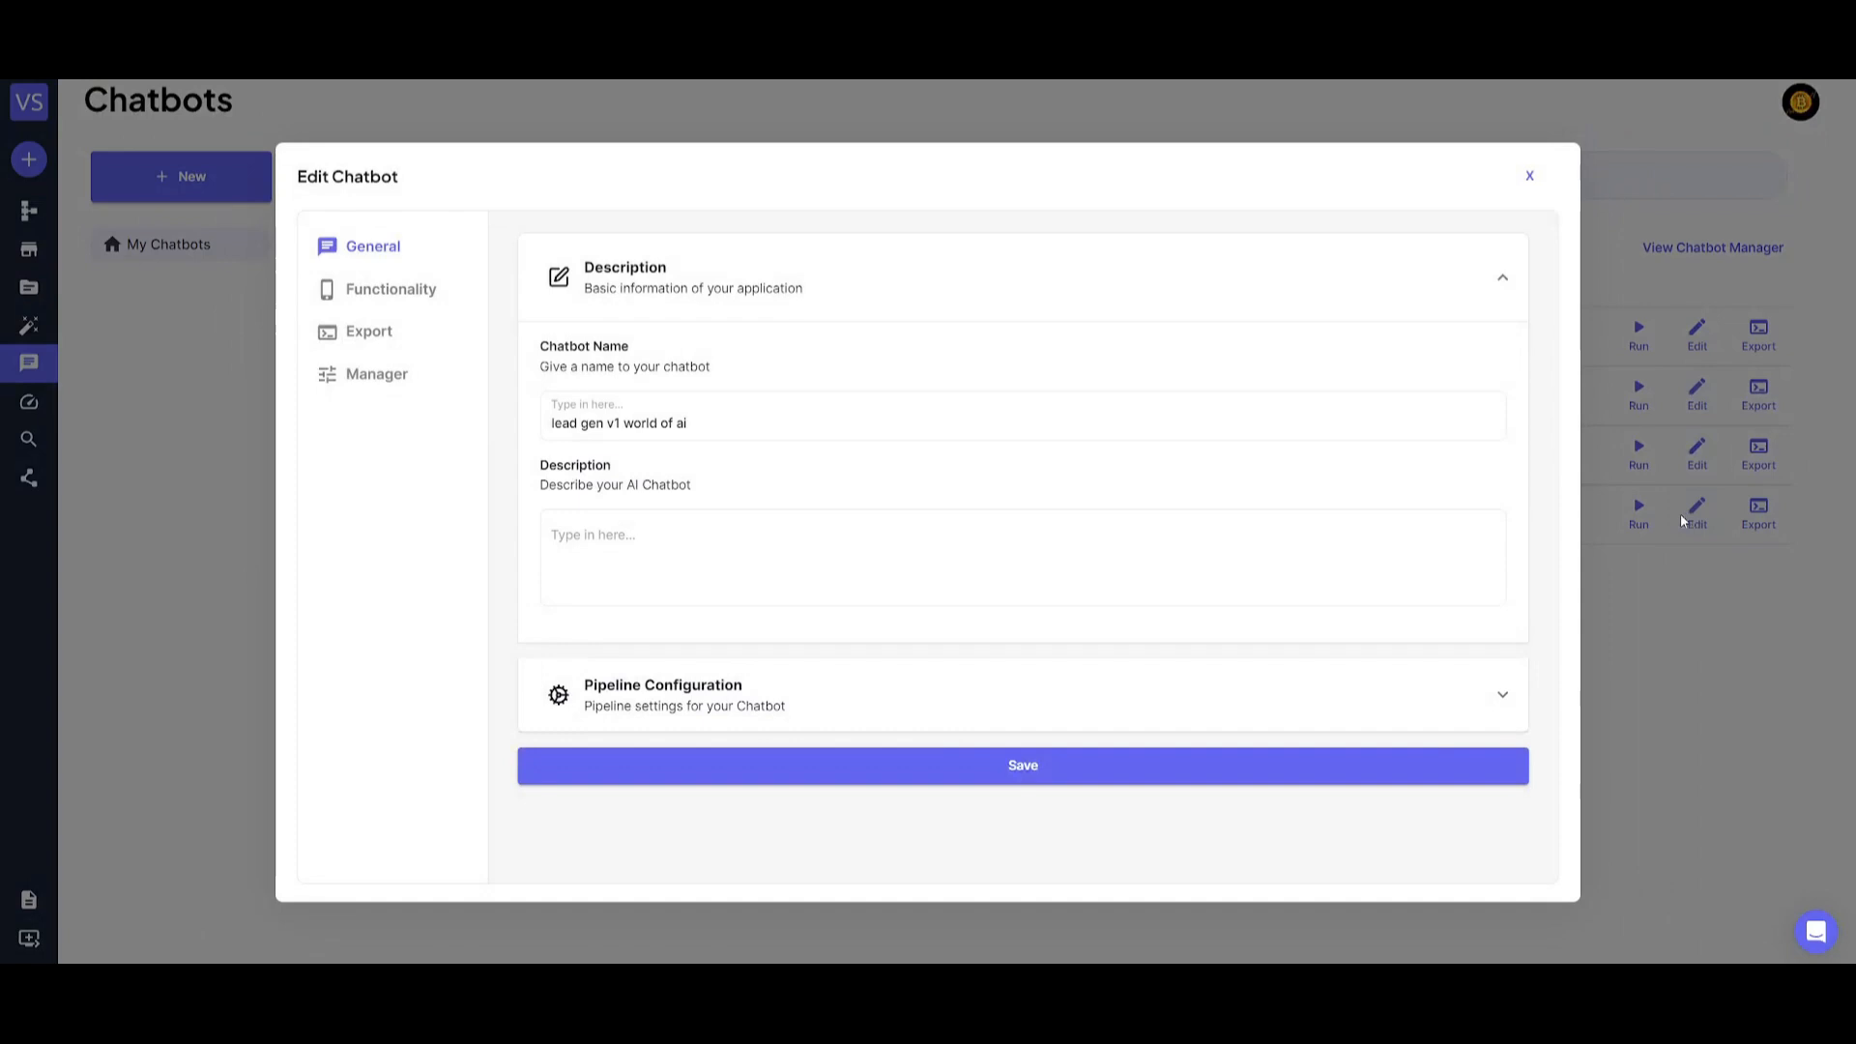
mouse_move(368, 373)
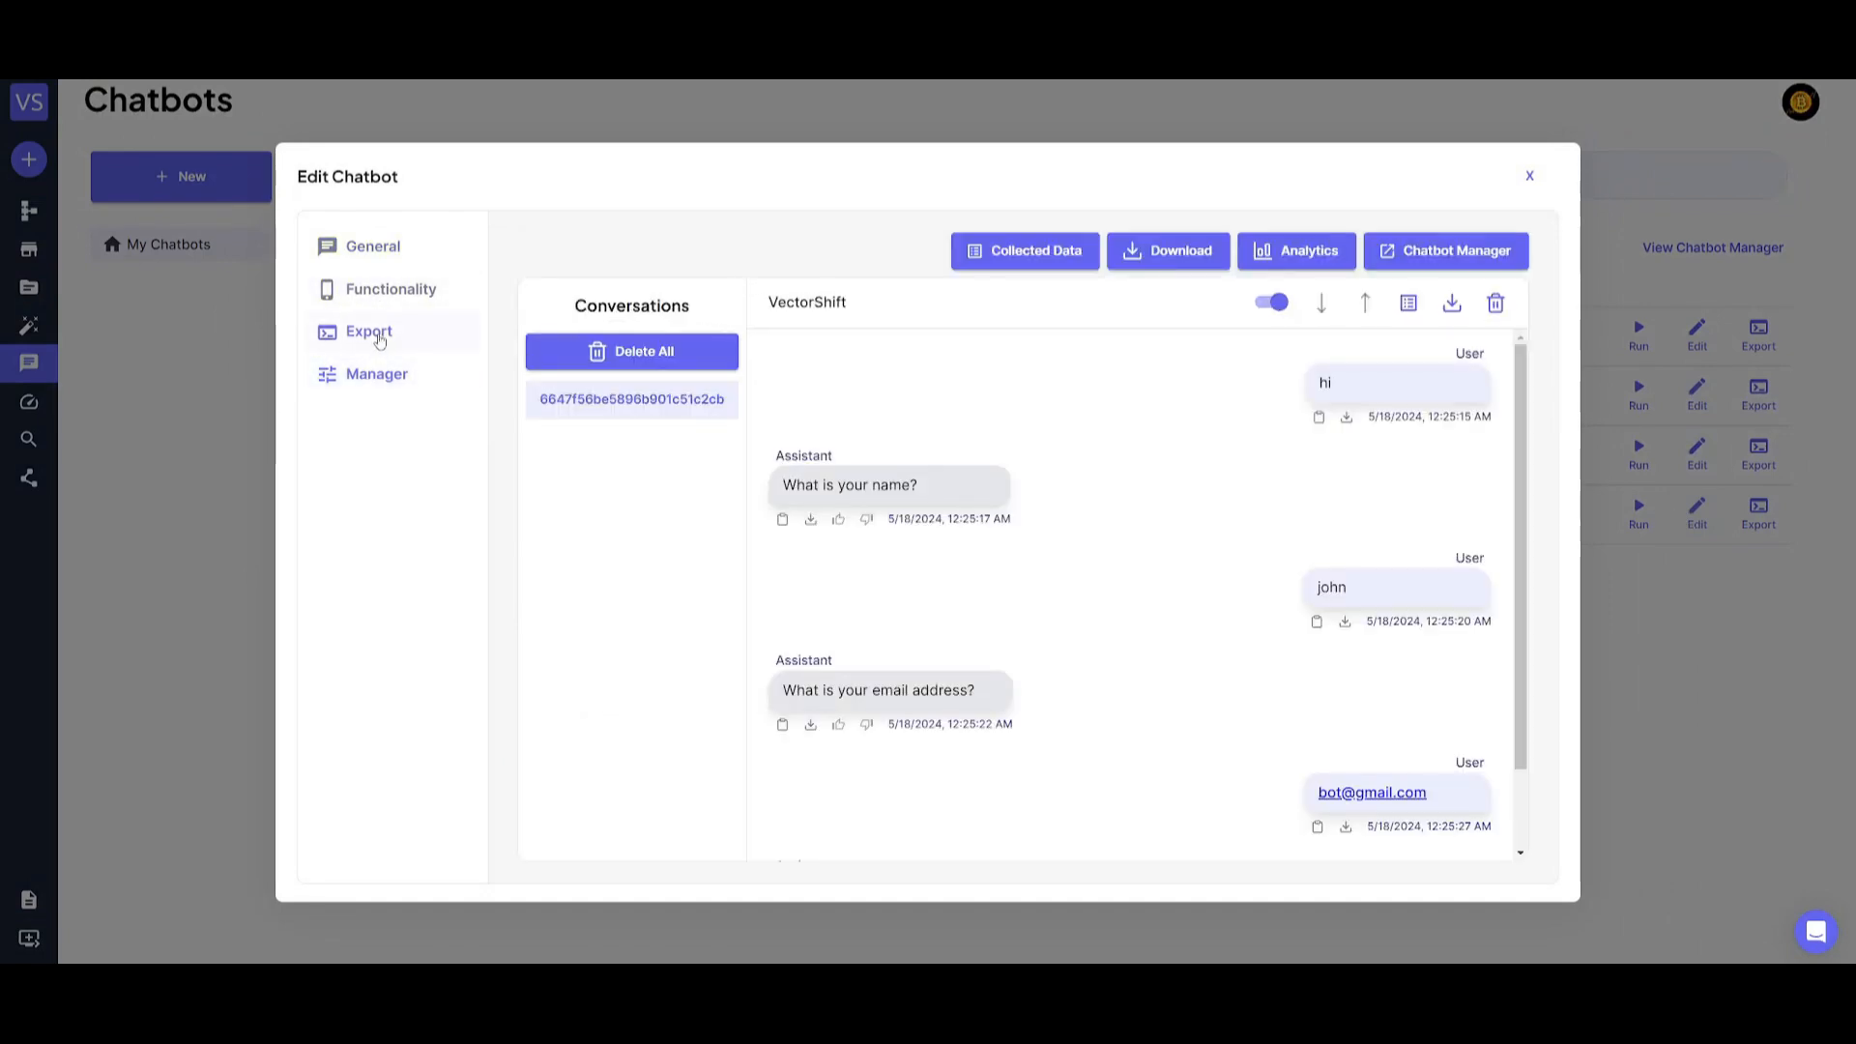
click(1025, 249)
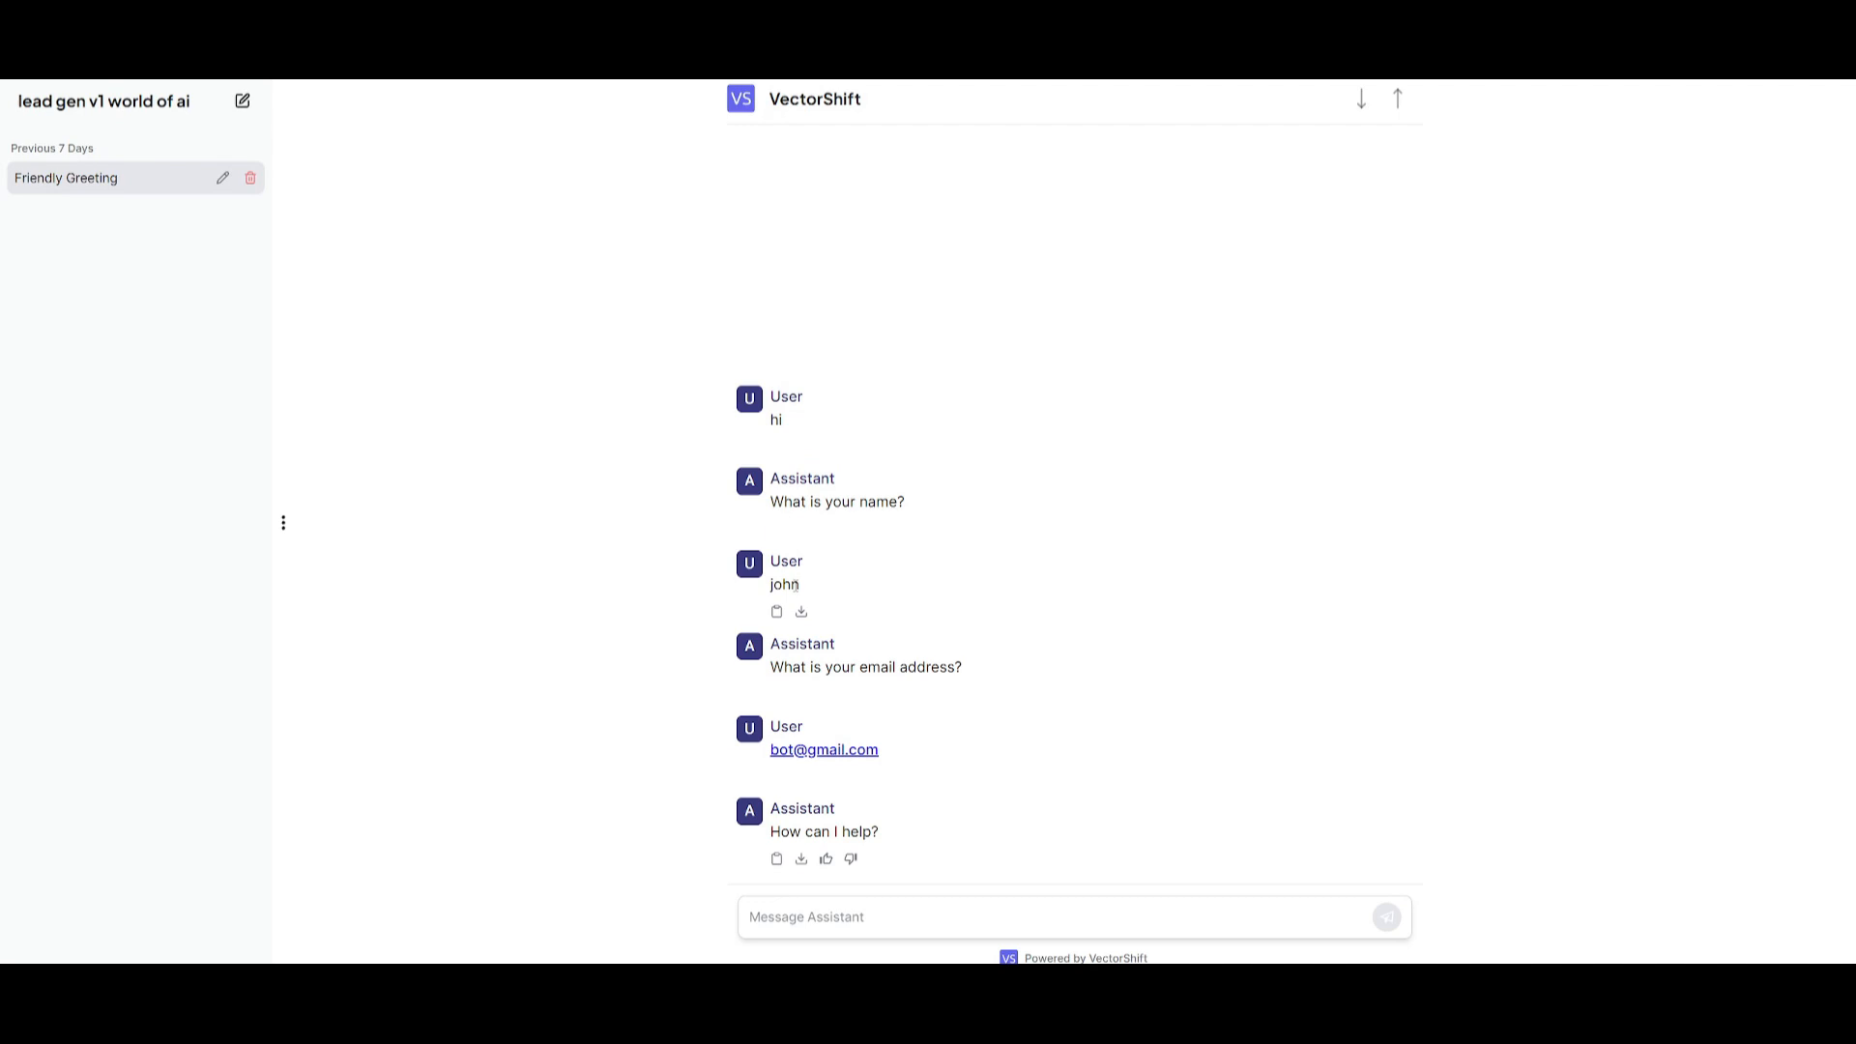
click(1023, 250)
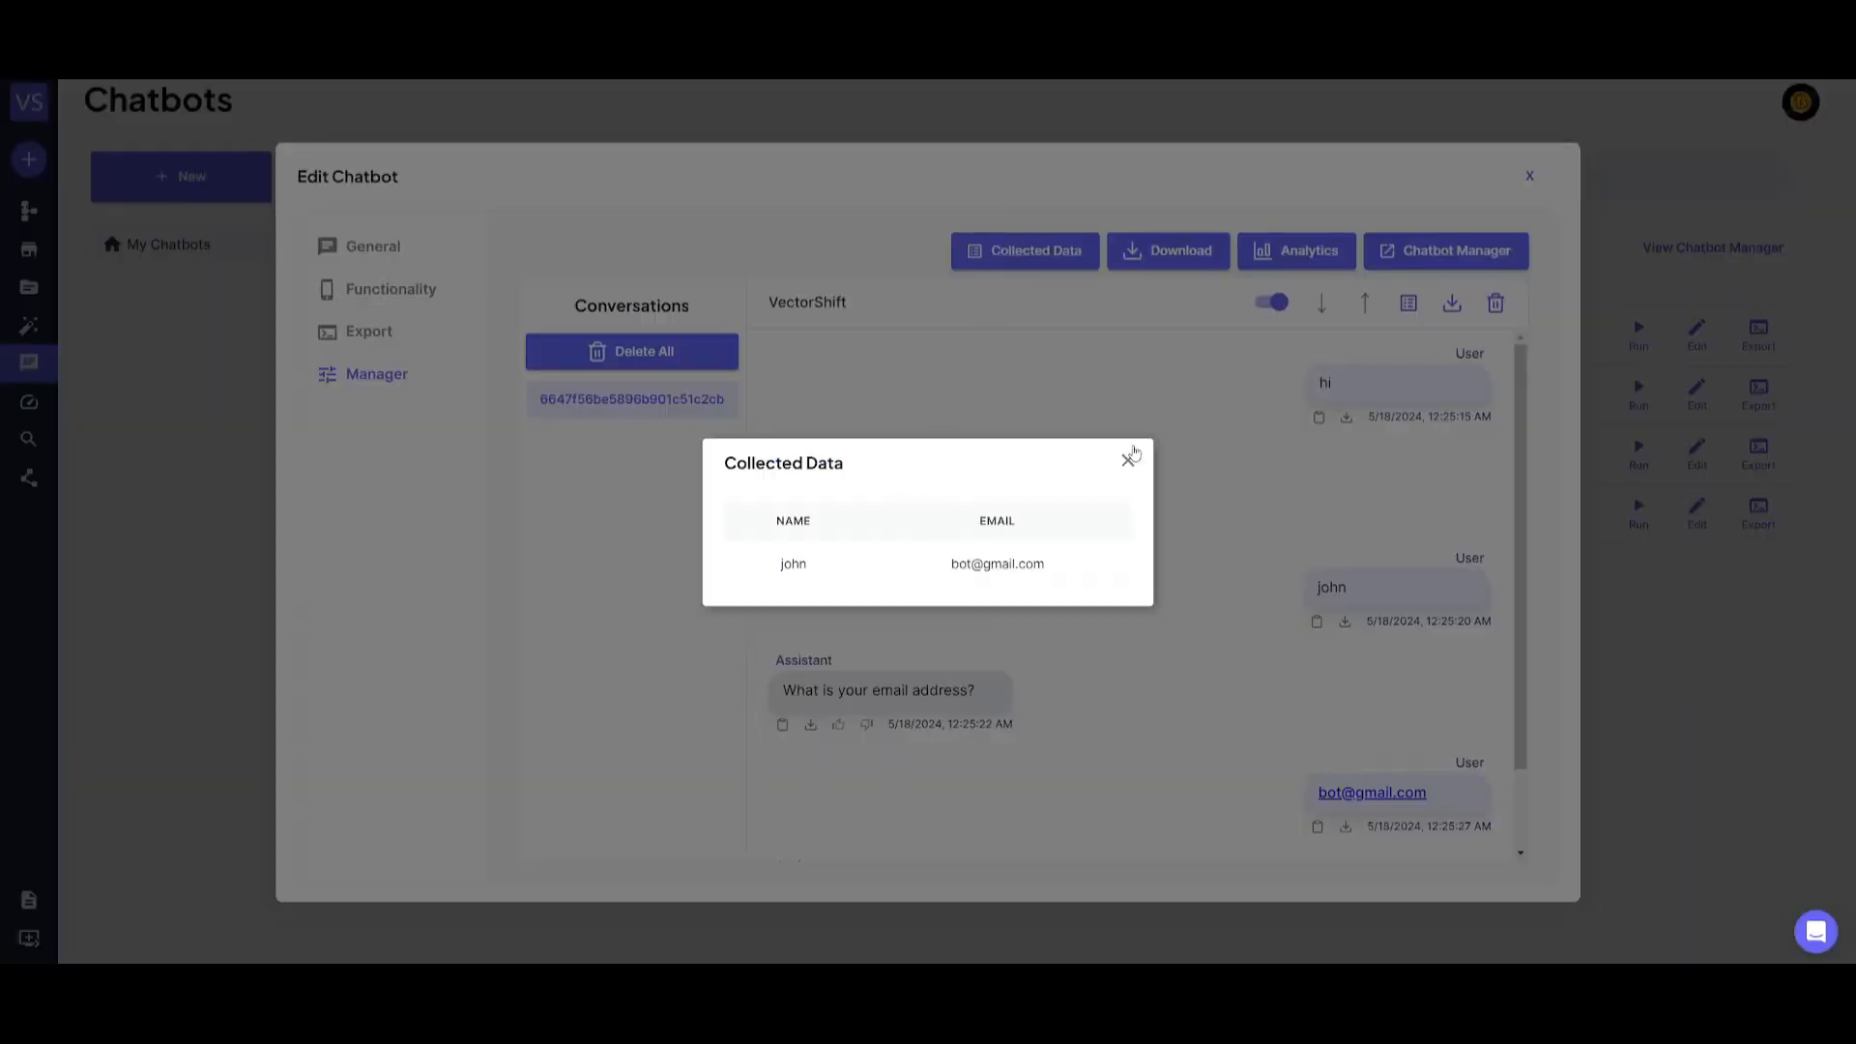
click(1132, 455)
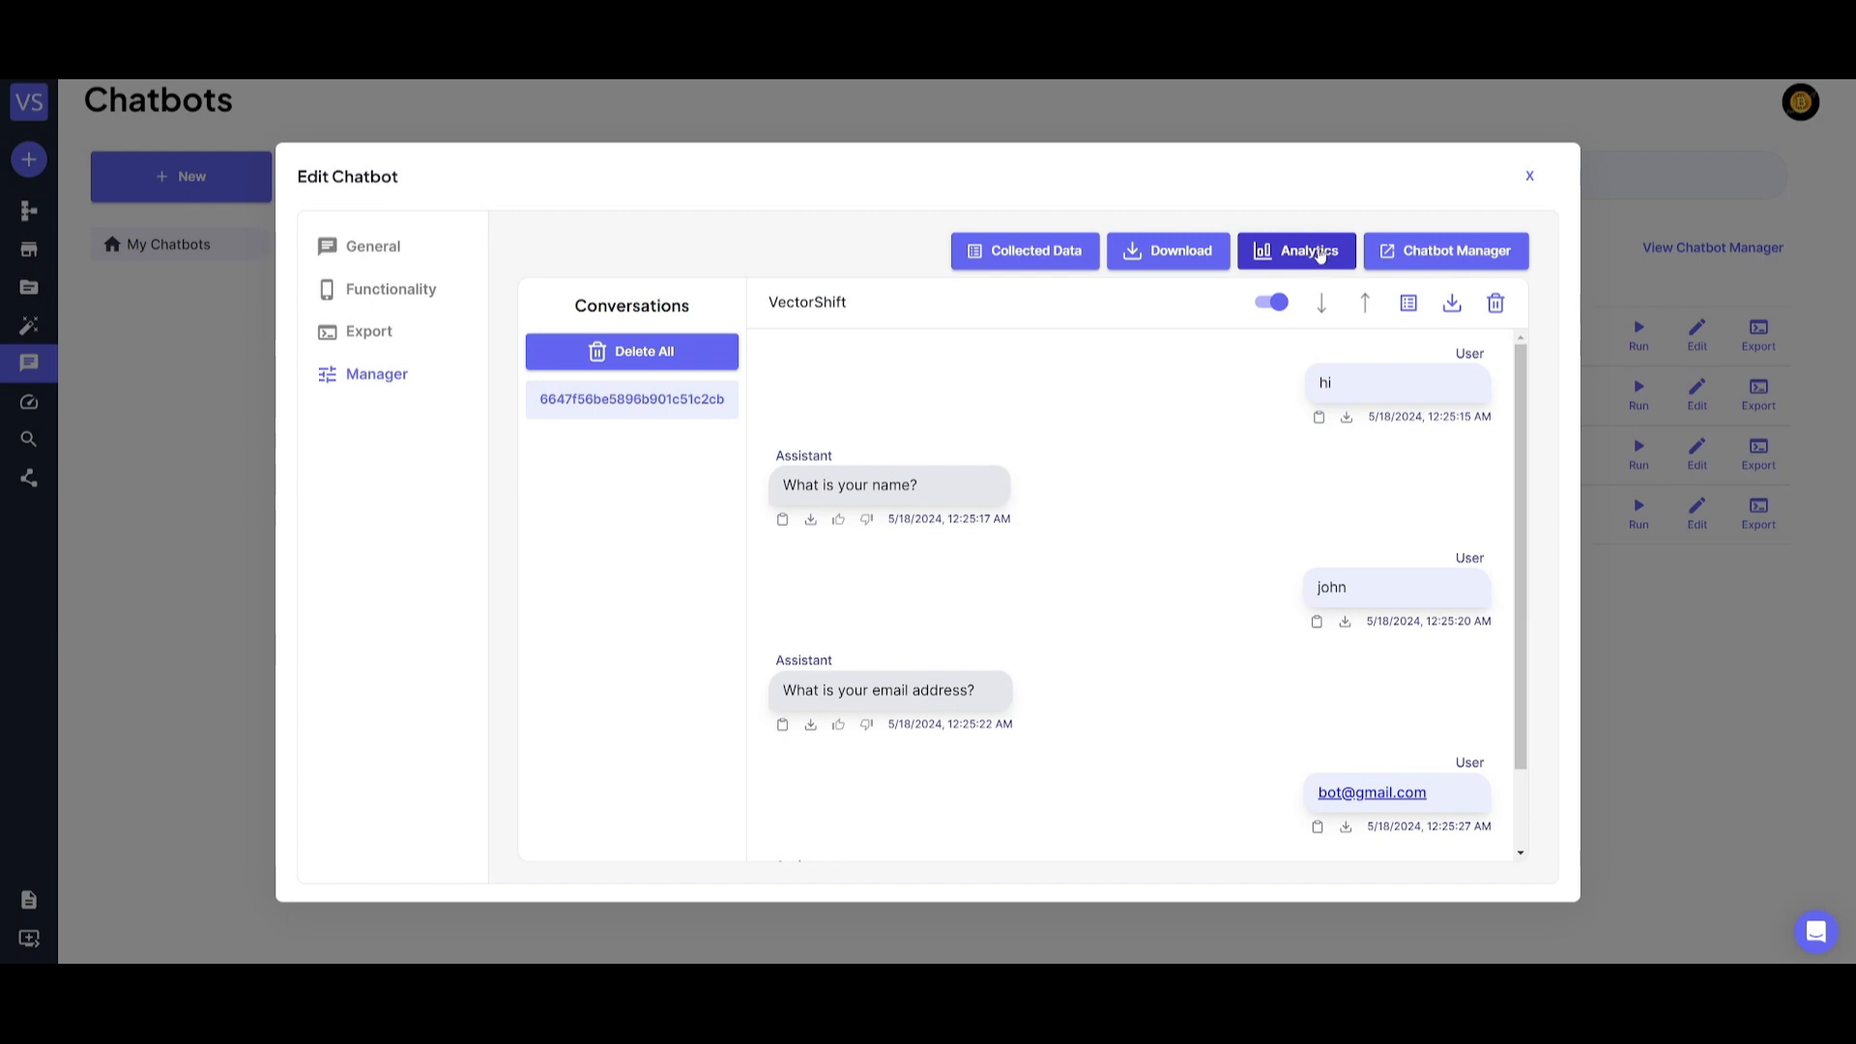
mouse_move(1473, 275)
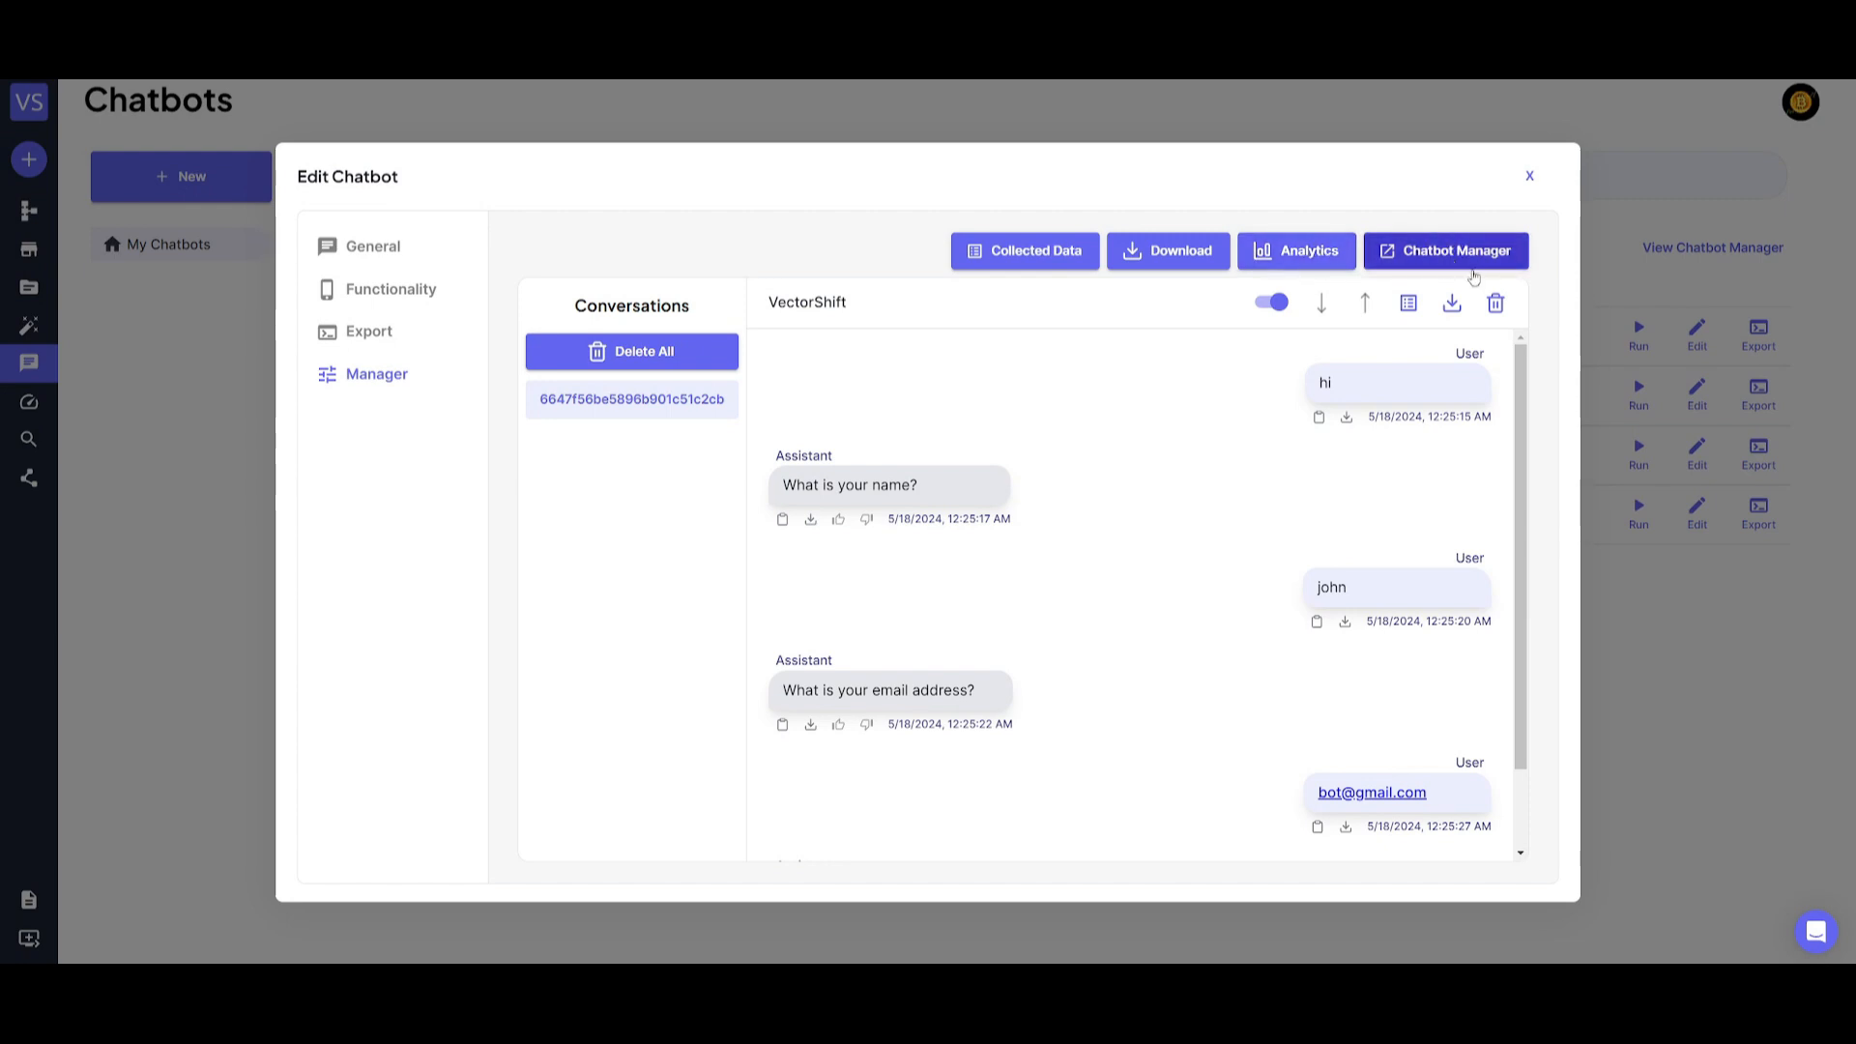
mouse_move(579, 541)
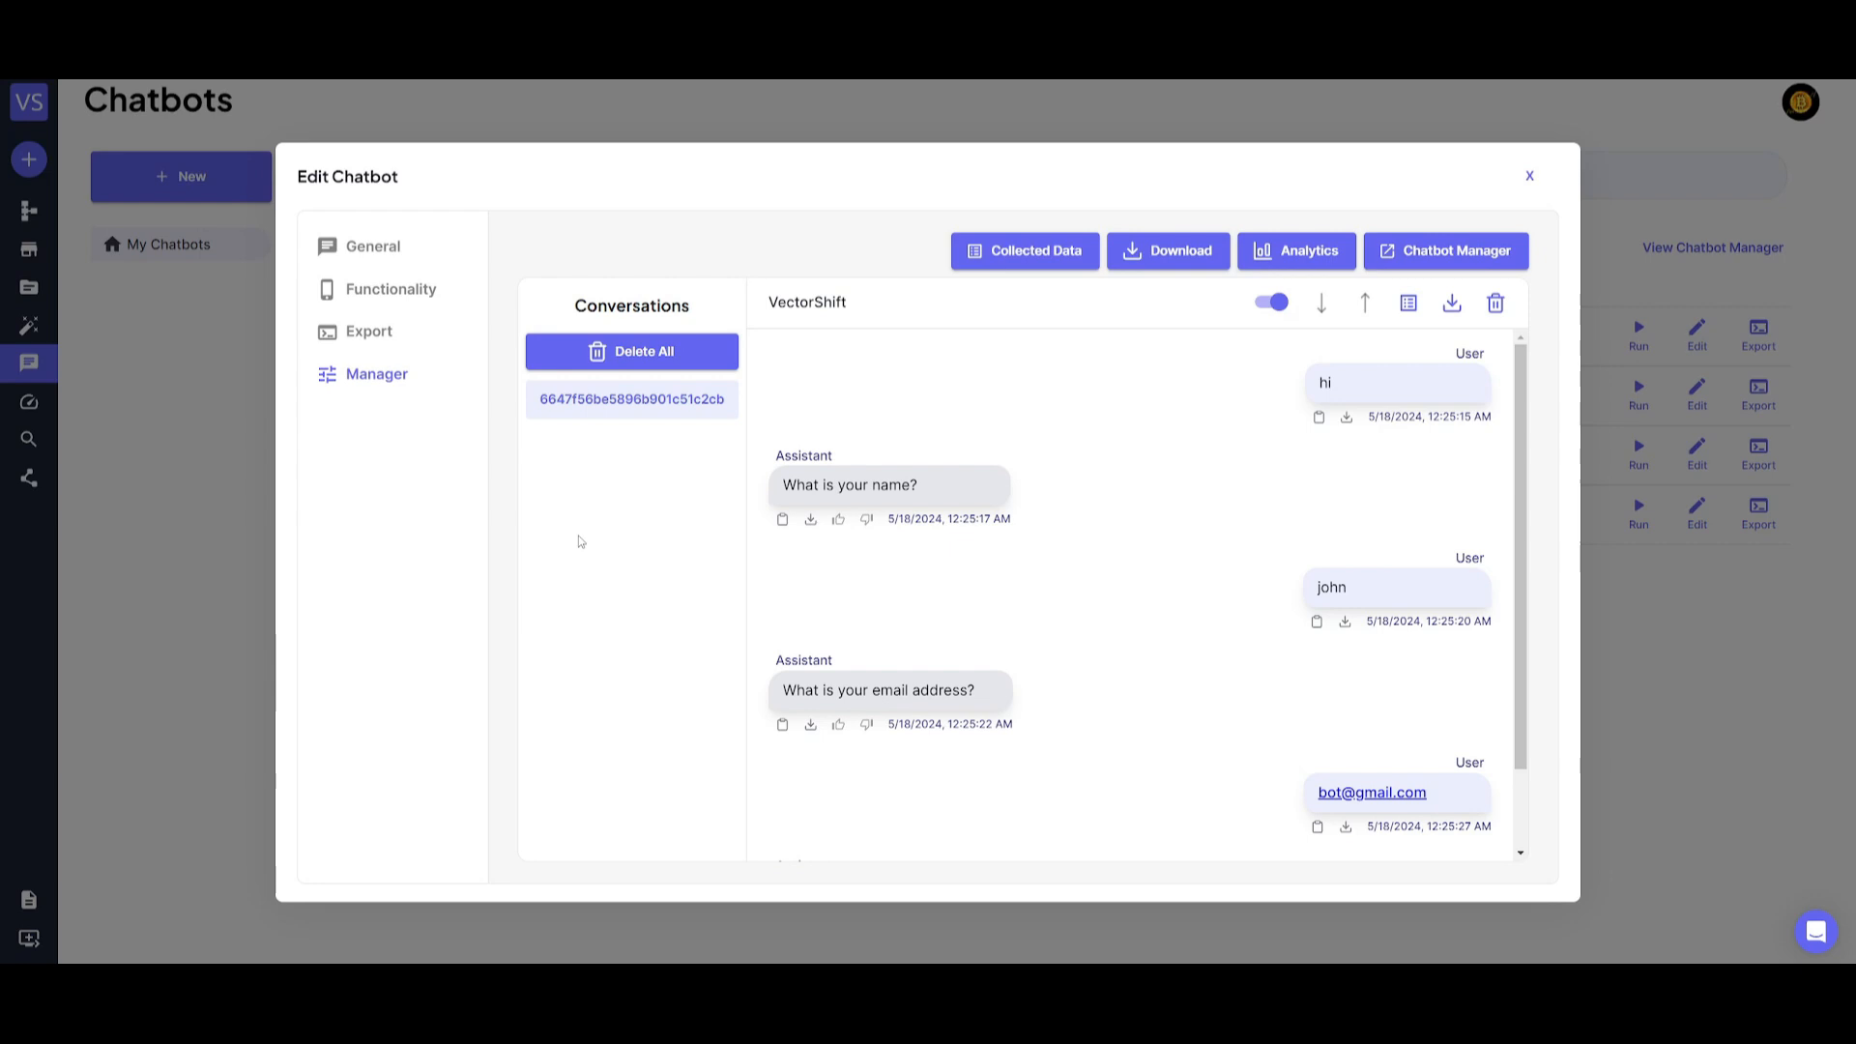
mouse_move(1530, 176)
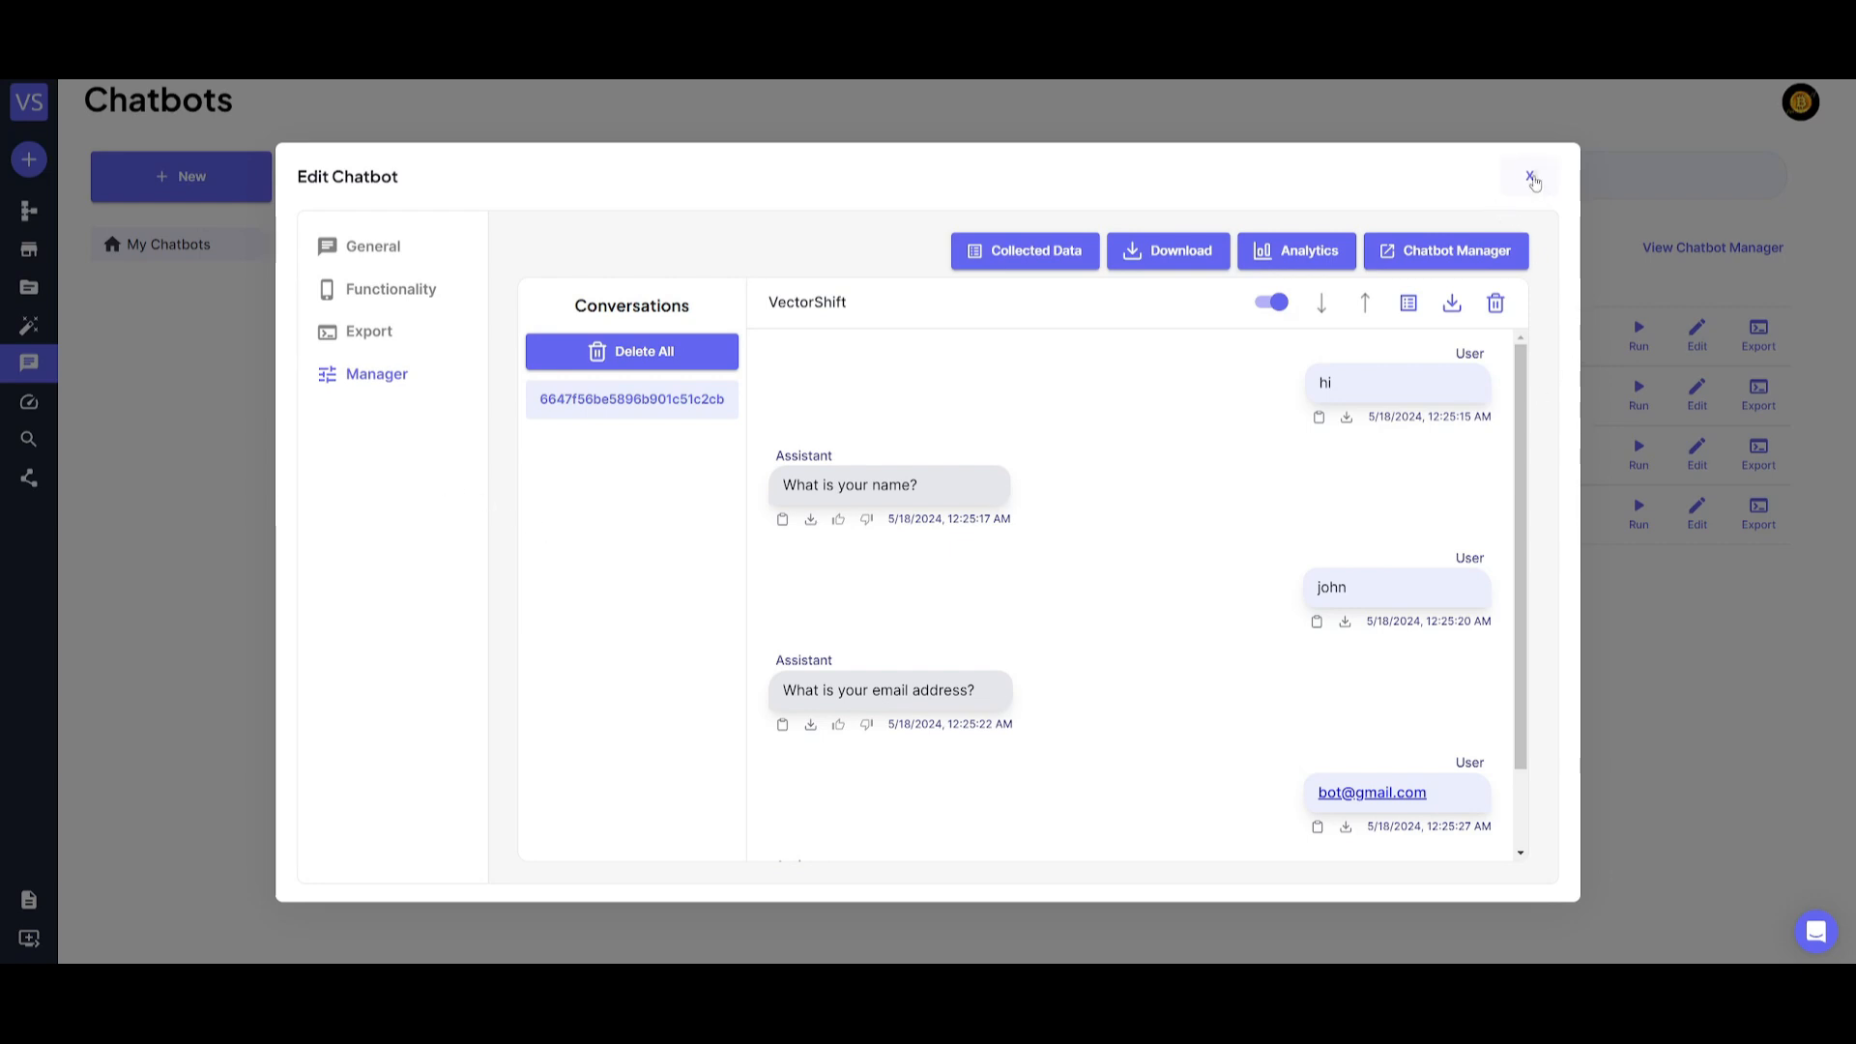
click(1533, 181)
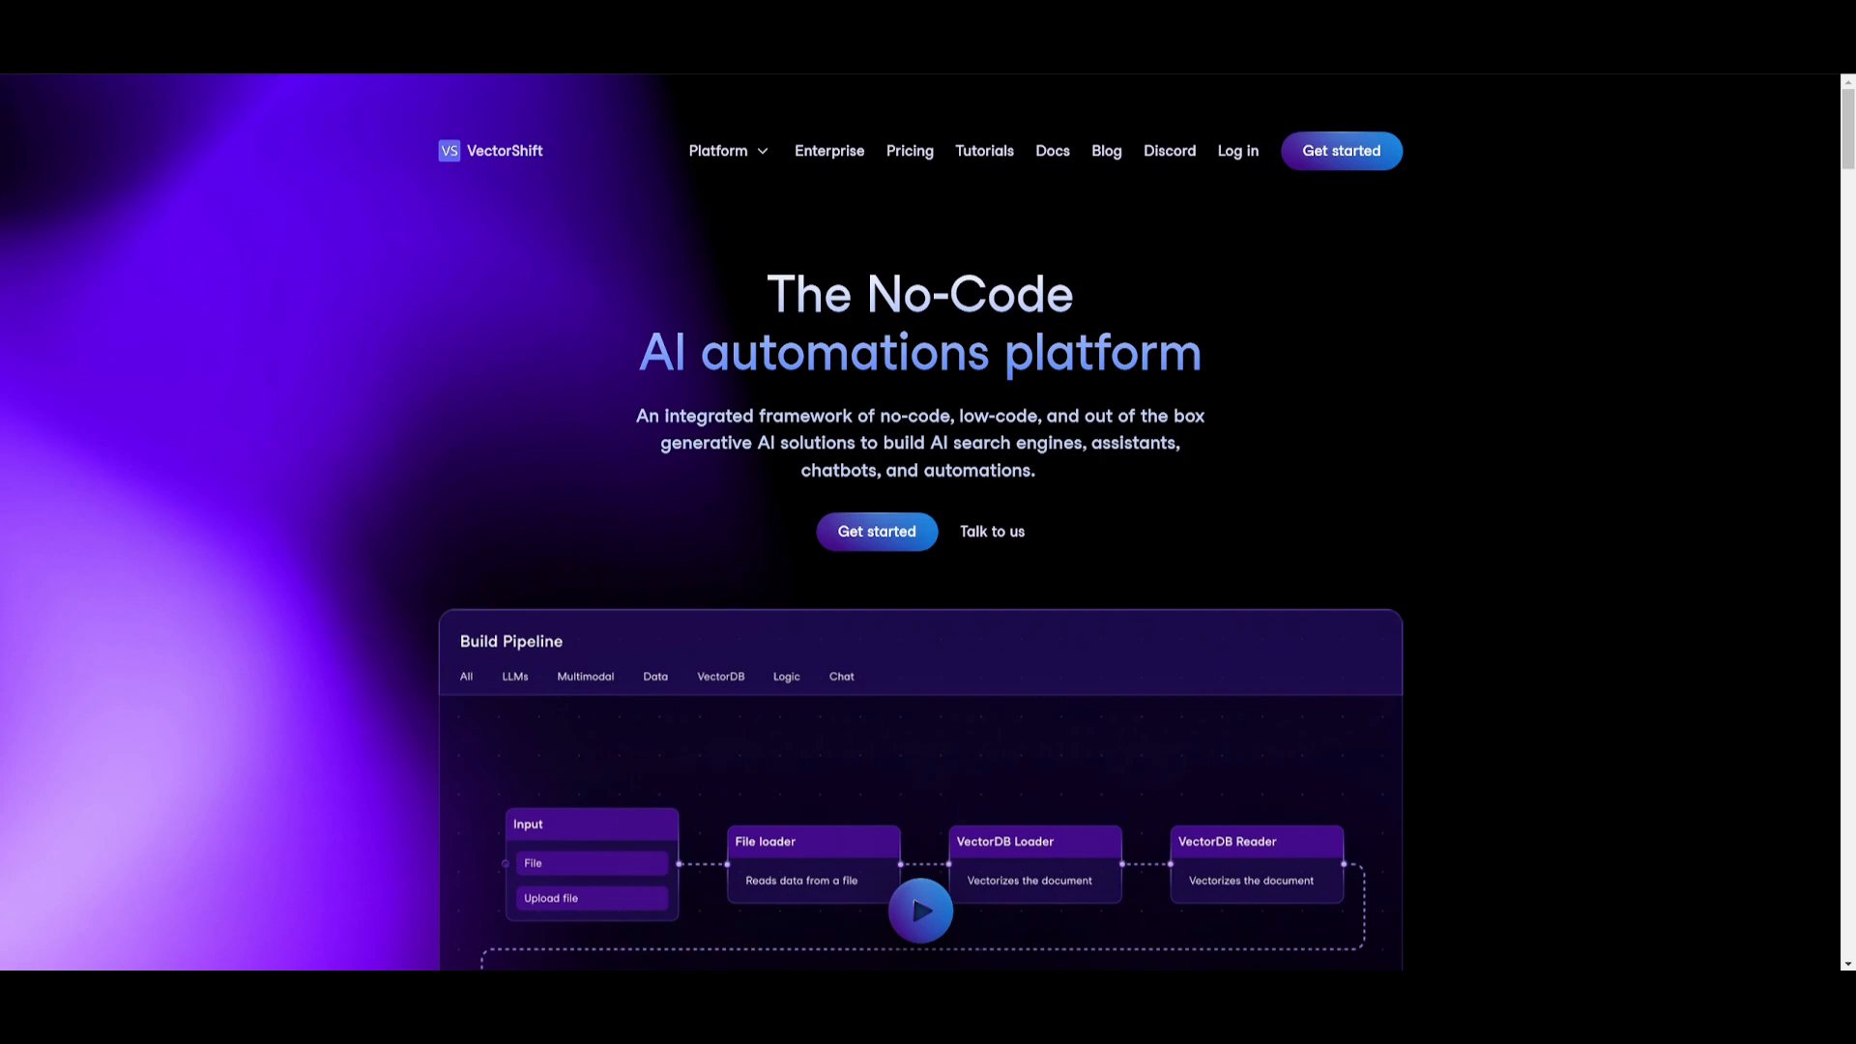
scroll(down, 3)
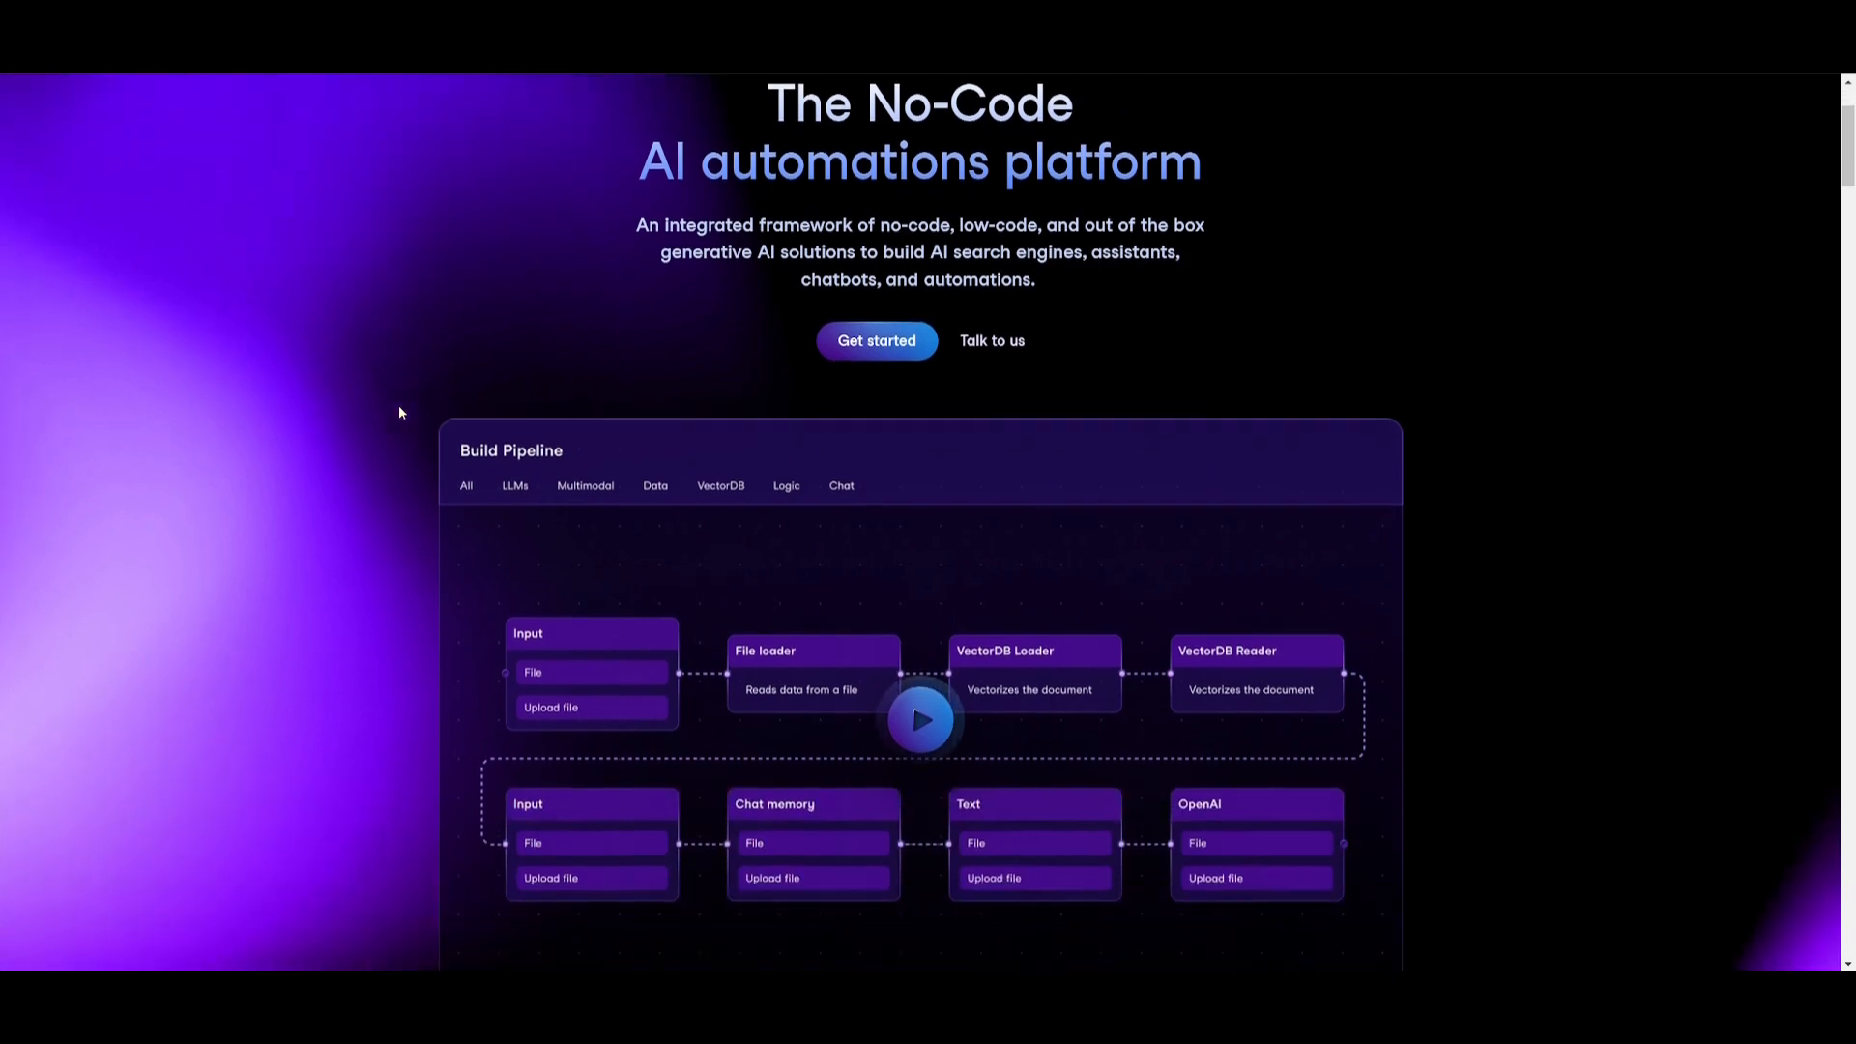
scroll(down, 3)
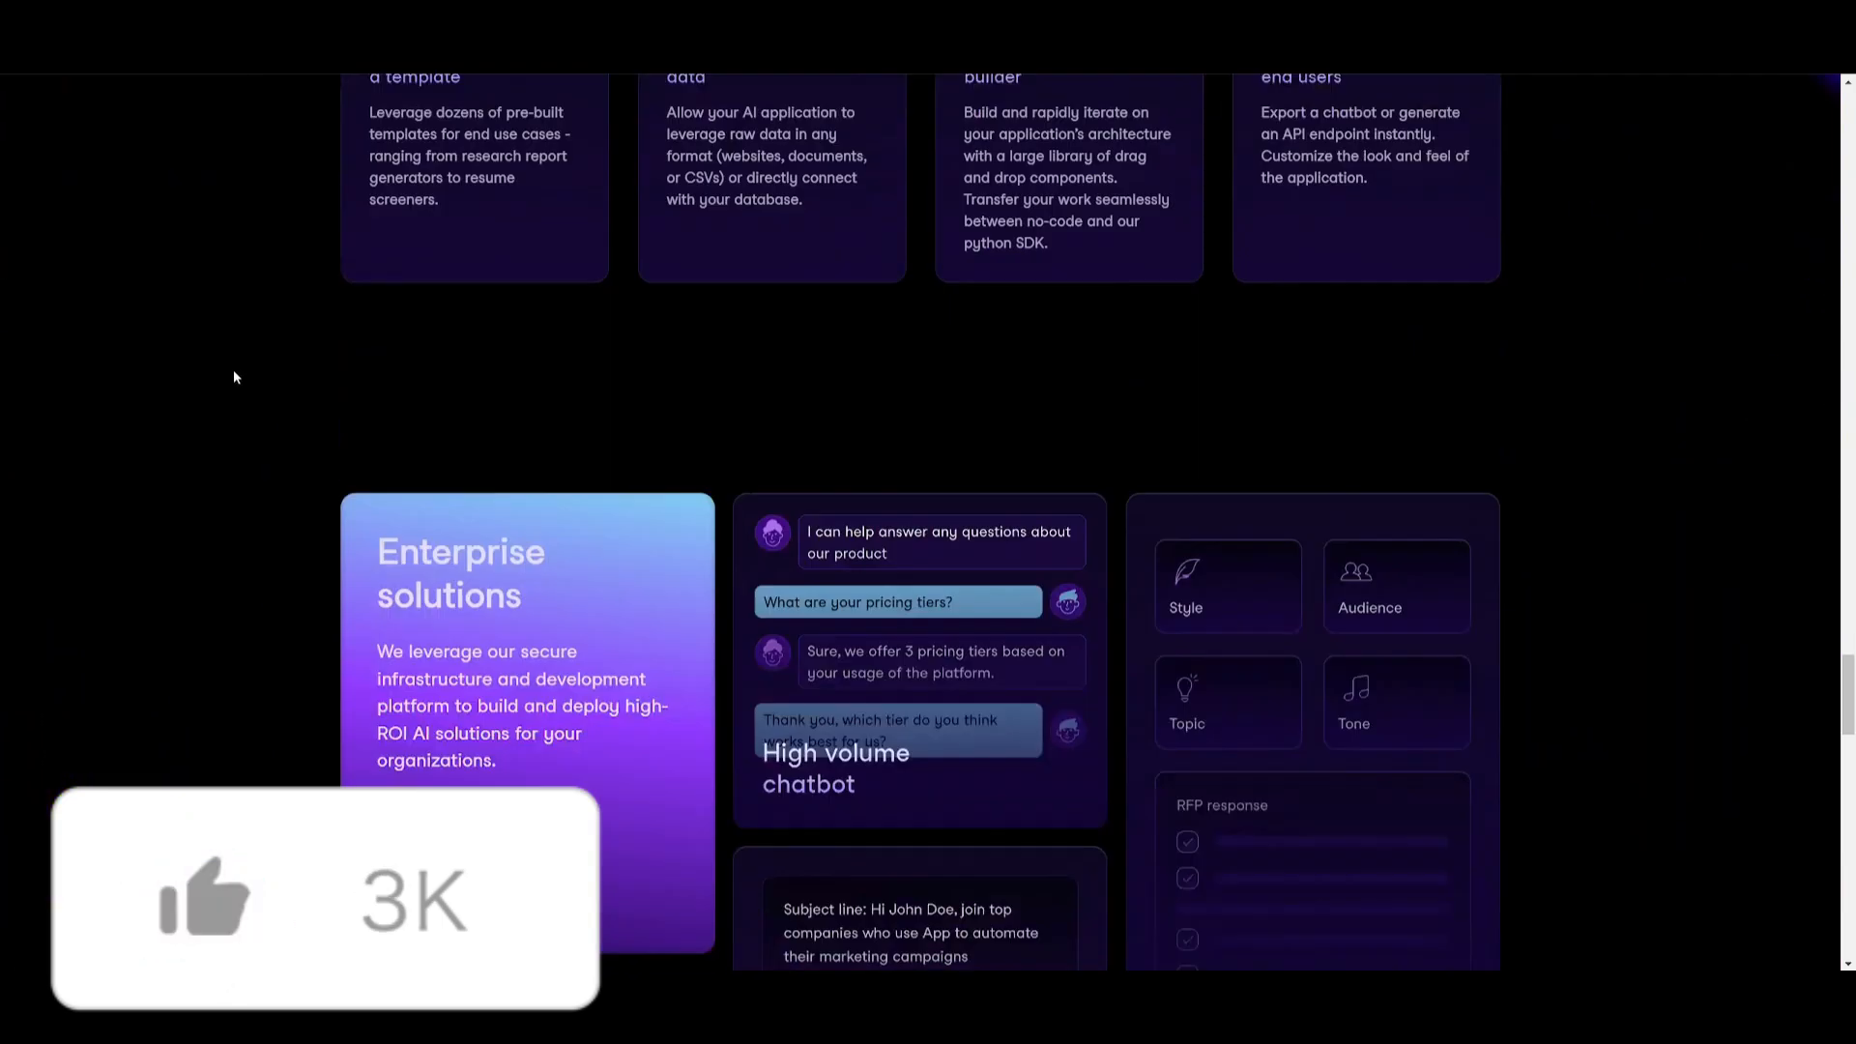
scroll(down, 3)
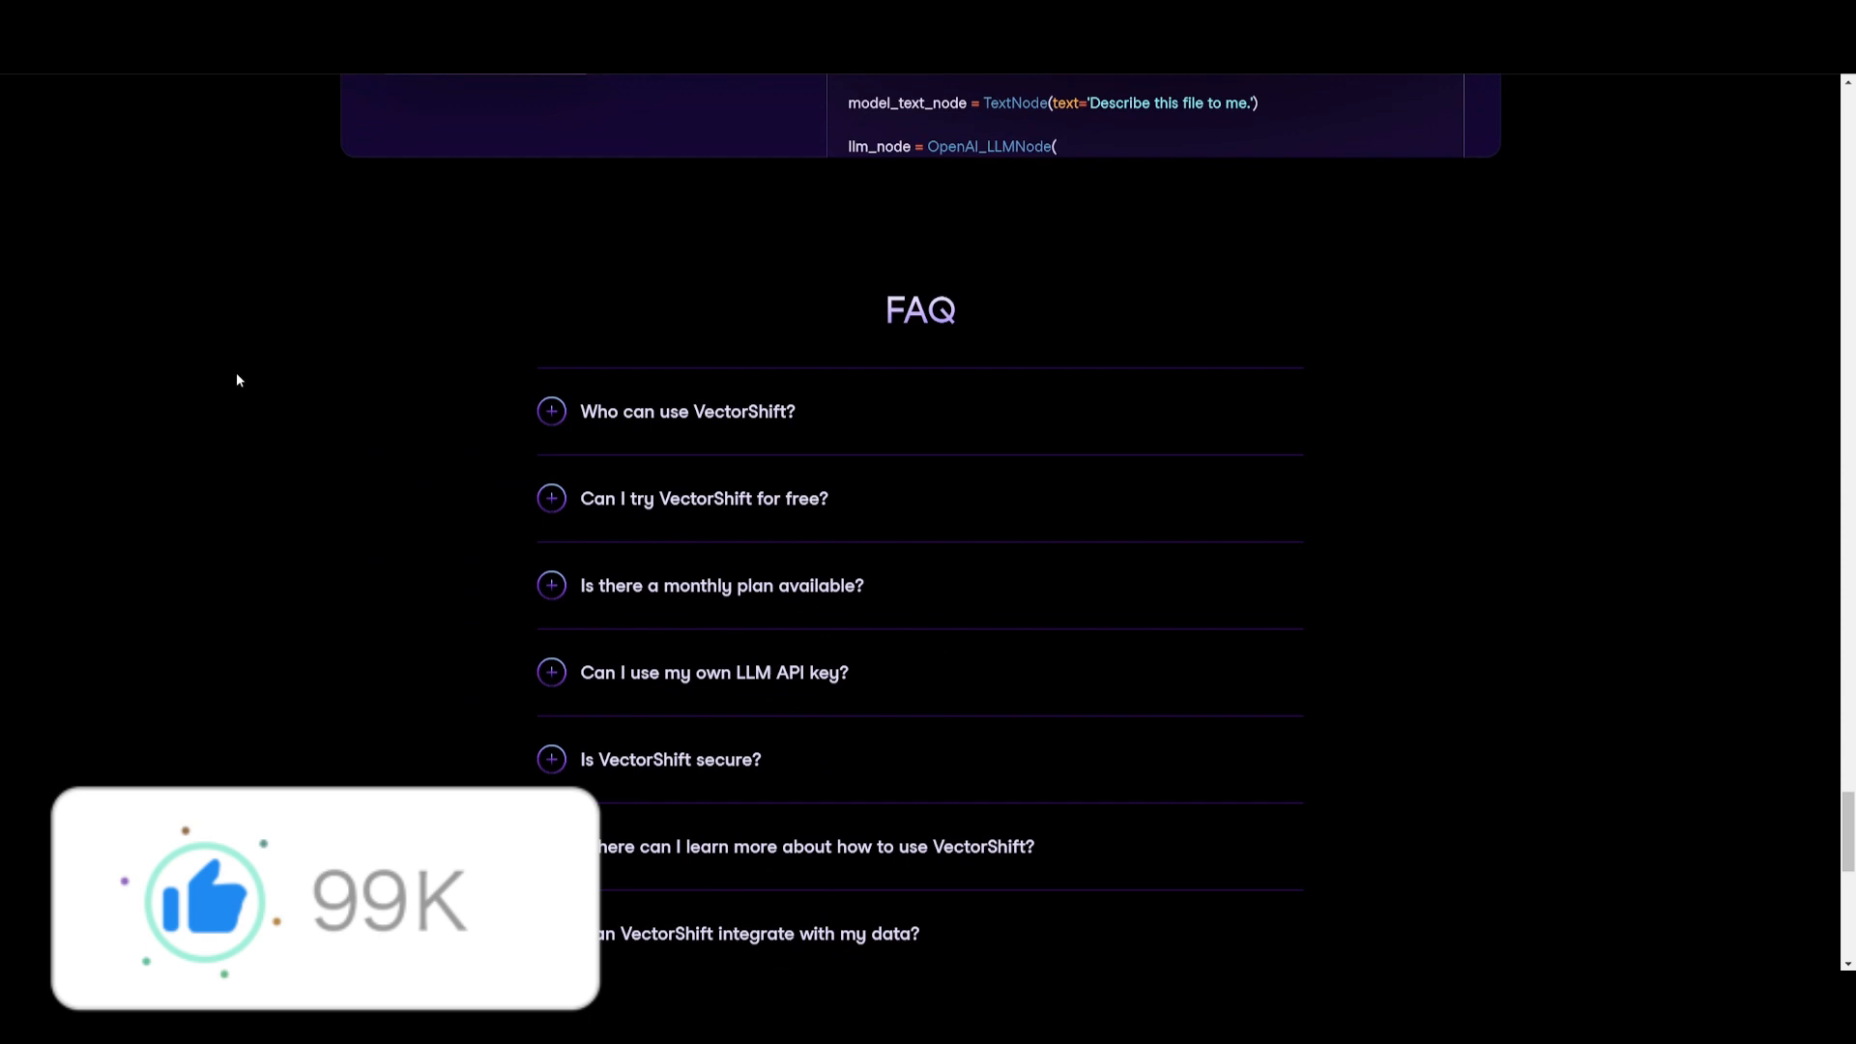
scroll(down, 3)
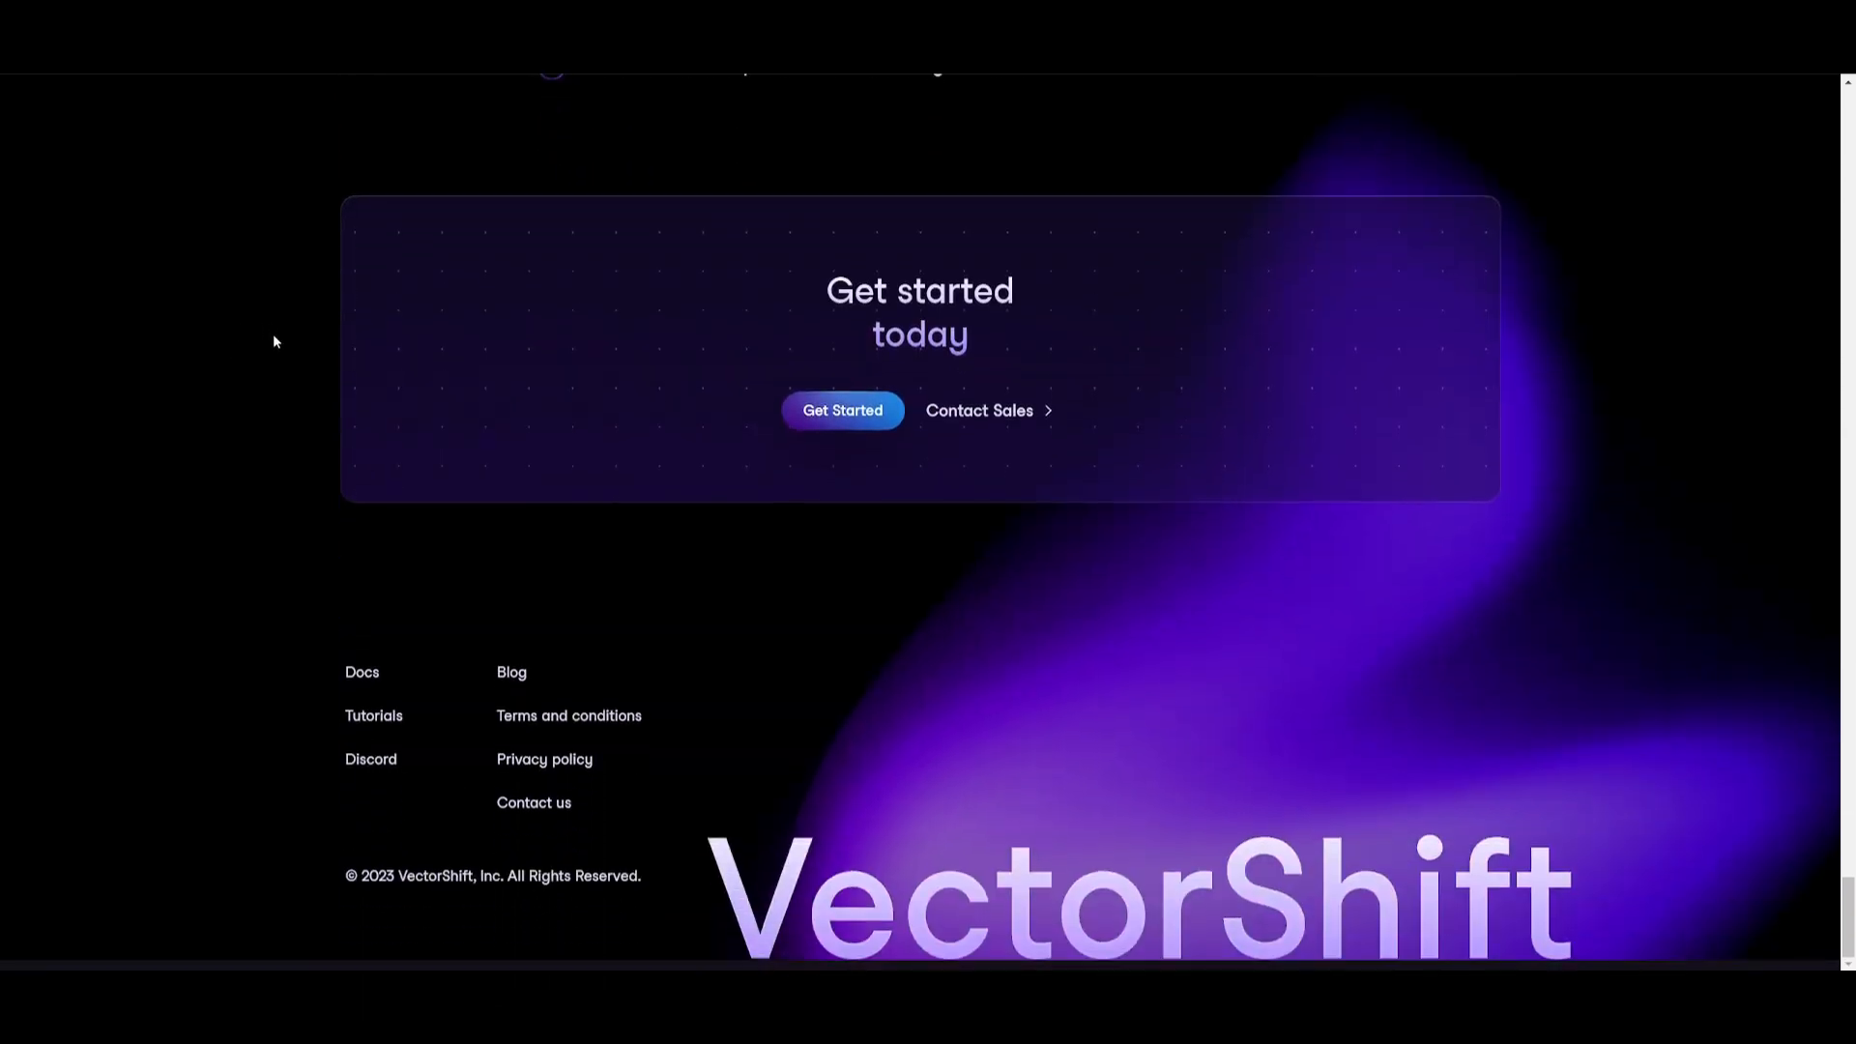
mouse_move(1087, 636)
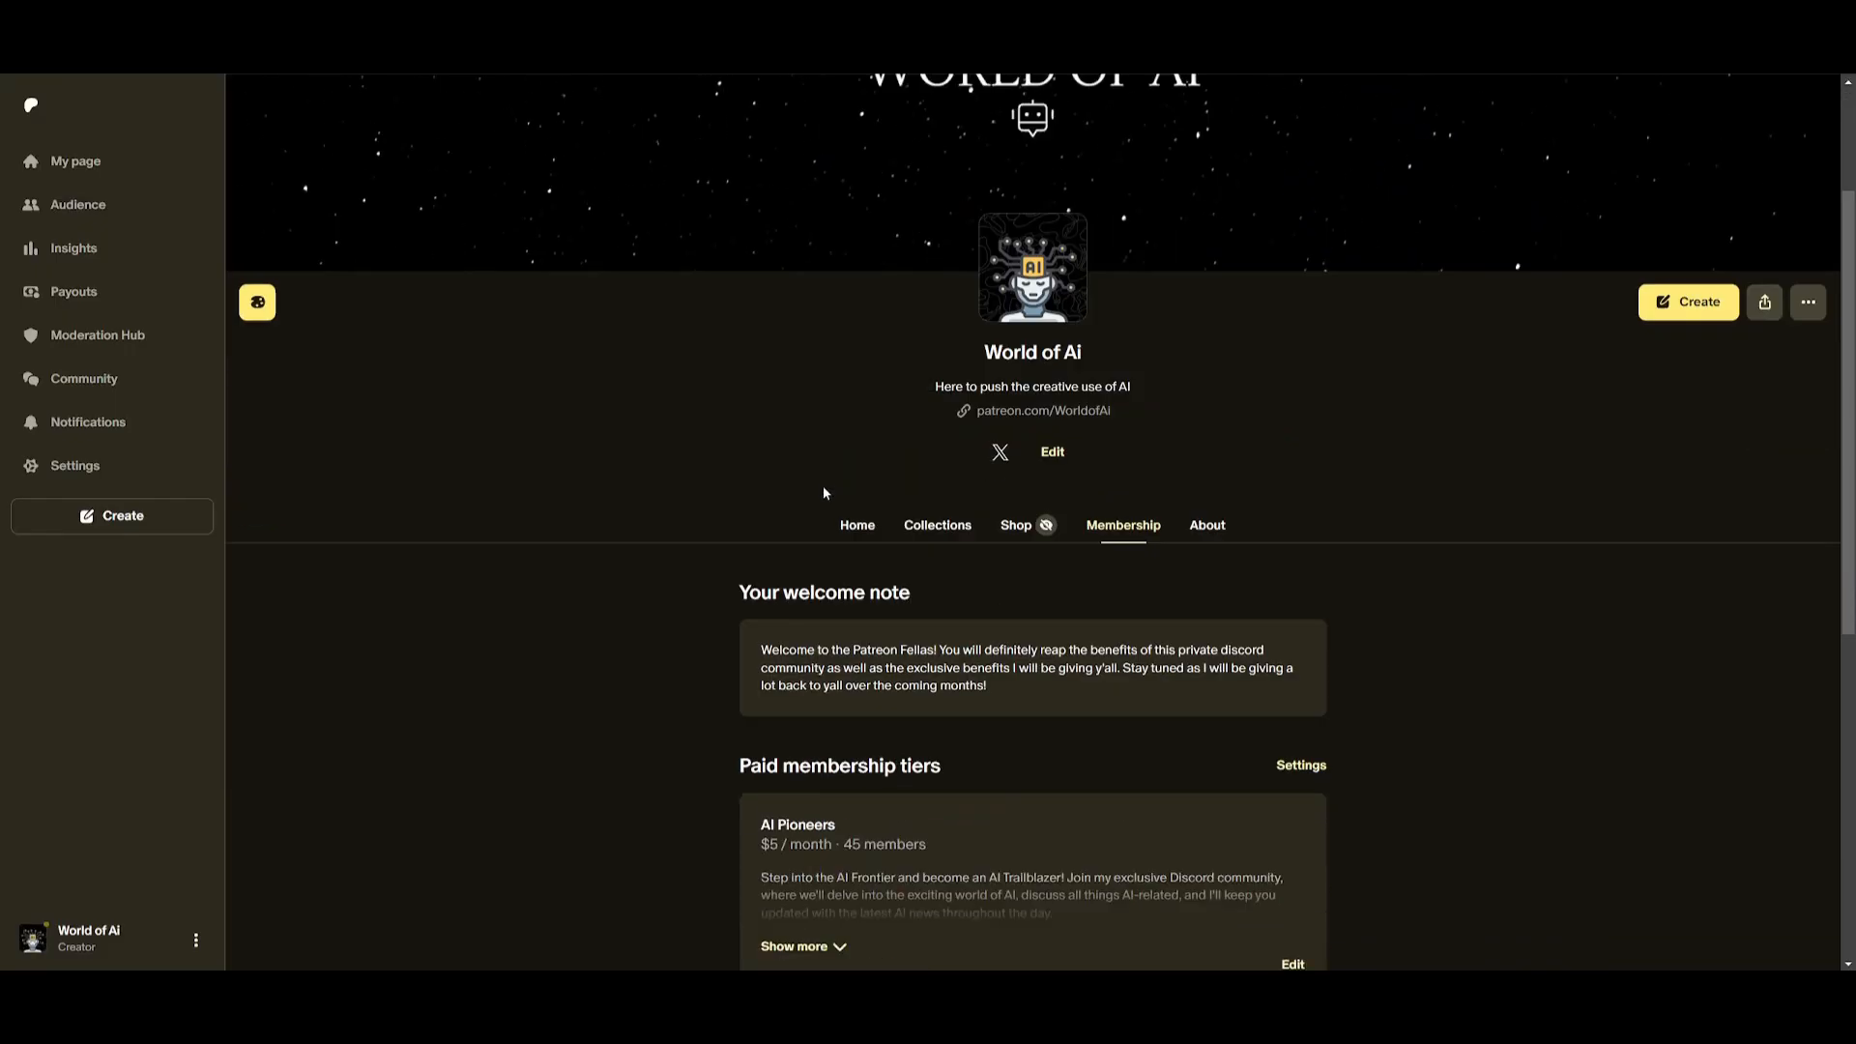
scroll(down, 3)
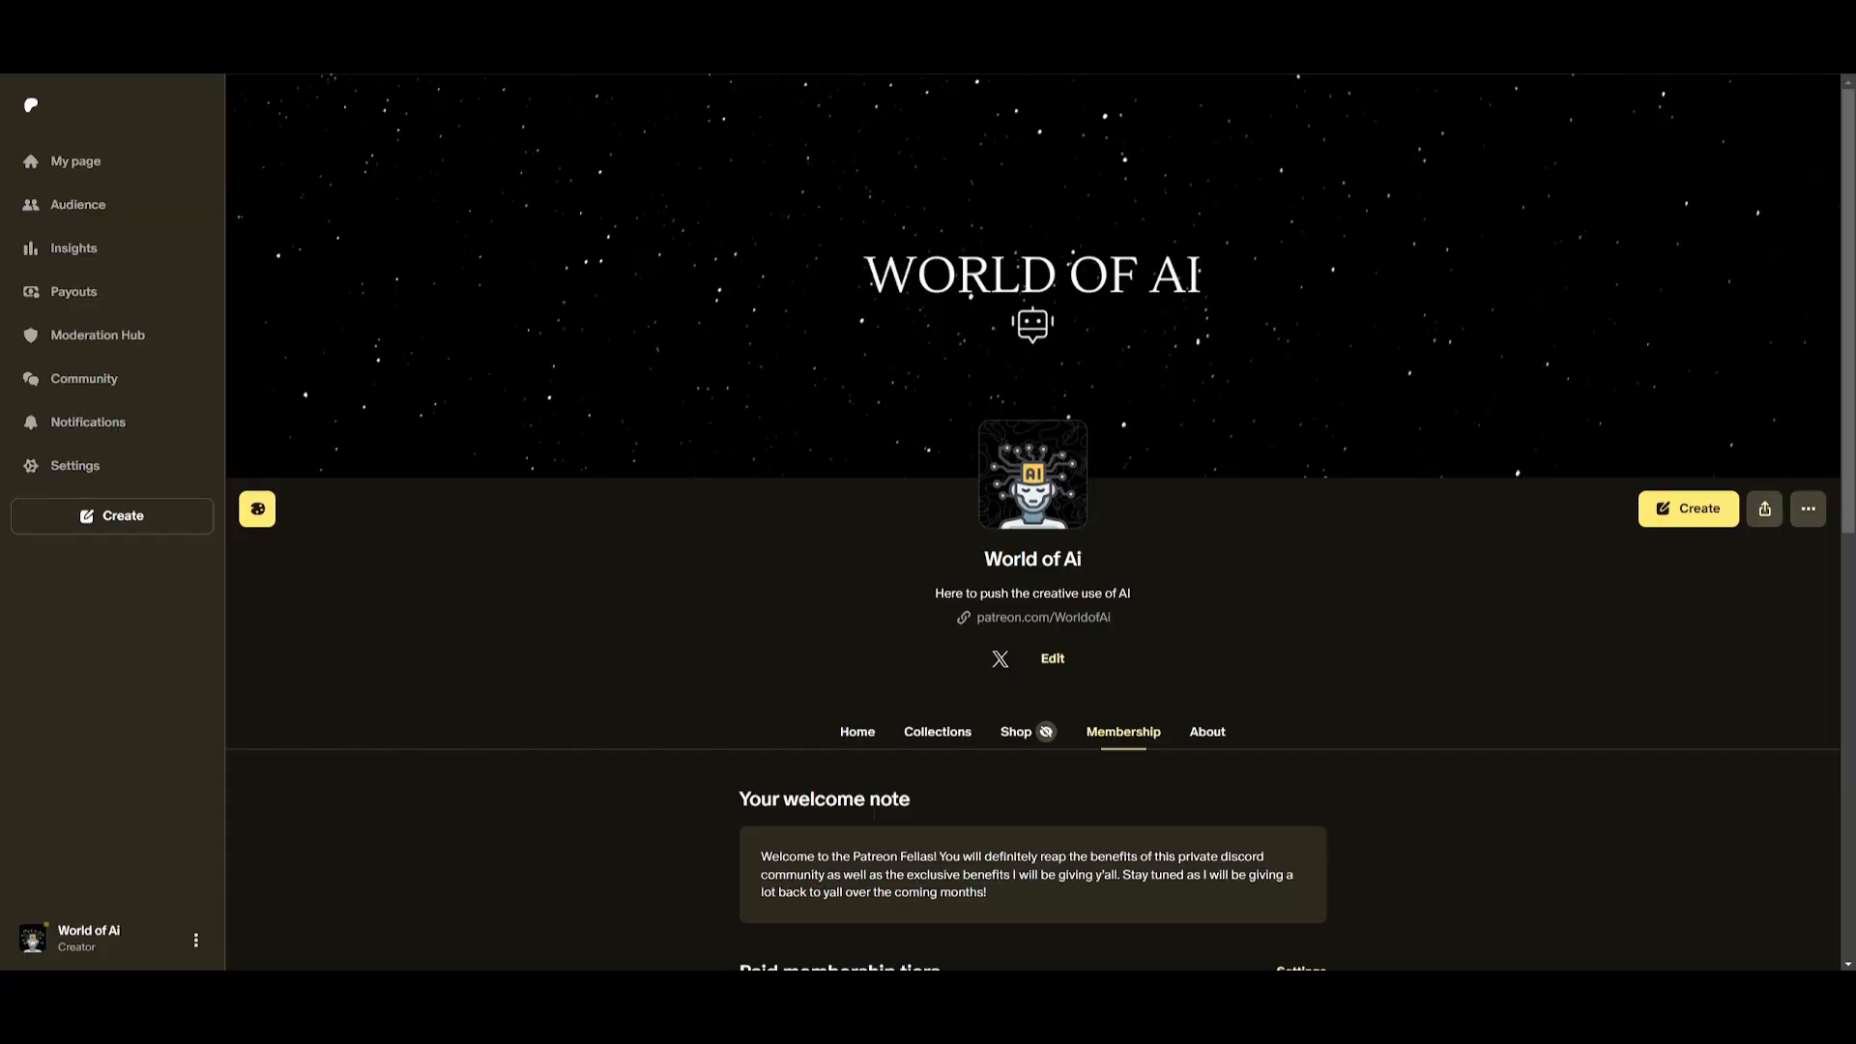
click(1001, 659)
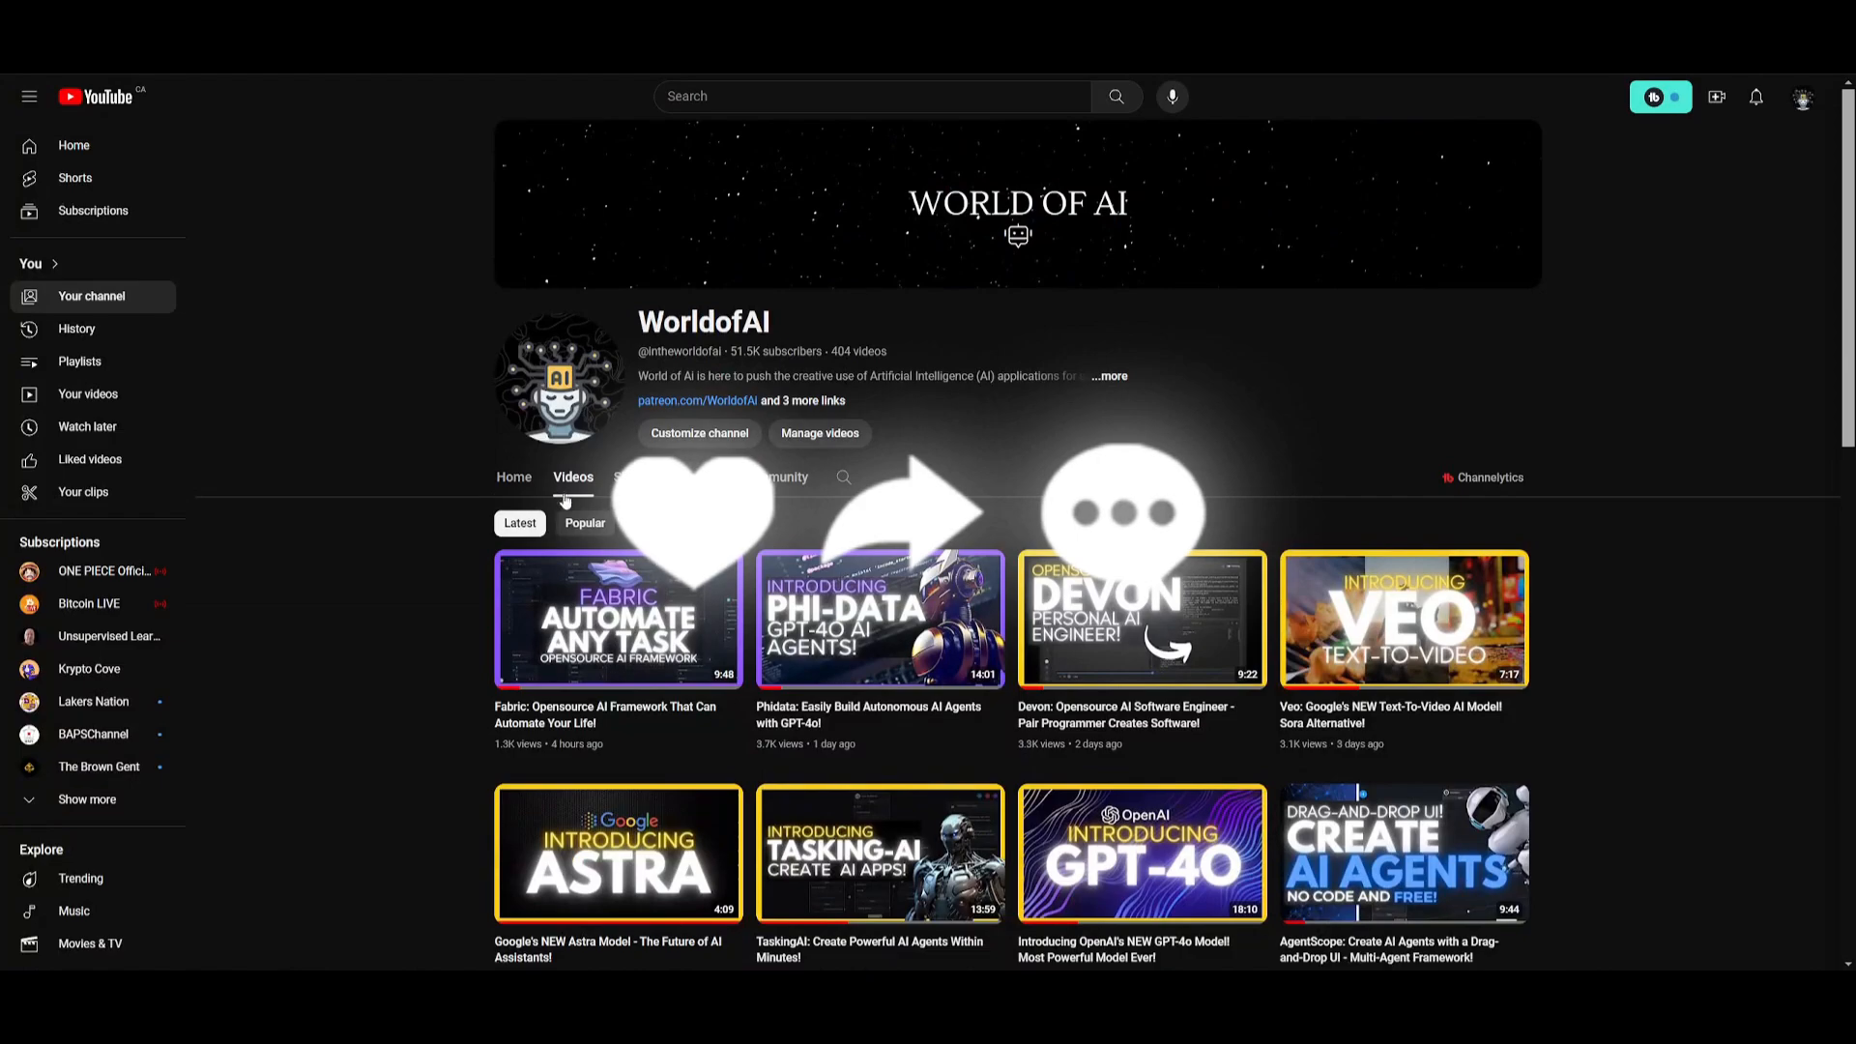
scroll(down, 3)
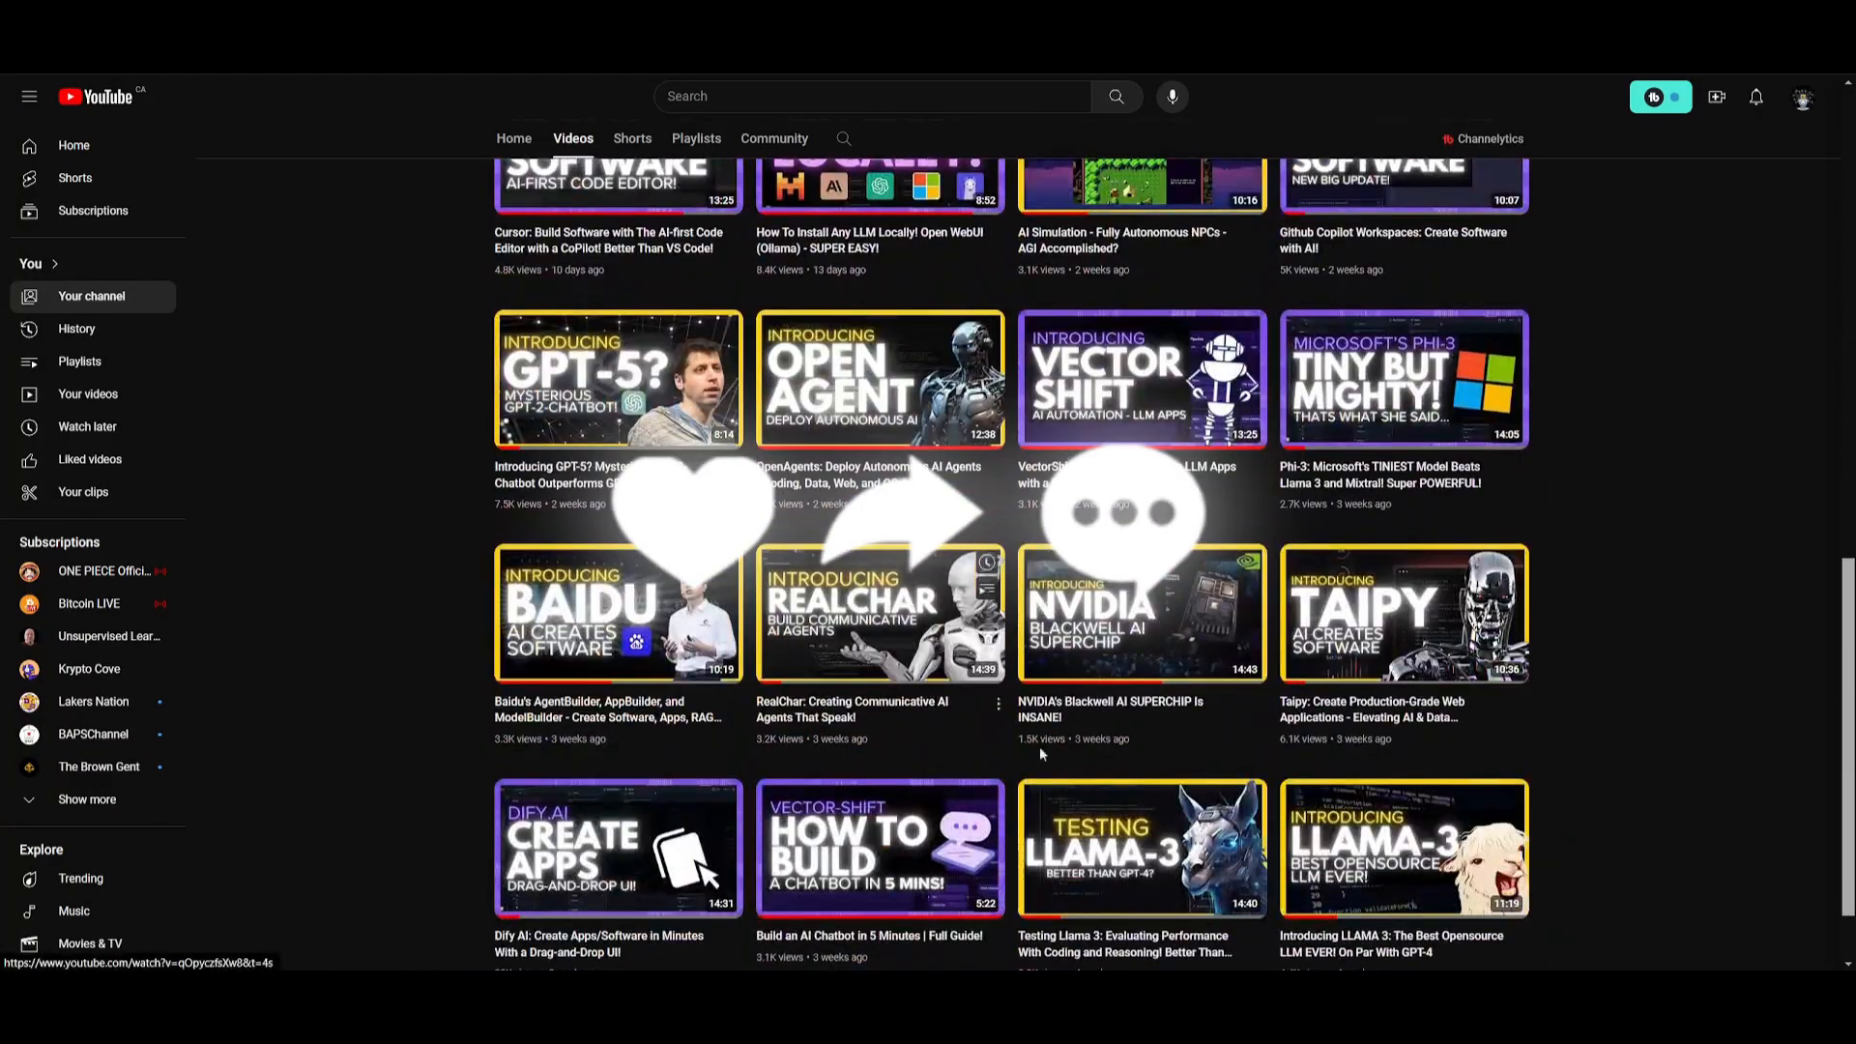
scroll(down, 3)
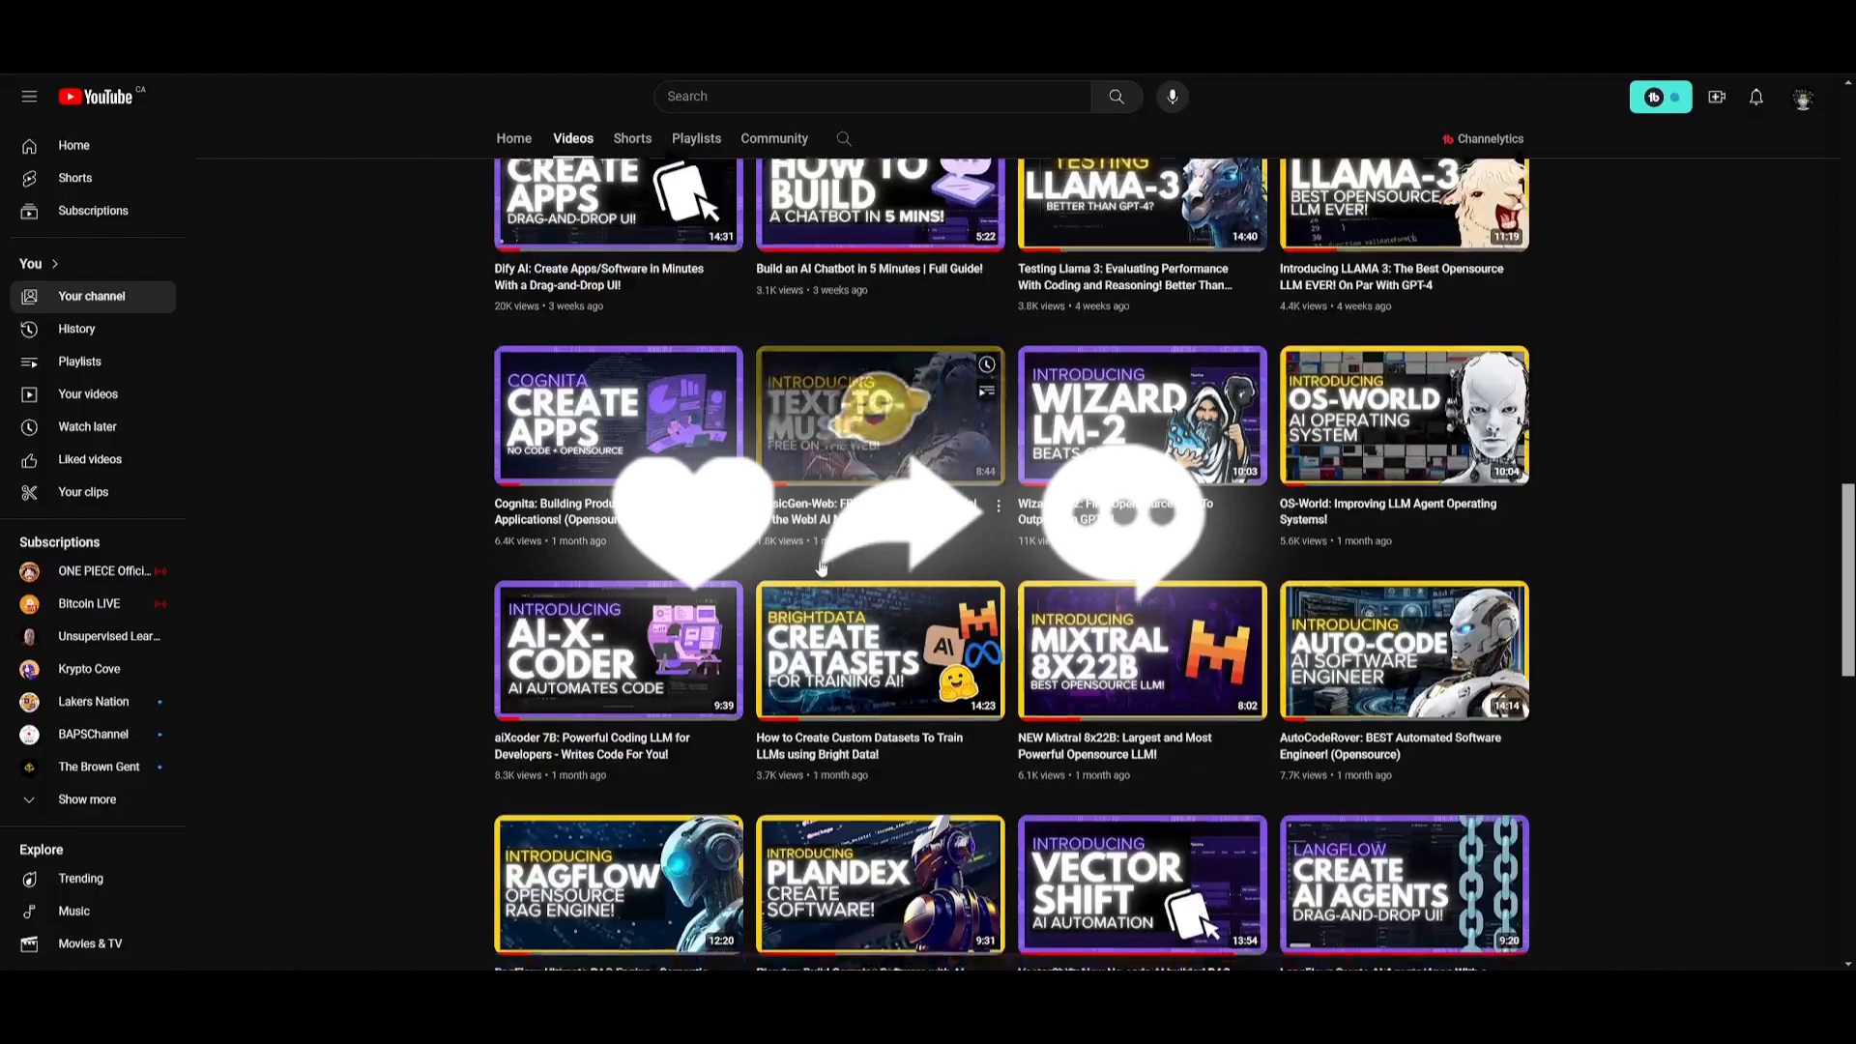
scroll(down, 3)
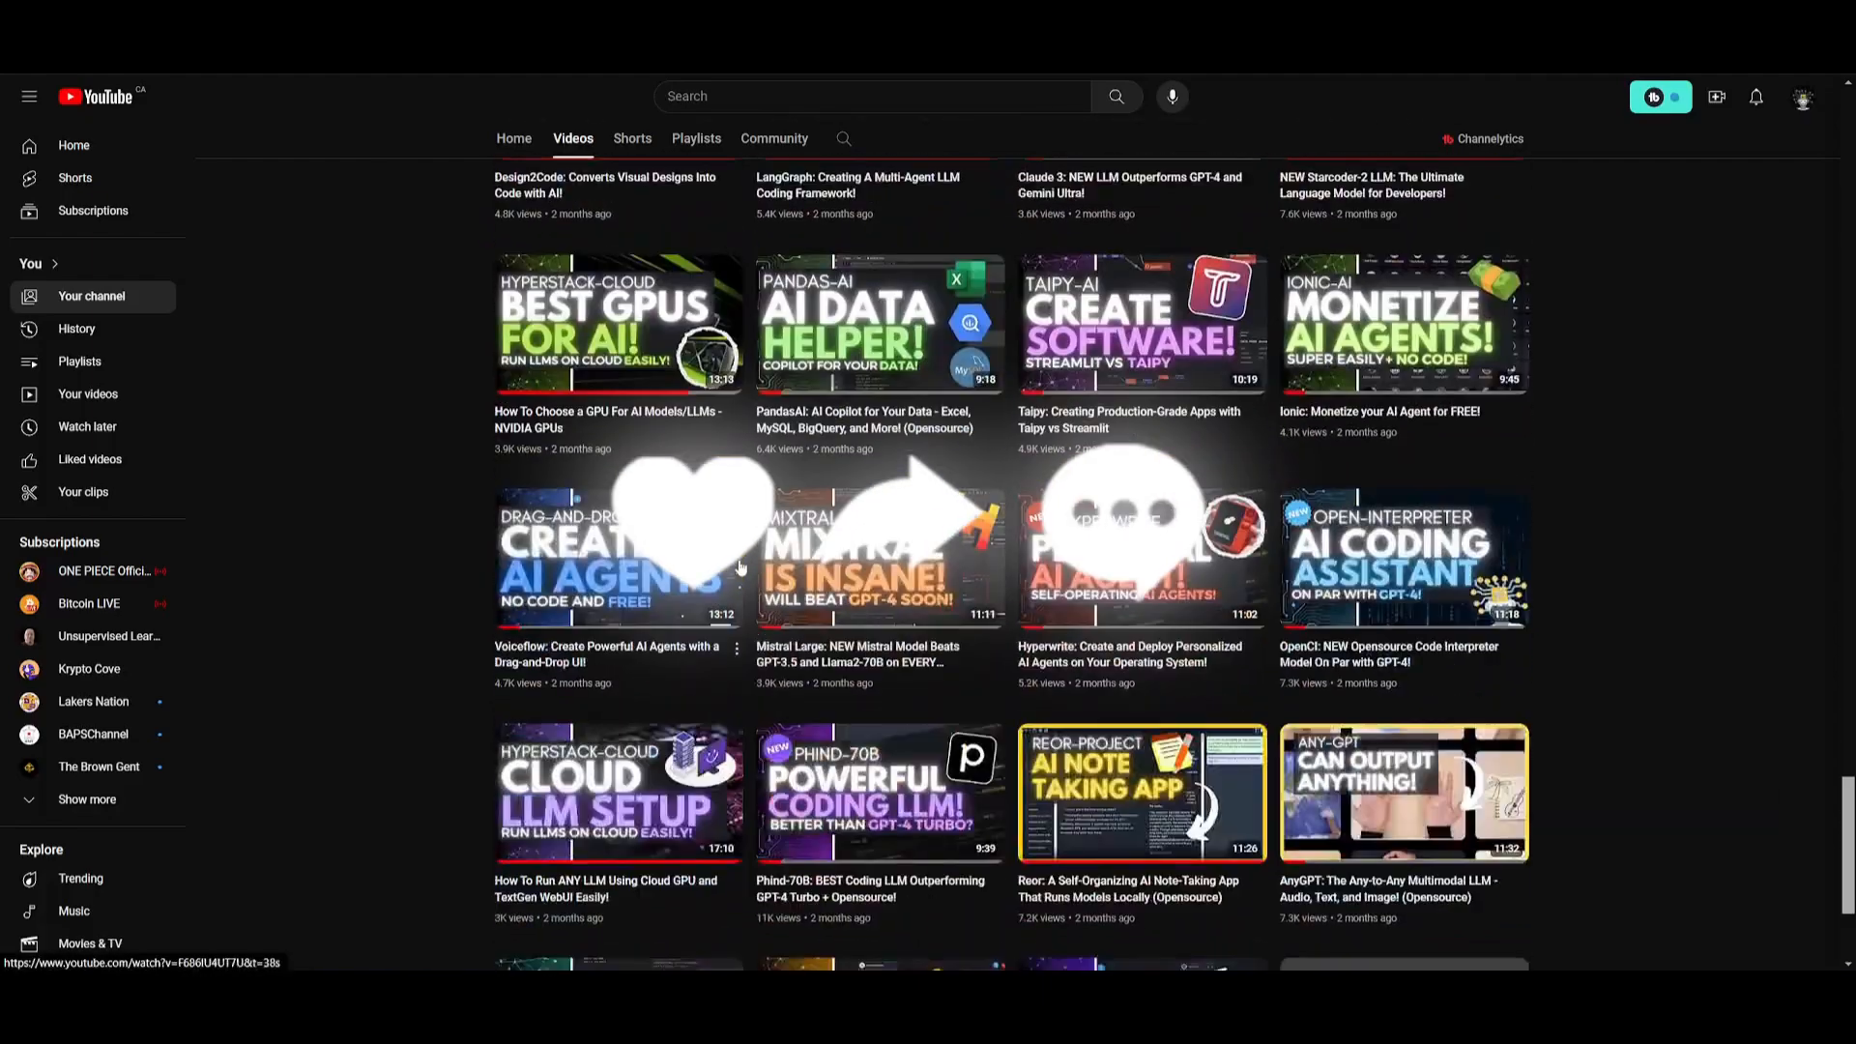
scroll(down, 3)
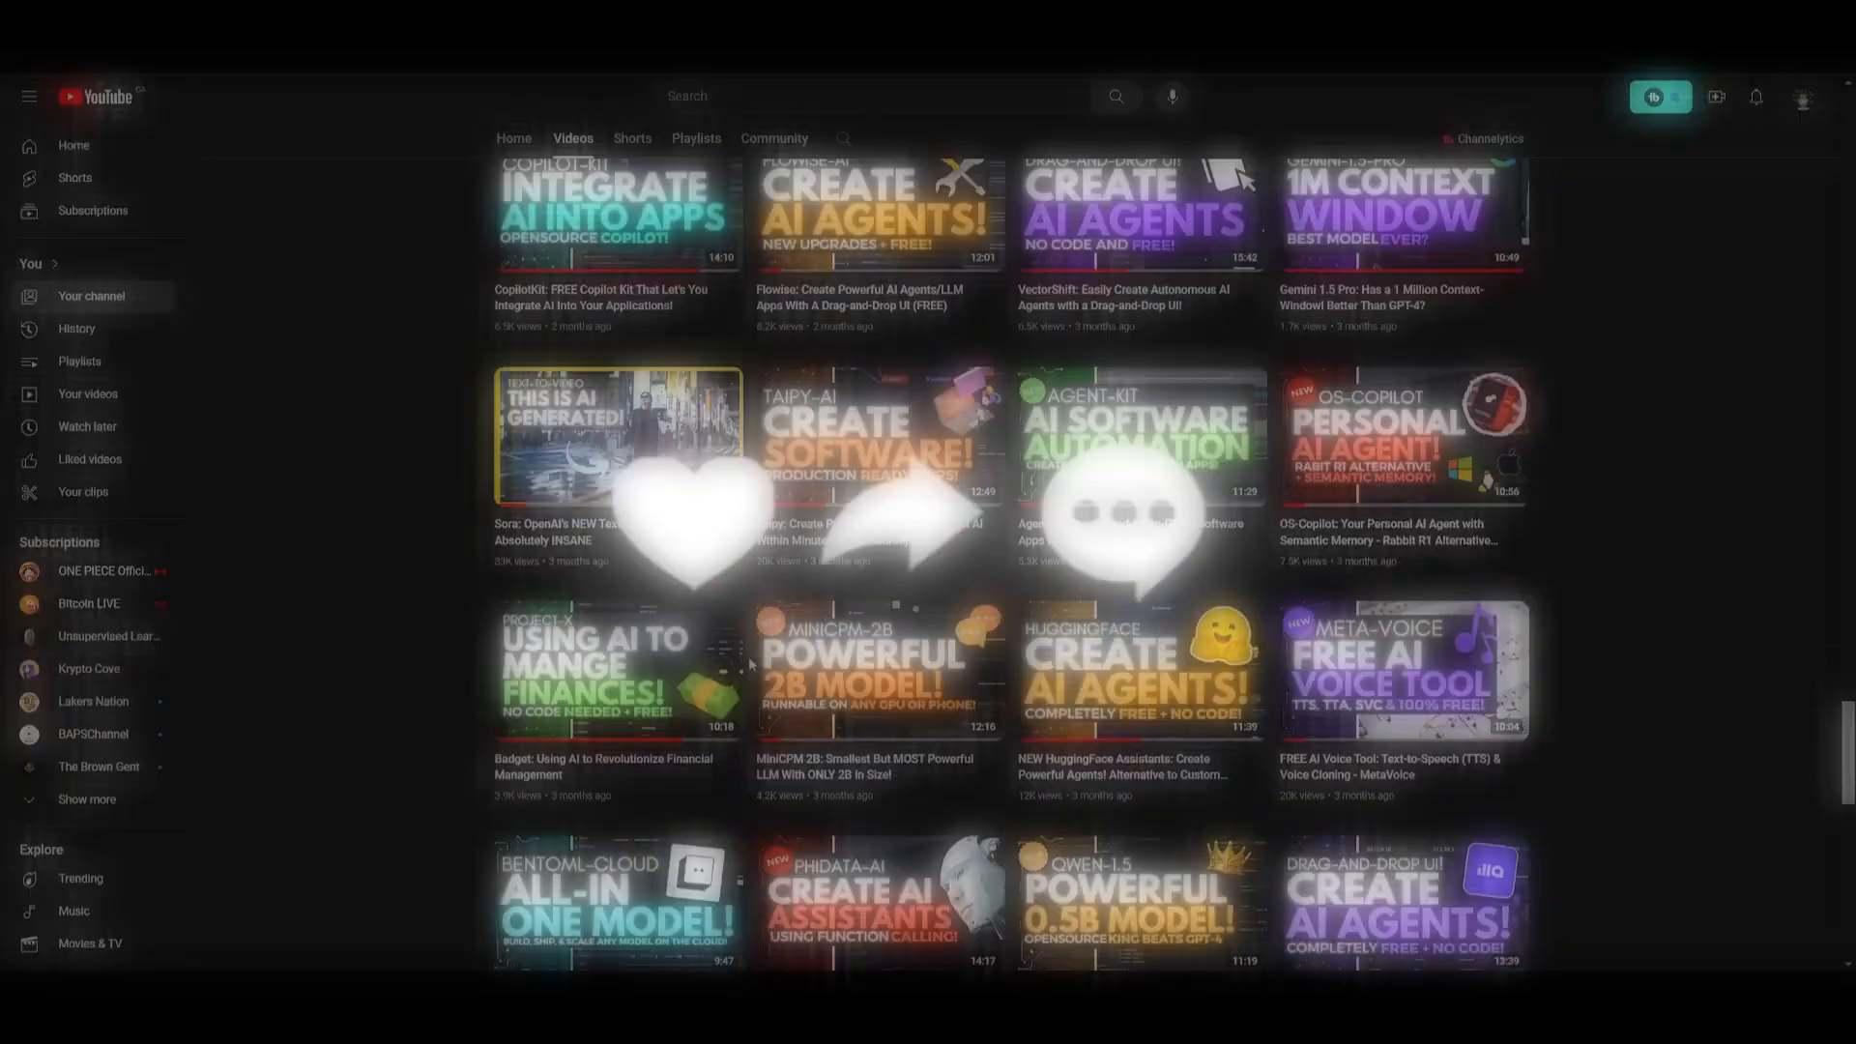
scroll(down, 3)
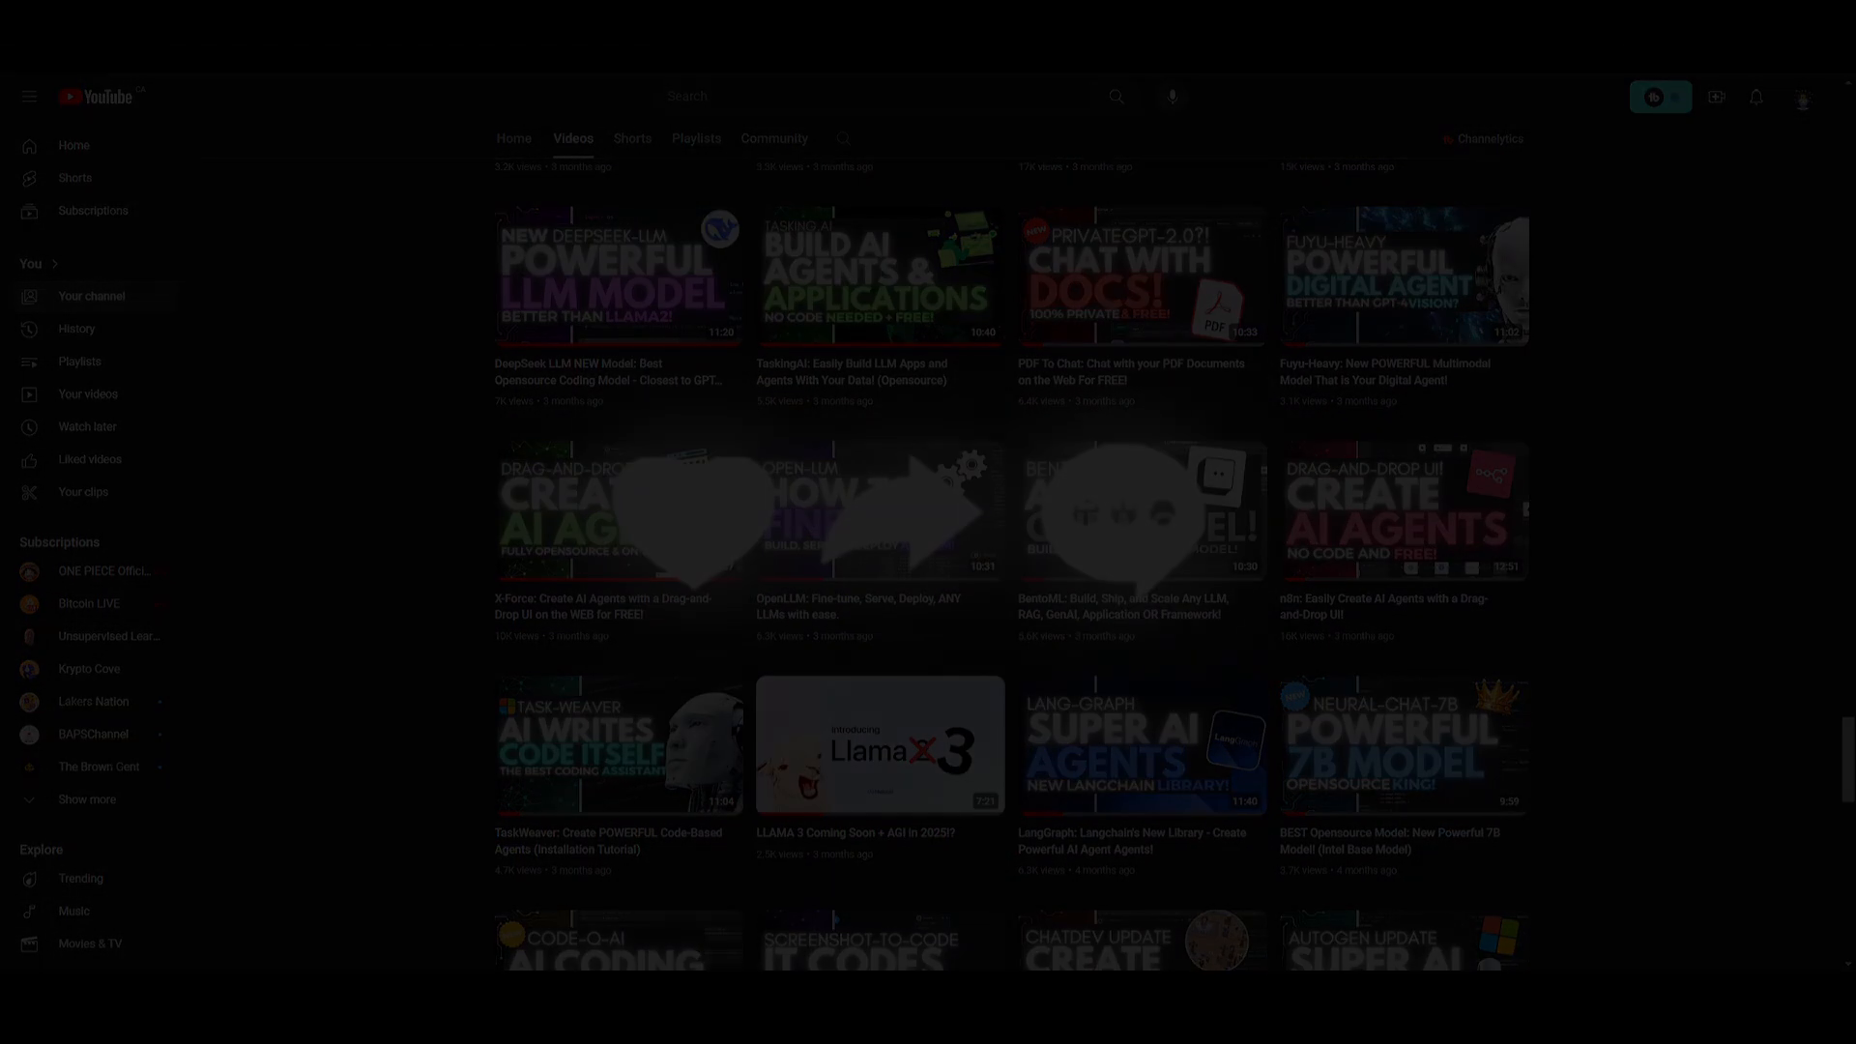